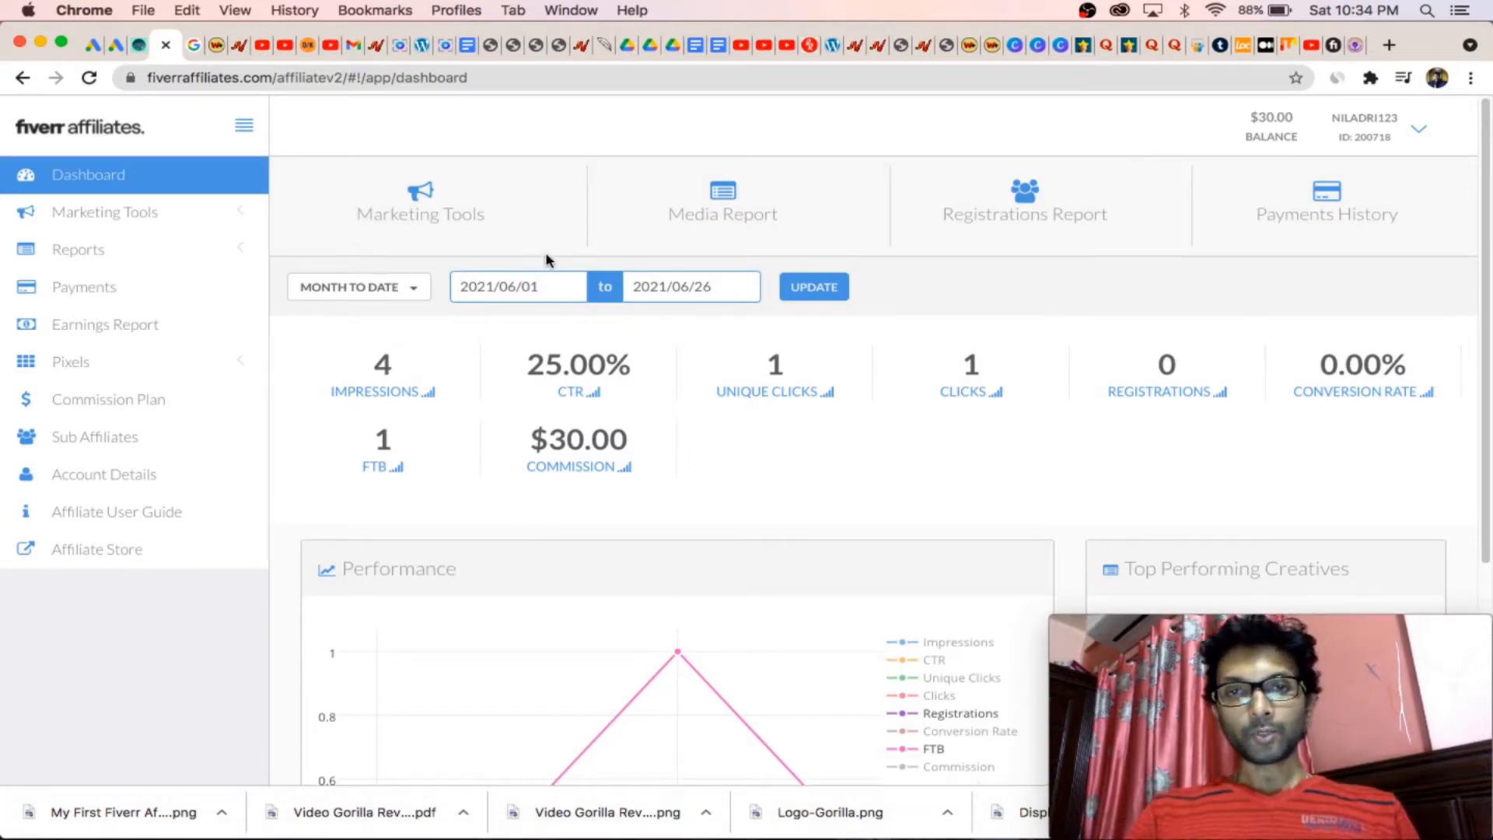
mouse_move(497, 442)
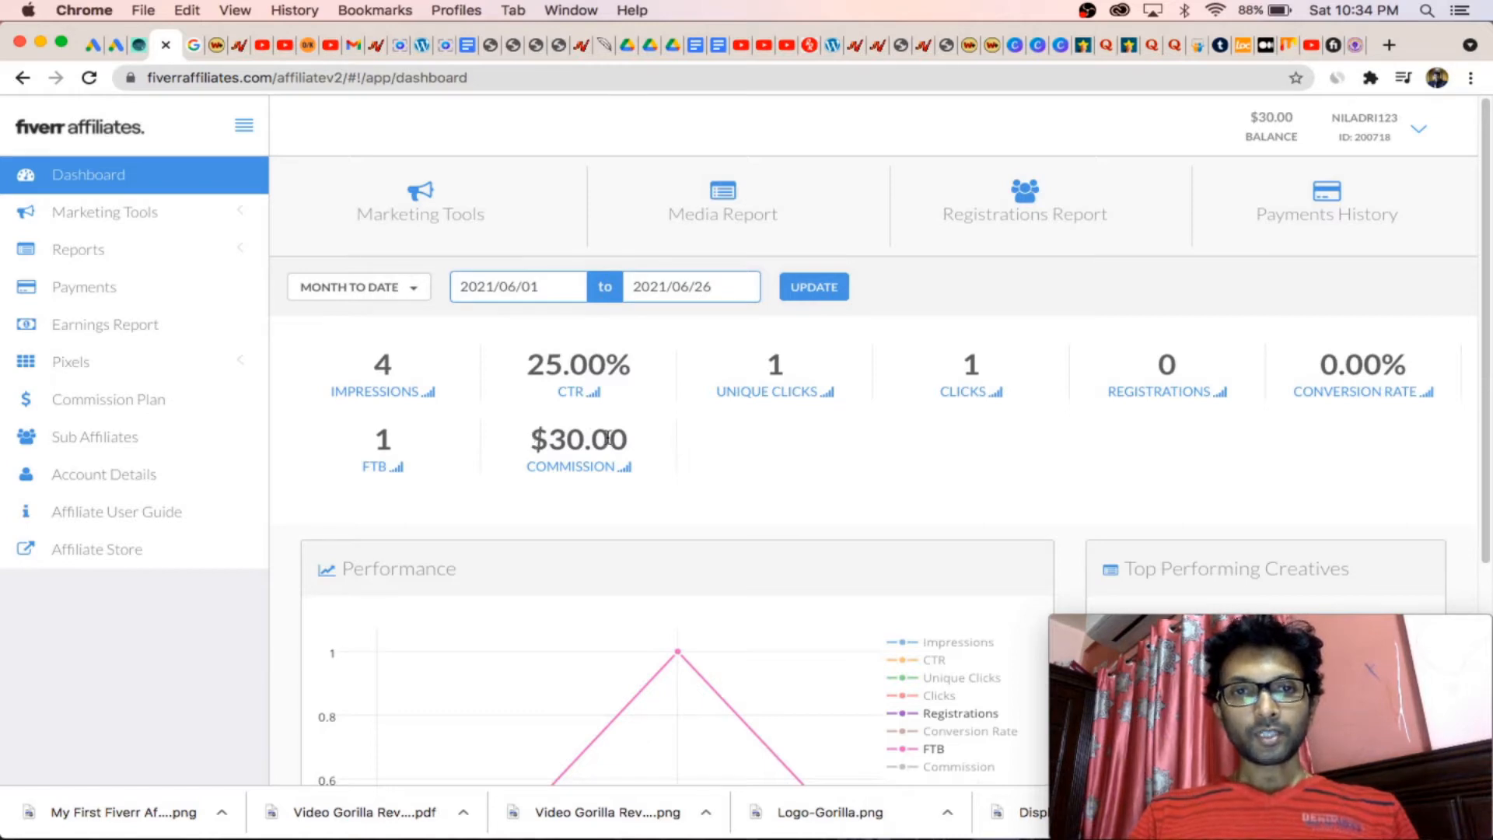
Step: Set the affiliate report start date to 4 January 2021 and update, showing 1,122 clicks
click(88, 77)
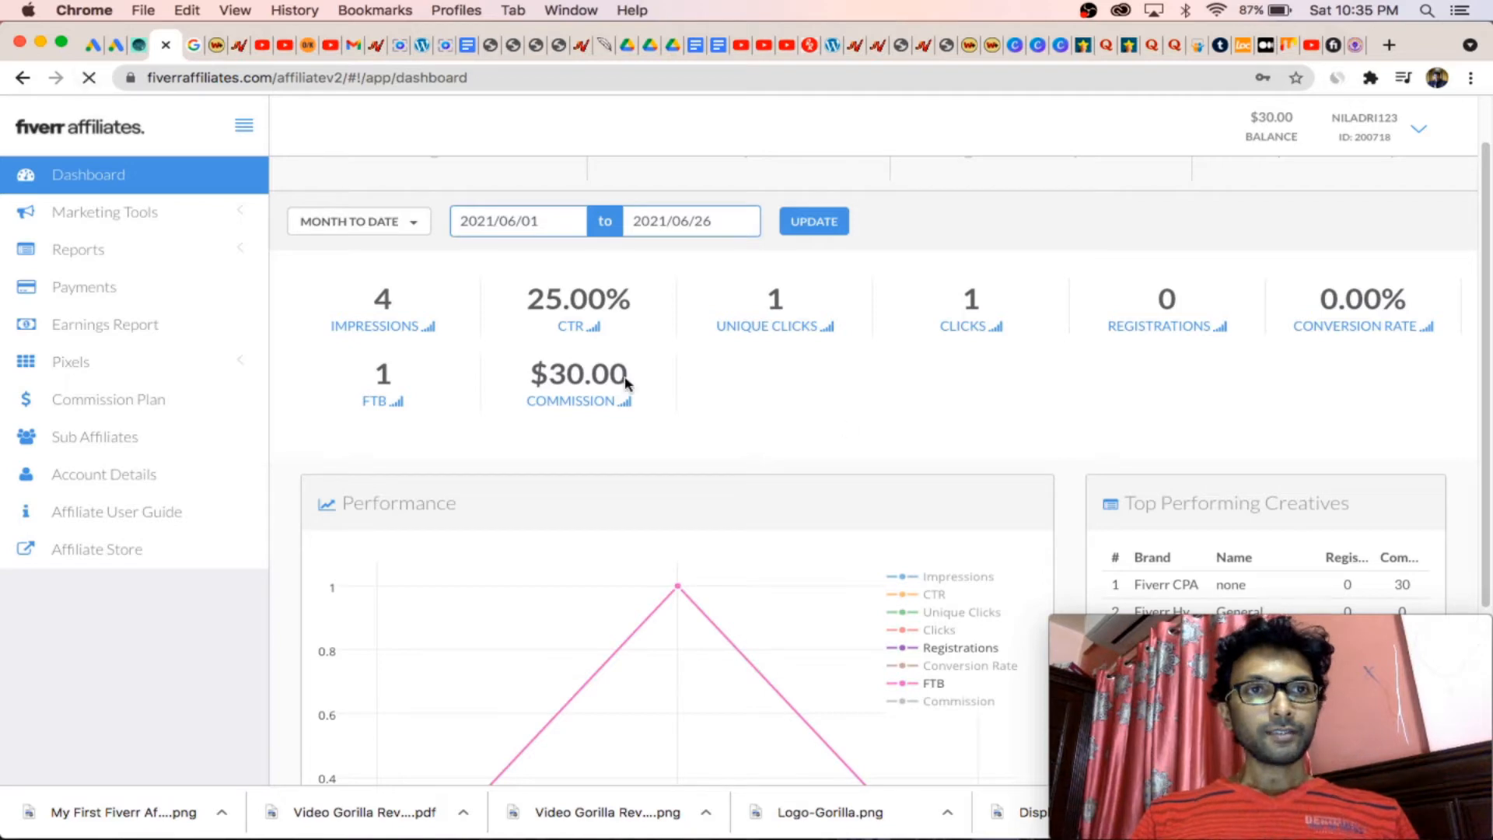
mouse_move(959, 426)
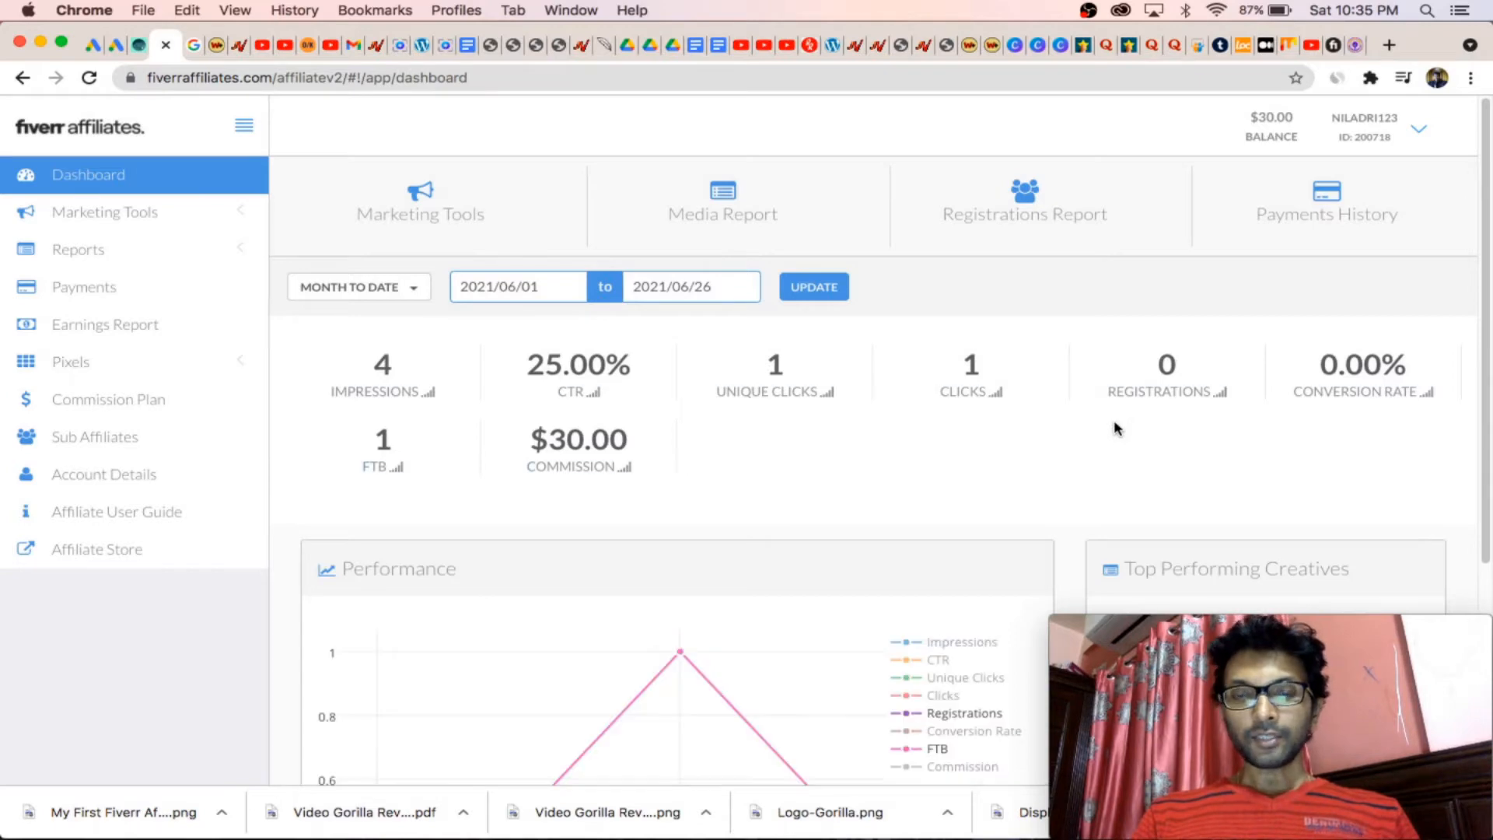
click(517, 286)
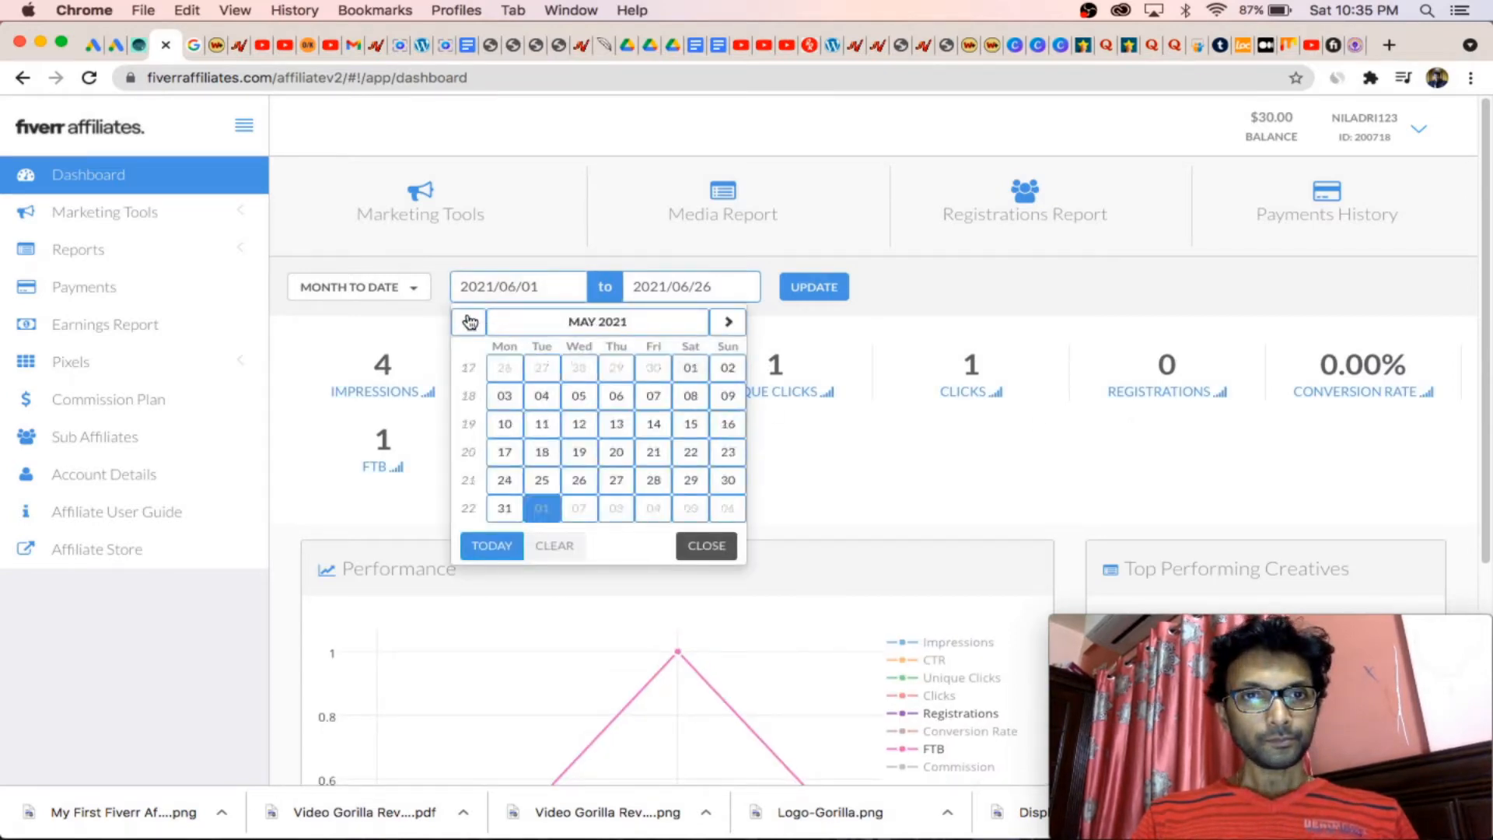
click(469, 322)
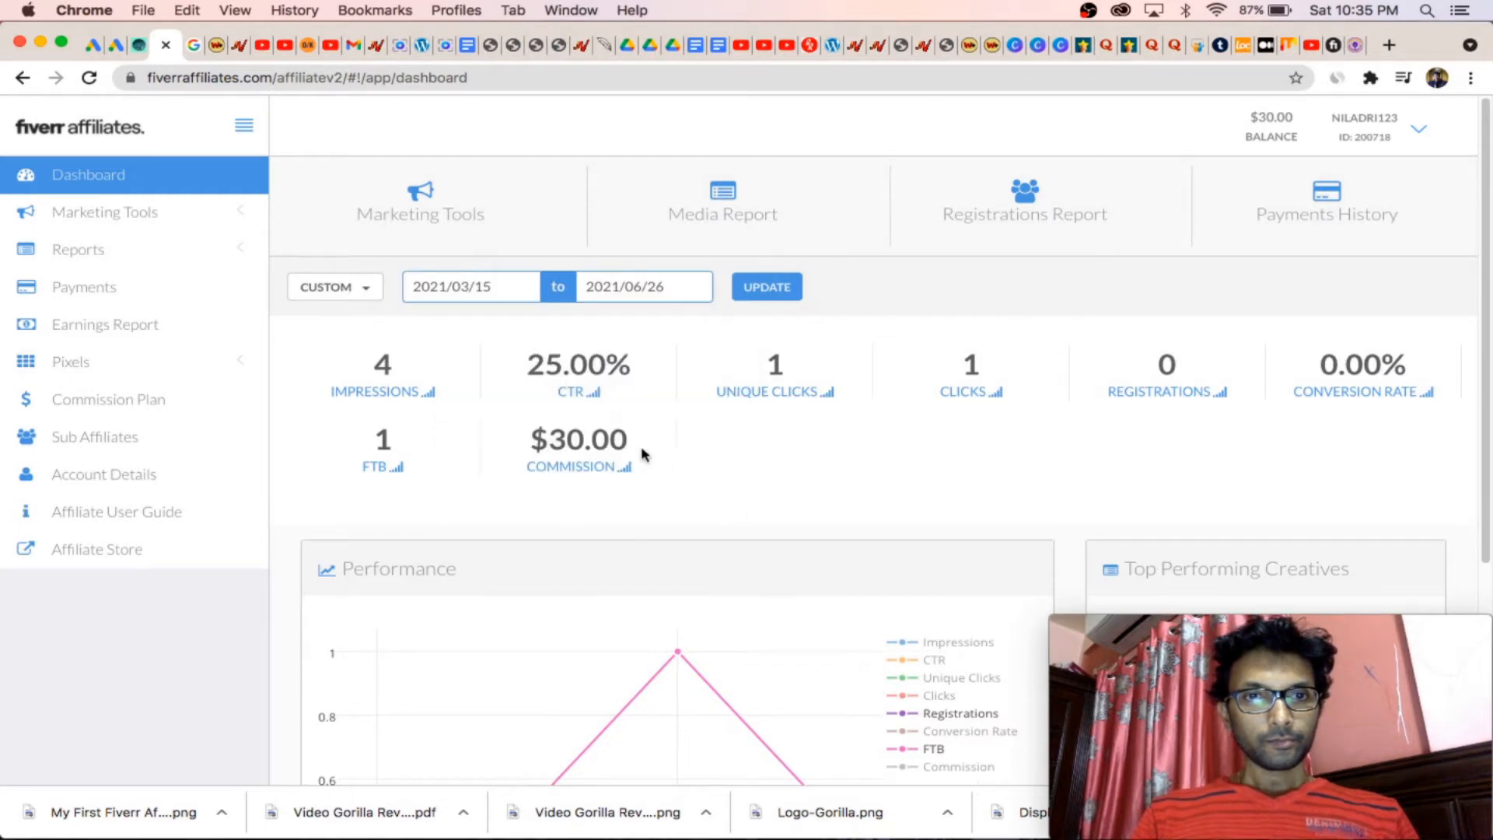
click(767, 287)
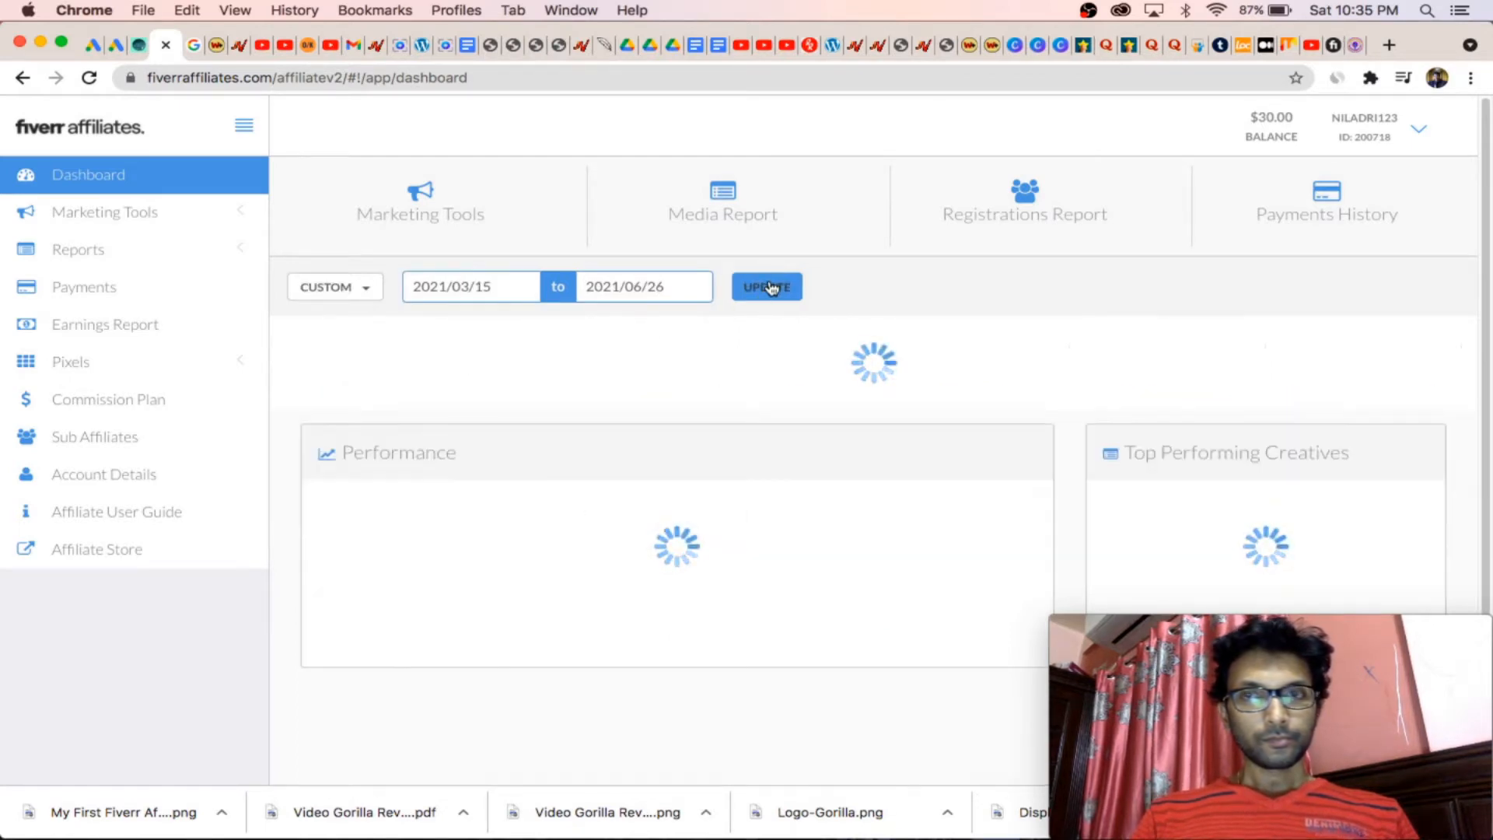
click(767, 286)
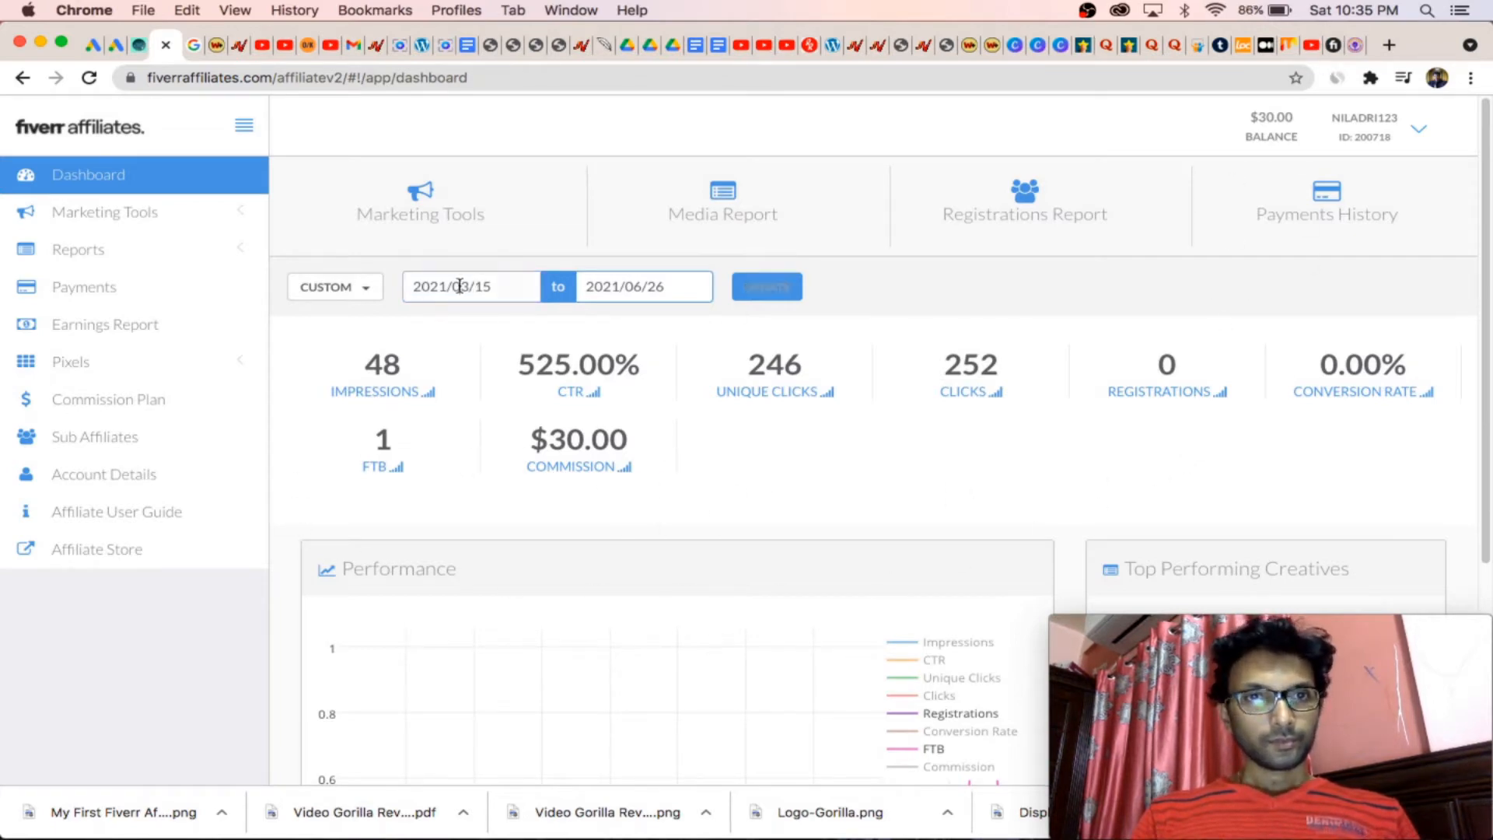
click(470, 287)
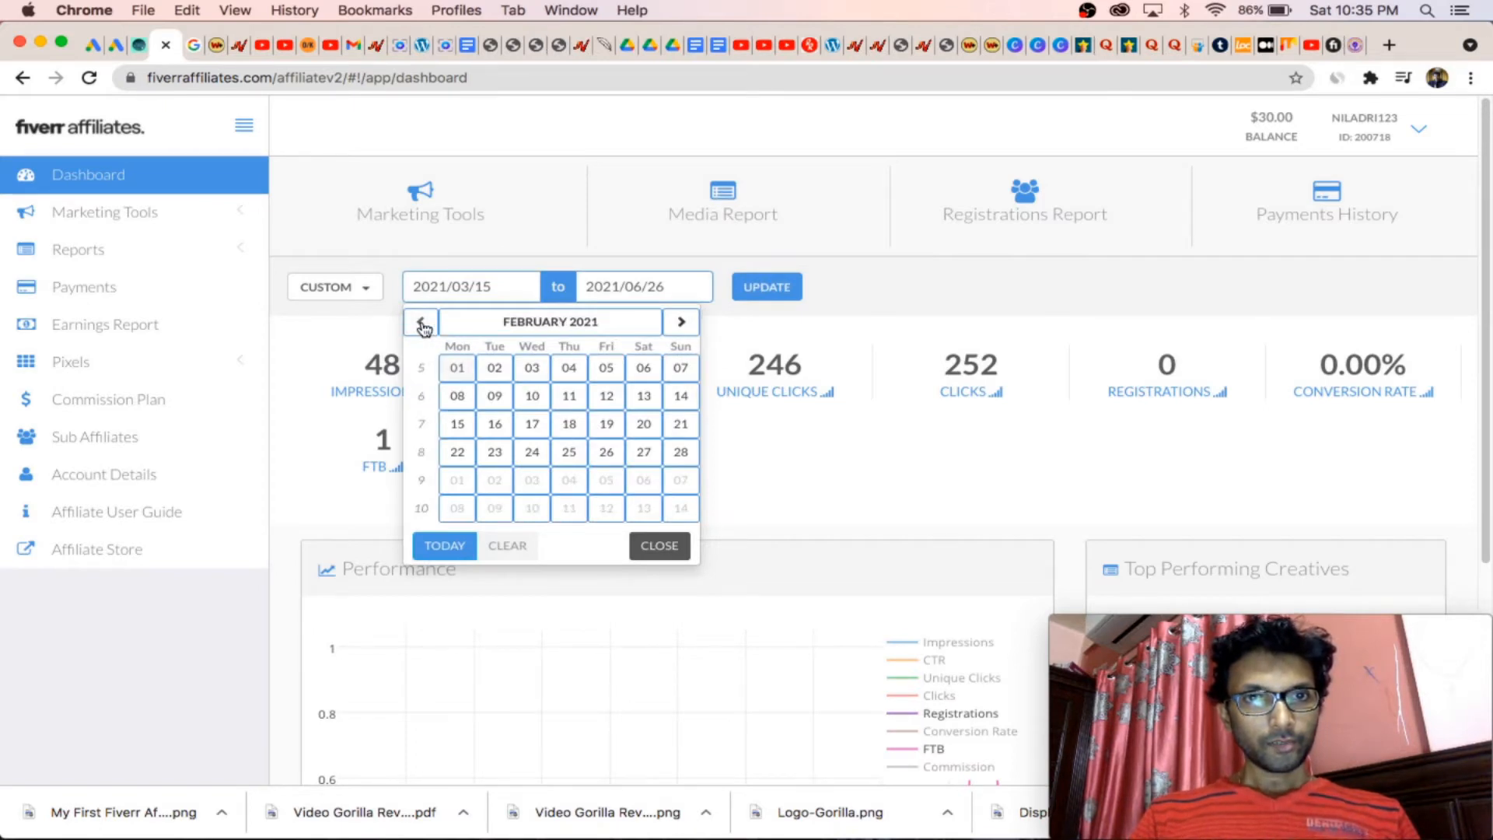
click(420, 322)
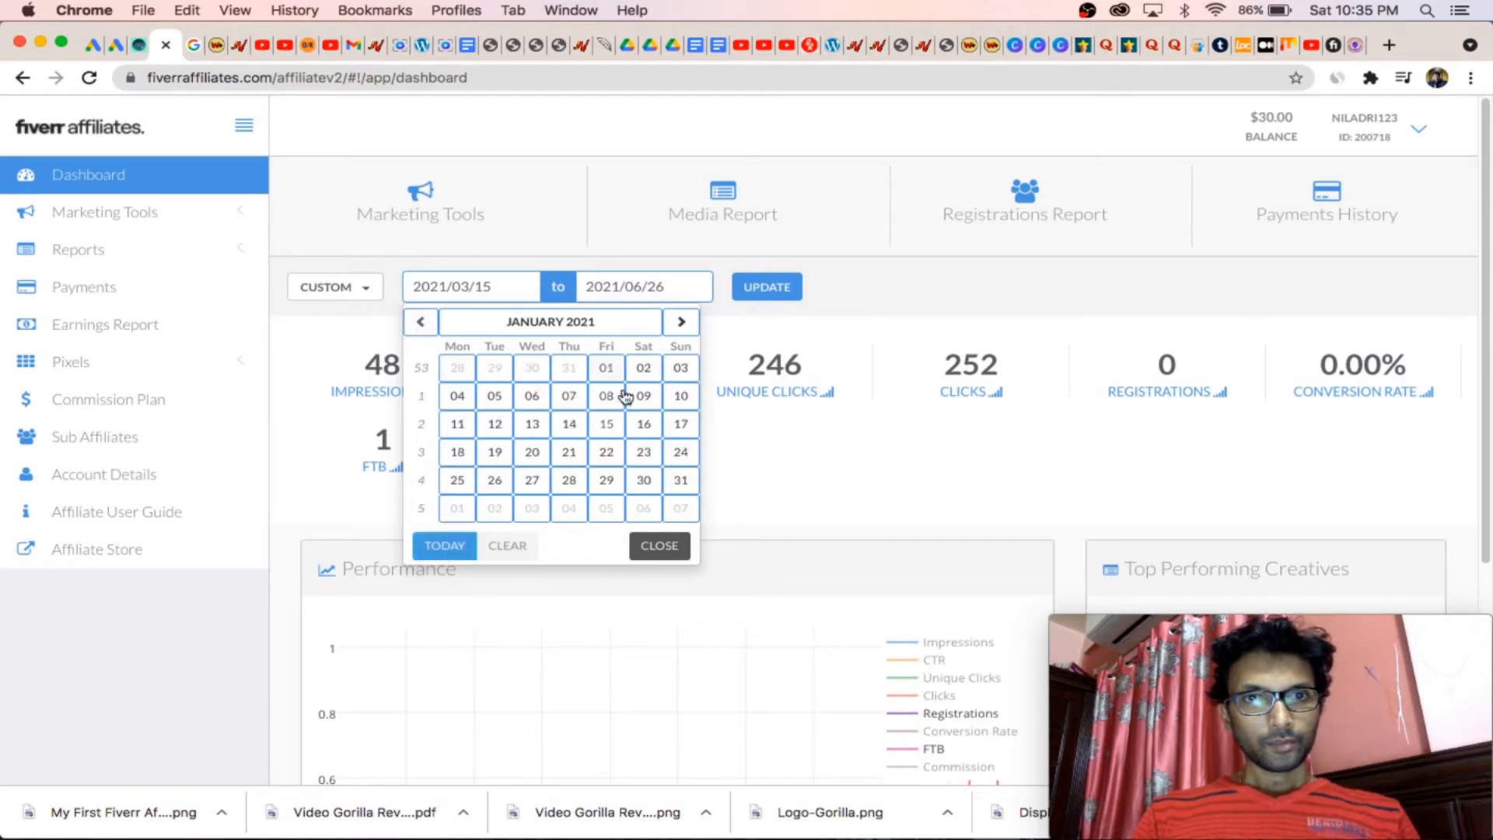
click(767, 286)
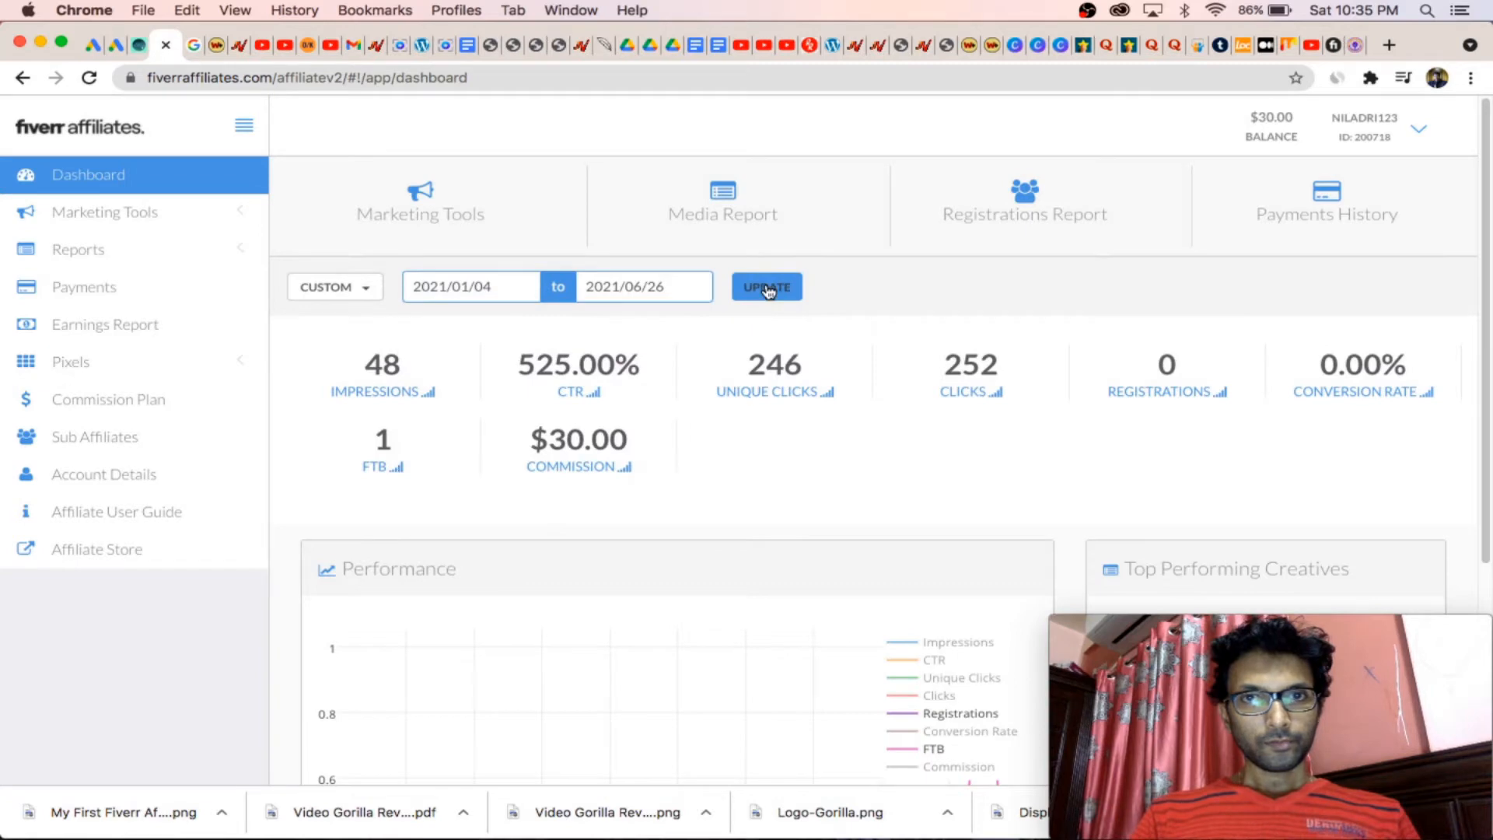
click(766, 286)
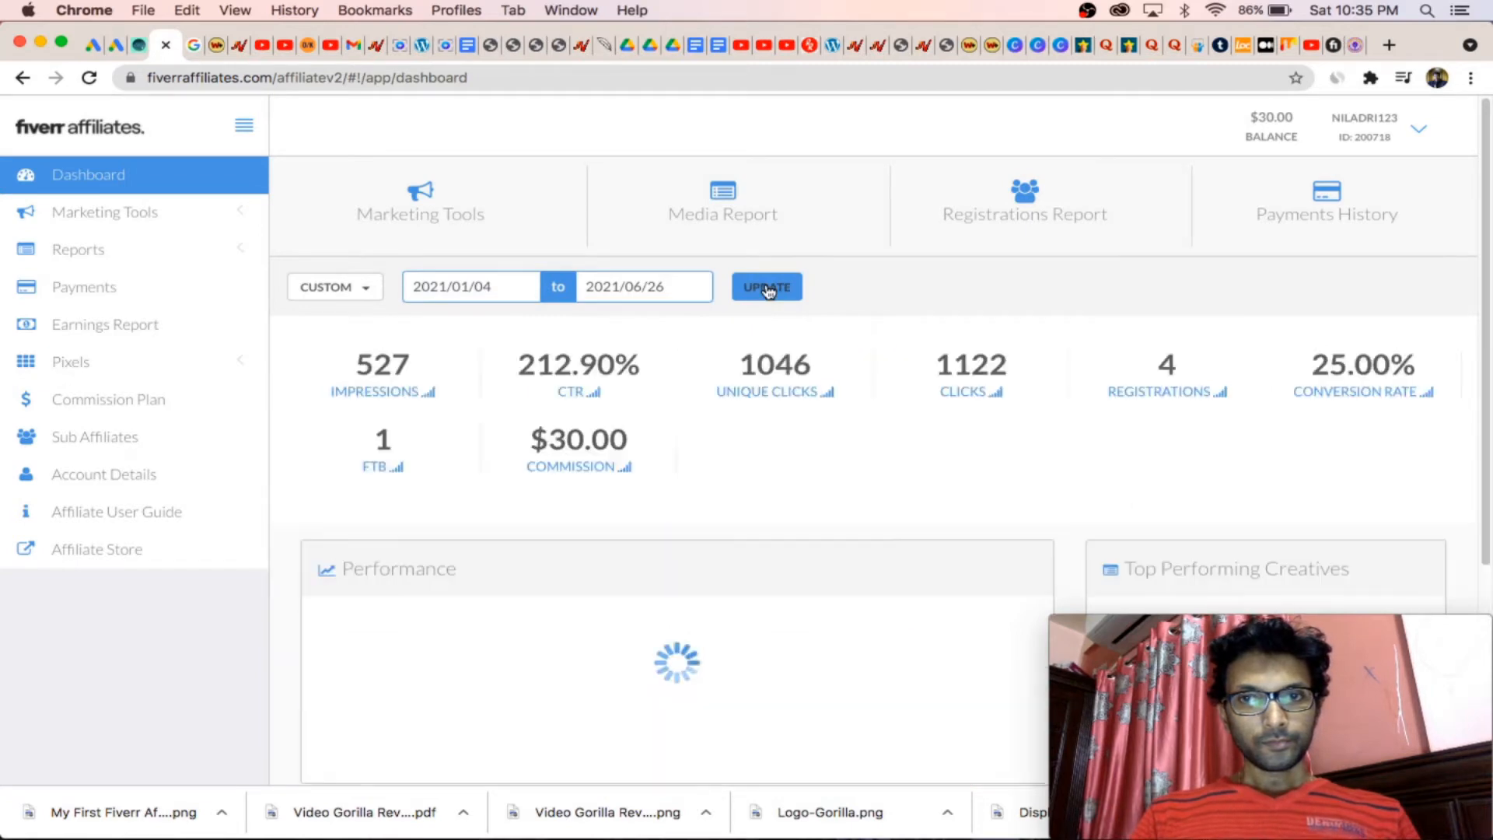
click(767, 287)
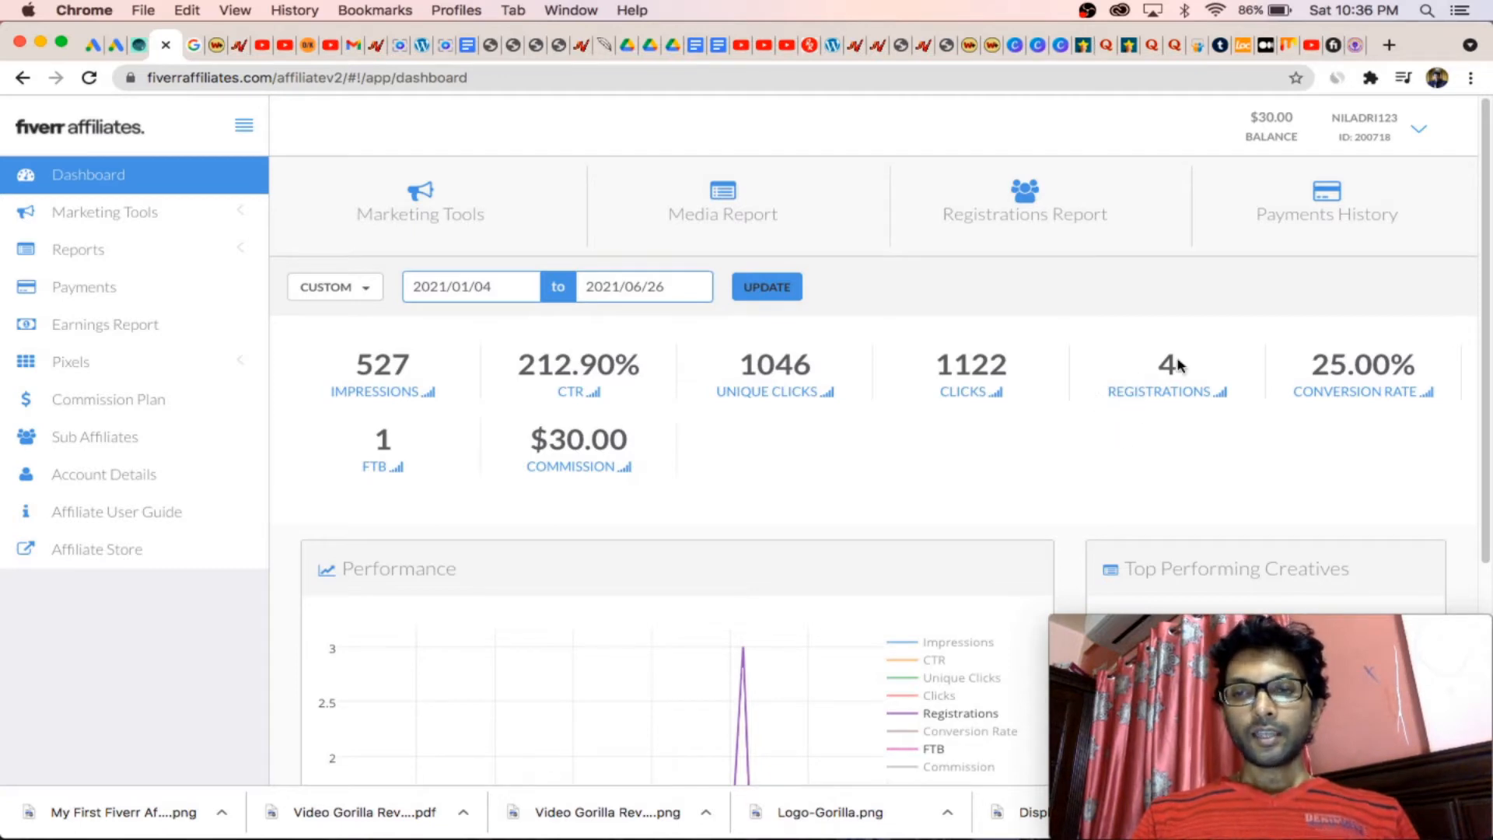
mouse_move(449, 518)
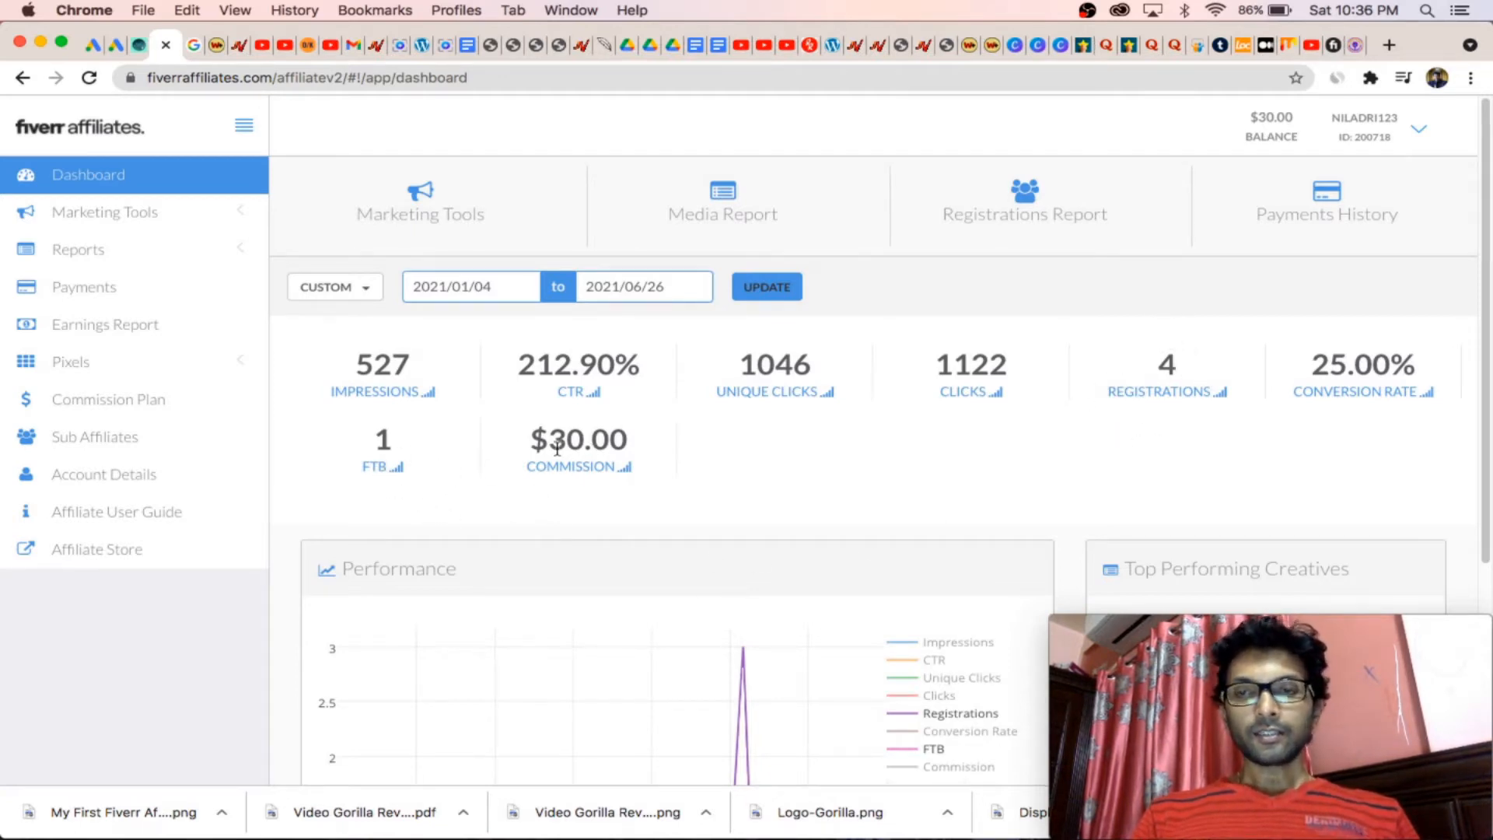
mouse_move(1382, 400)
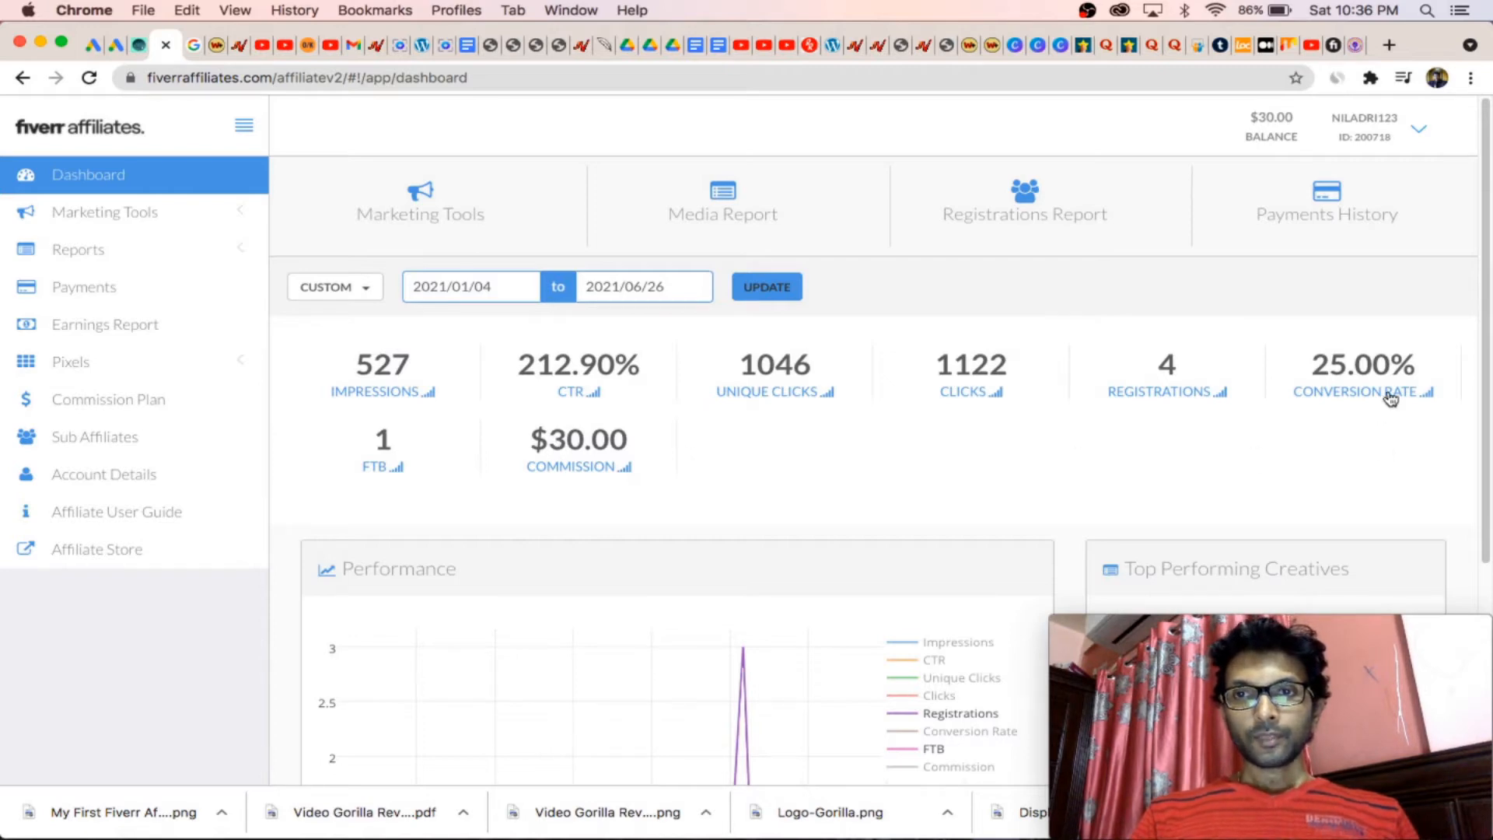
mouse_move(1425, 384)
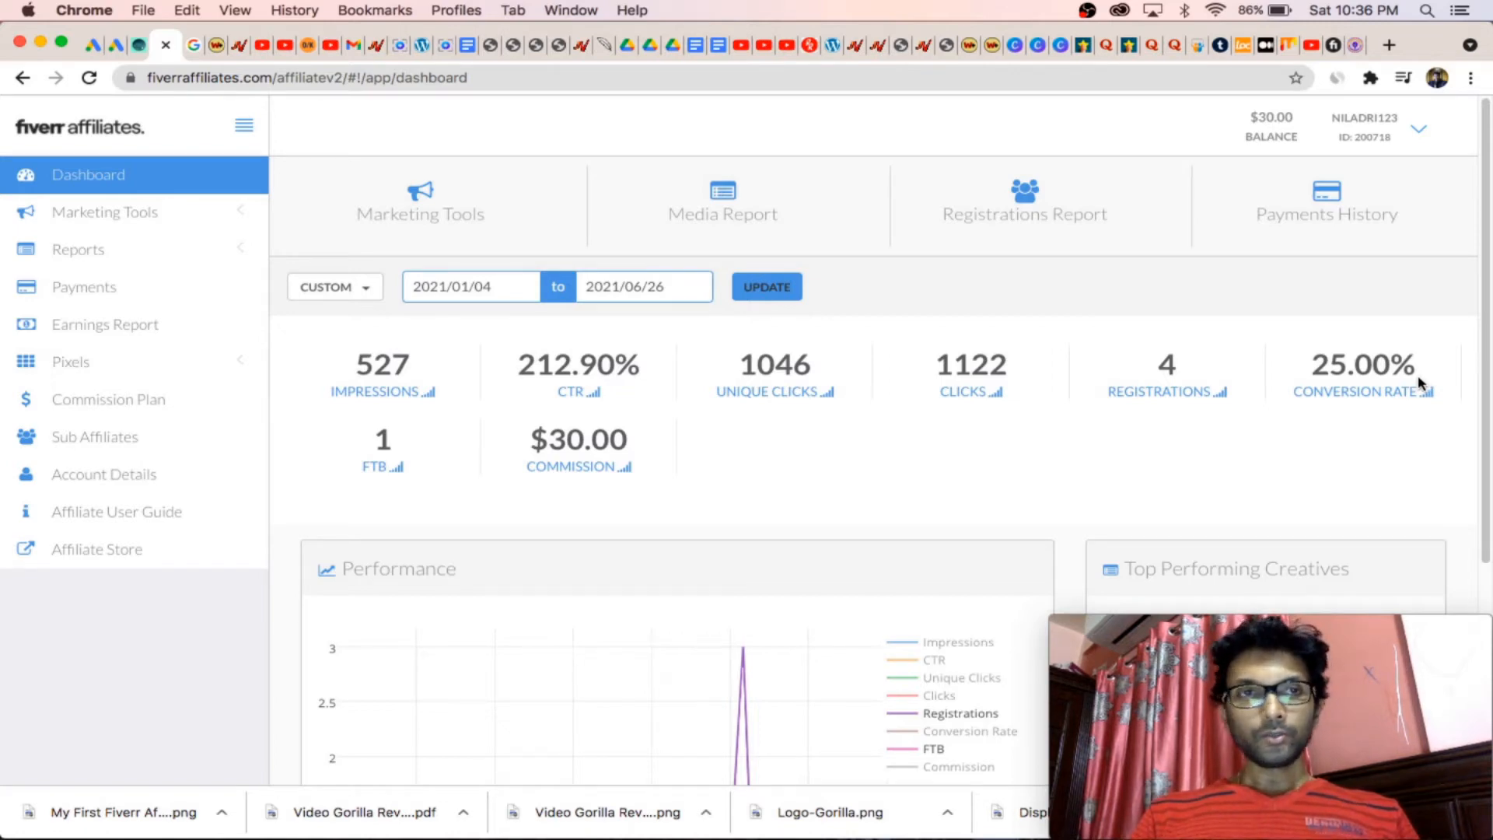
mouse_move(170, 99)
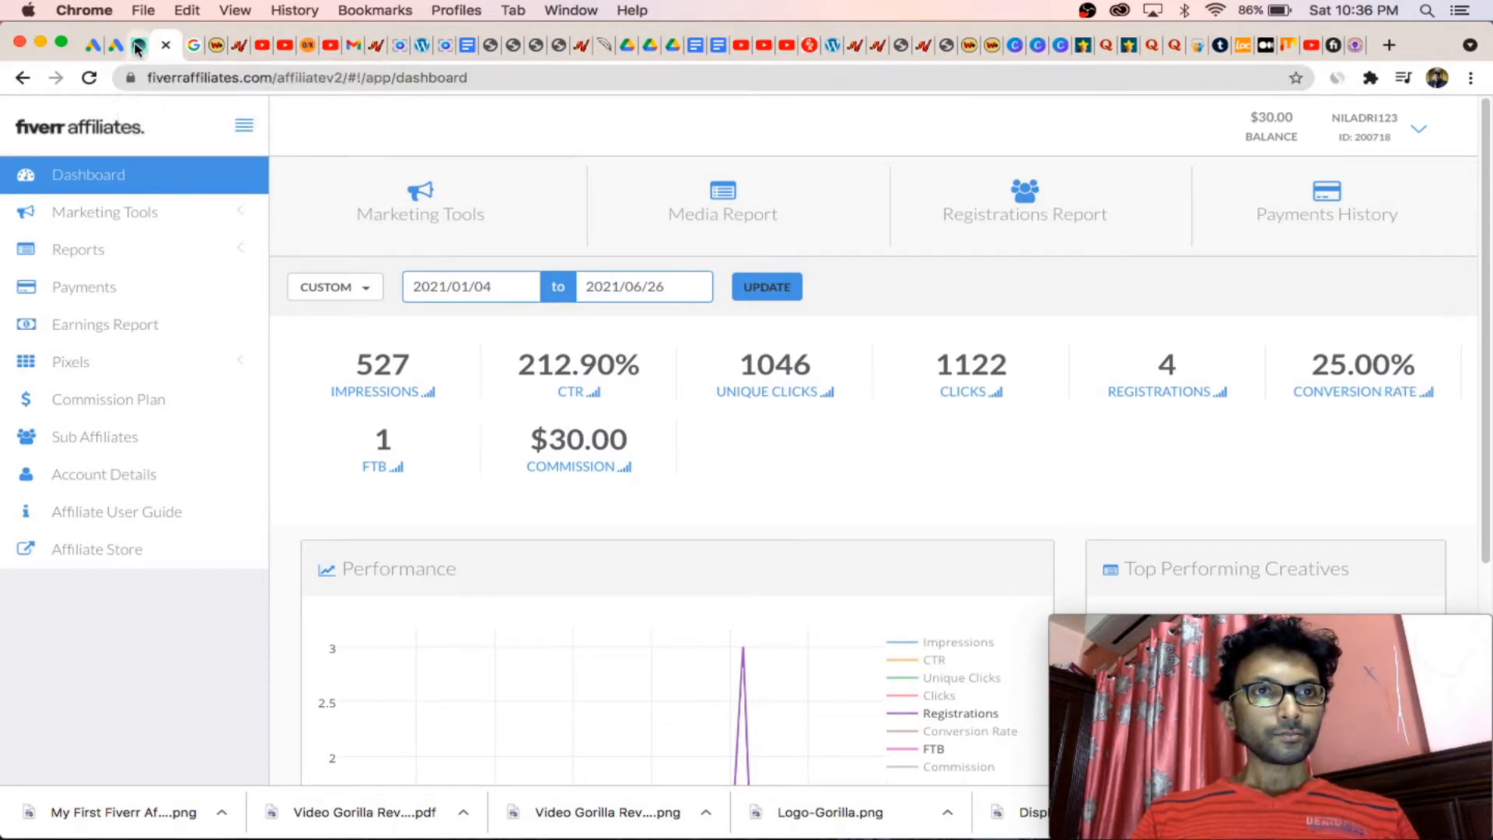
Step: Open the Fiverr freelancing services blog post and scroll down through its later entries
click(136, 46)
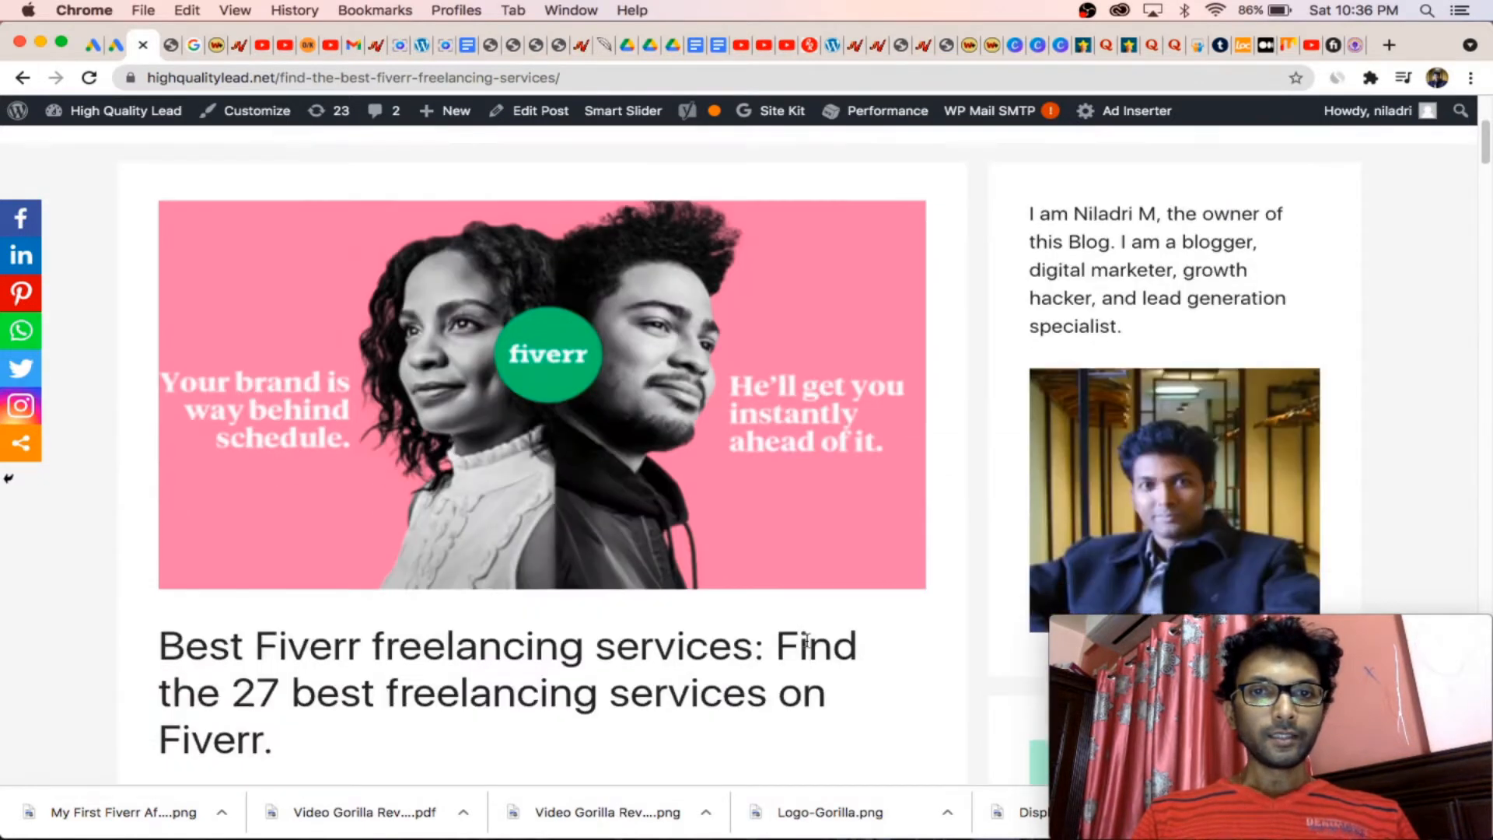
scroll(down, 3)
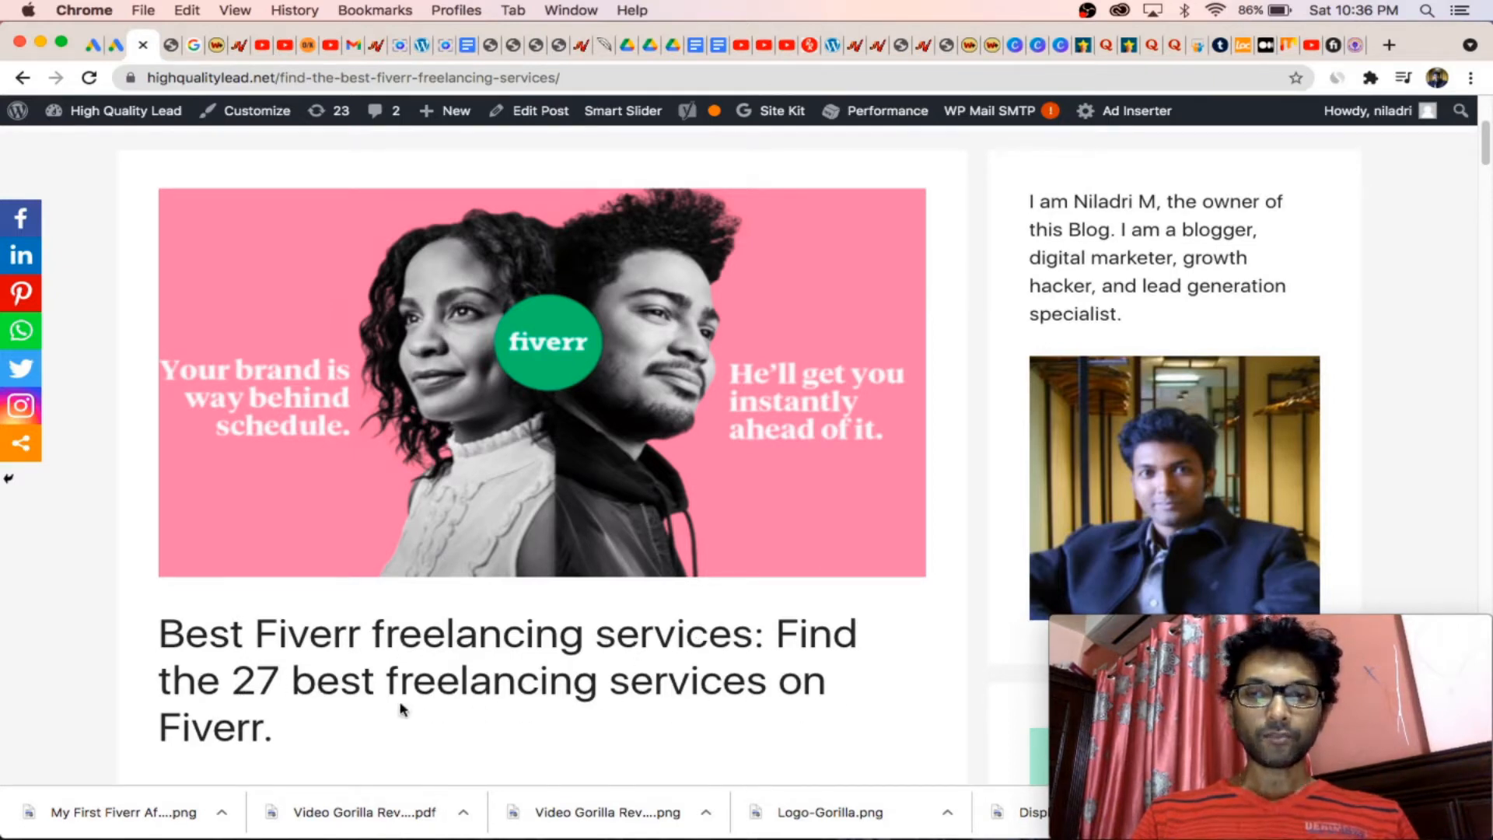
scroll(down, 3)
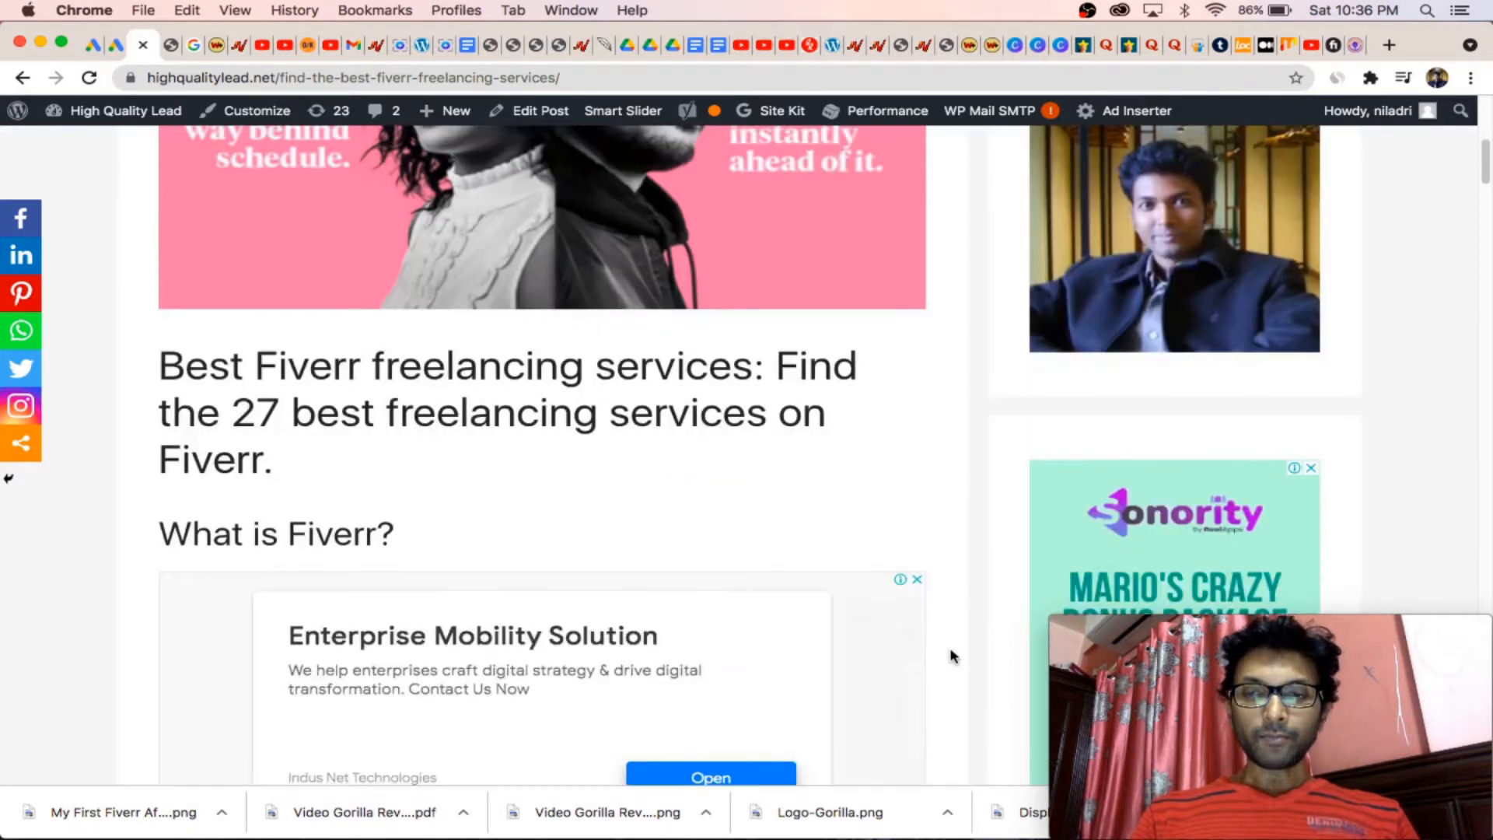
scroll(down, 3)
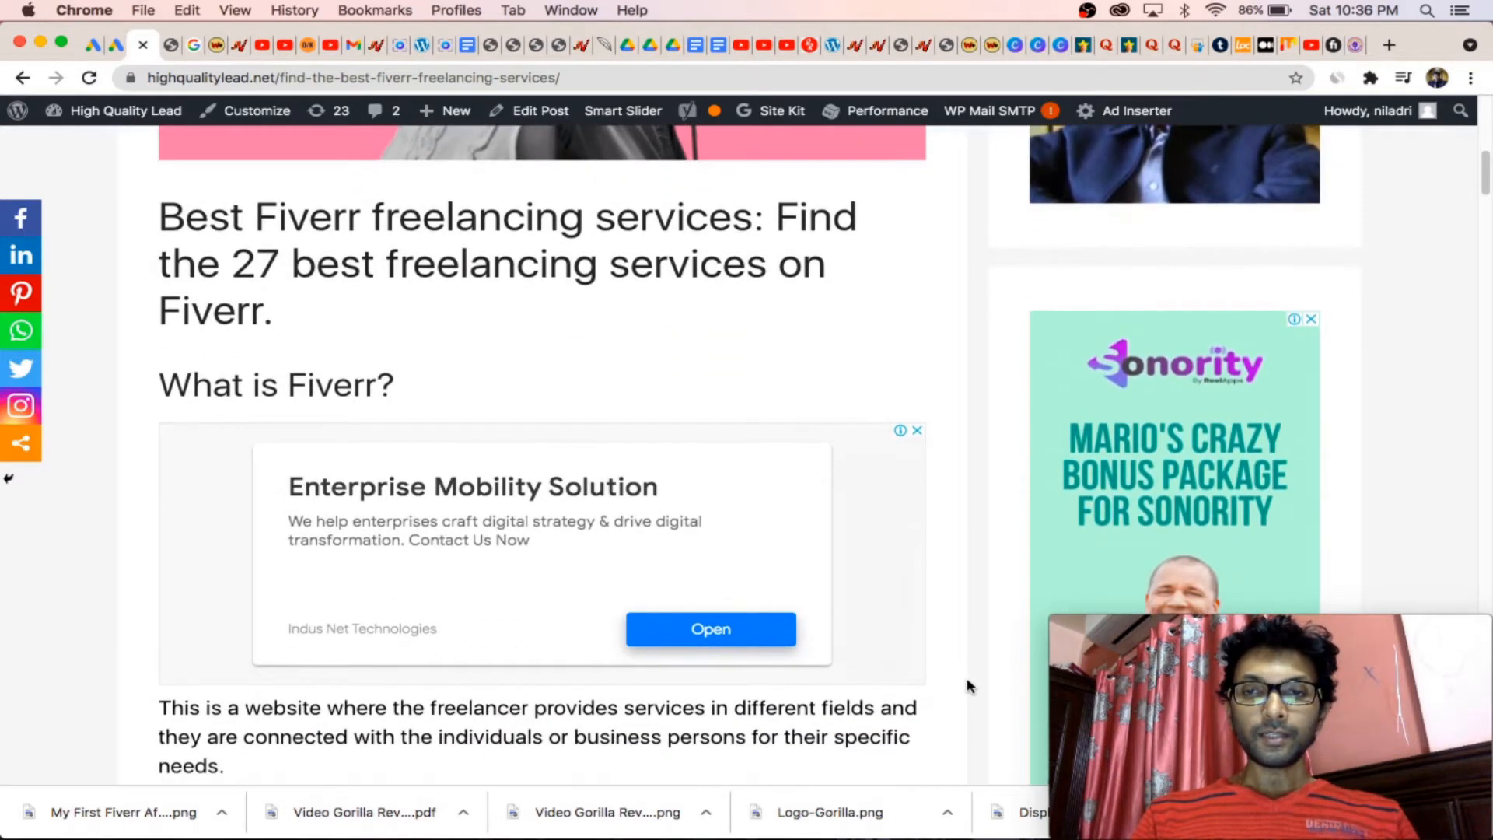
scroll(down, 3)
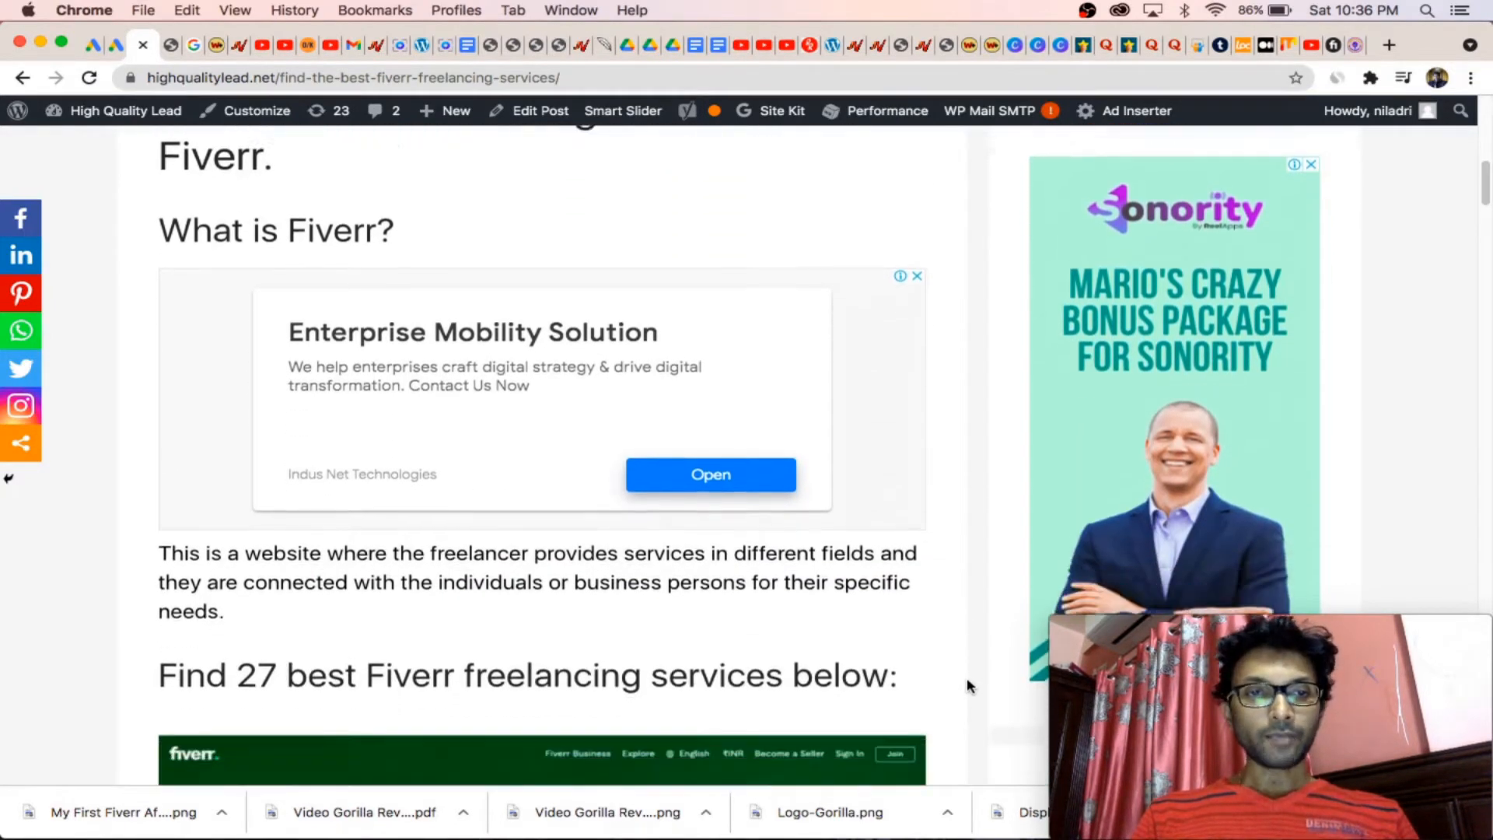
scroll(down, 3)
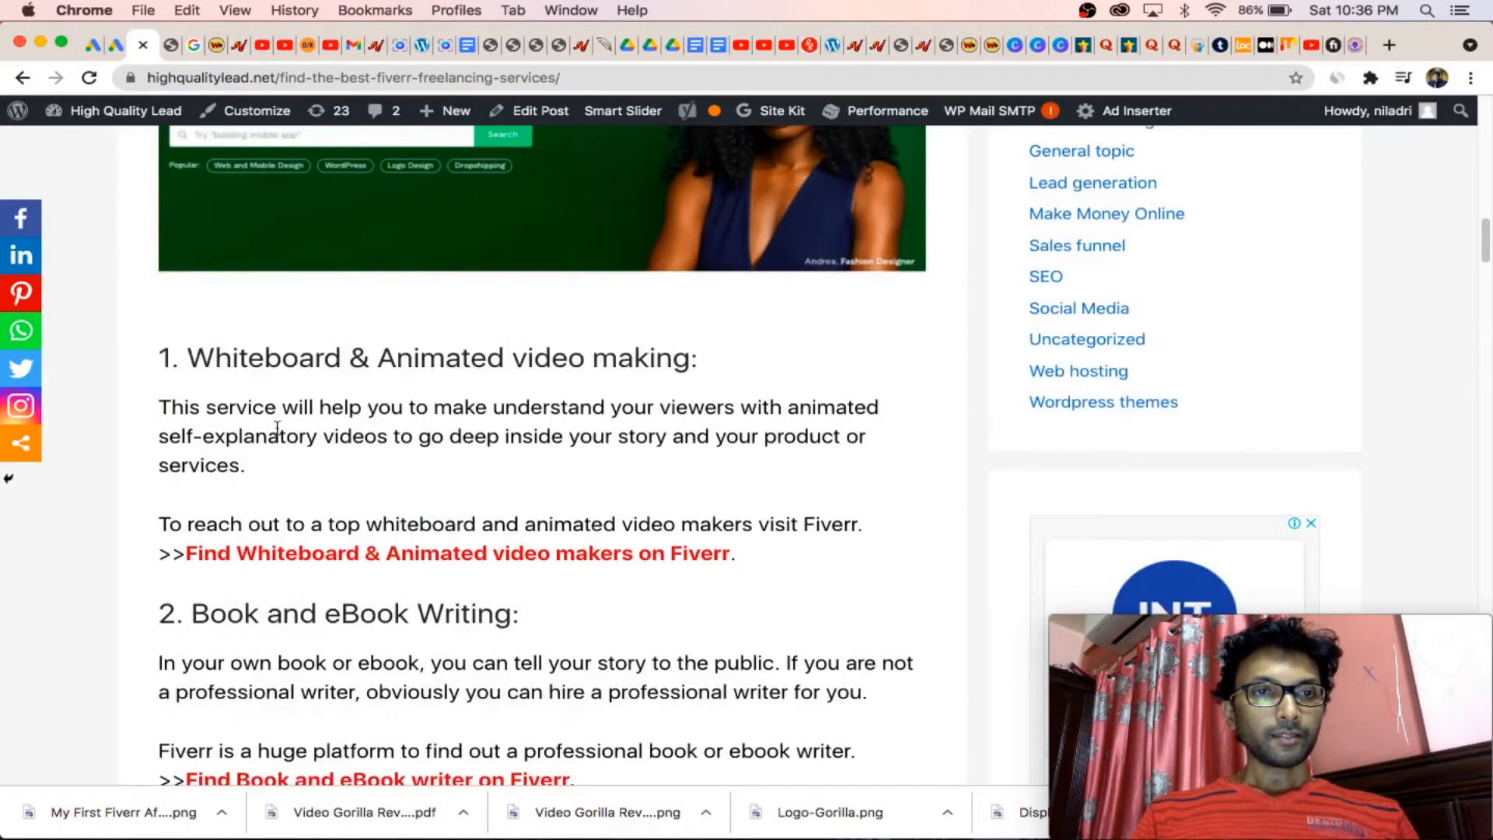
mouse_move(356, 628)
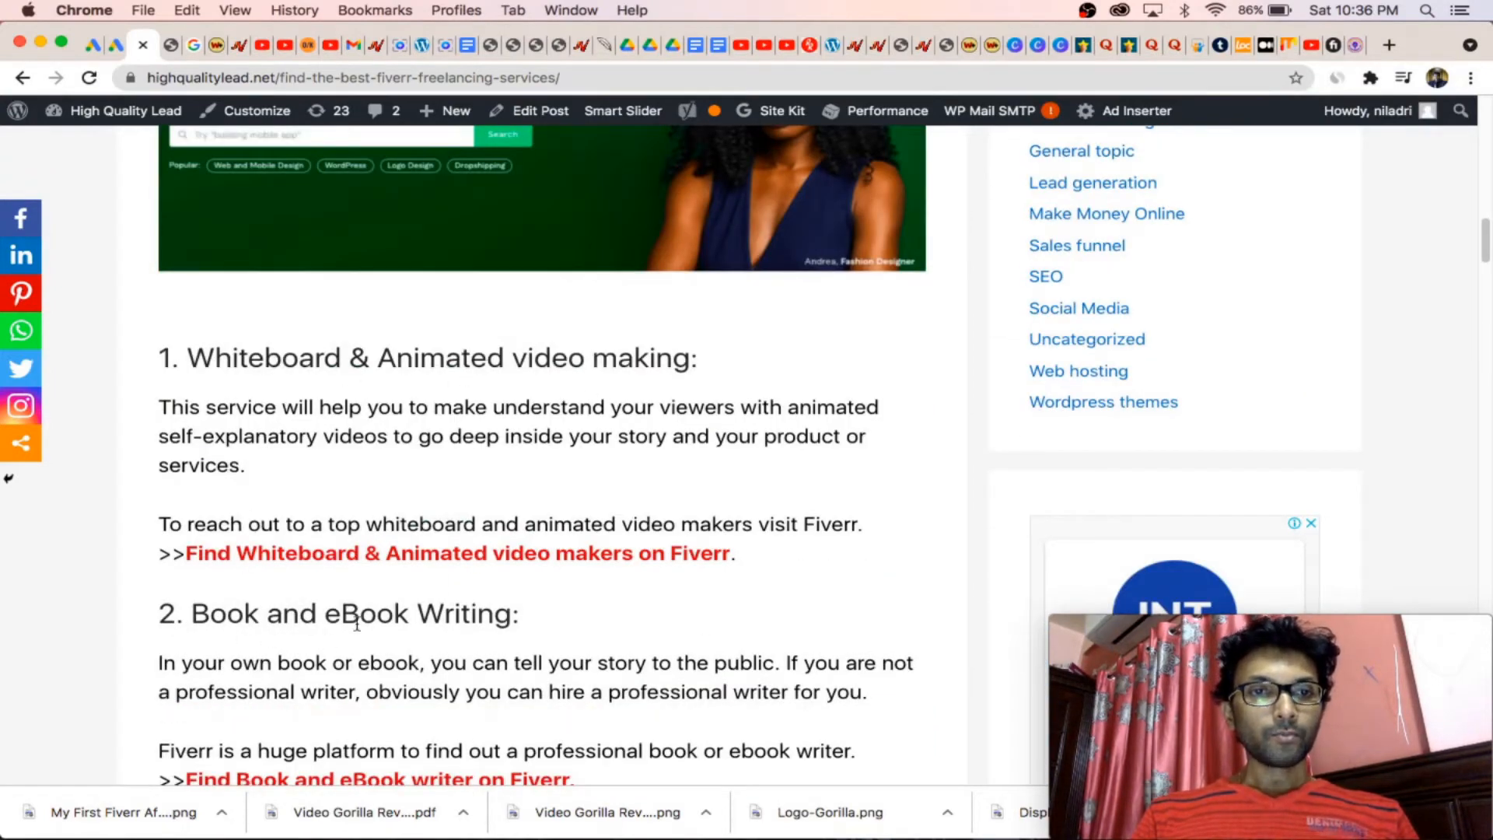
scroll(down, 3)
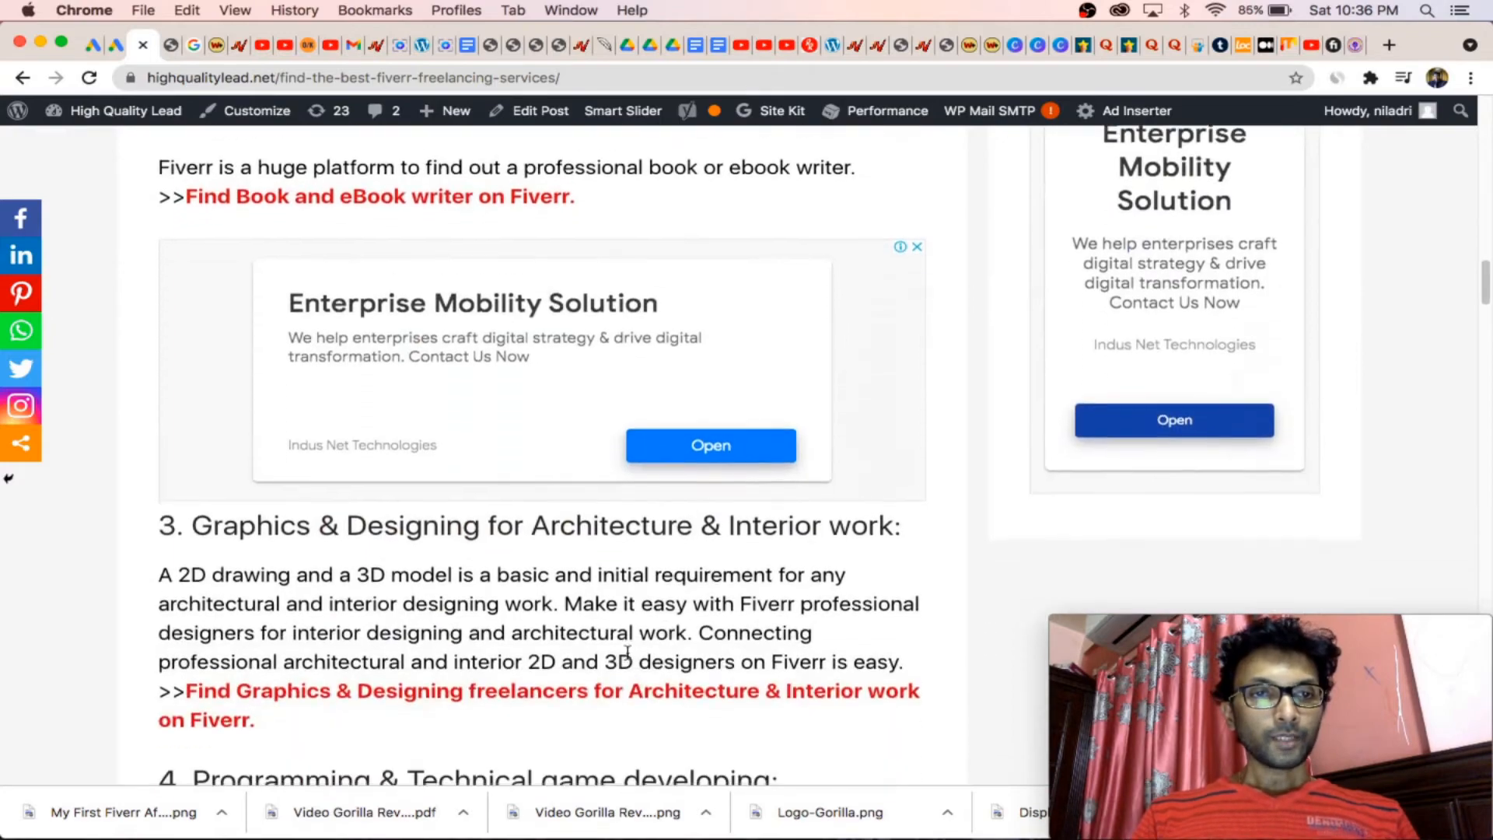
scroll(down, 3)
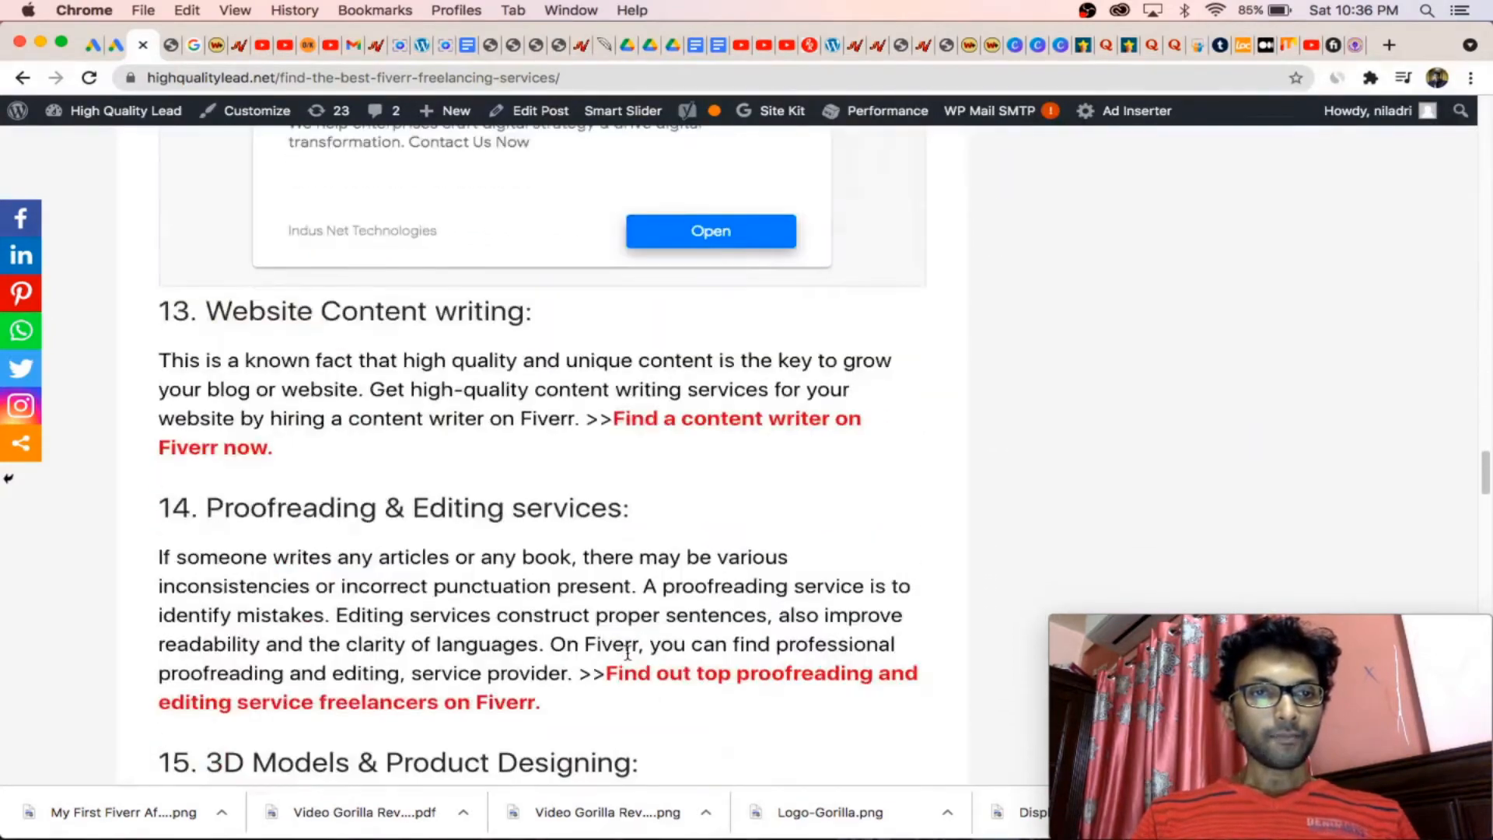
scroll(down, 3)
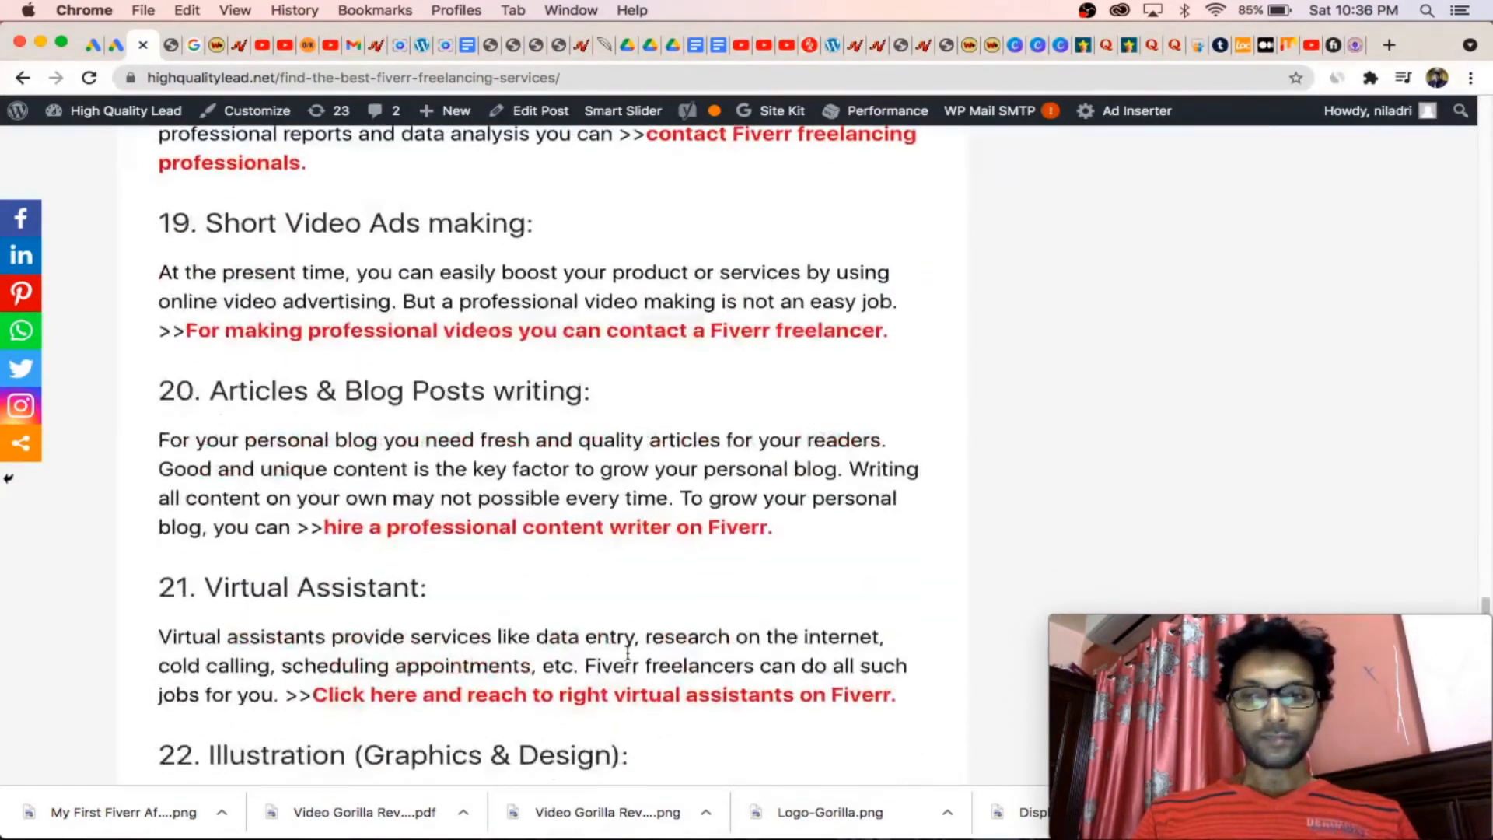
scroll(down, 3)
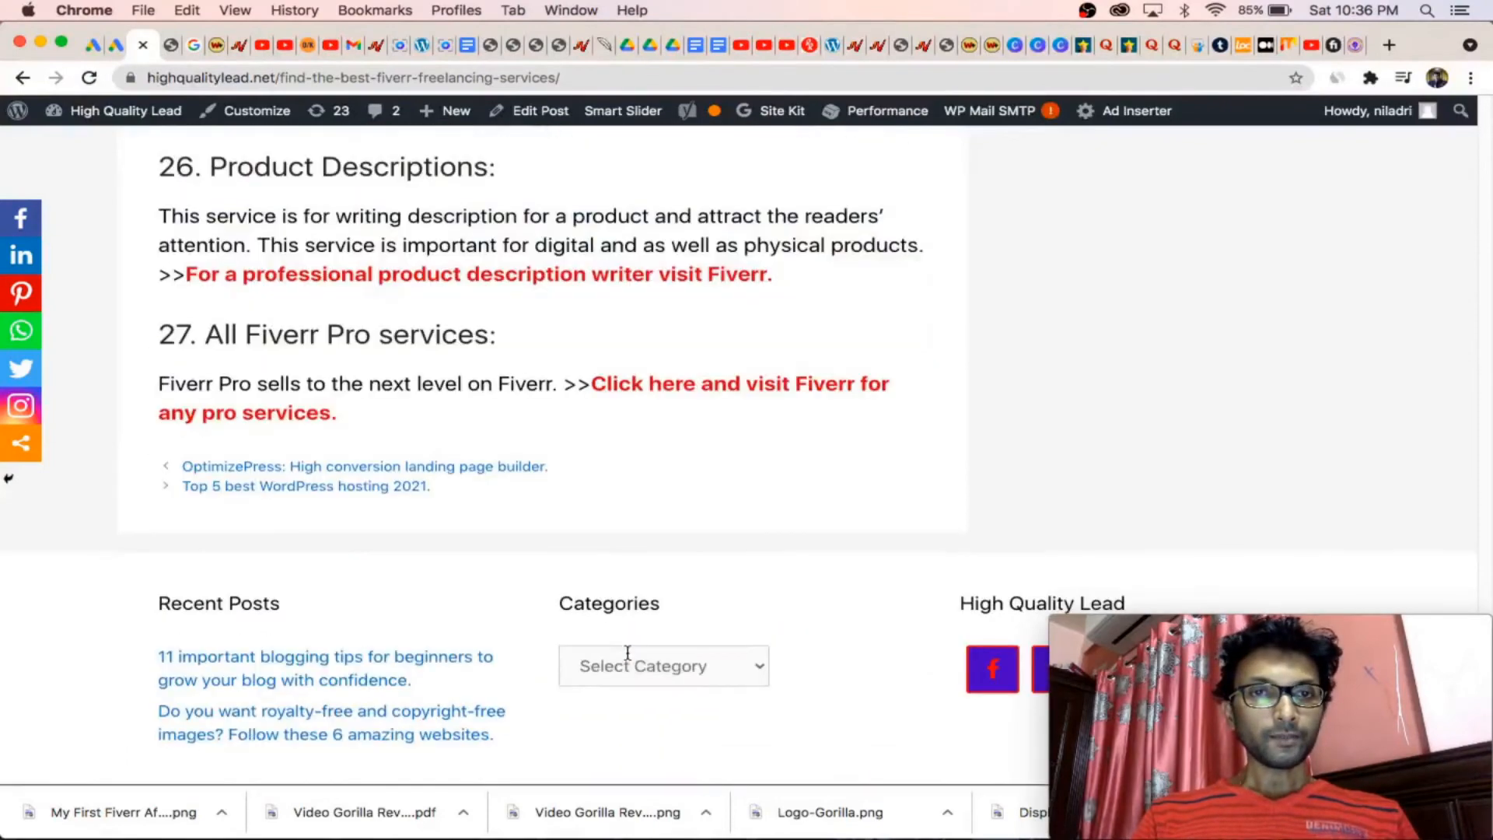
scroll(down, 3)
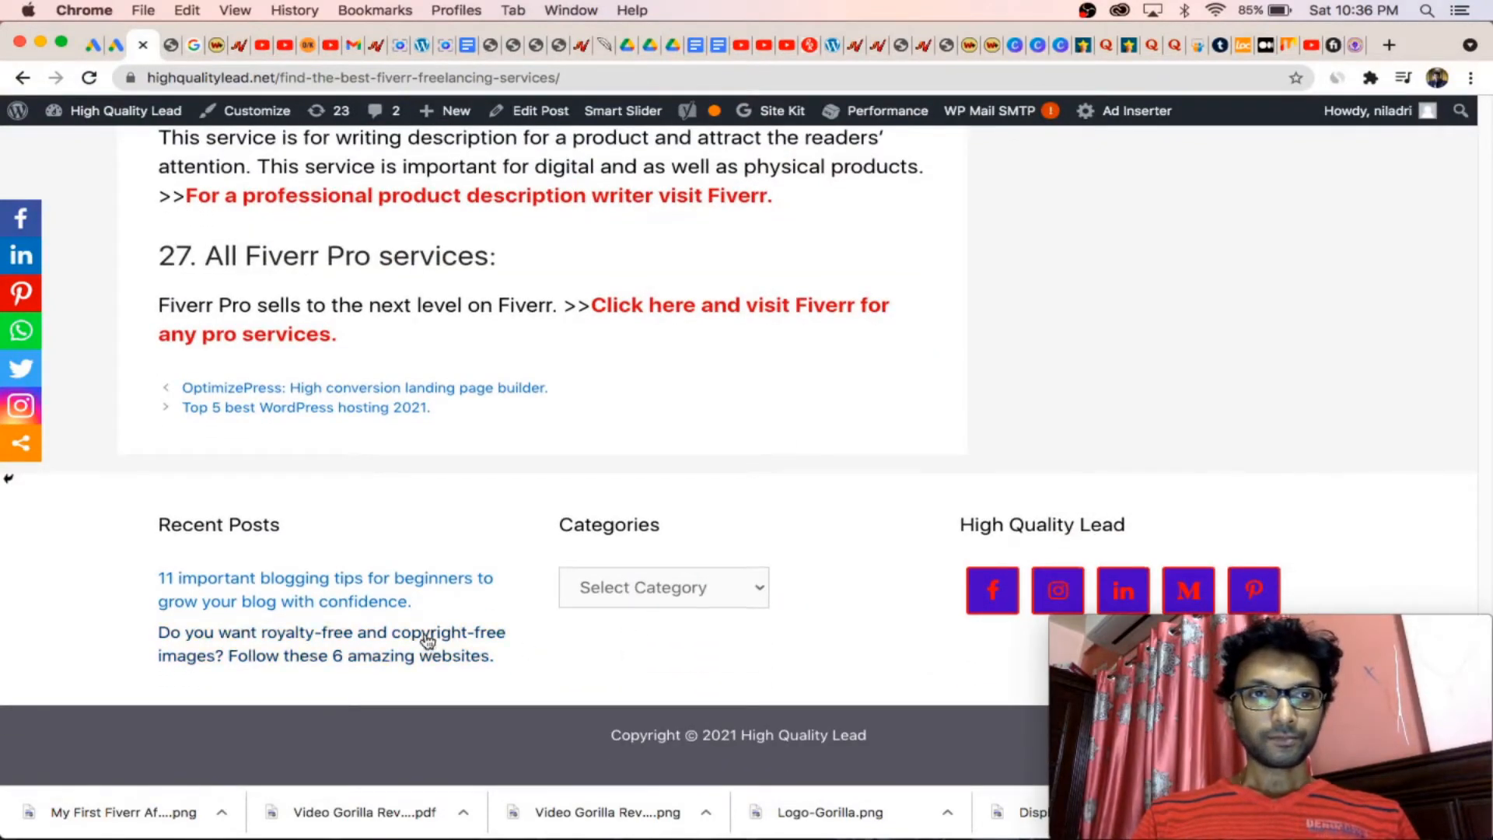
Step: Scroll back up to section 1, Whiteboard & Animated video making
scroll(up, 3)
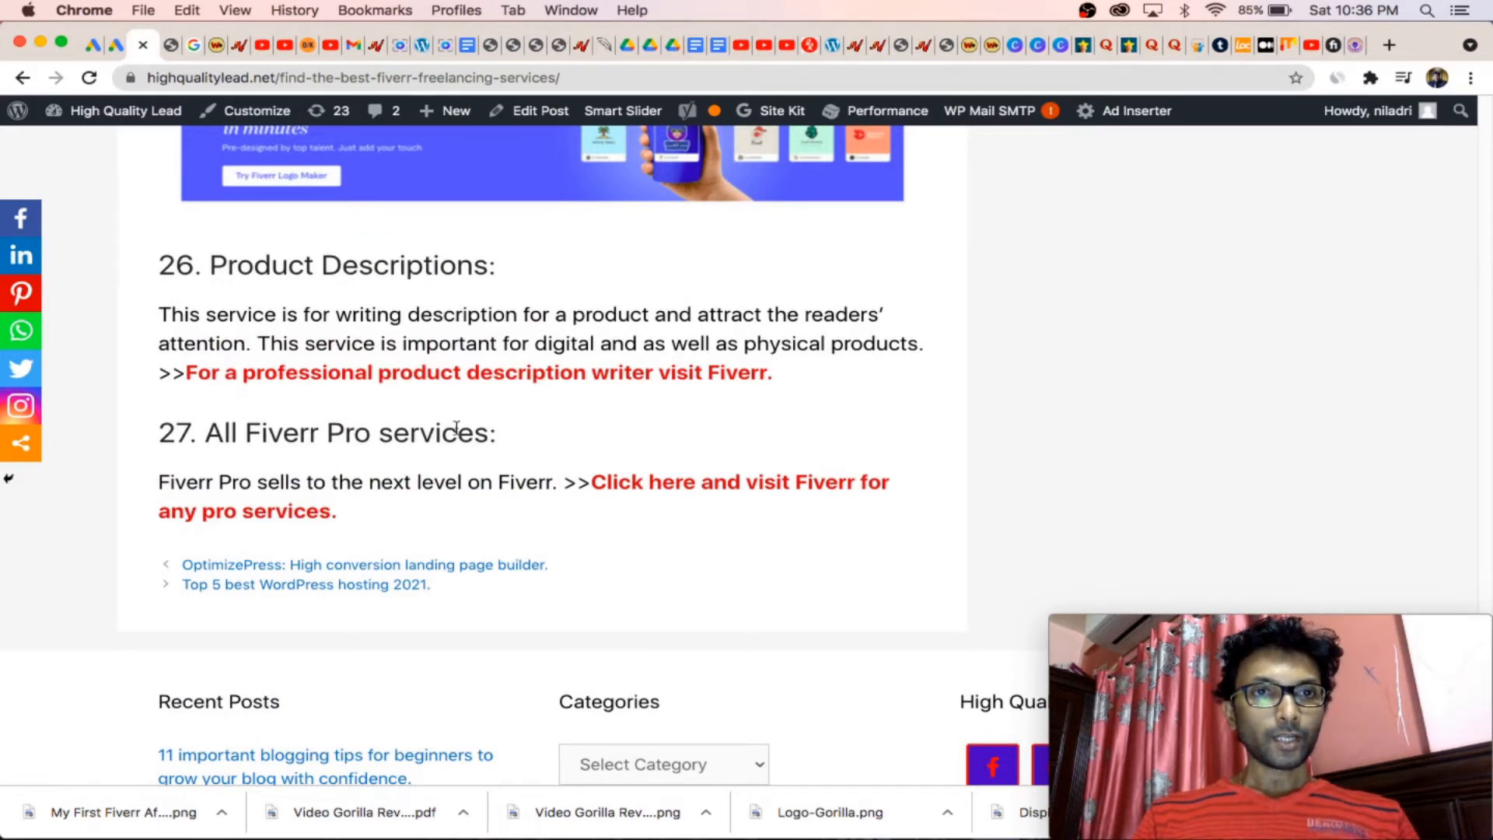
scroll(up, 3)
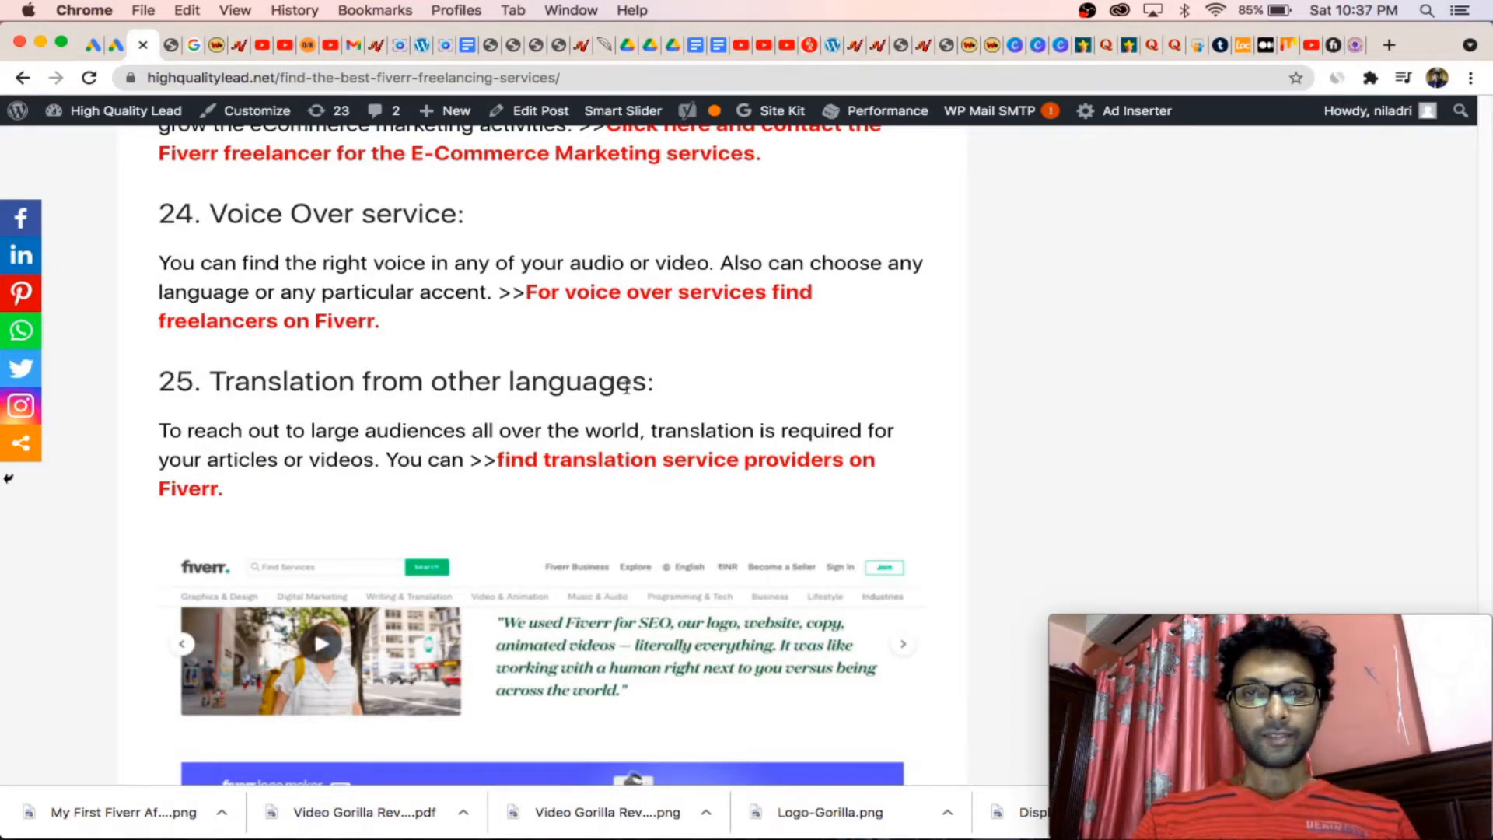
mouse_move(522, 472)
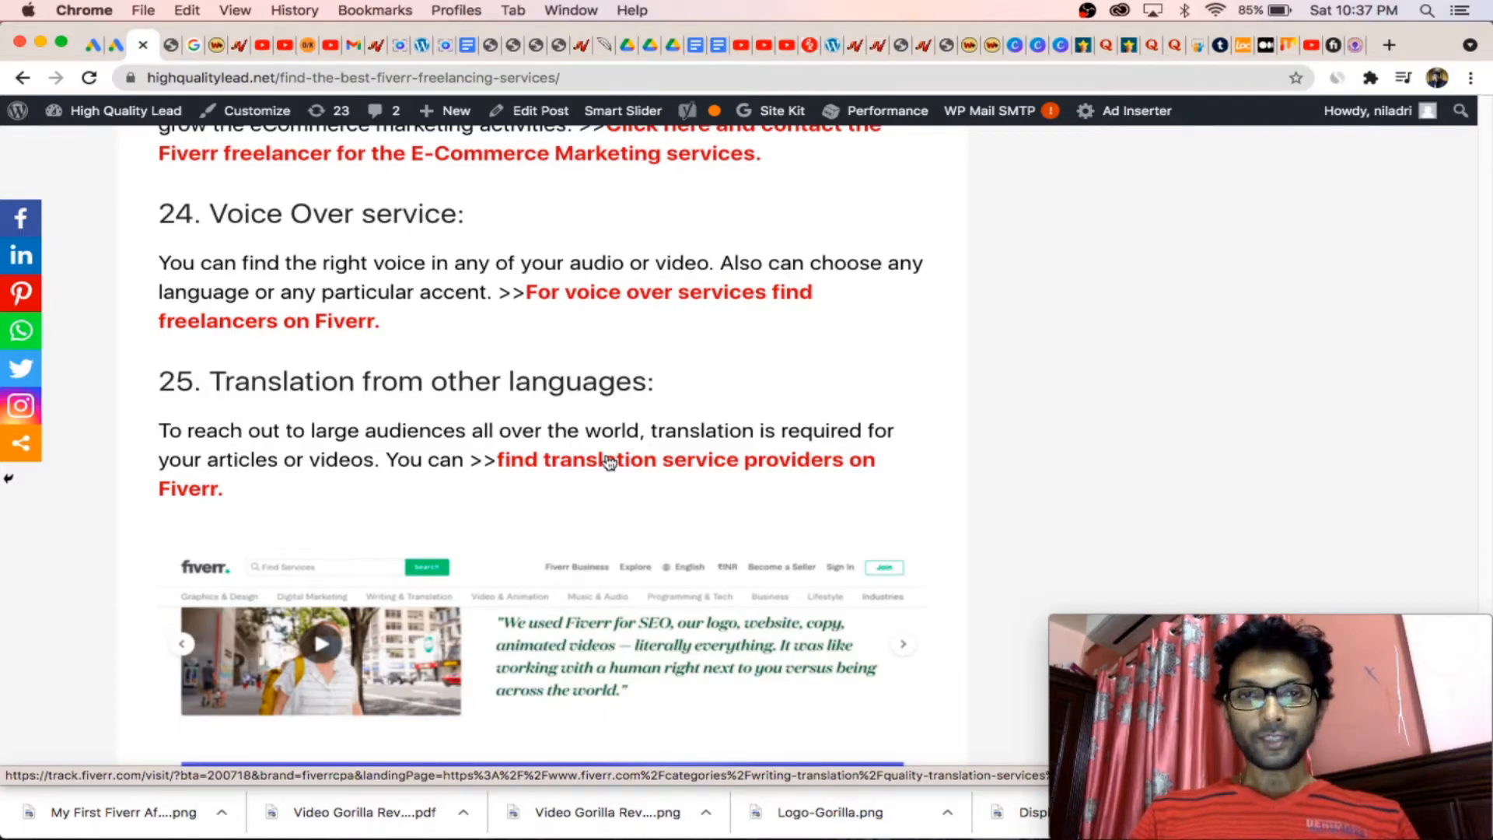
mouse_move(586, 471)
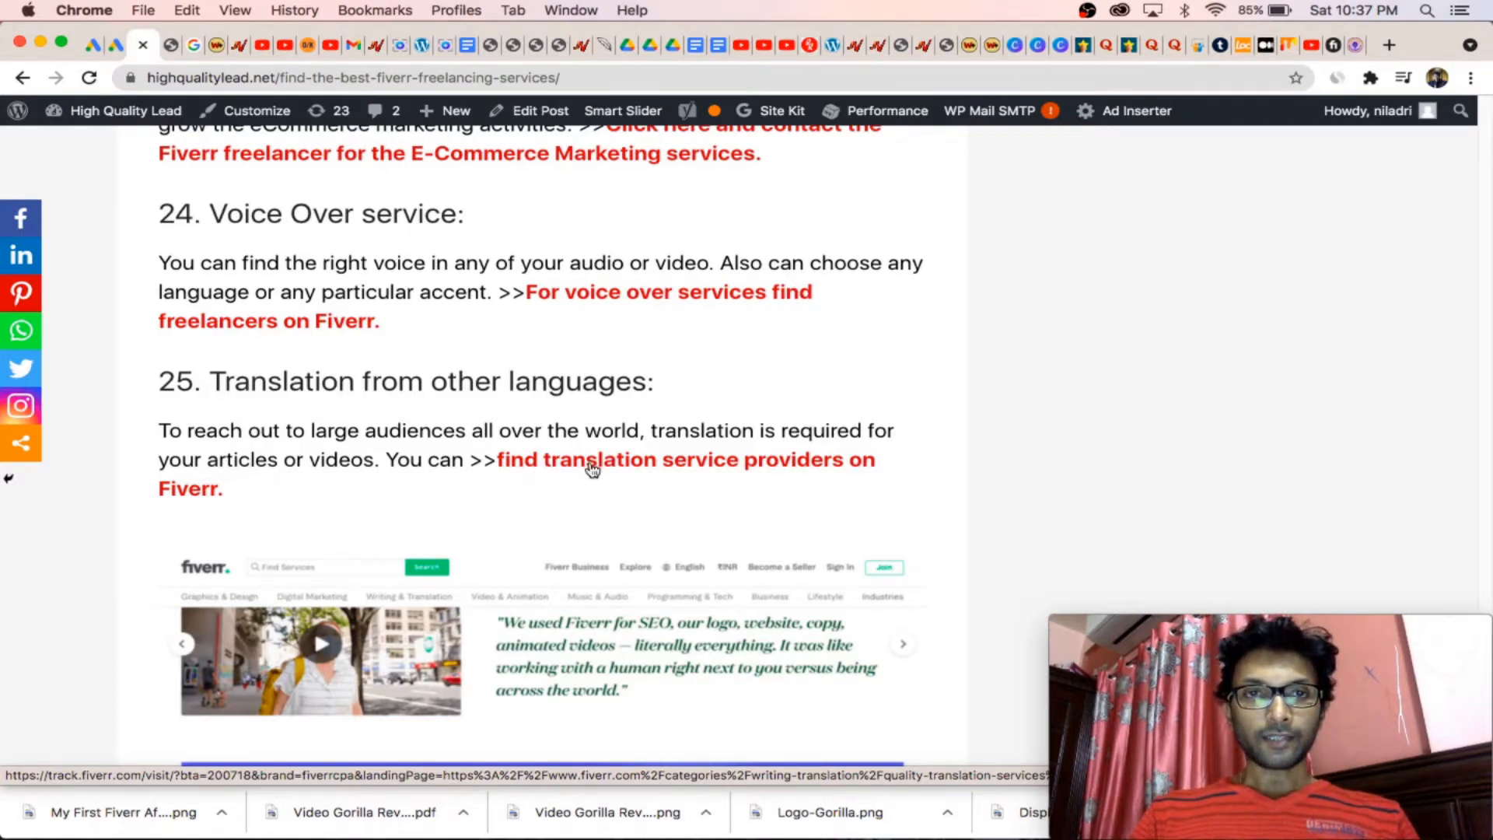
scroll(up, 3)
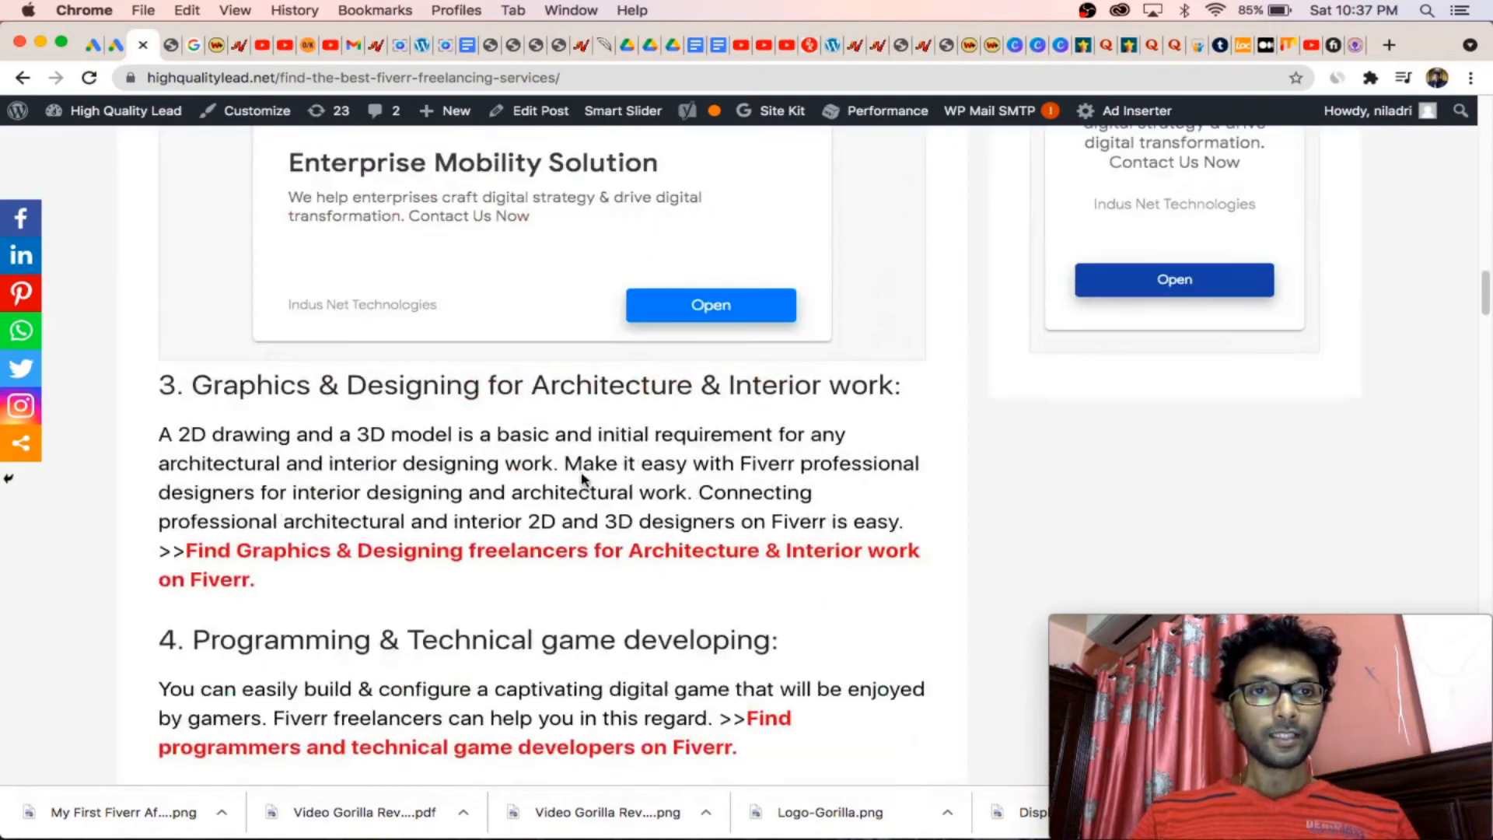
scroll(up, 3)
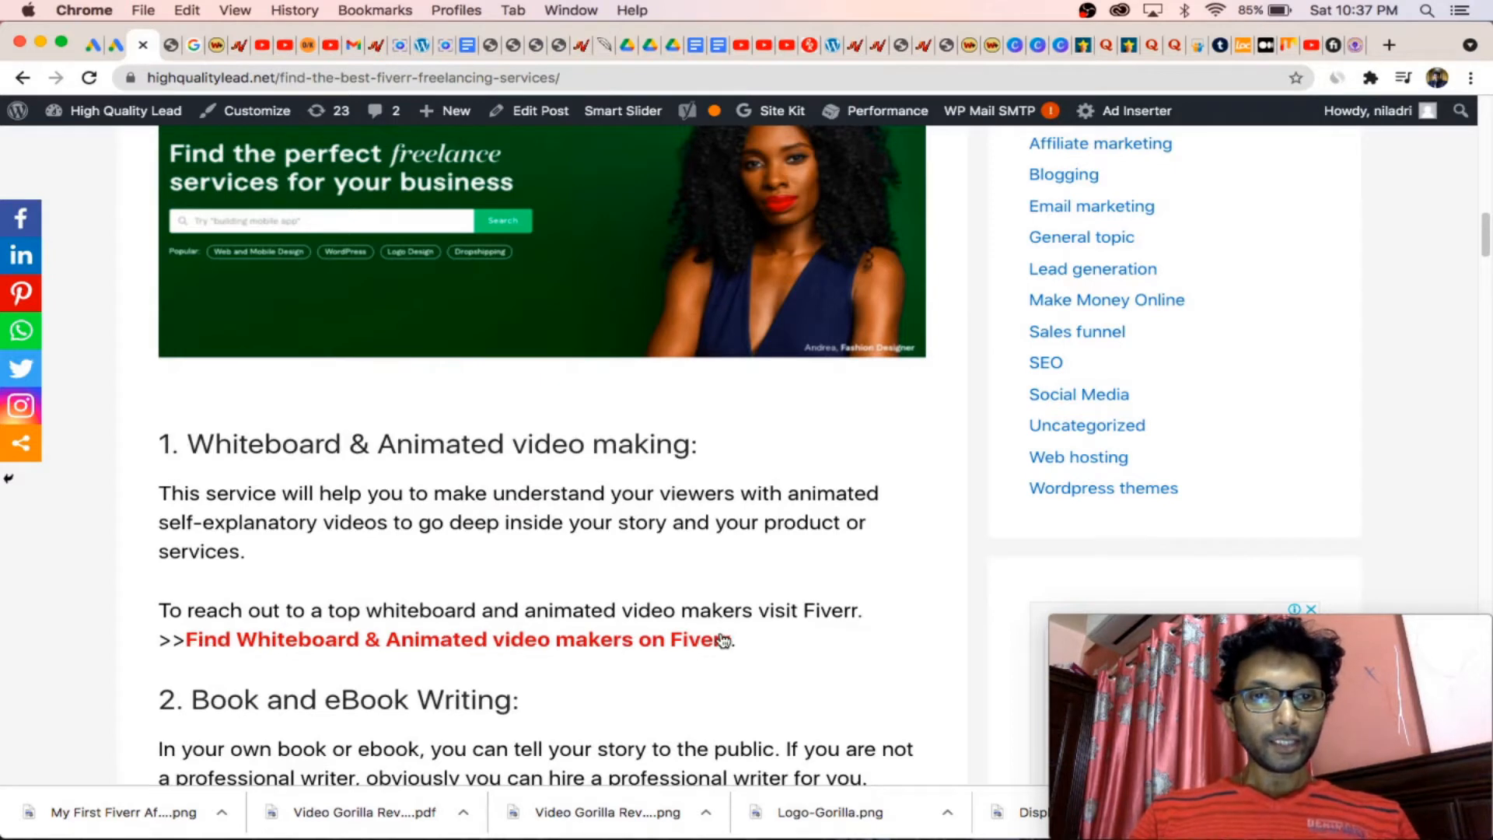
mouse_move(695, 644)
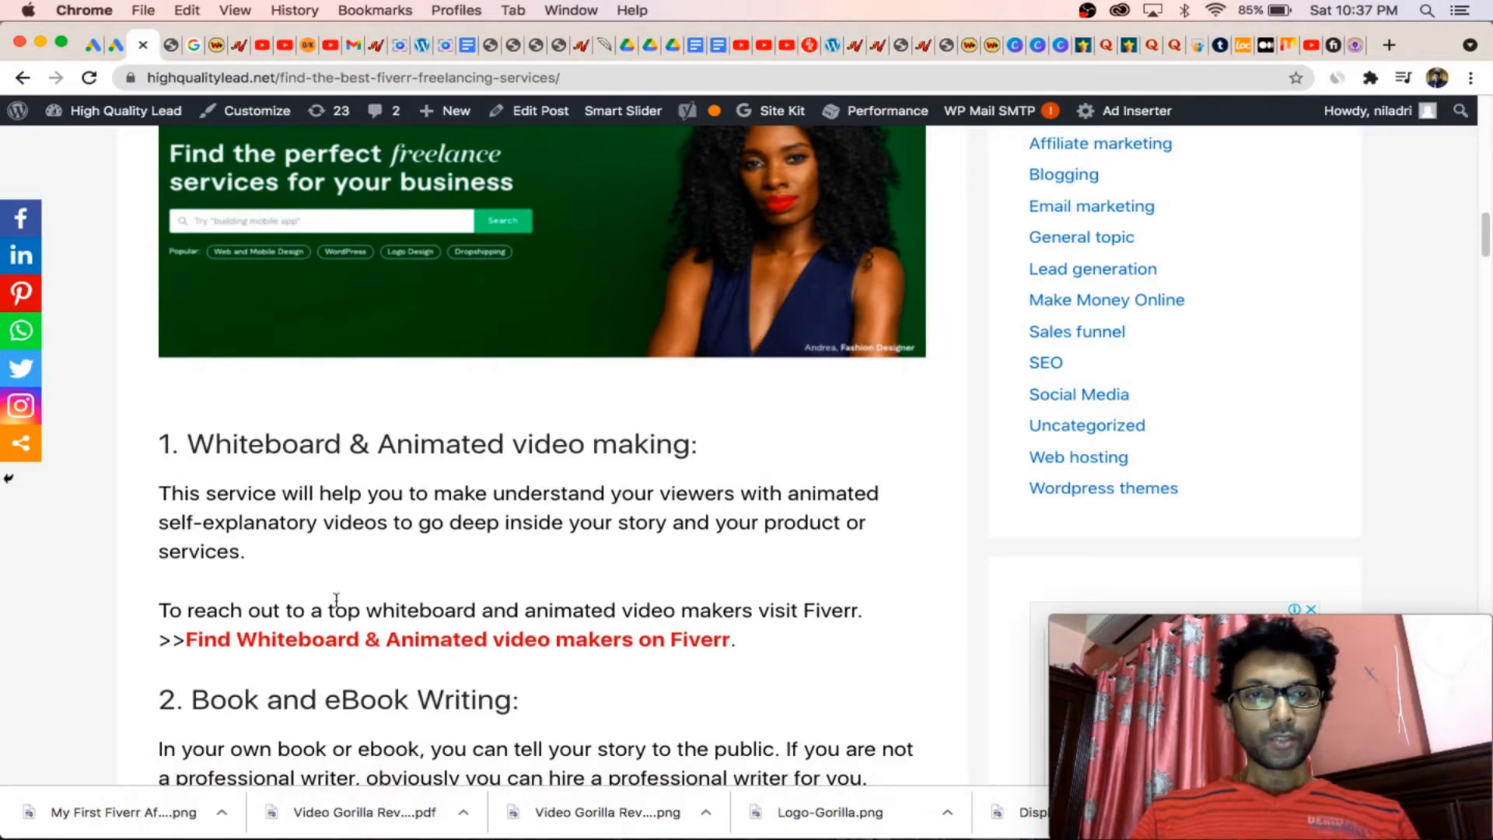
mouse_move(298, 387)
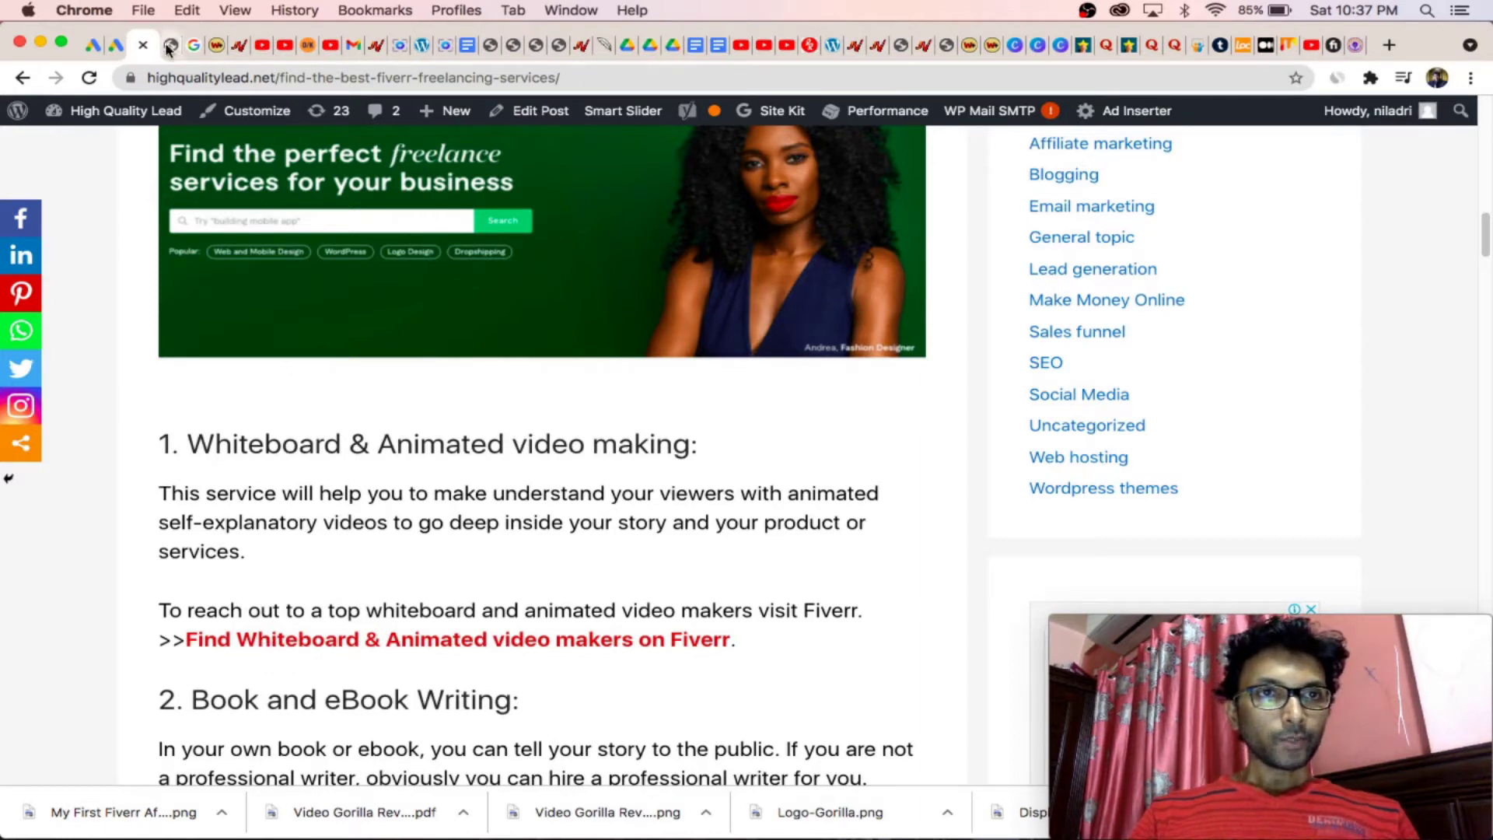
Step: Return to the Fiverr Affiliates dashboard and expand Marketing Tools in the sidebar
click(162, 45)
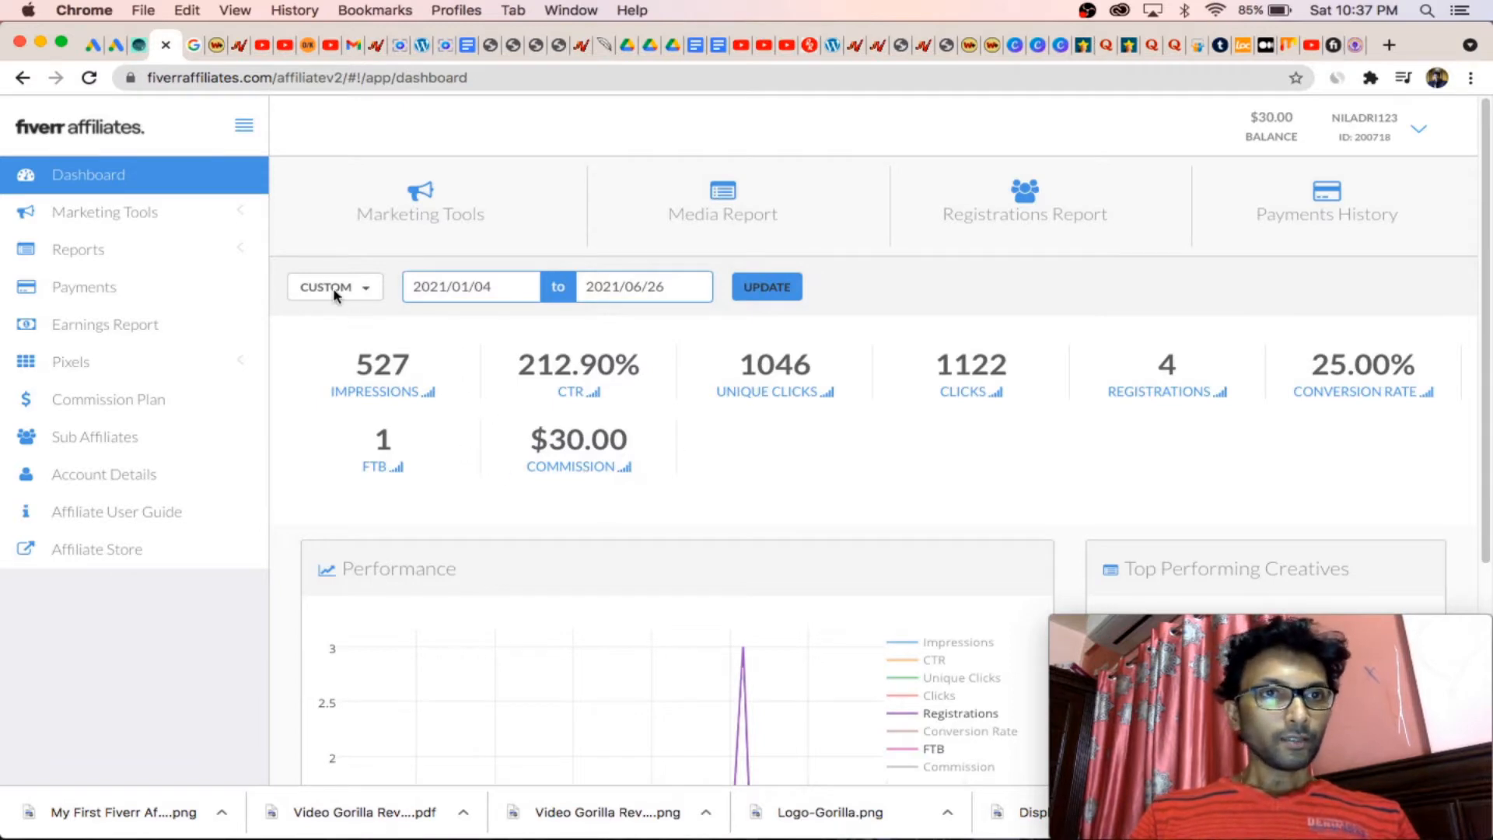
click(104, 212)
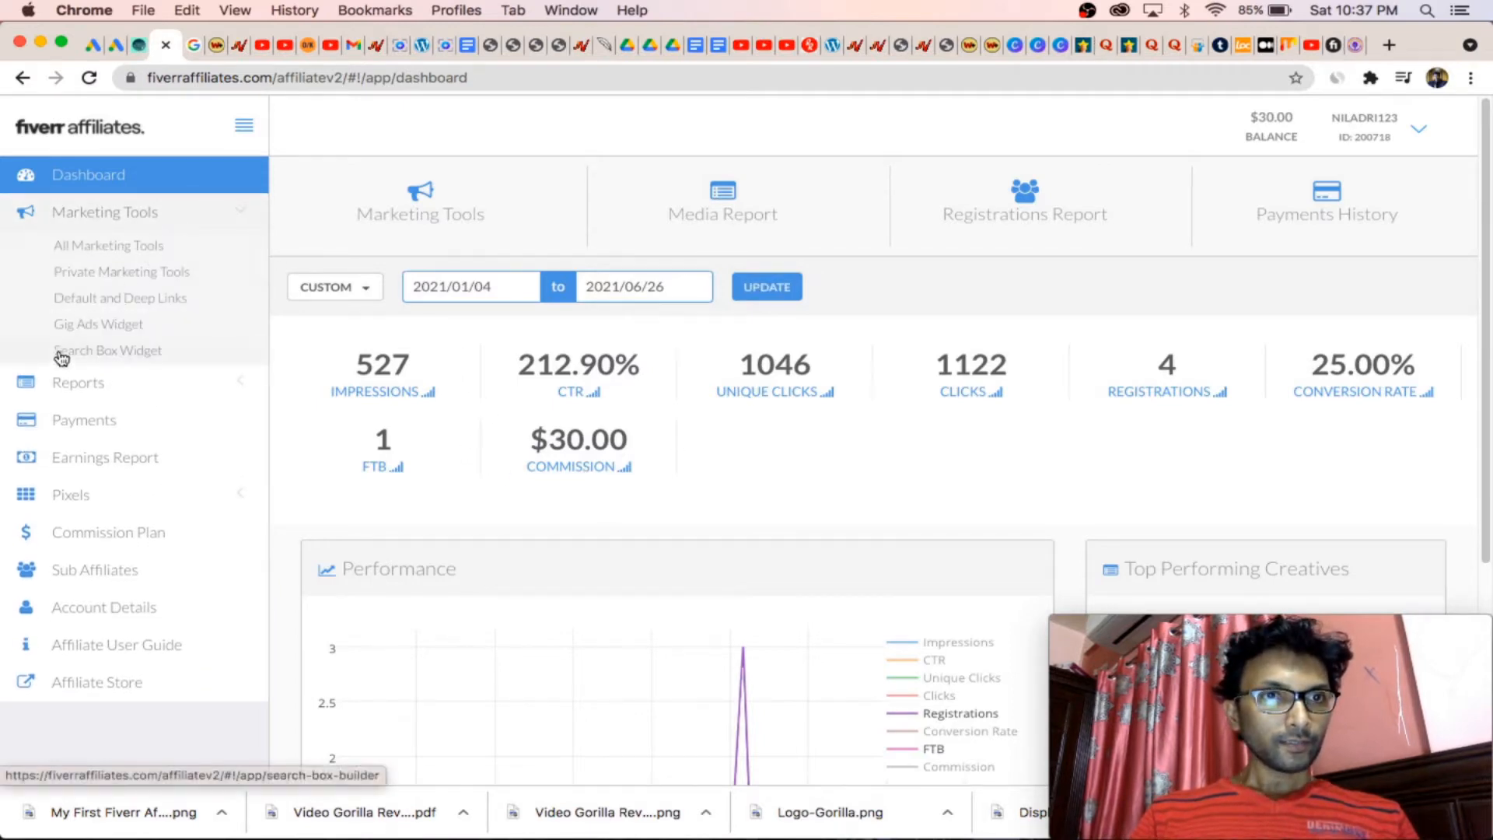
mouse_move(92, 284)
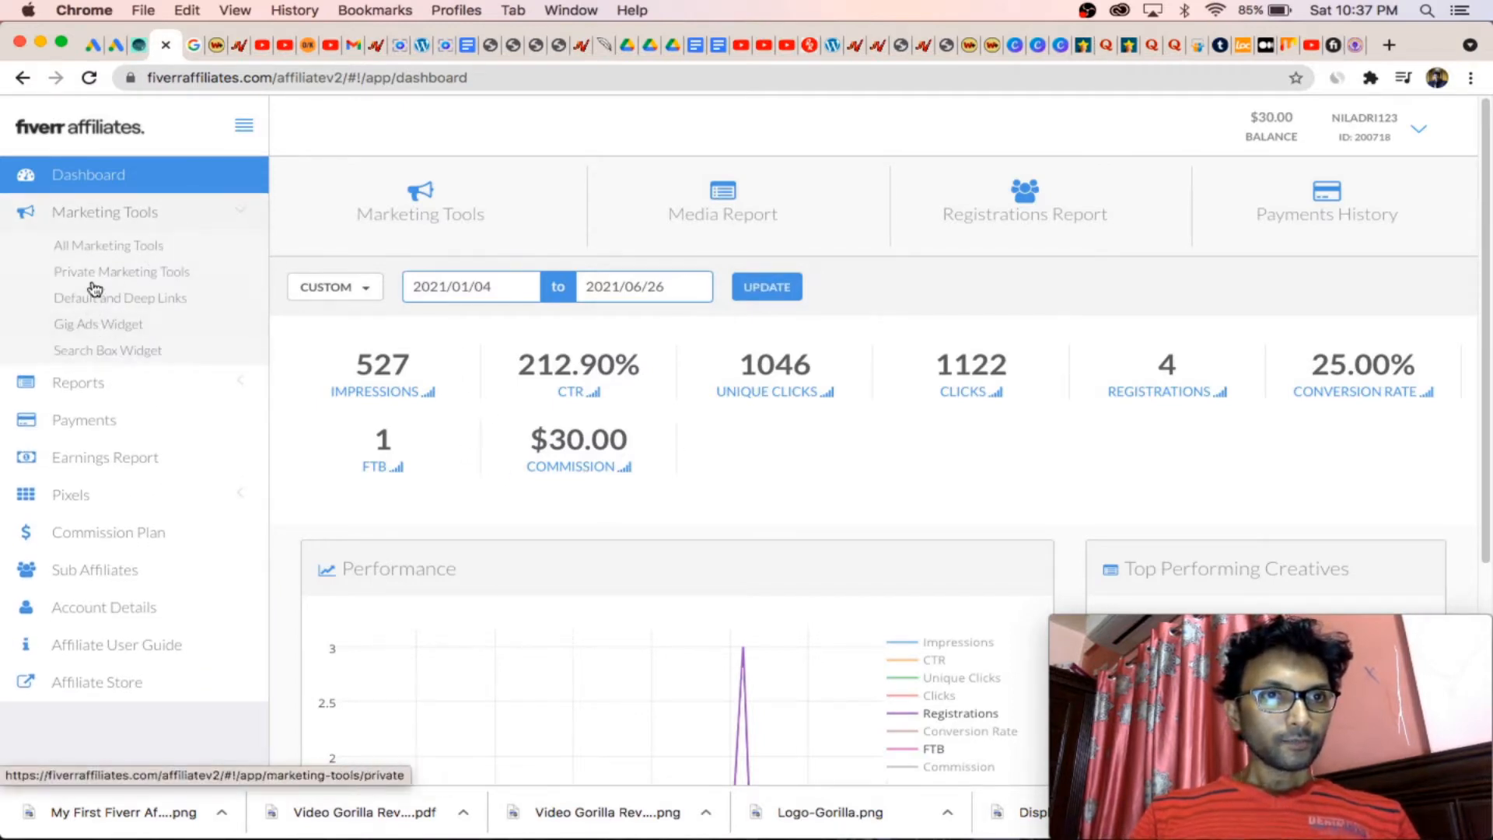
mouse_move(98, 300)
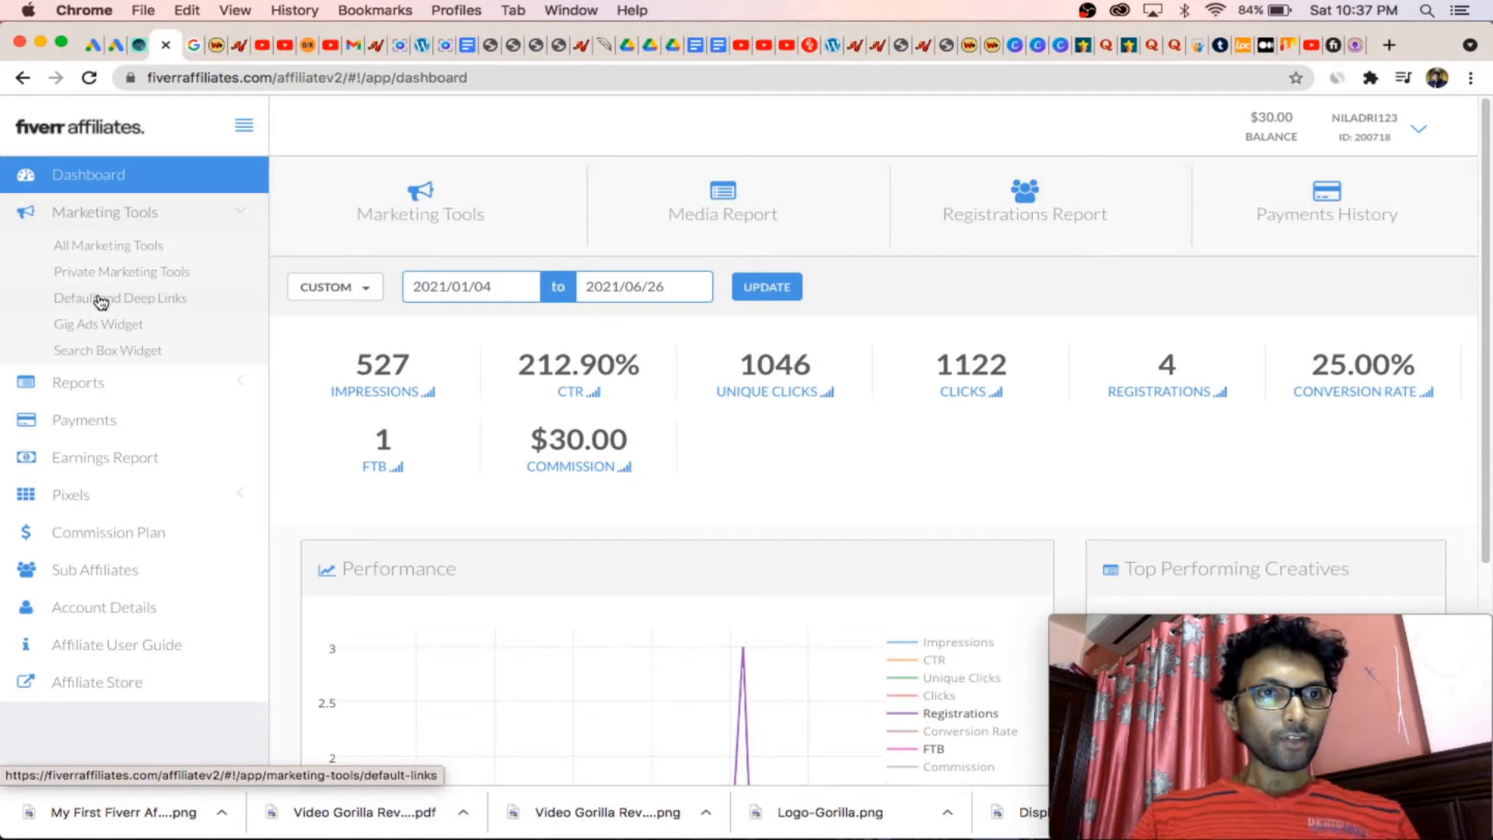
Step: Visit Default and Deep Links, copy the 'Whiteboard & Animated video making' heading, and load fiverr.com
click(120, 298)
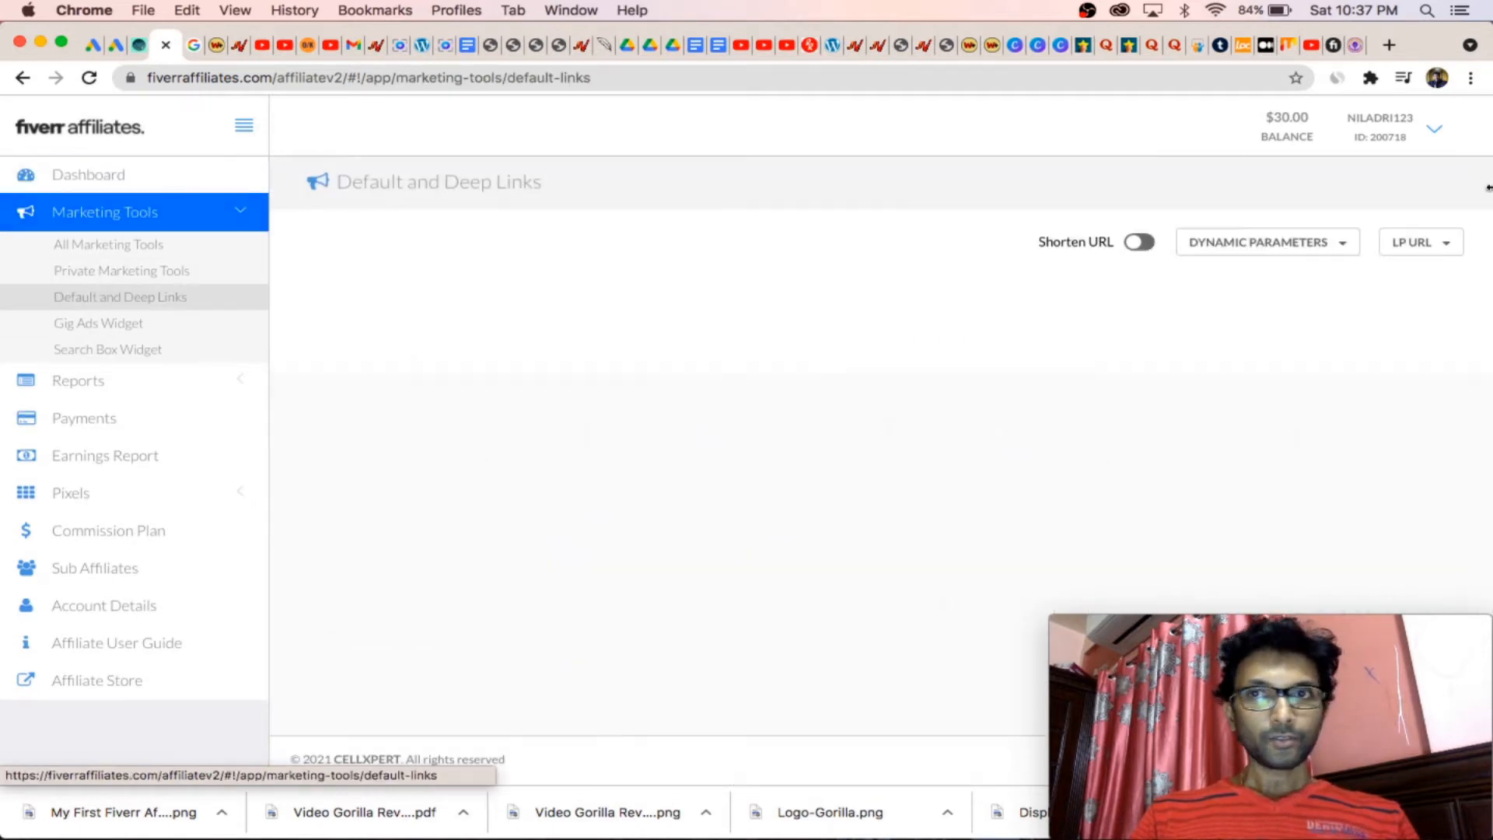
click(1386, 44)
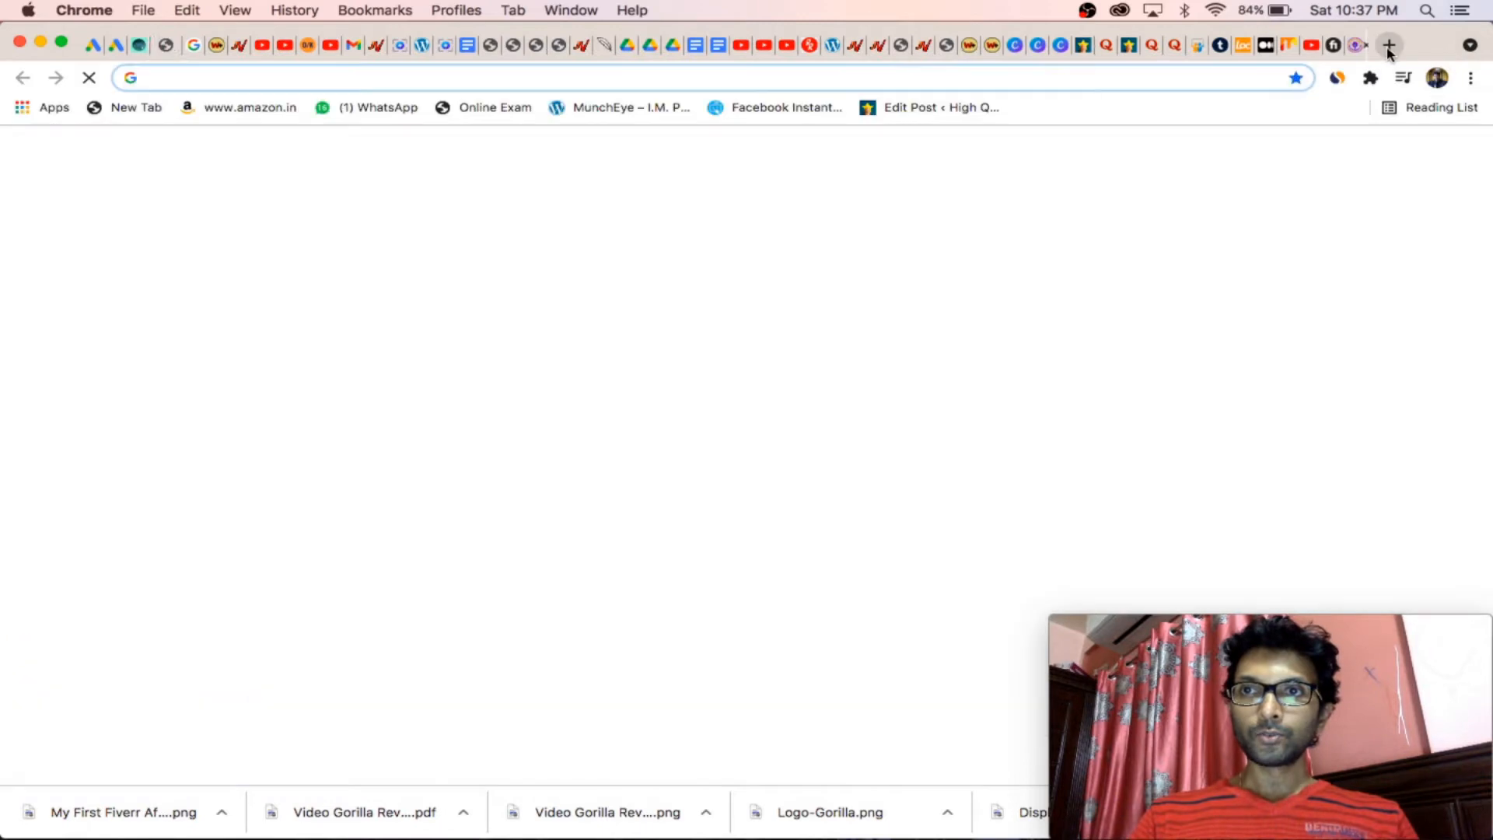
click(1390, 45)
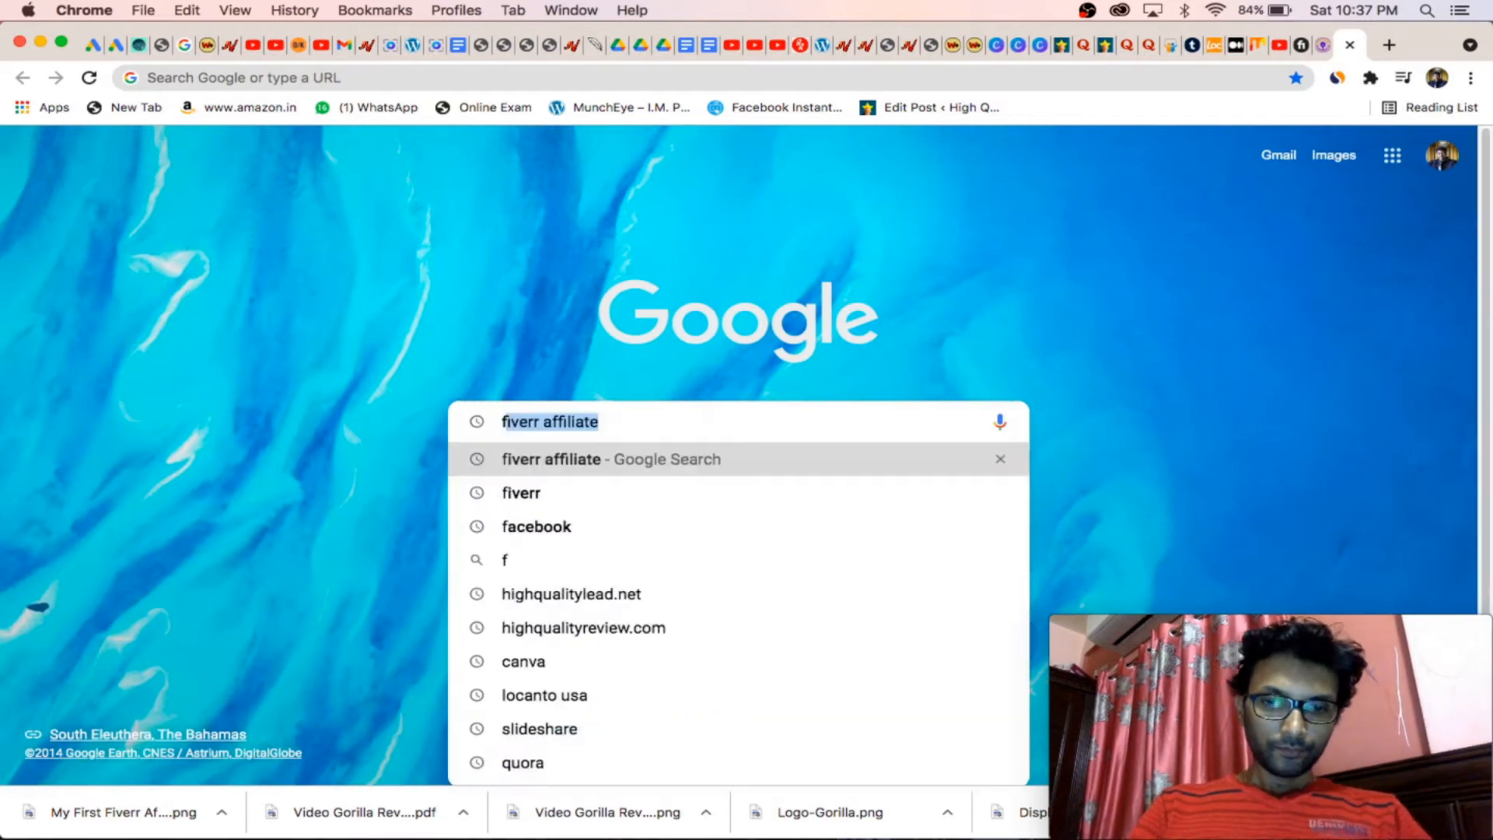
text(fiverr)
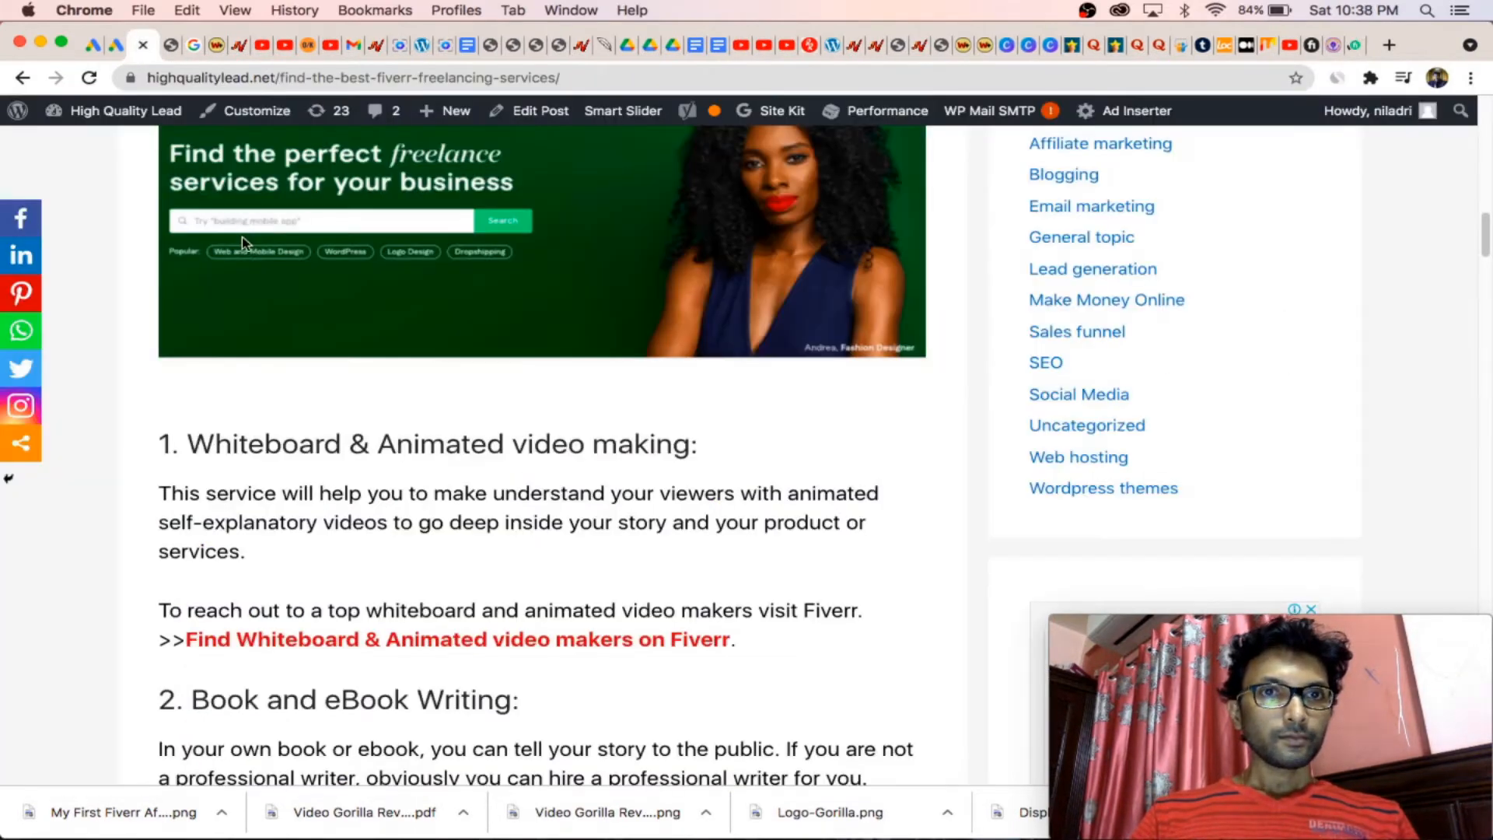
drag(187, 444, 462, 444)
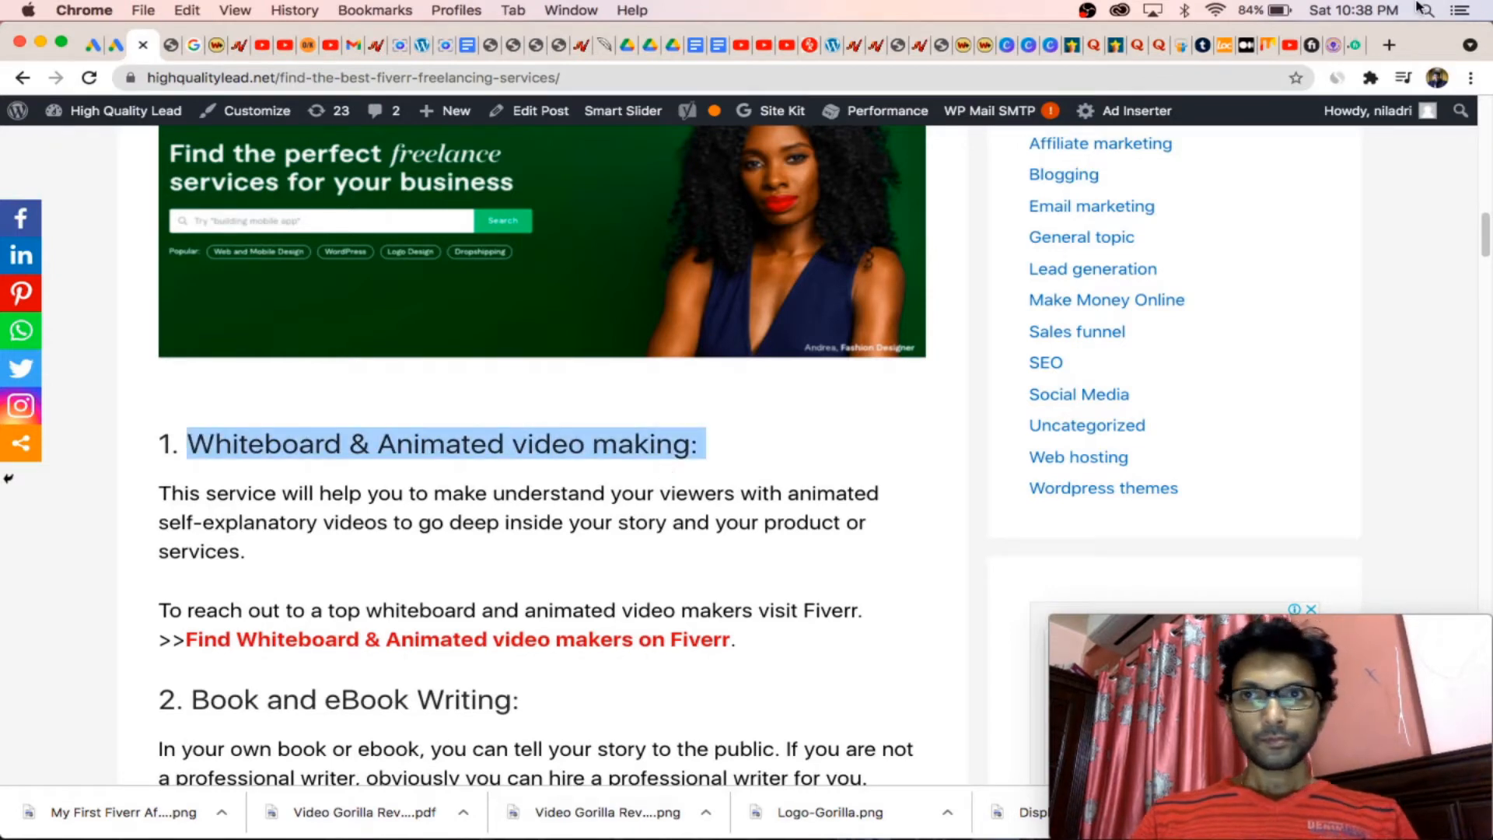
click(452, 640)
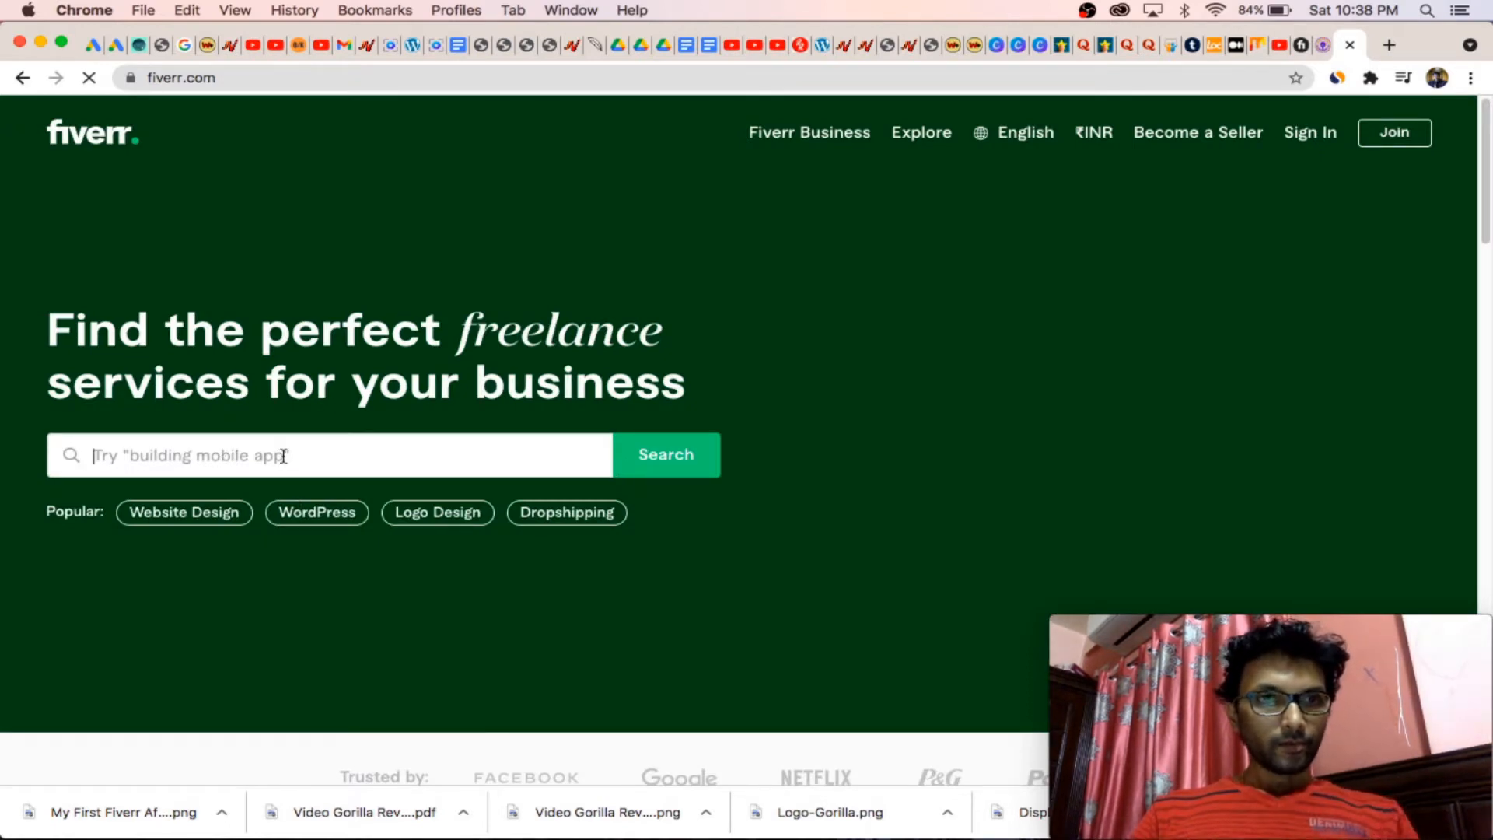
Step: Search Fiverr for 'Whiteboard & Animated video making' and reload the results
text(Whiteboard & Animated video making:)
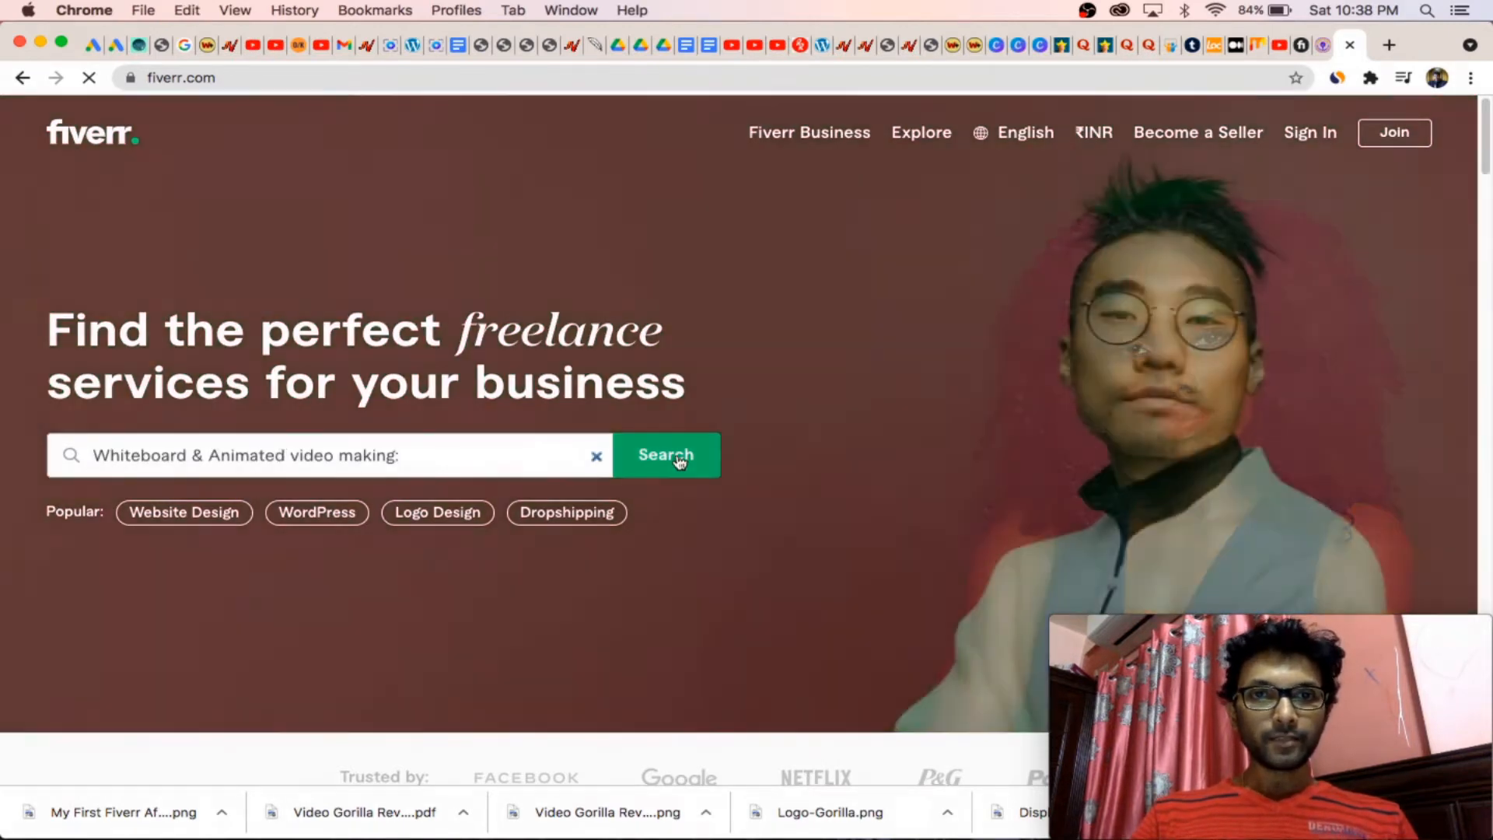
click(666, 455)
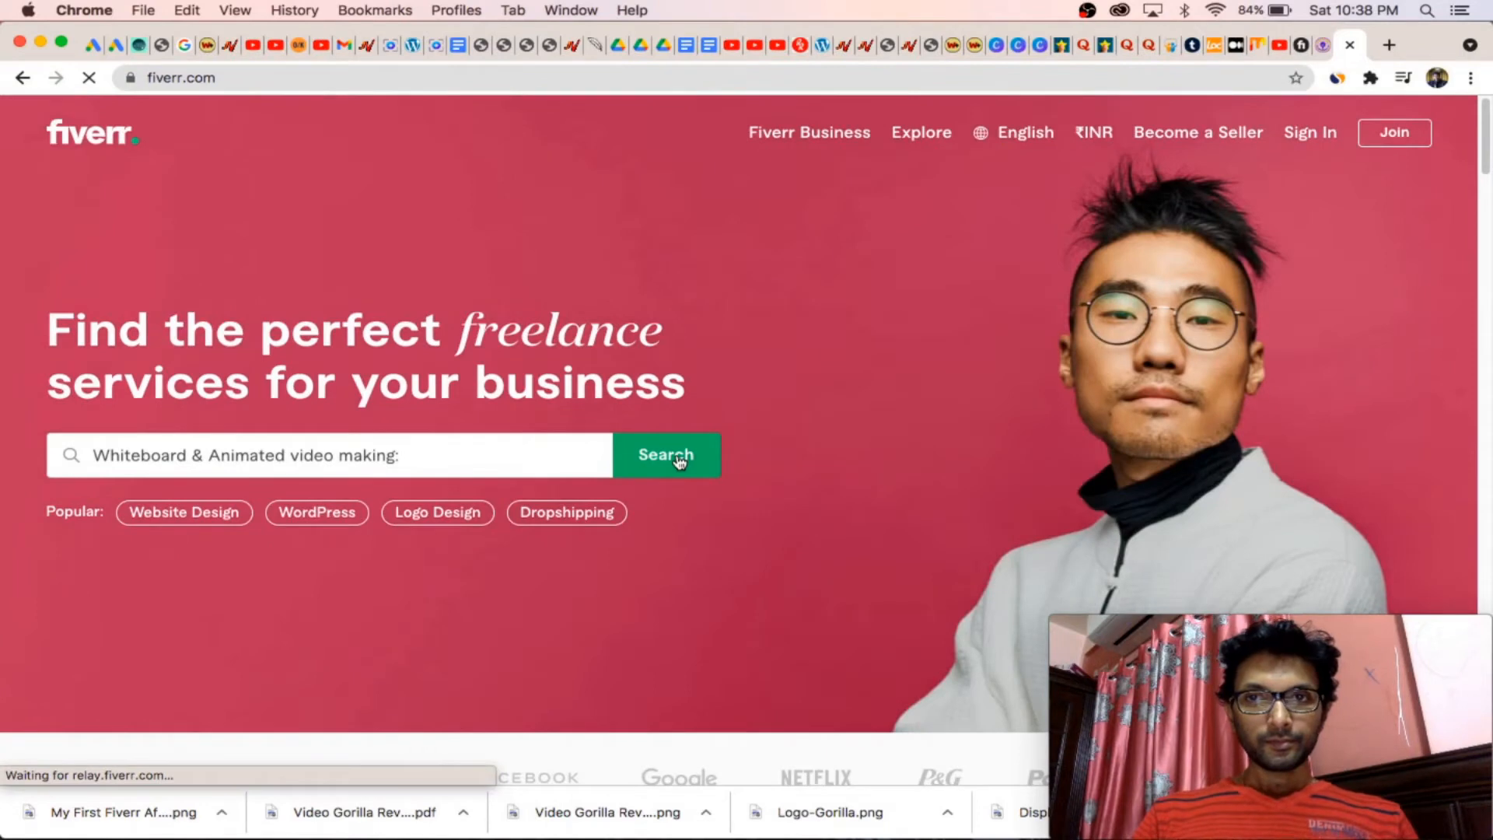
click(666, 455)
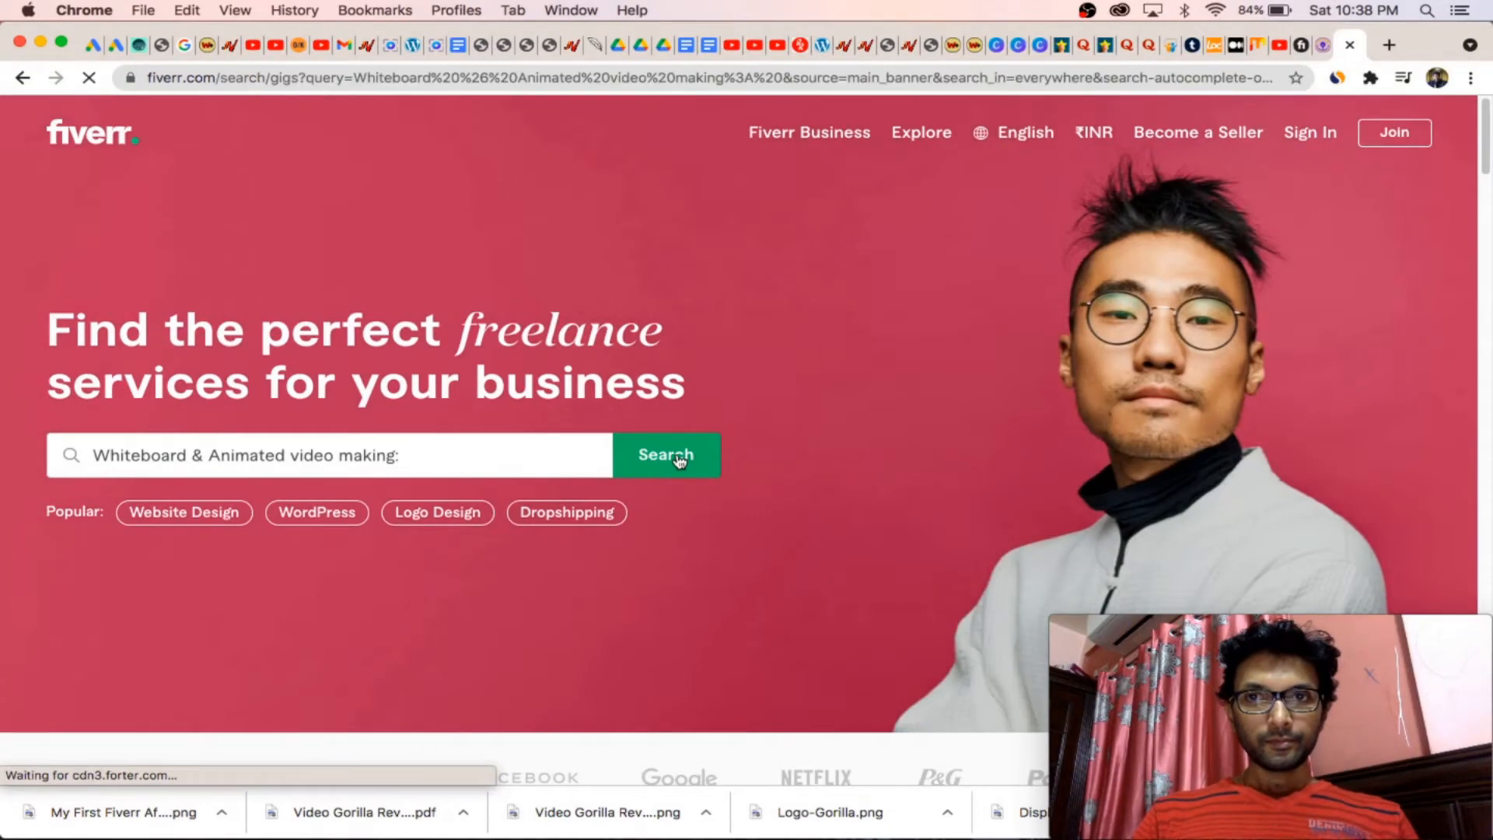
click(667, 455)
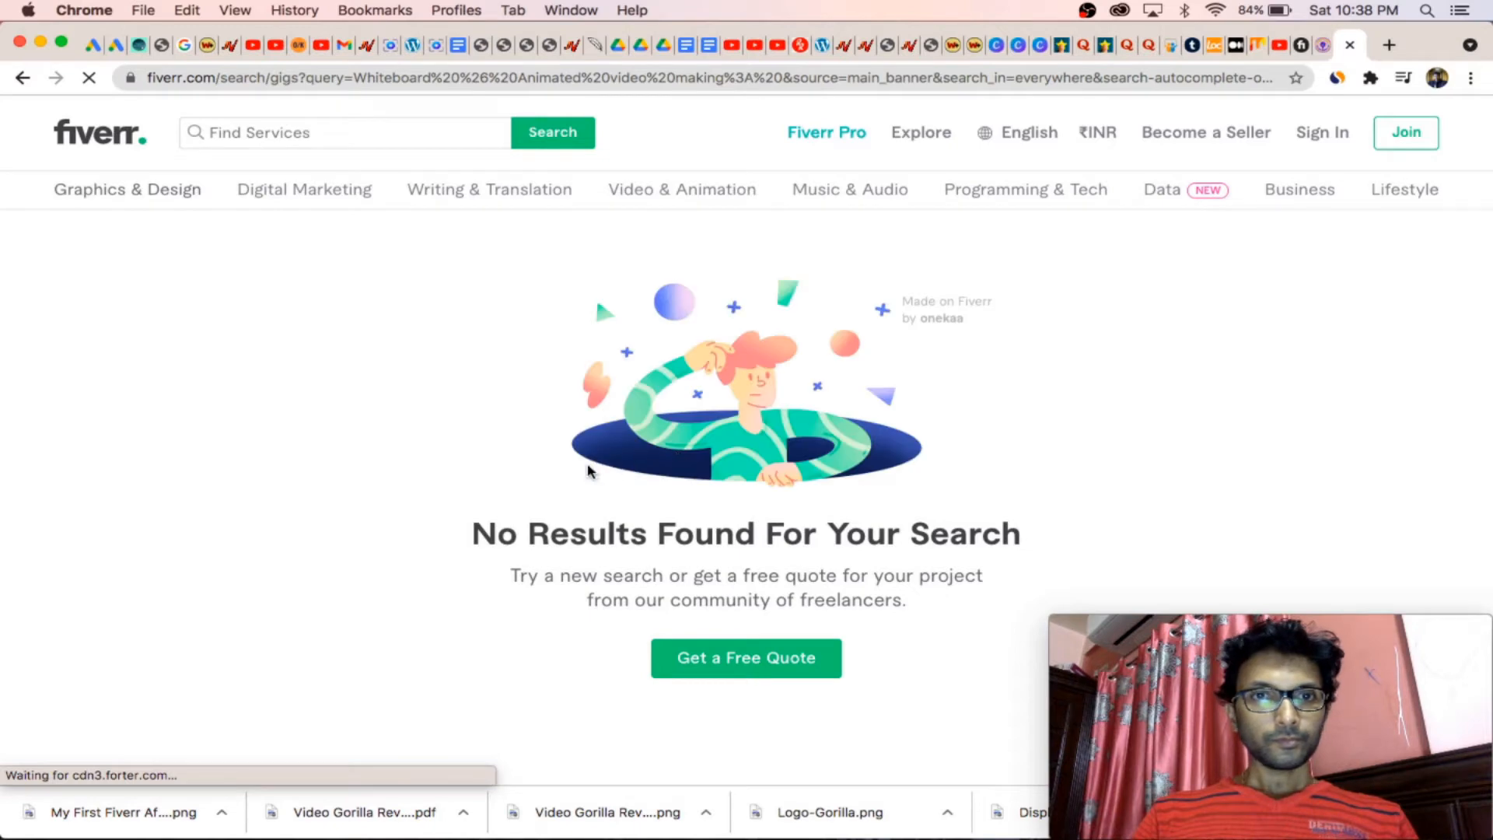
click(553, 132)
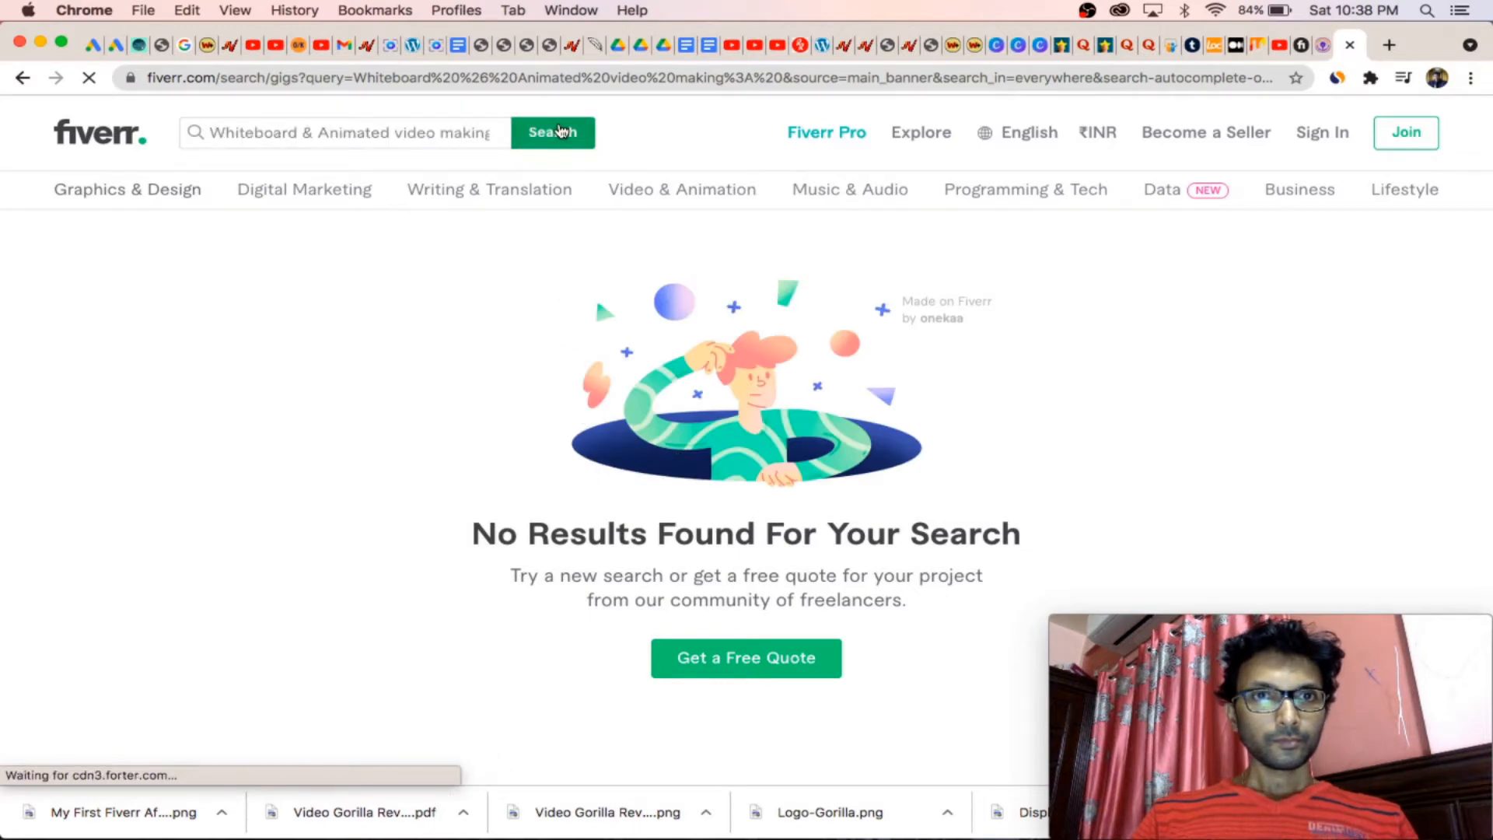
click(552, 133)
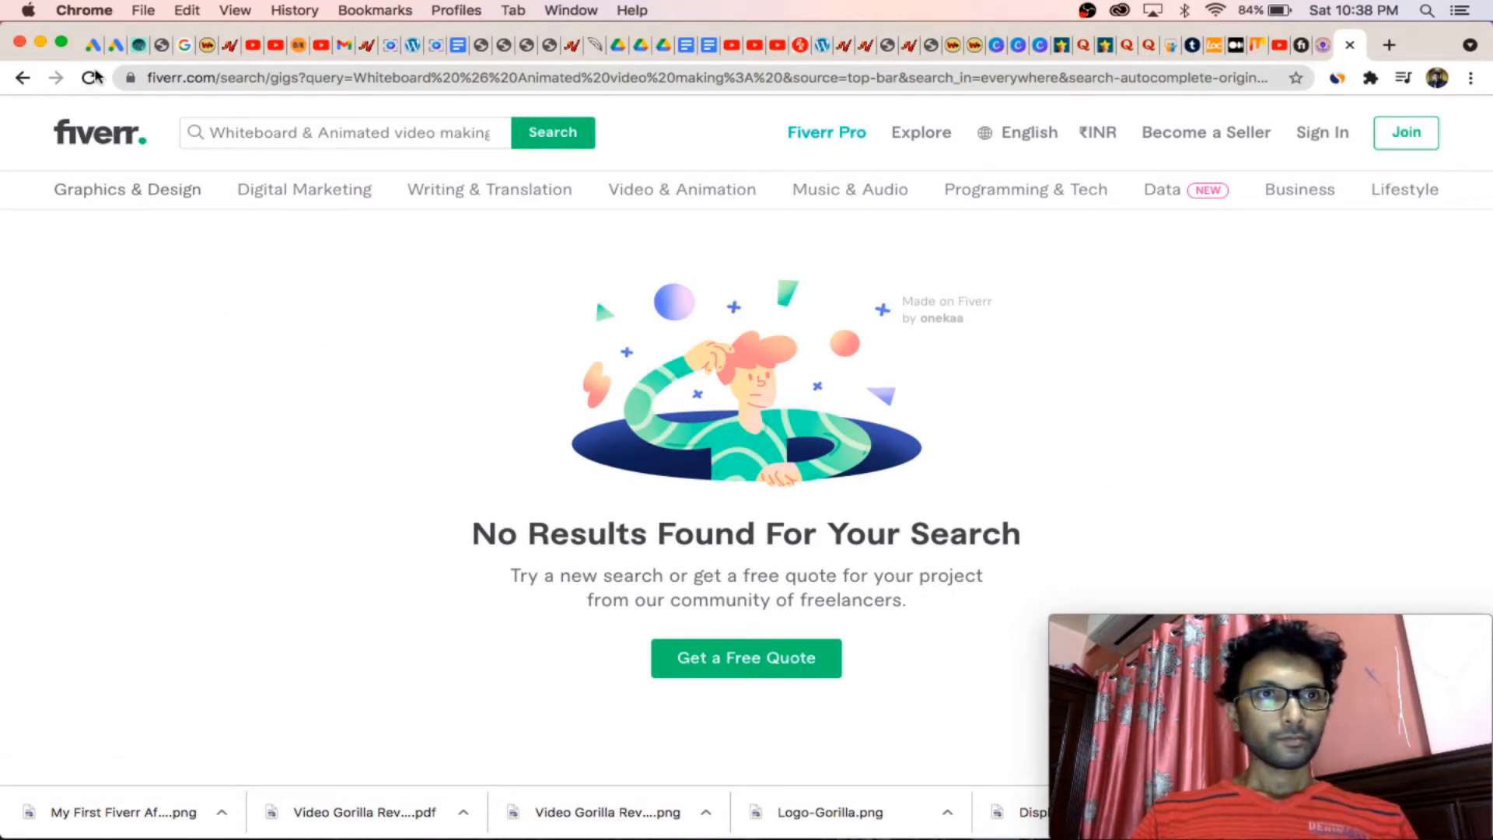
click(89, 77)
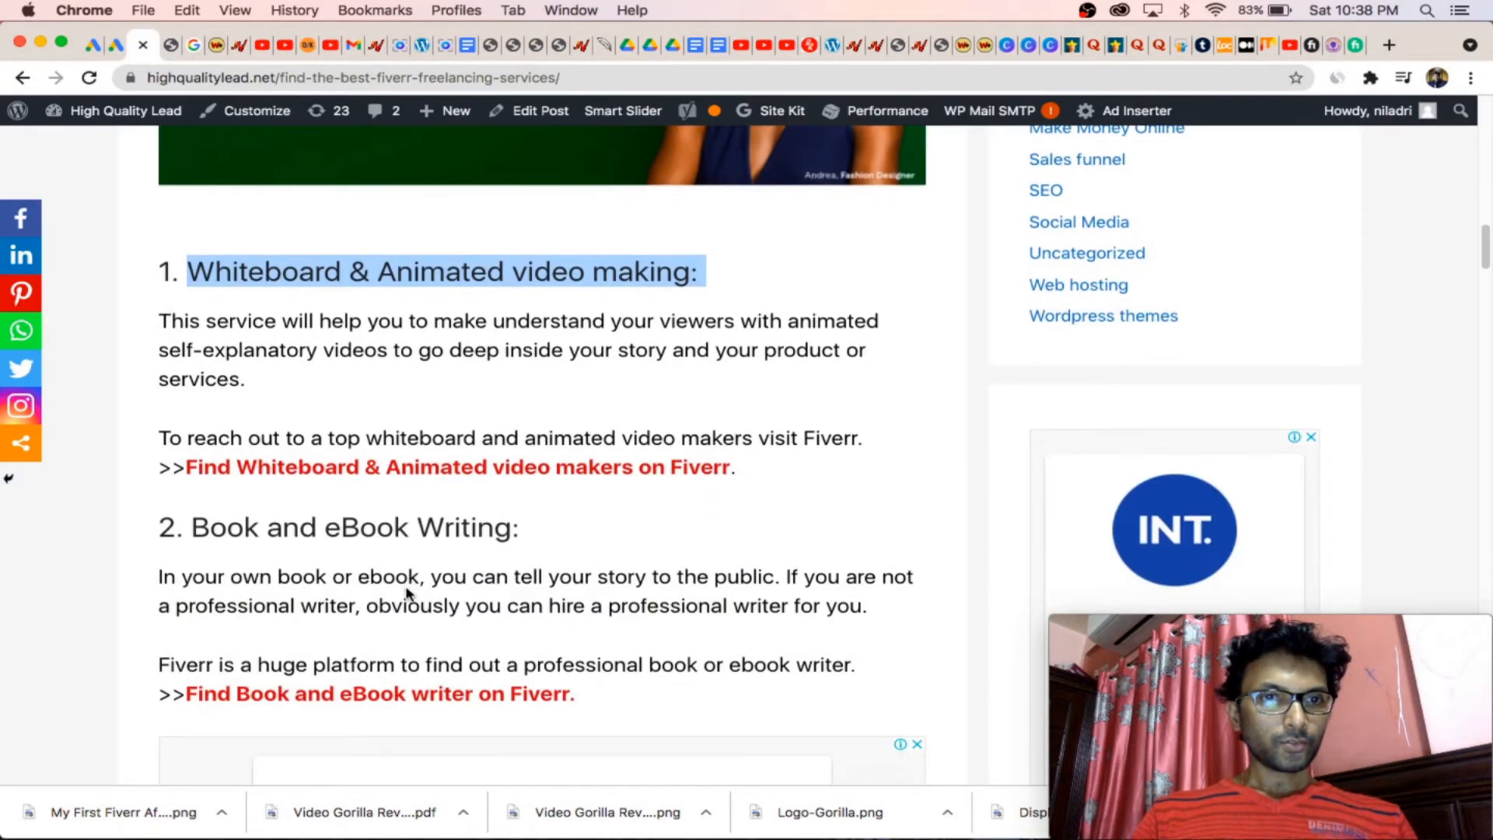
Step: Copy the 'Book and eBook Writing' heading and search Fiverr for it
drag(190, 527, 485, 528)
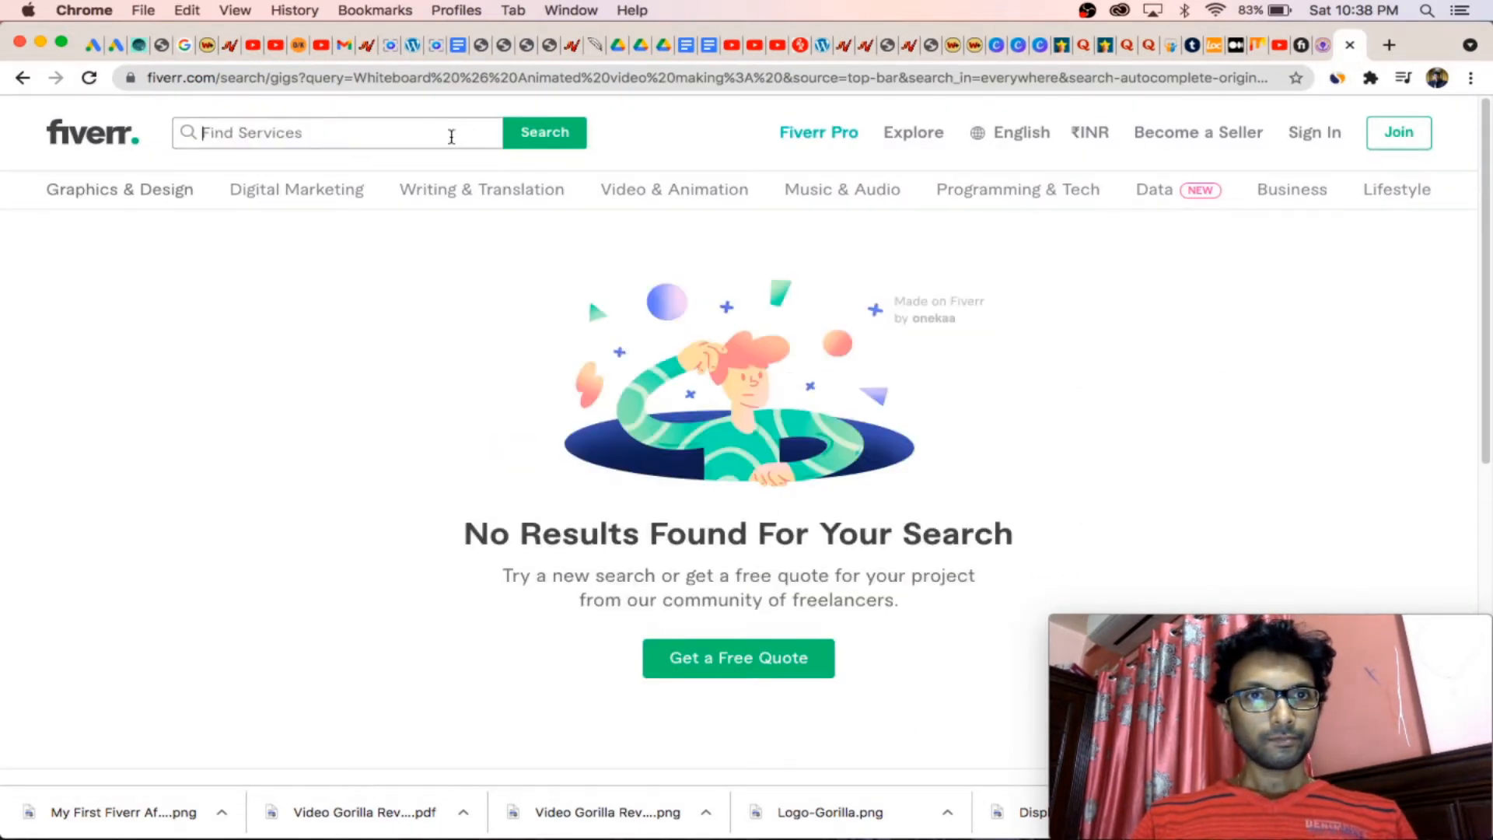
text(Book and eBook Writing)
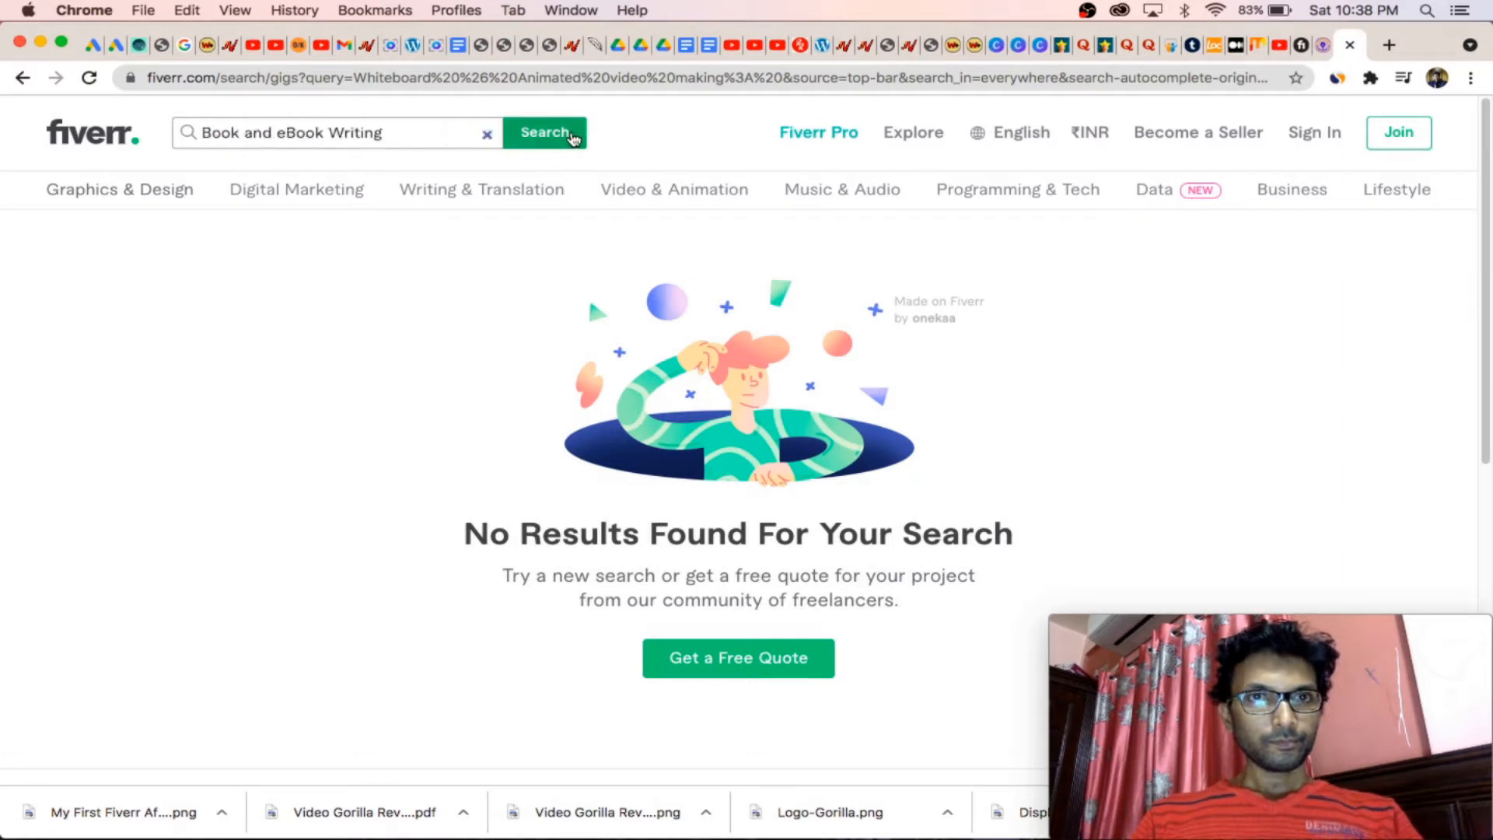
click(545, 132)
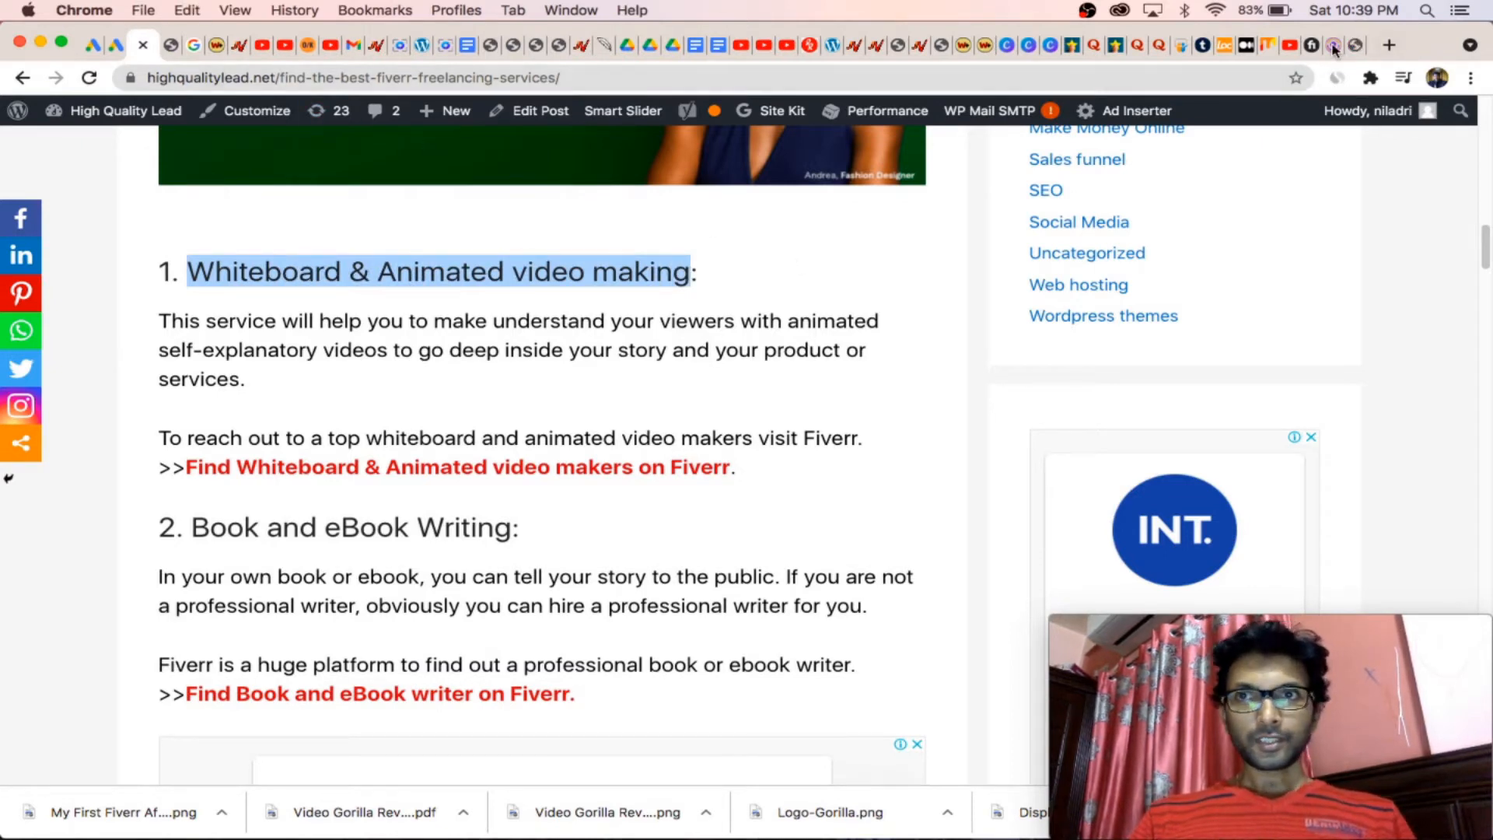
mouse_move(1364, 55)
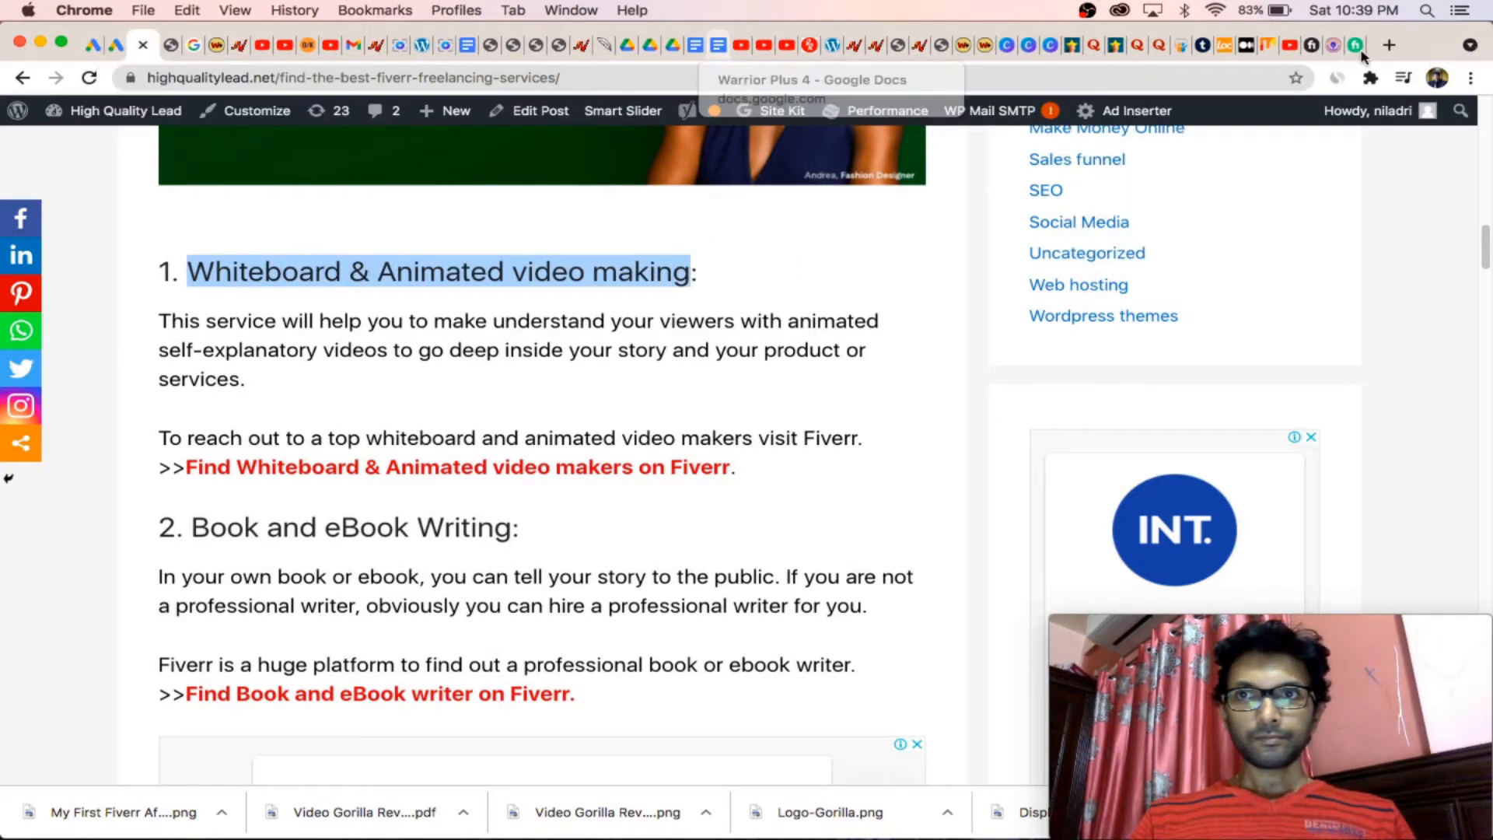
Step: Rerun the Whiteboard Animated video making search, showing 3,652 services
click(378, 693)
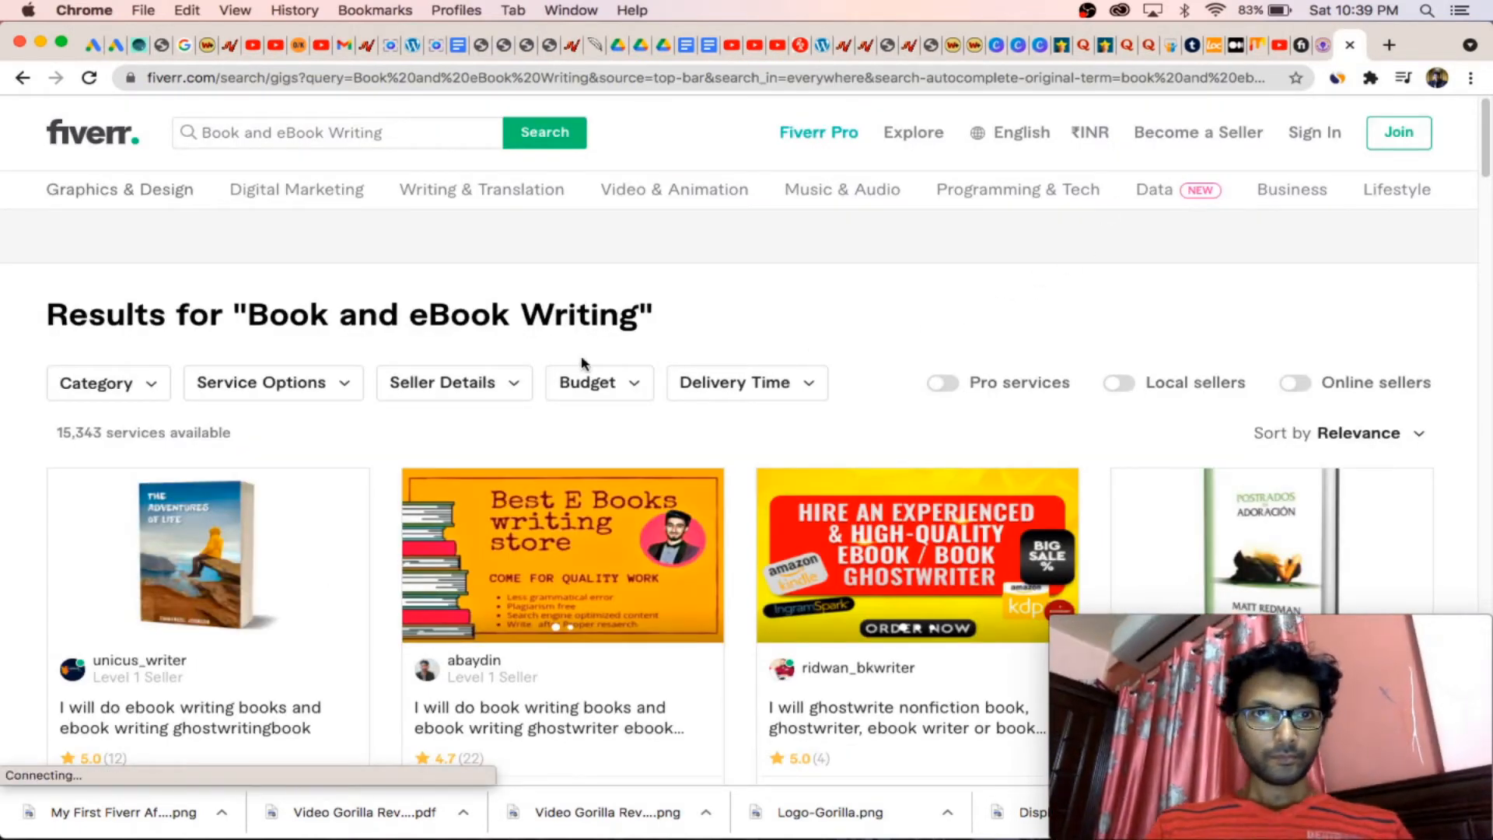
click(220, 133)
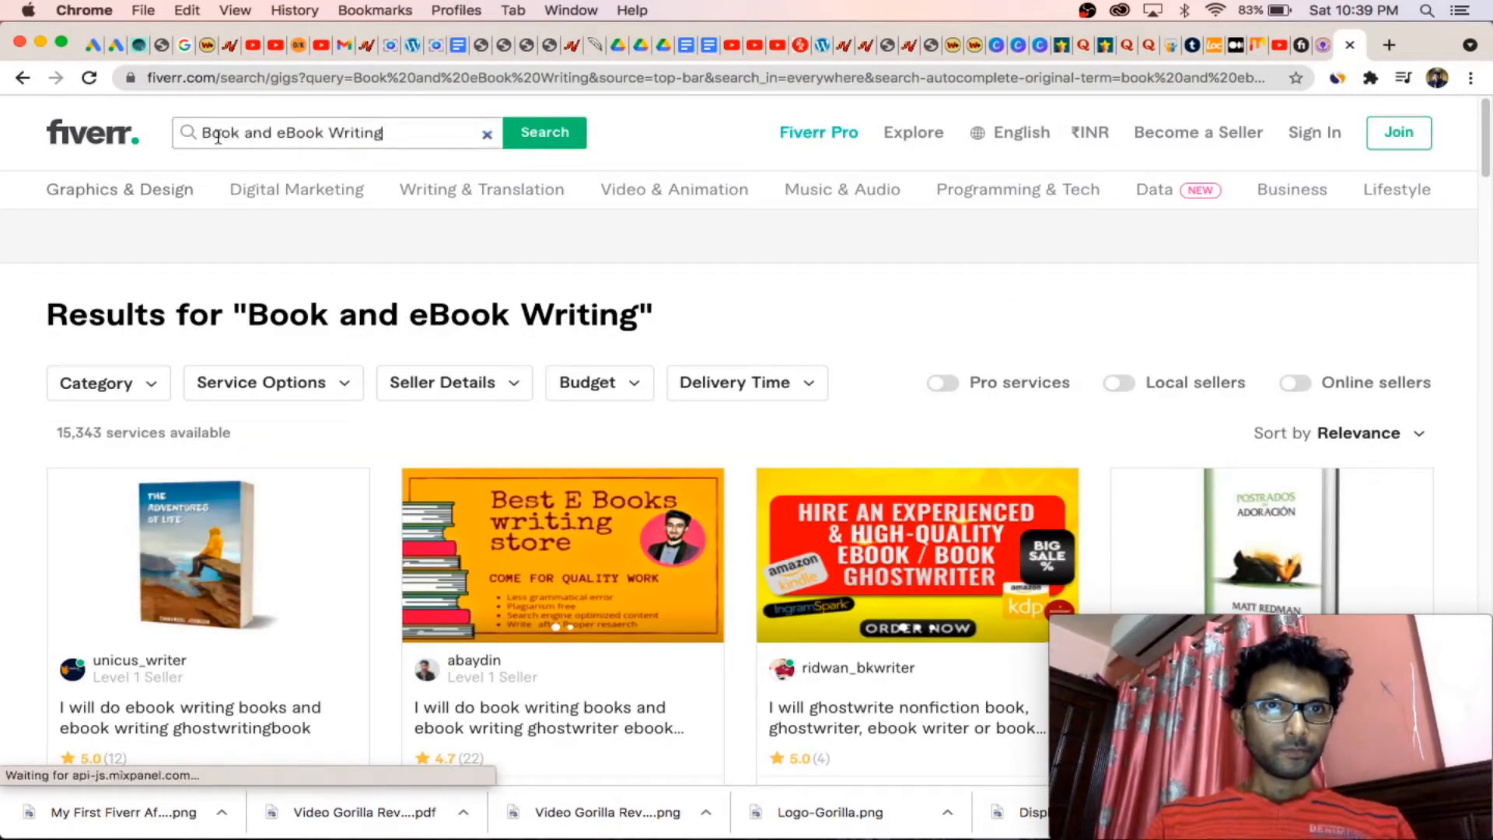
click(294, 133)
text(Whiteboard & Animated video making)
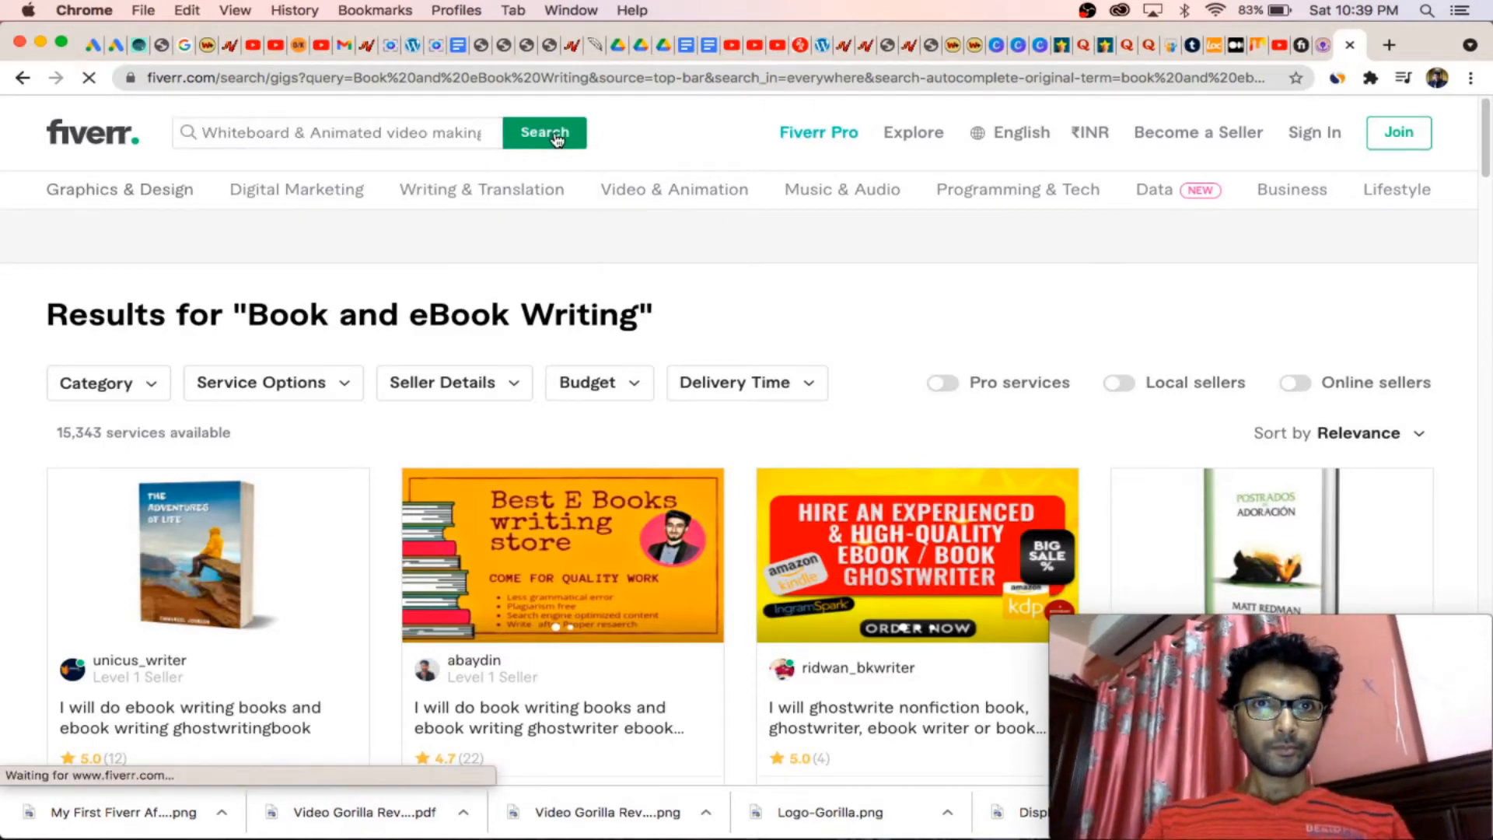
click(545, 132)
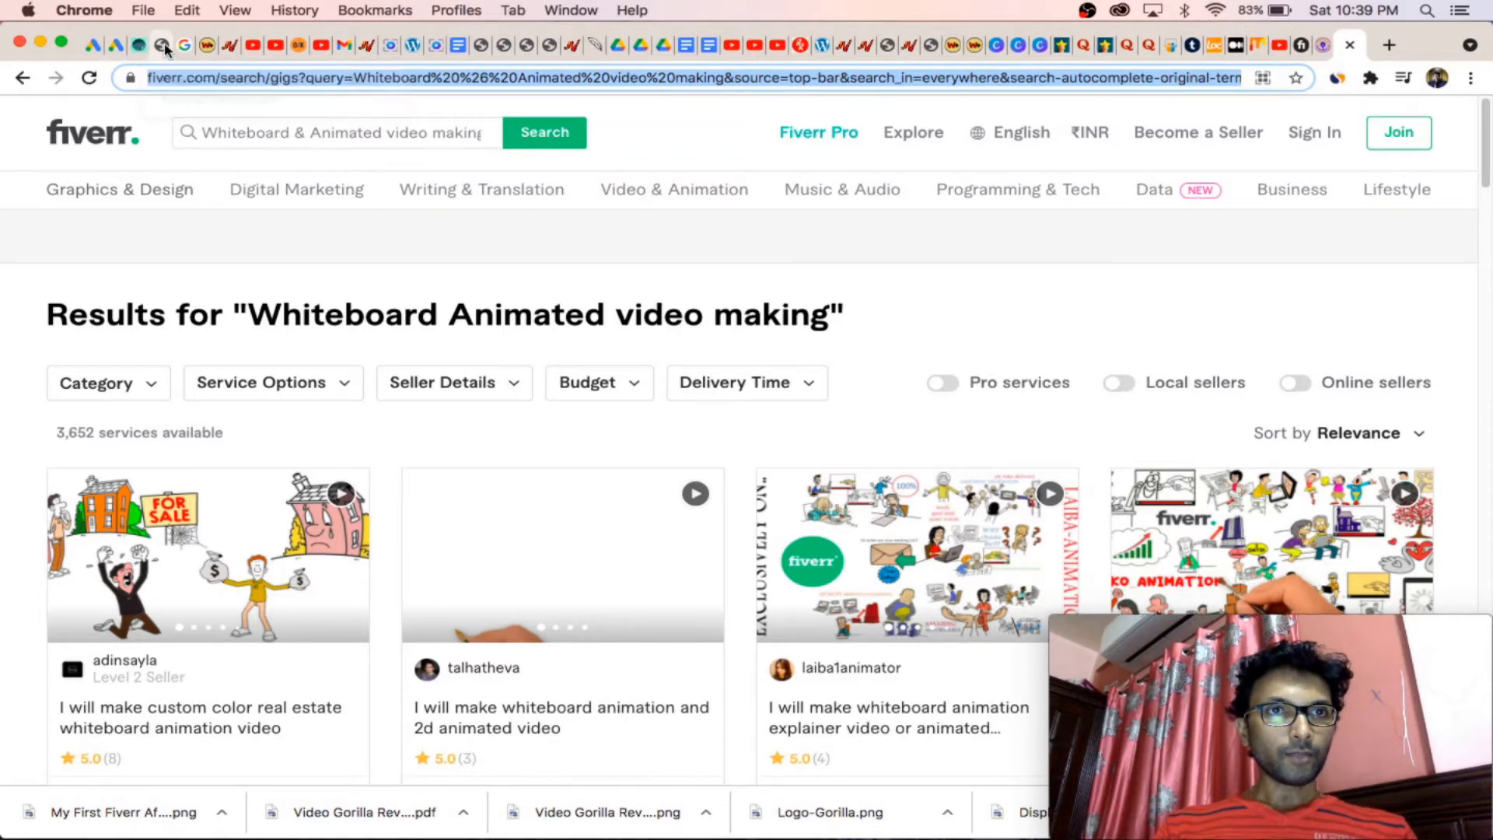
Step: Set the deep links' landing page to the Whiteboard Animated video search and copy the tracking link
click(160, 45)
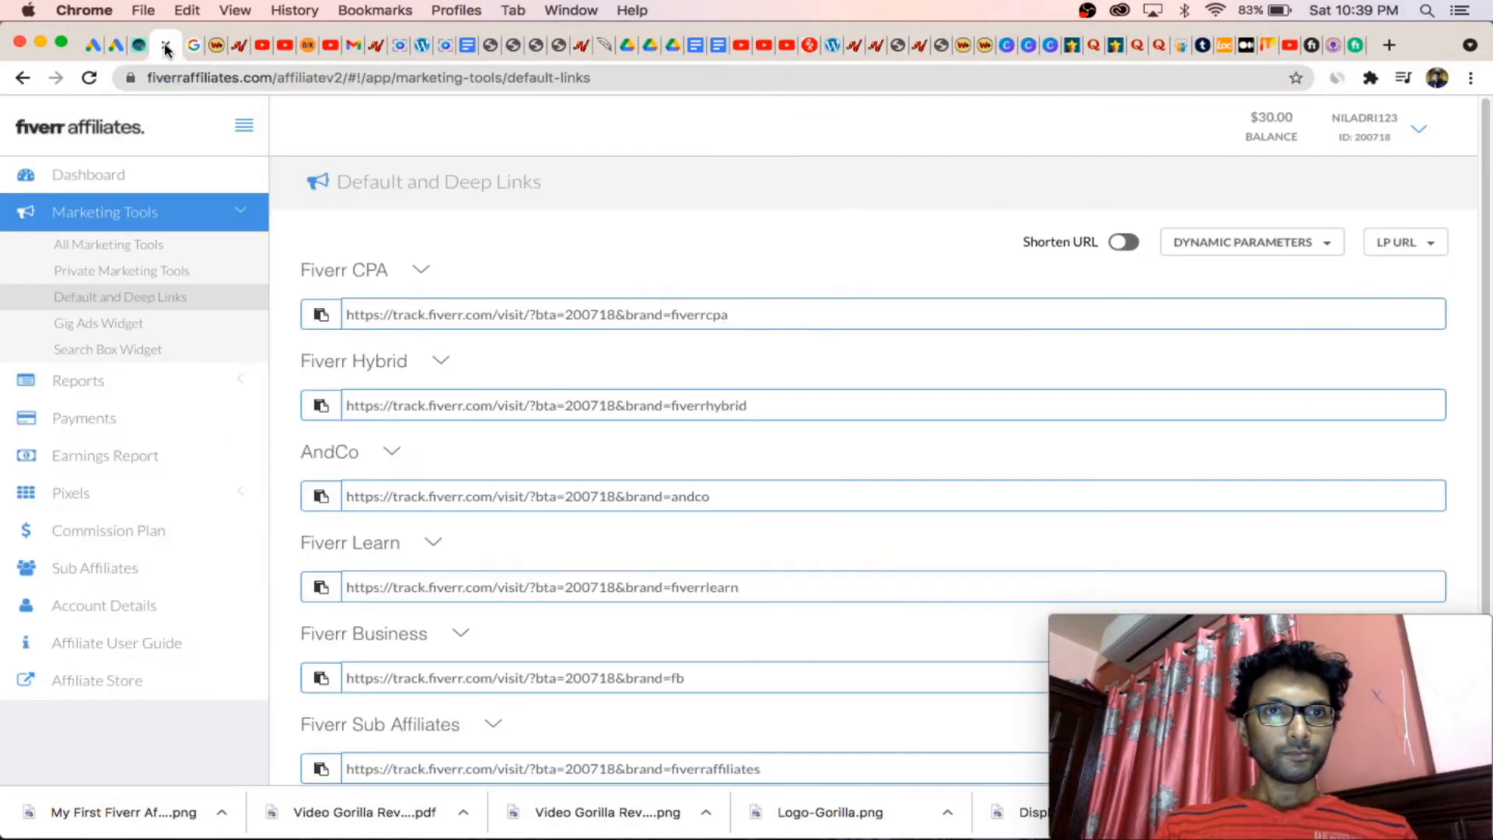
mouse_move(138, 258)
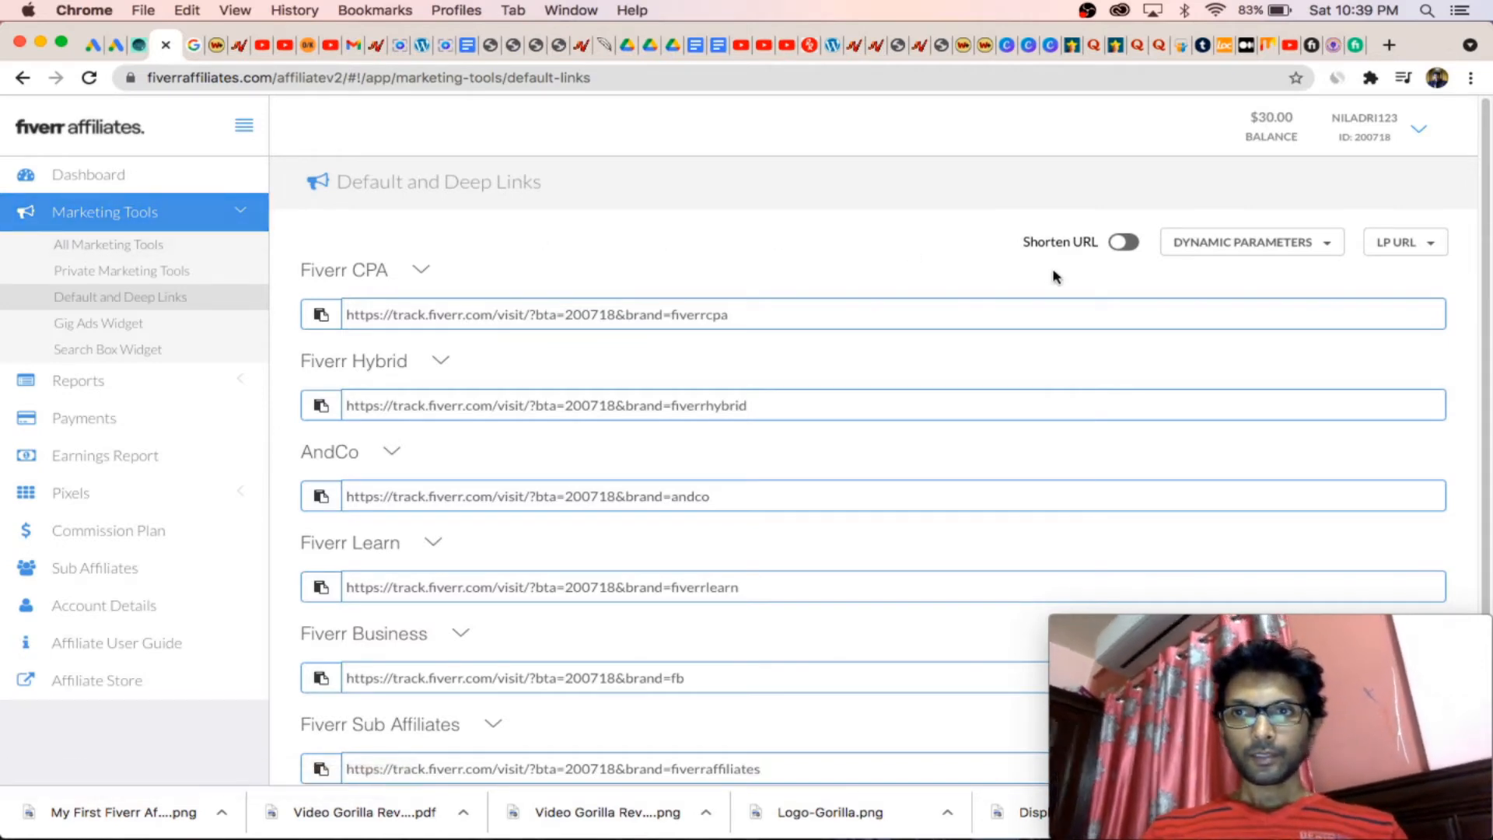
mouse_move(1418, 249)
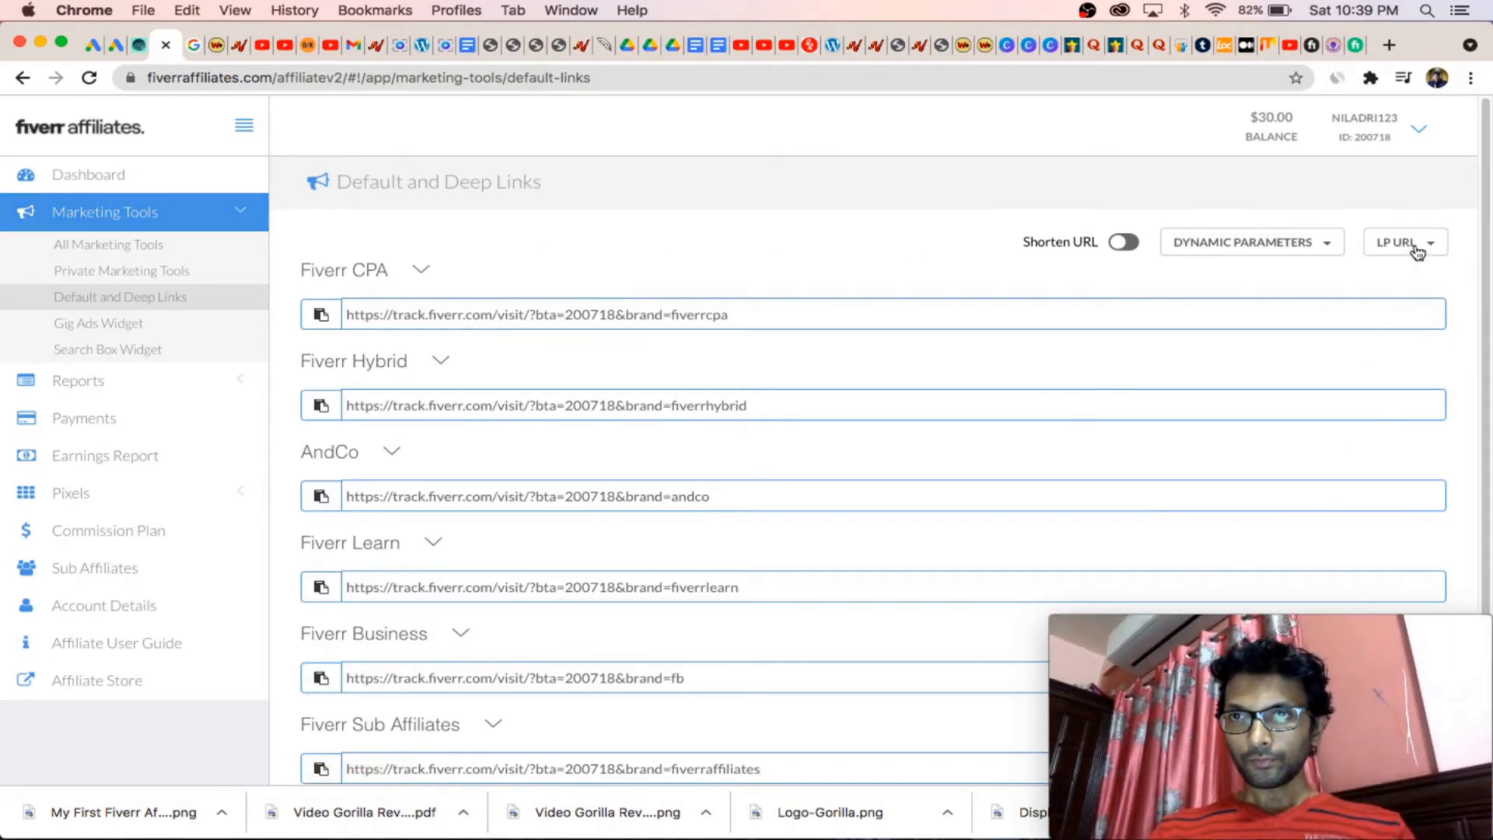
click(1406, 242)
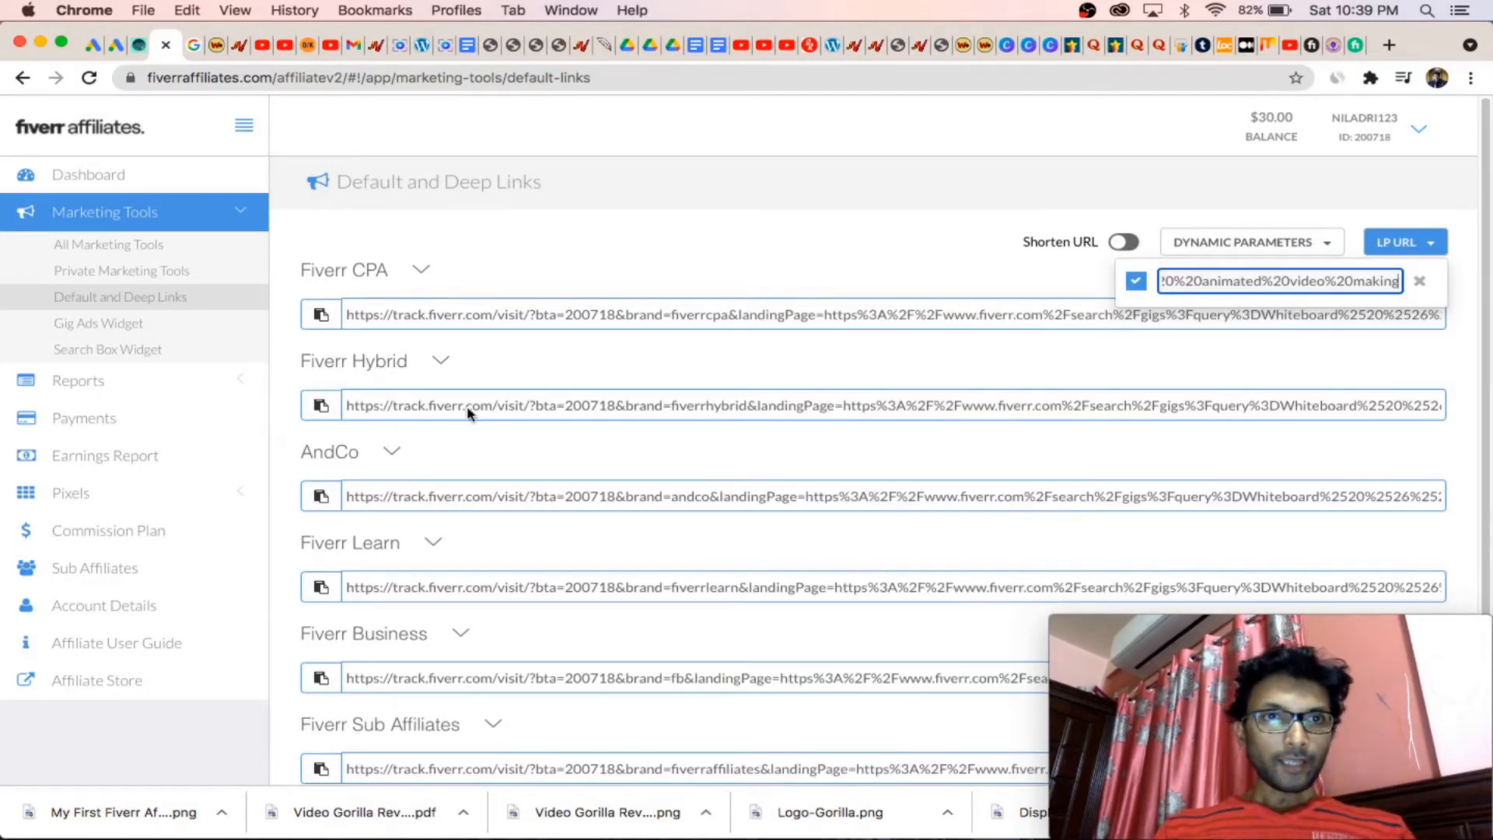
click(321, 314)
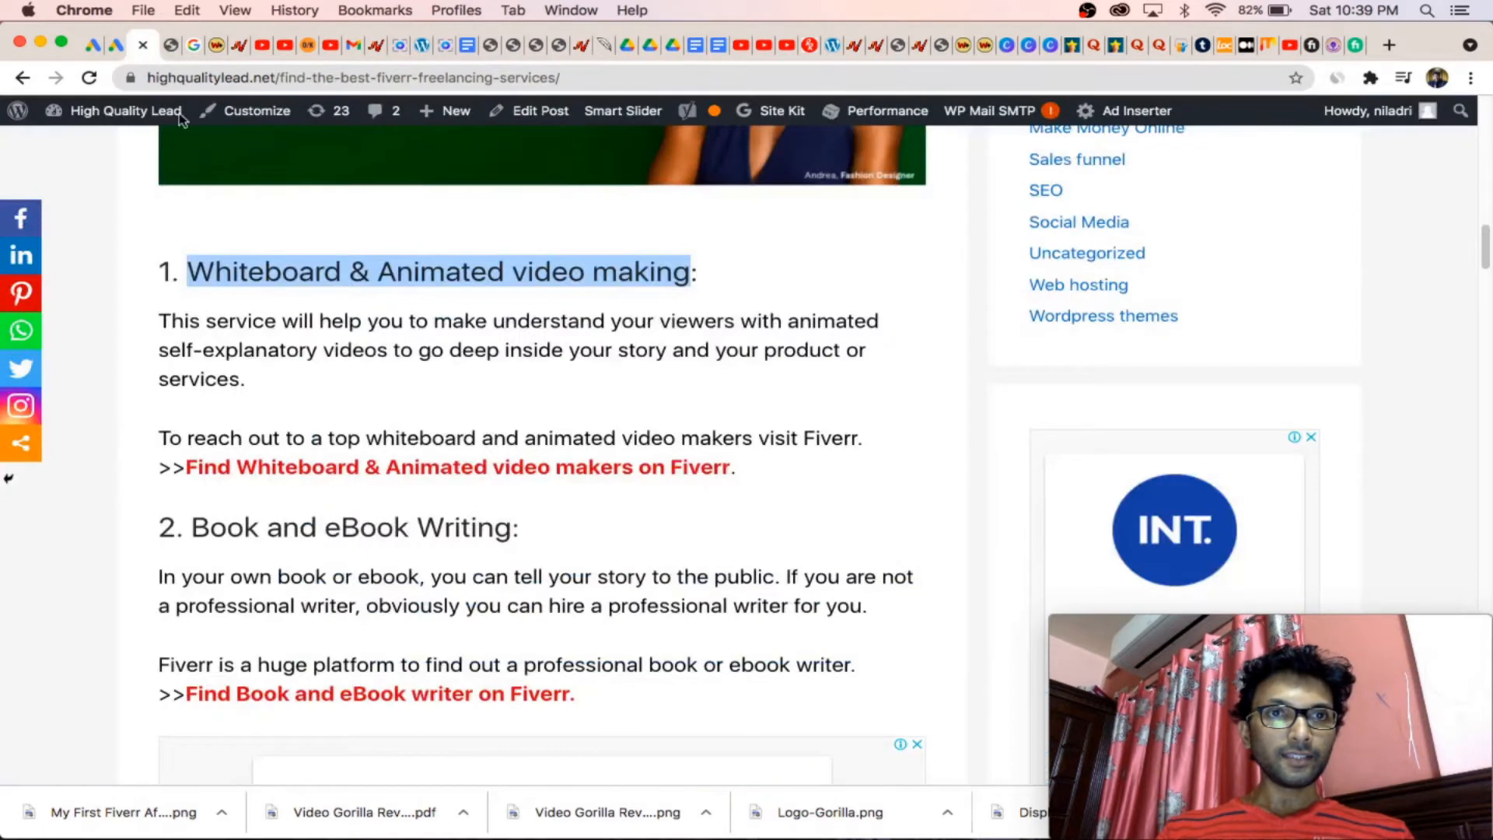
mouse_move(301, 474)
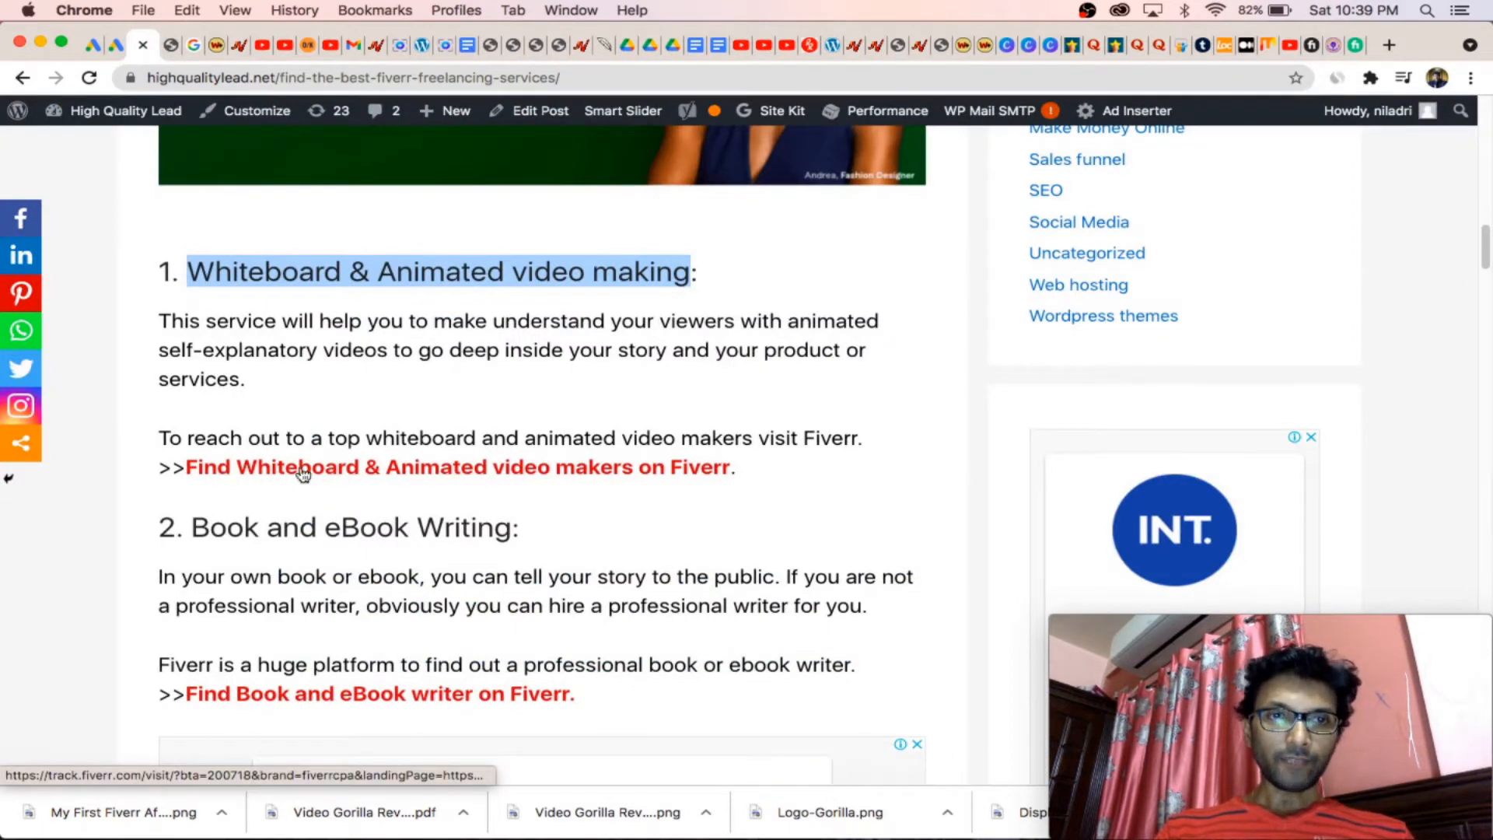
mouse_move(876, 646)
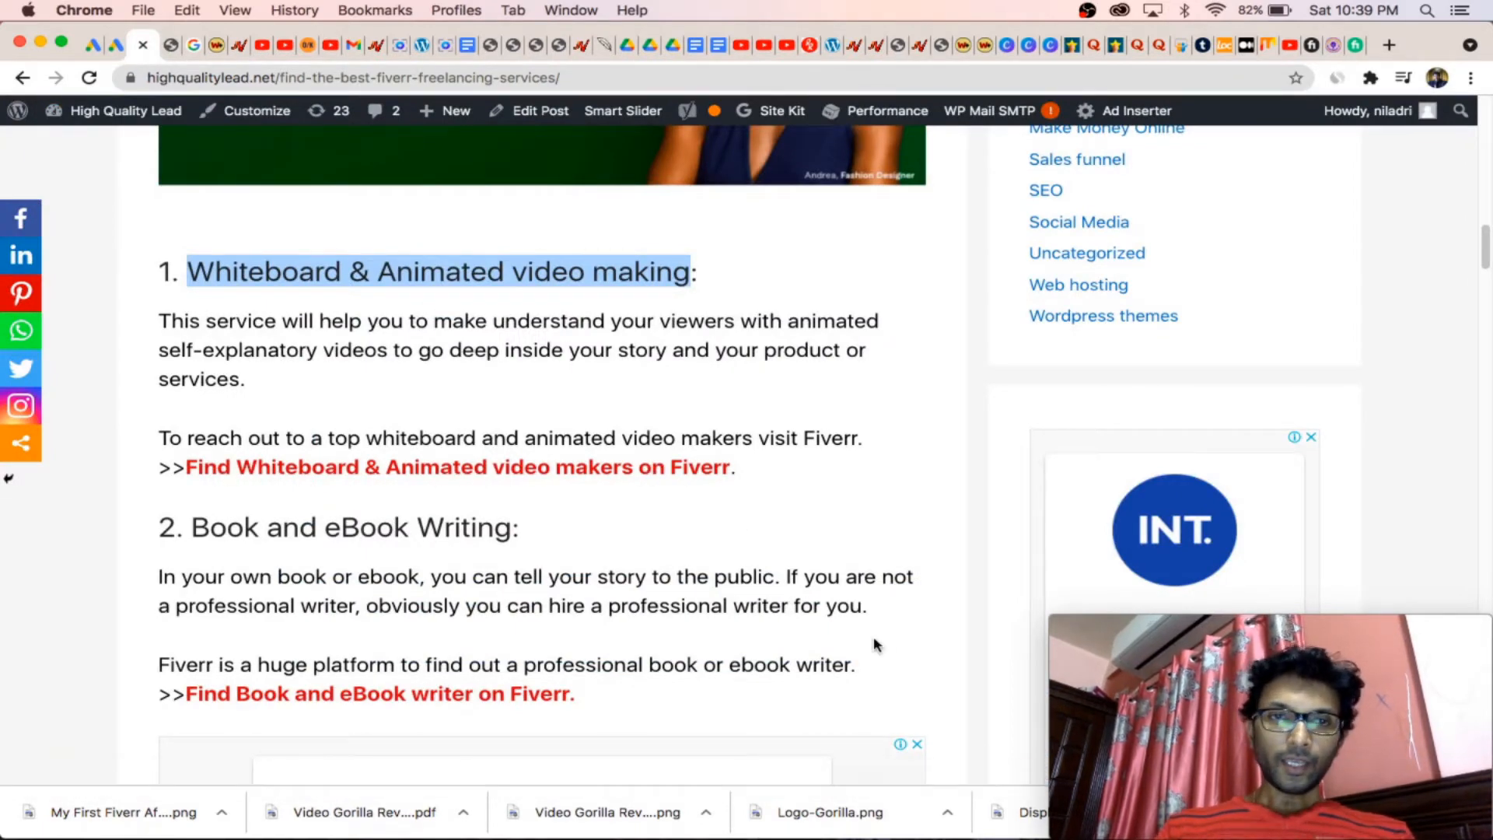
scroll(down, 3)
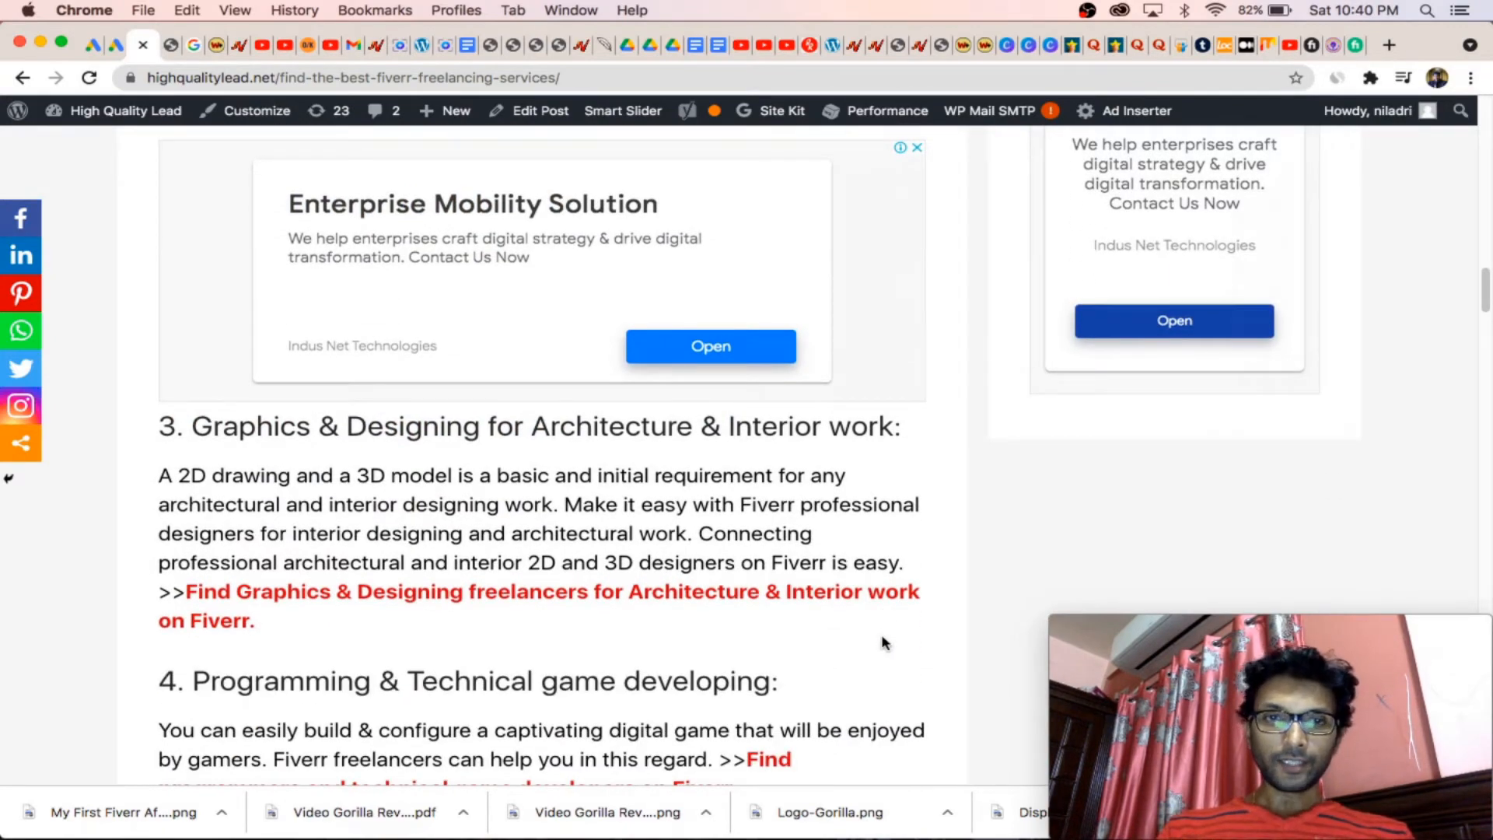
scroll(down, 3)
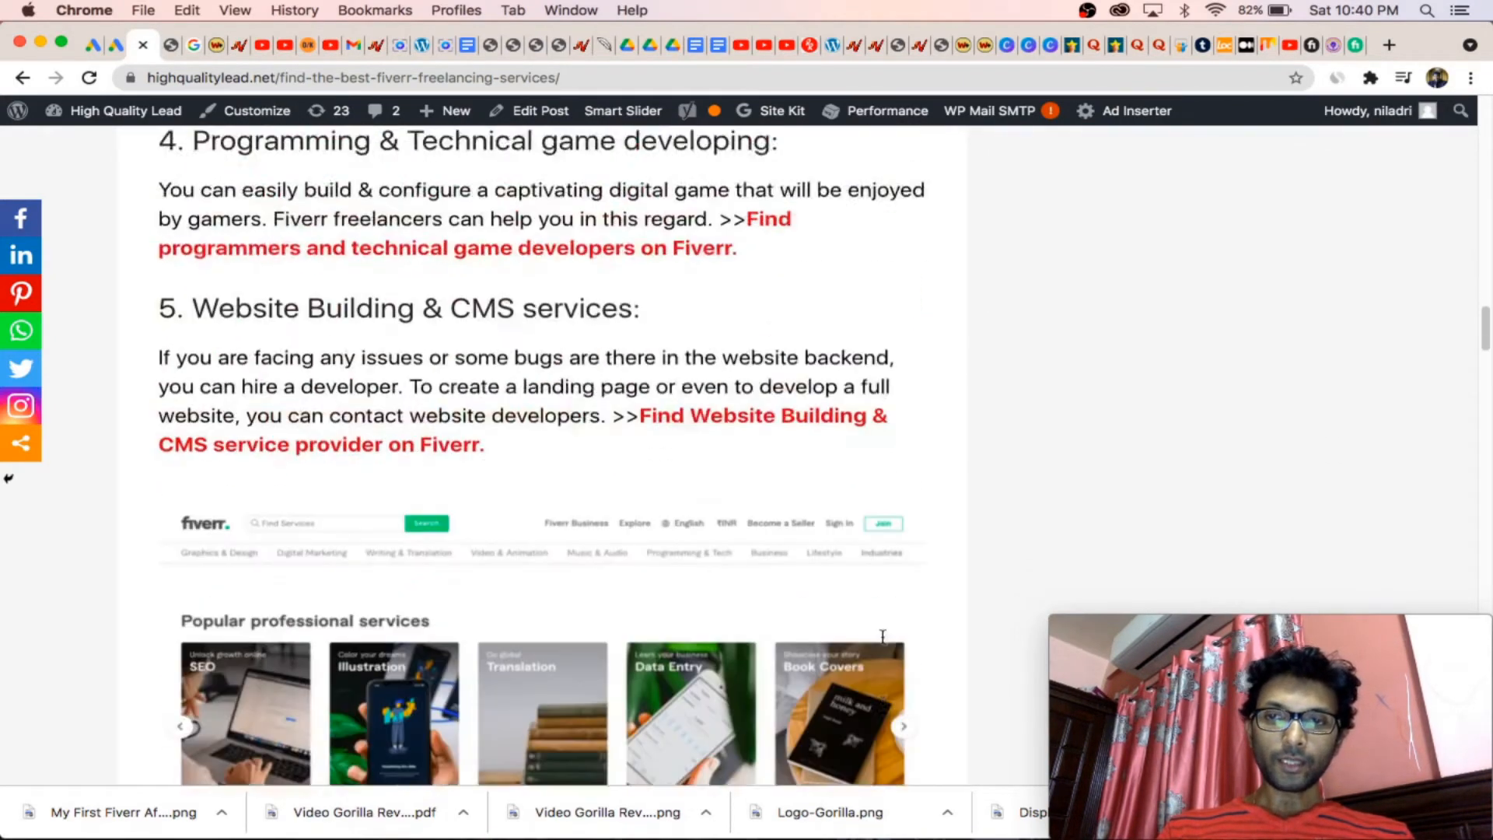
scroll(down, 3)
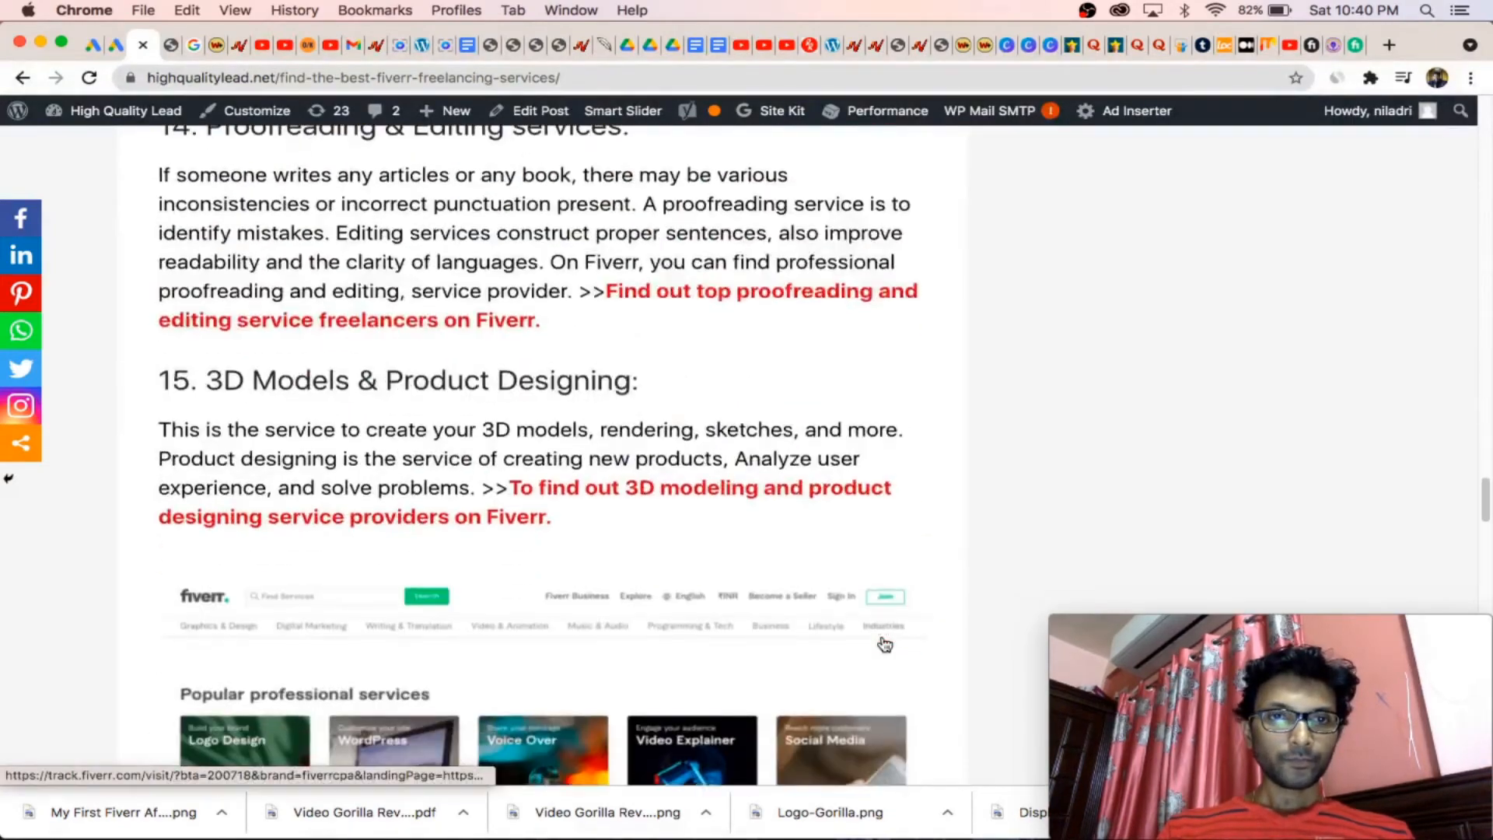
scroll(down, 3)
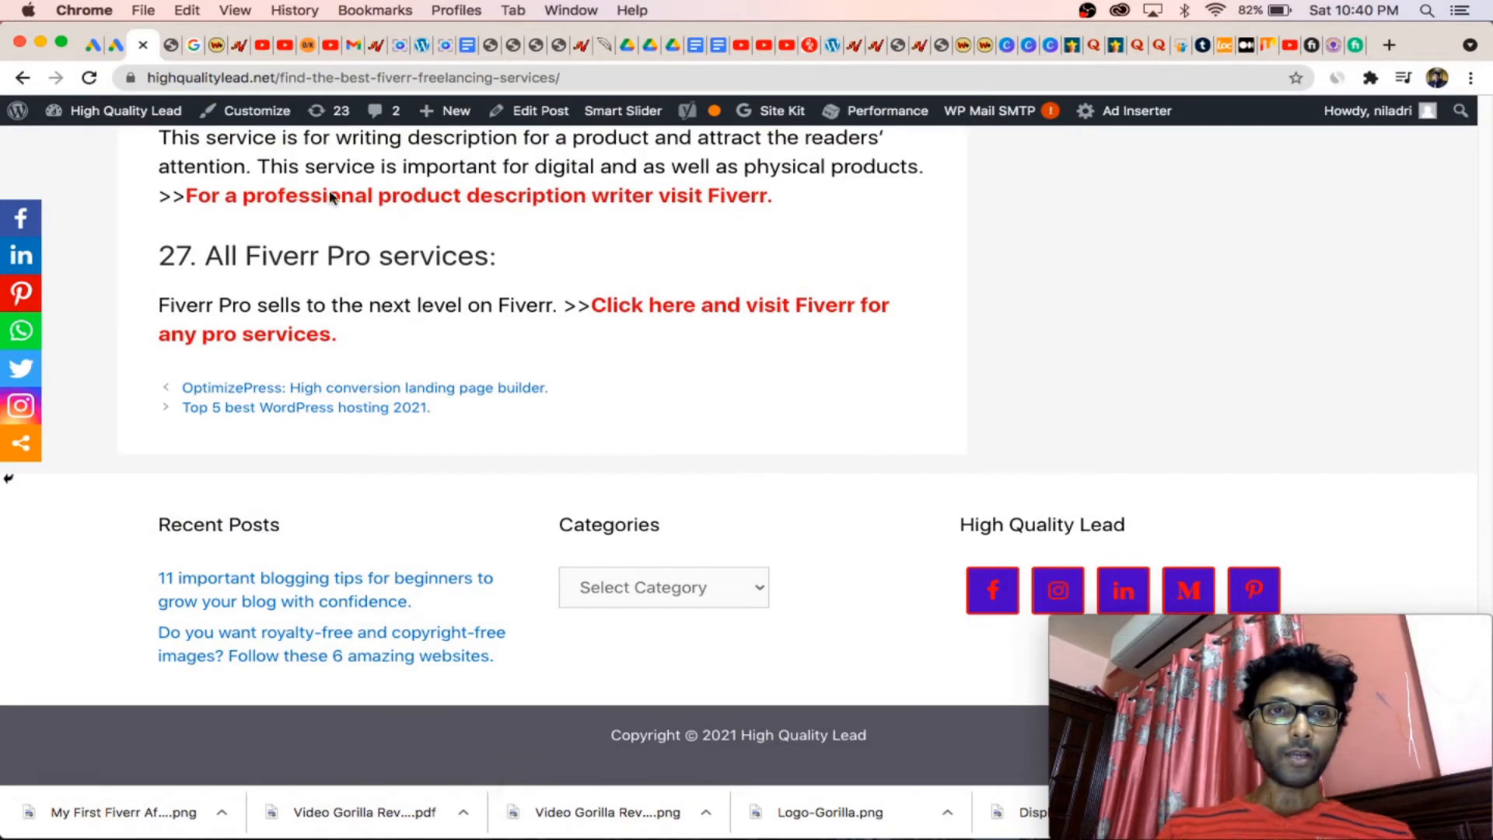
click(104, 44)
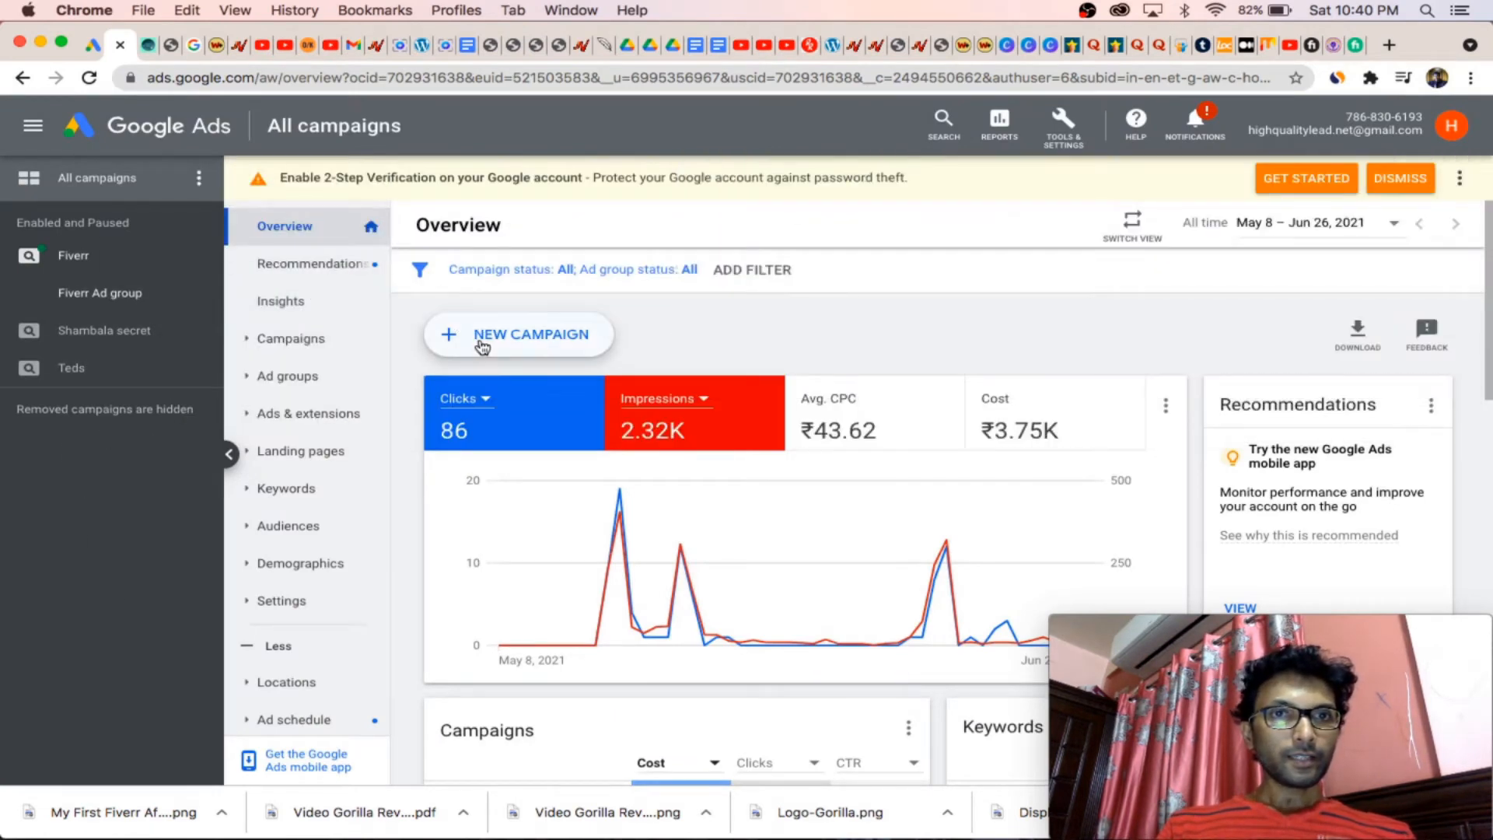
Step: Start a new Google Ads campaign from + New Campaign
click(518, 335)
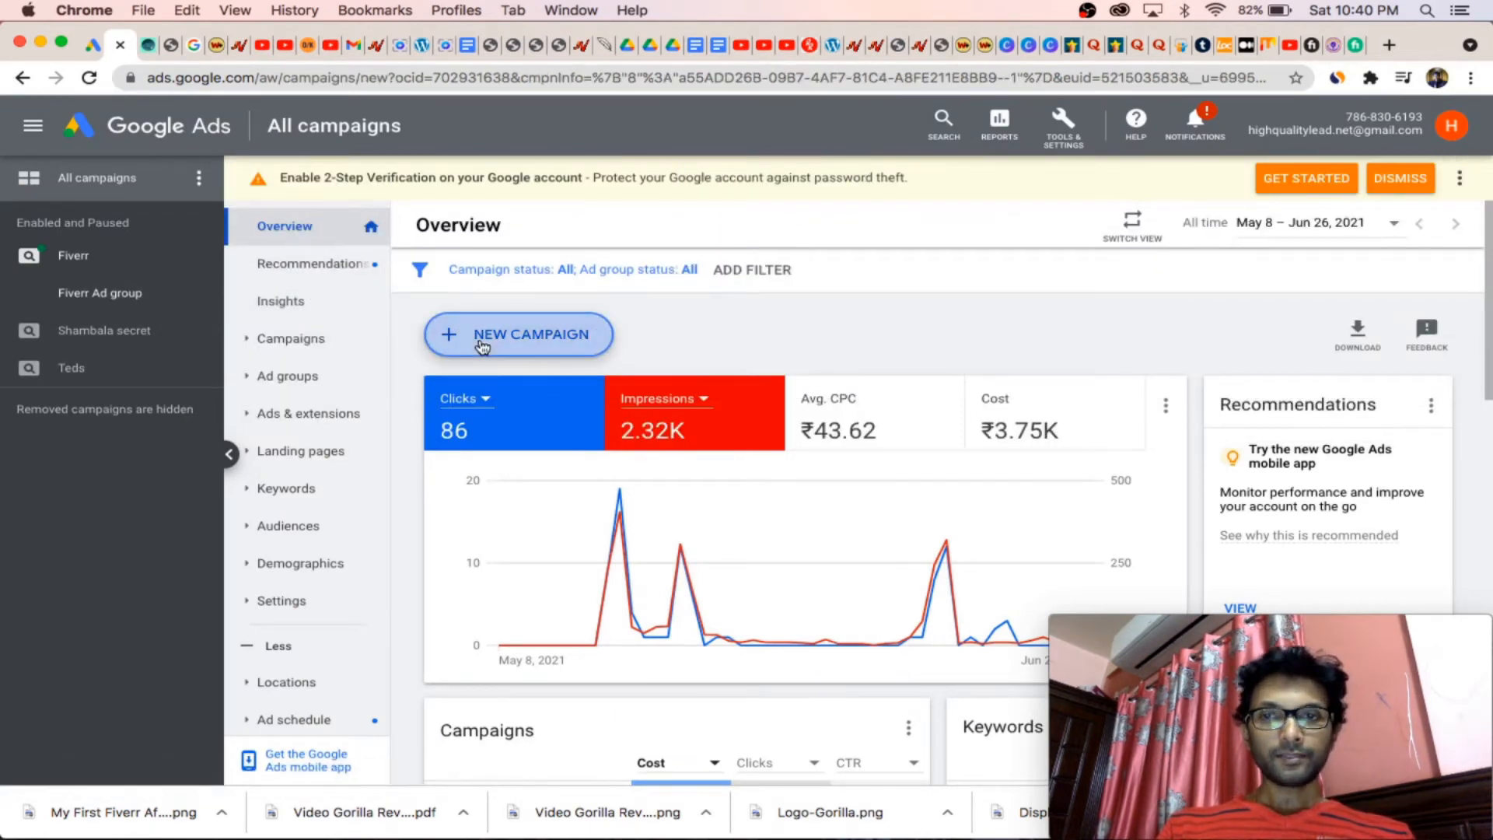
click(519, 335)
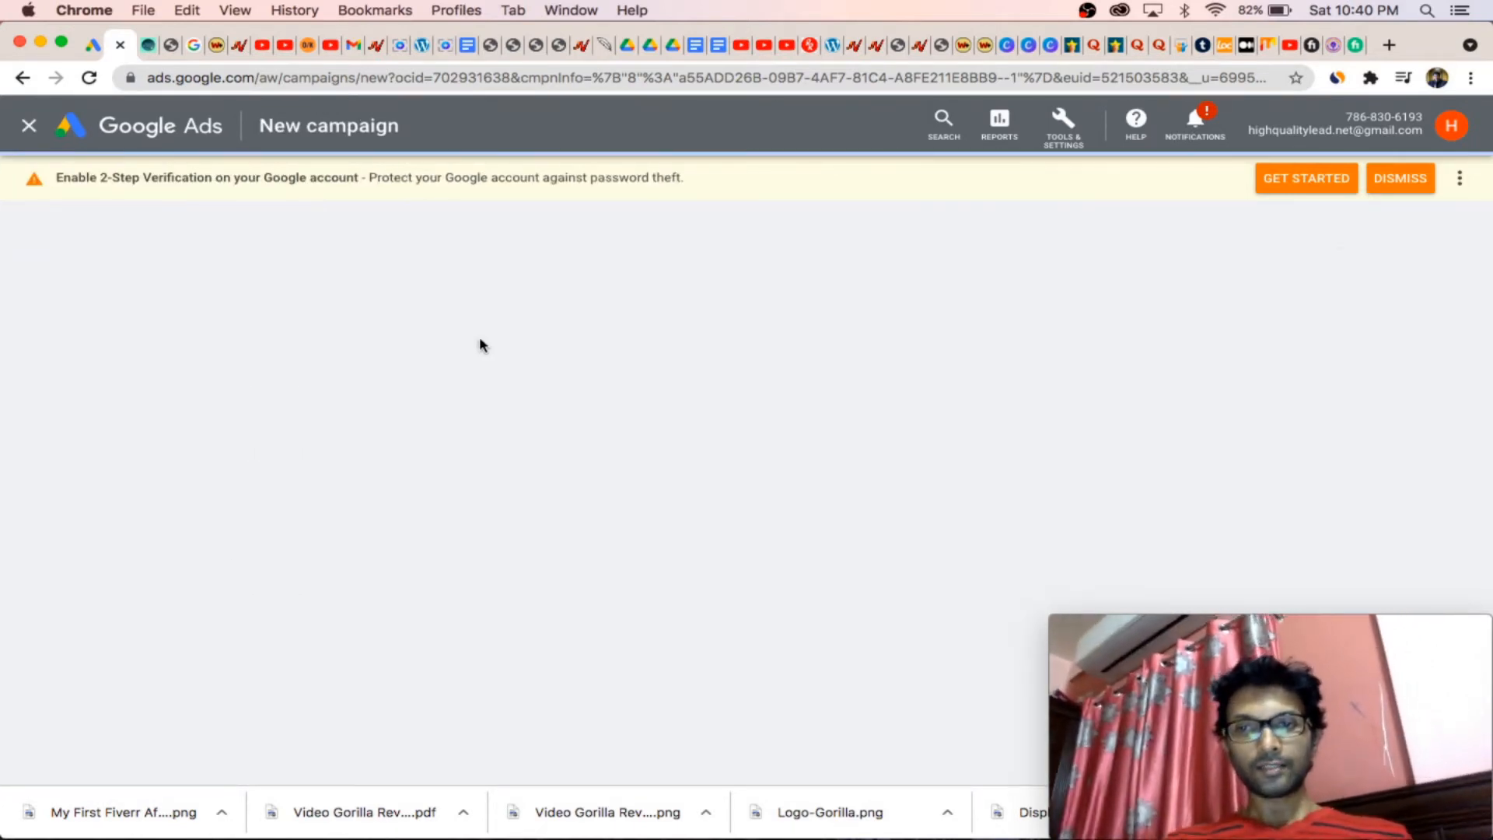
mouse_move(685, 365)
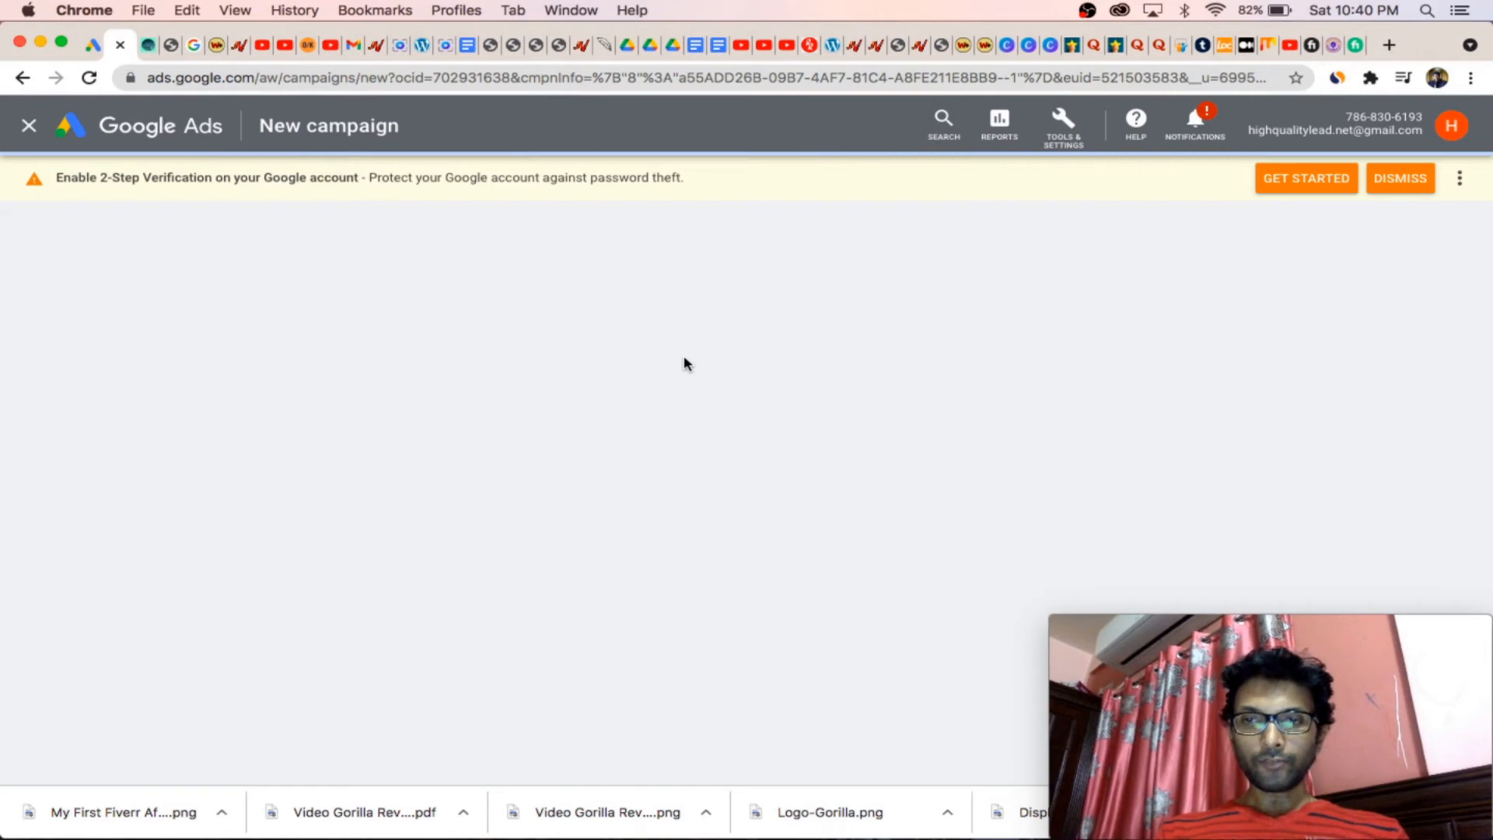
mouse_move(674, 376)
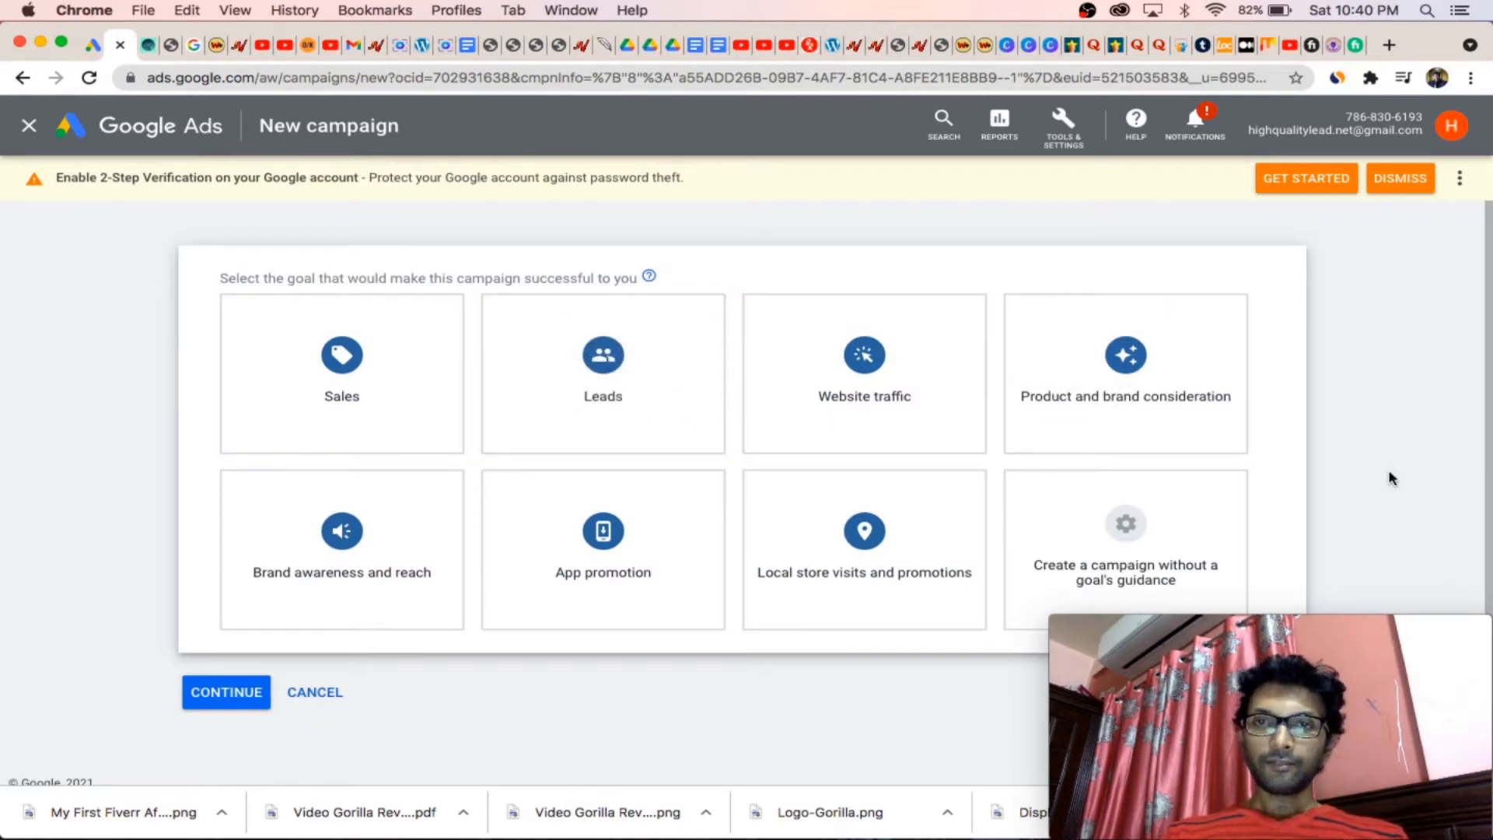
mouse_move(347, 773)
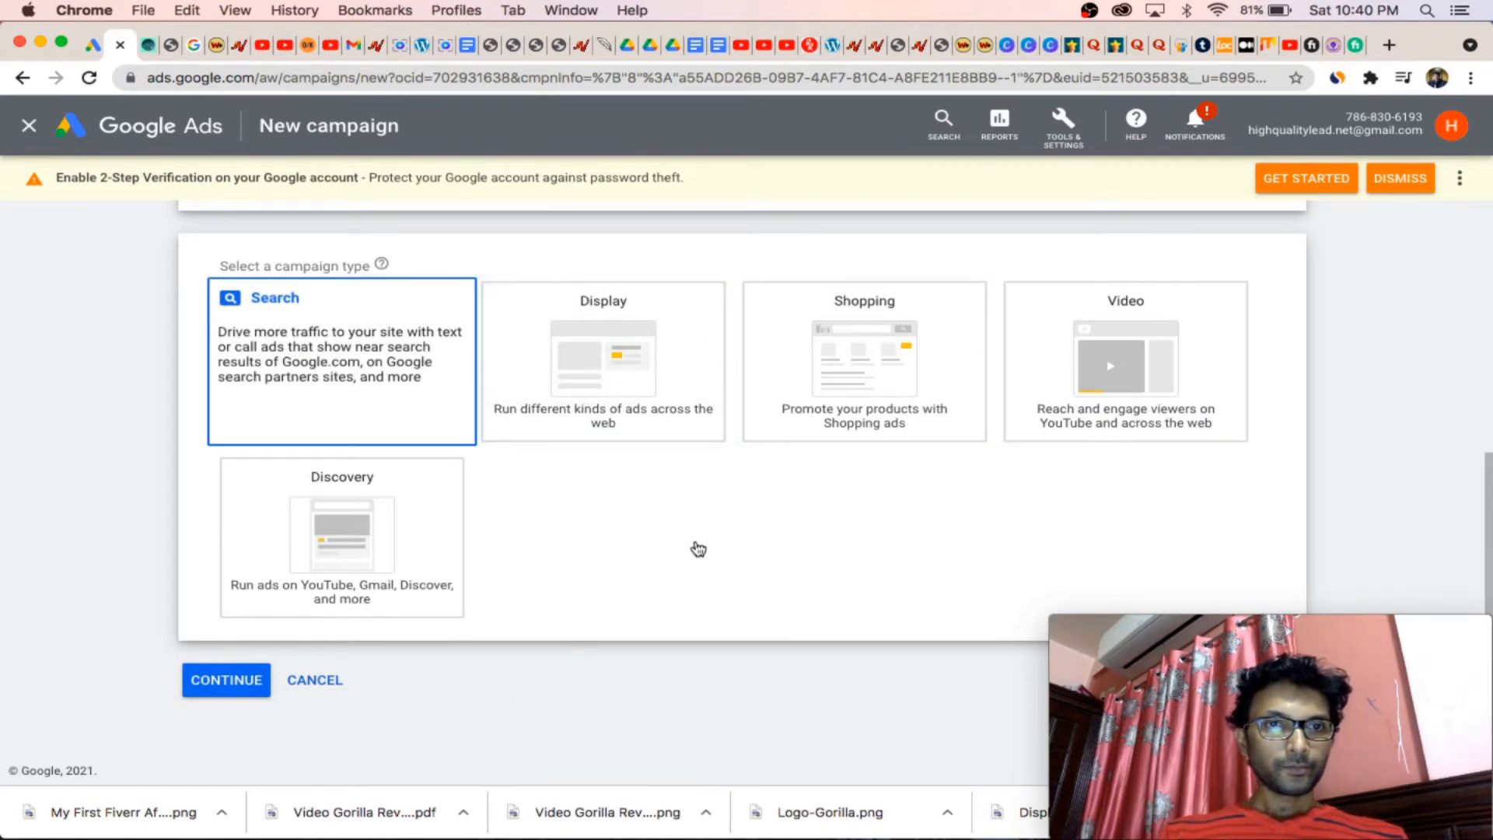
mouse_move(143, 13)
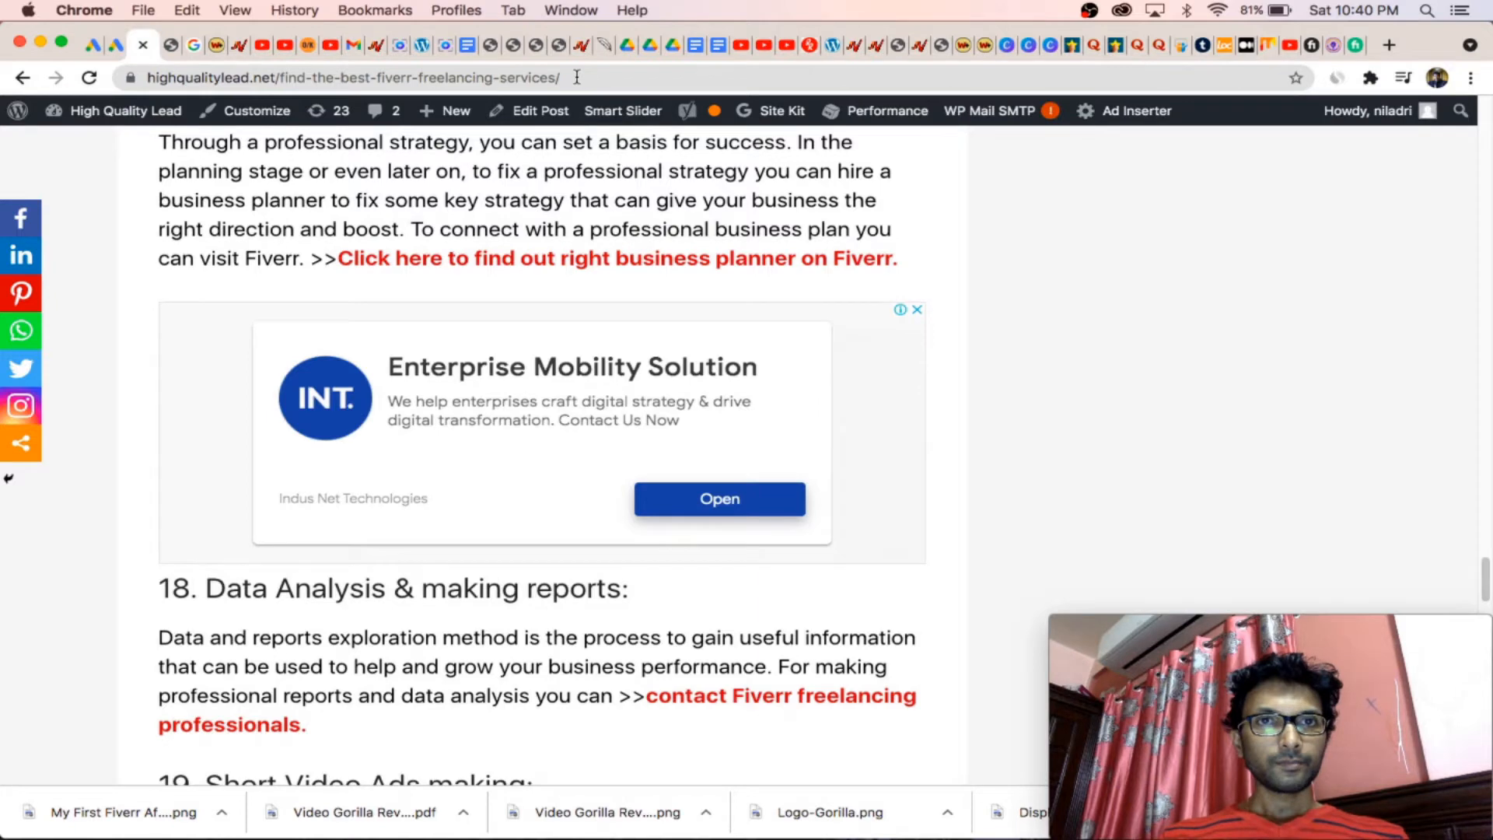
Step: Copy the blog post's URL and return to the Google Ads tab
click(352, 78)
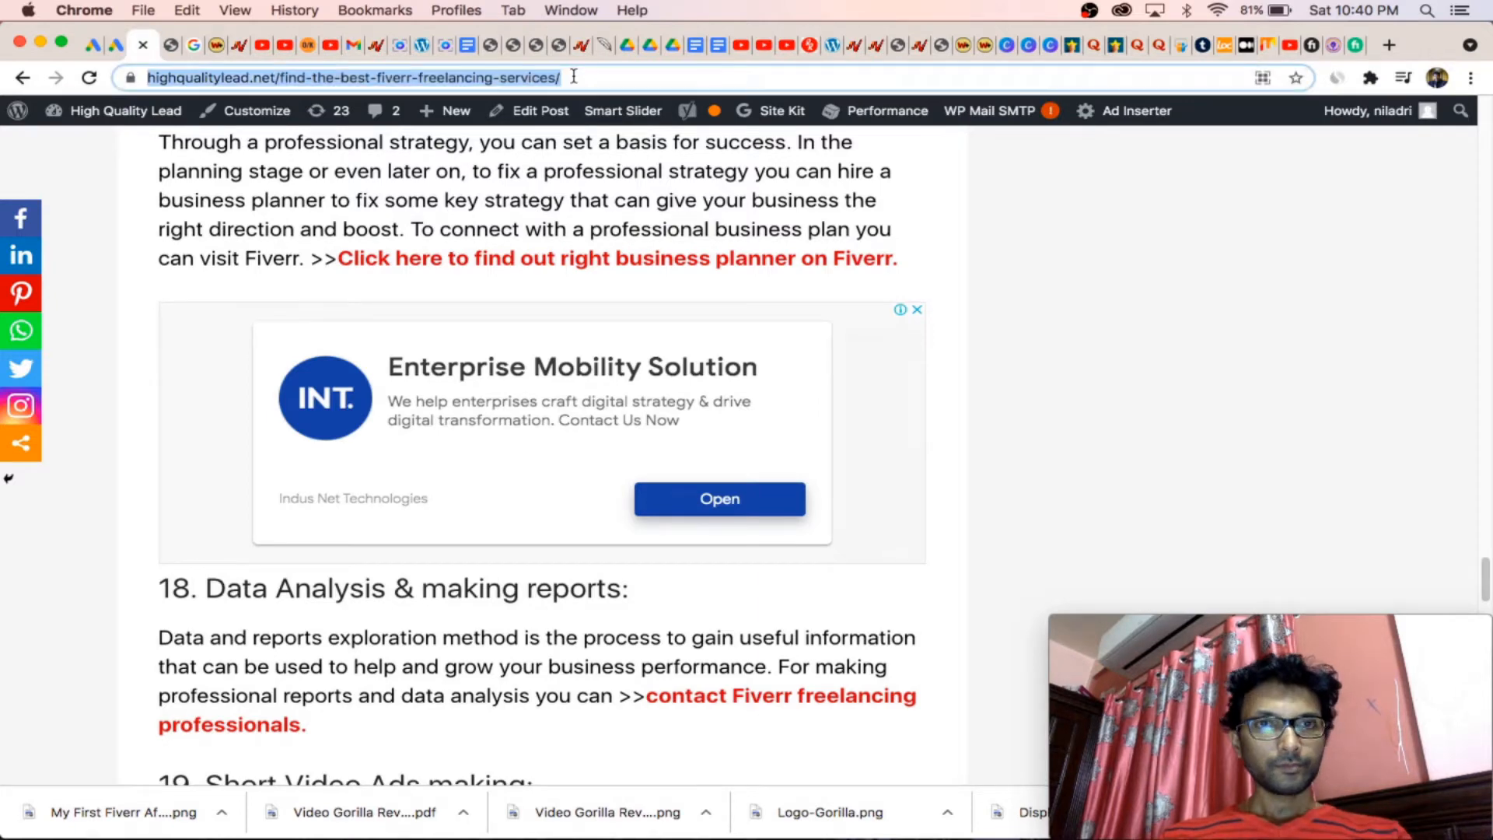
mouse_move(127, 56)
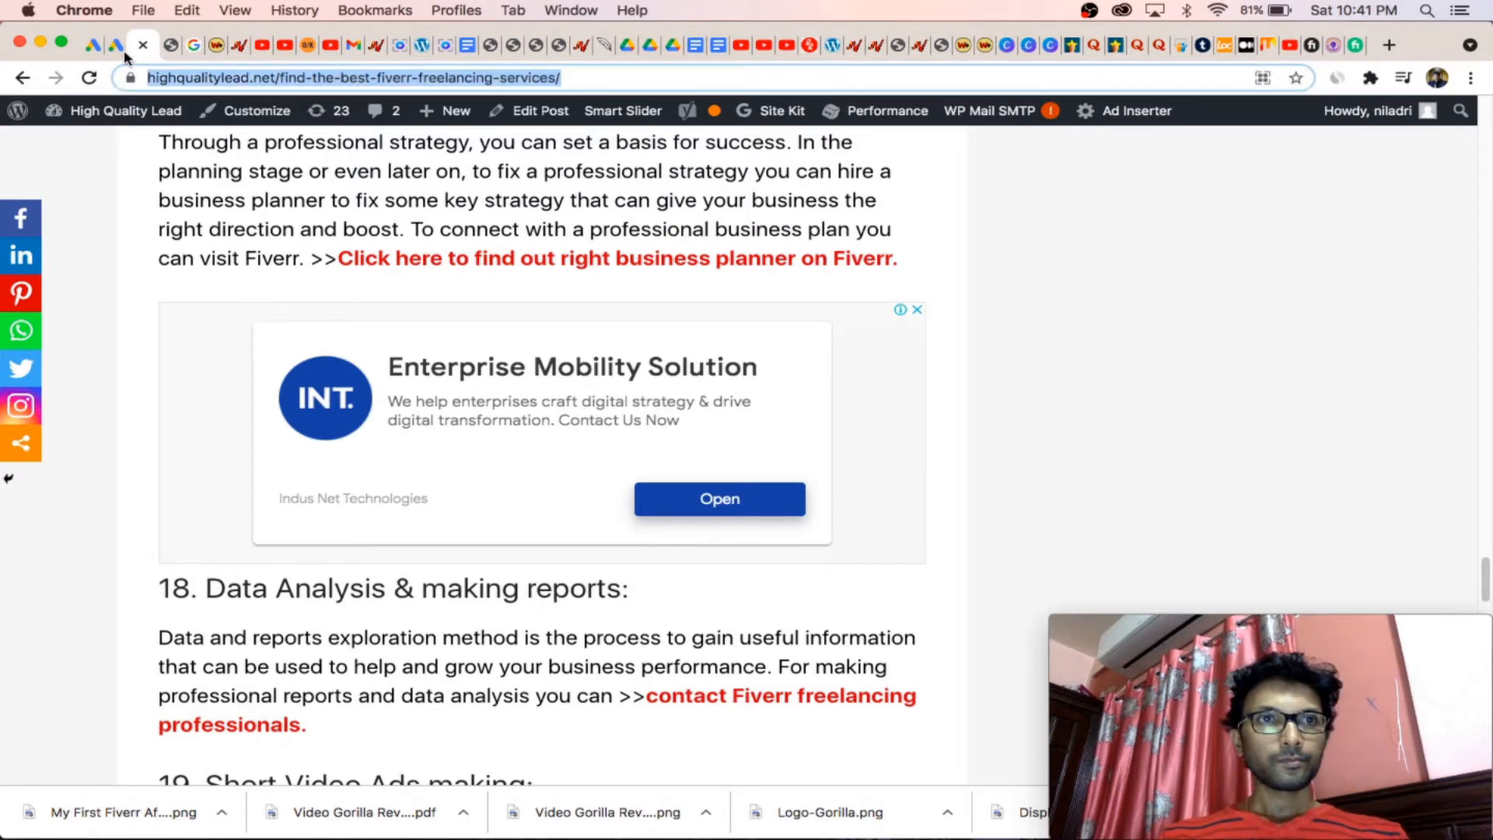
click(109, 44)
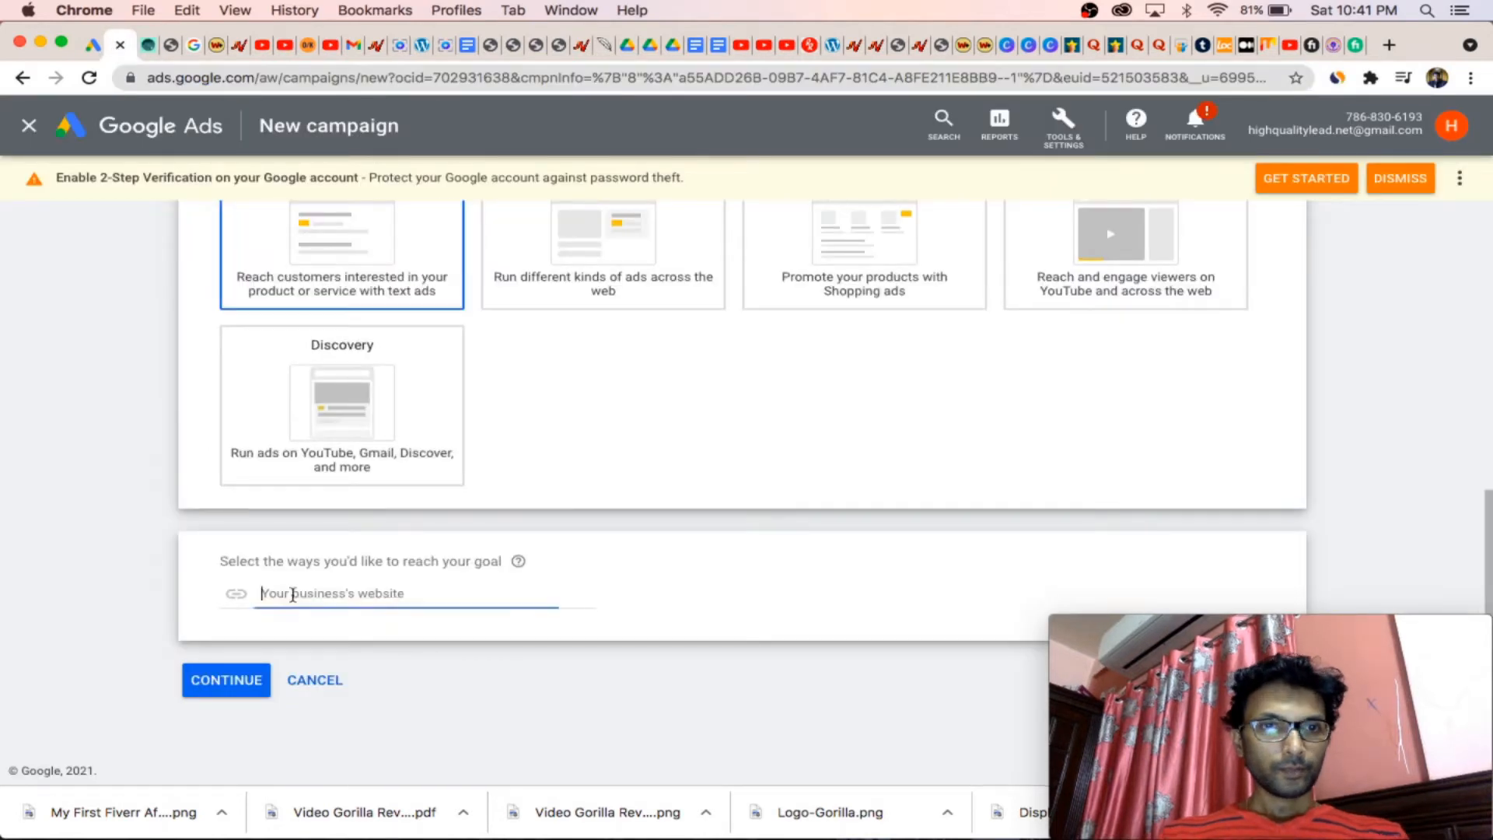
Step: Enter qualitylead.net/find-the-best-fiverr-freelancing-services/ as the business website and continue to campaign settings
text(qualitylead.net/find-the-best-fiverr-freelancing-services/)
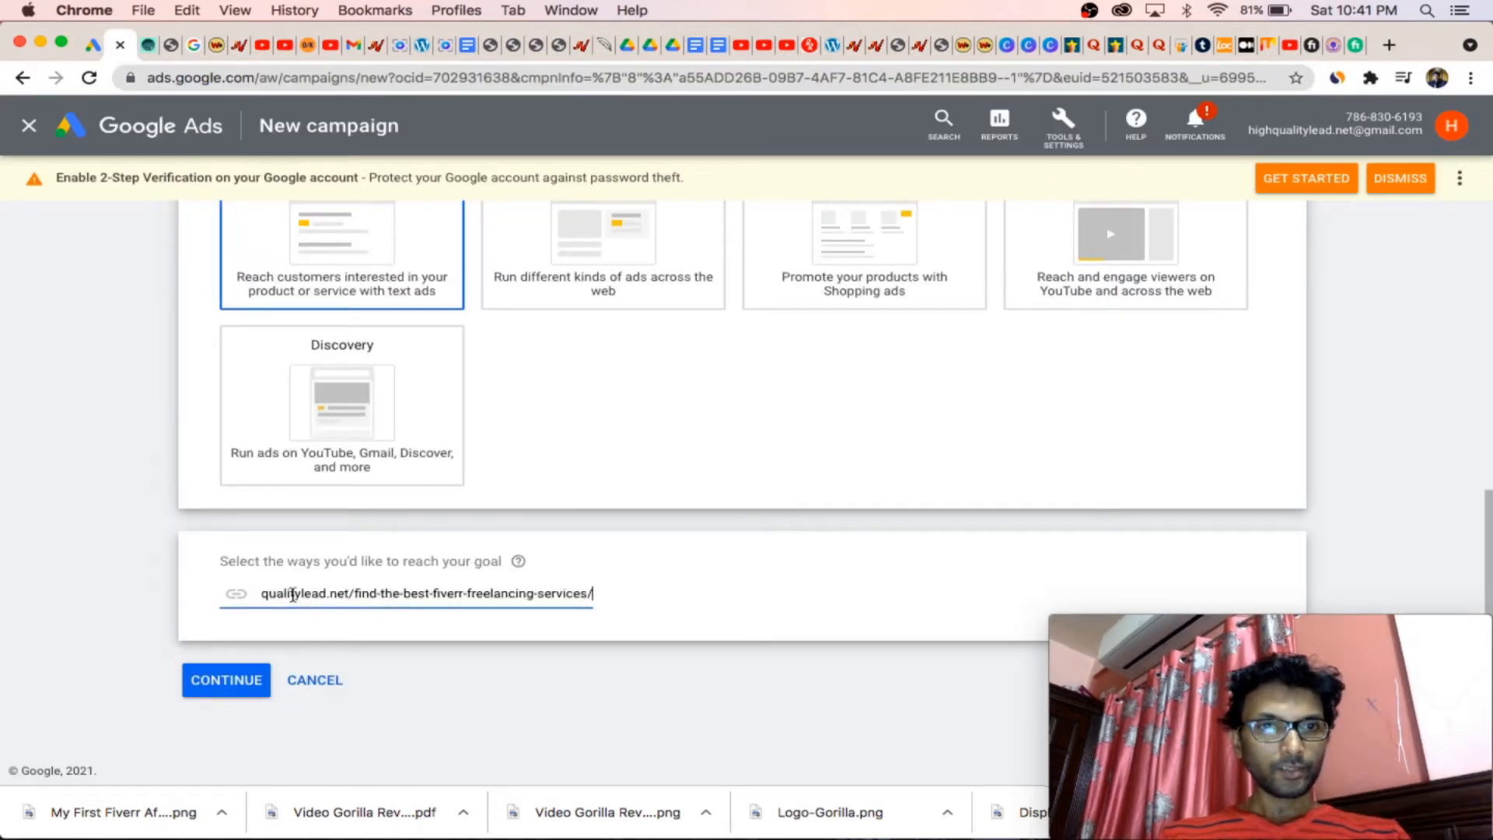
click(225, 680)
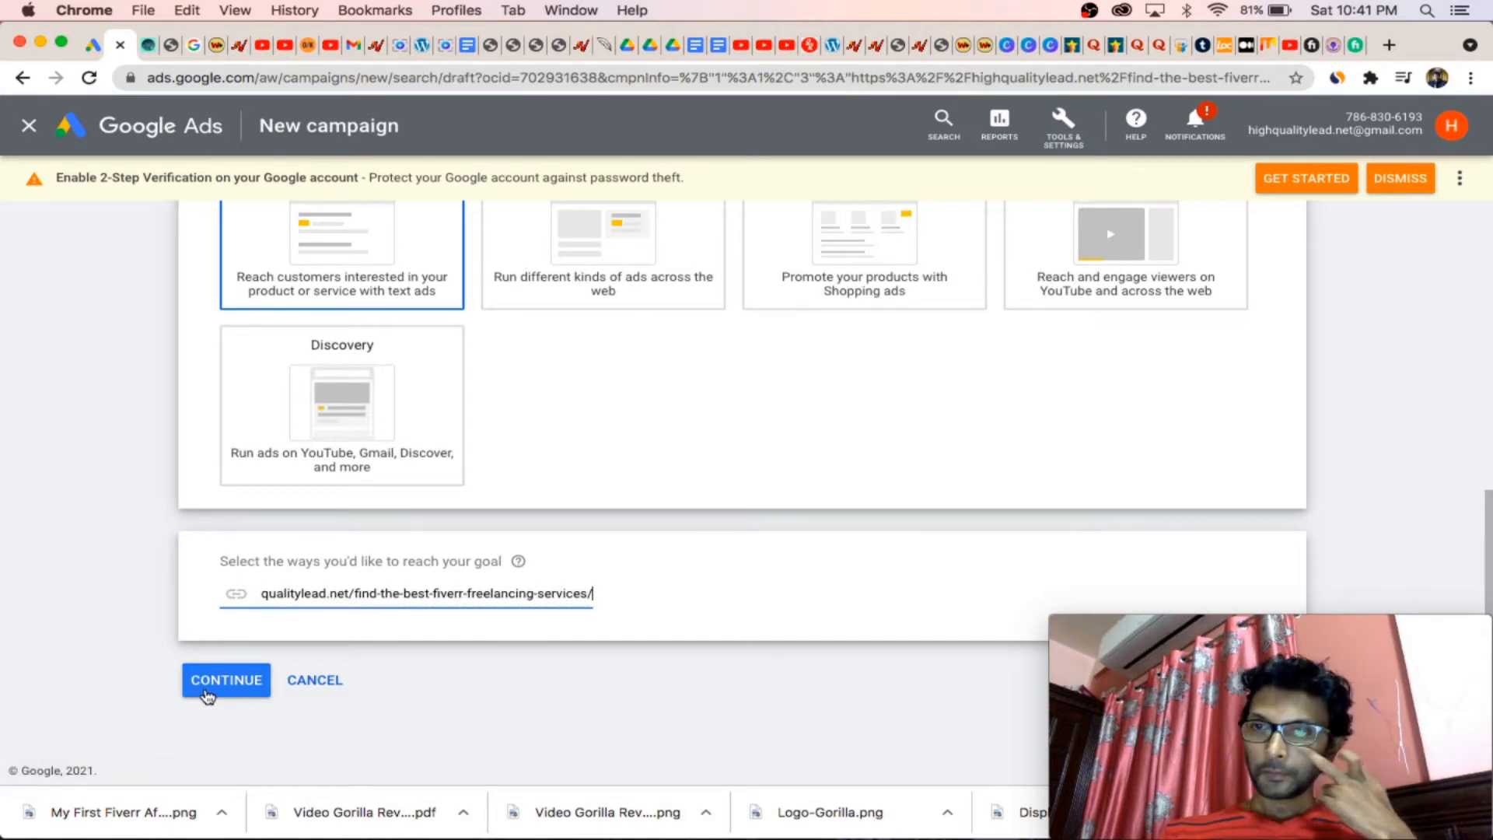
click(226, 680)
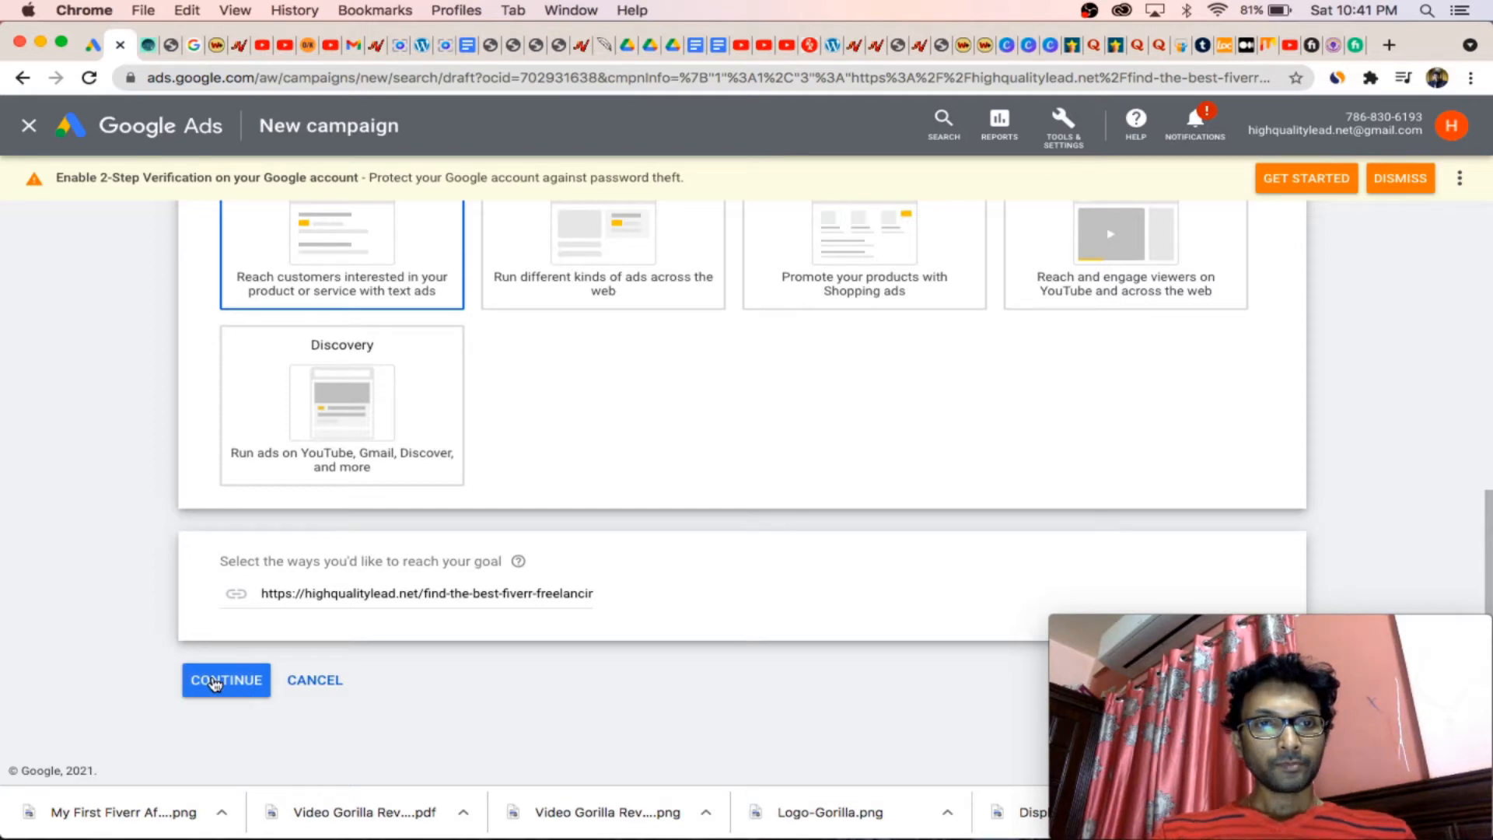
mouse_move(619, 723)
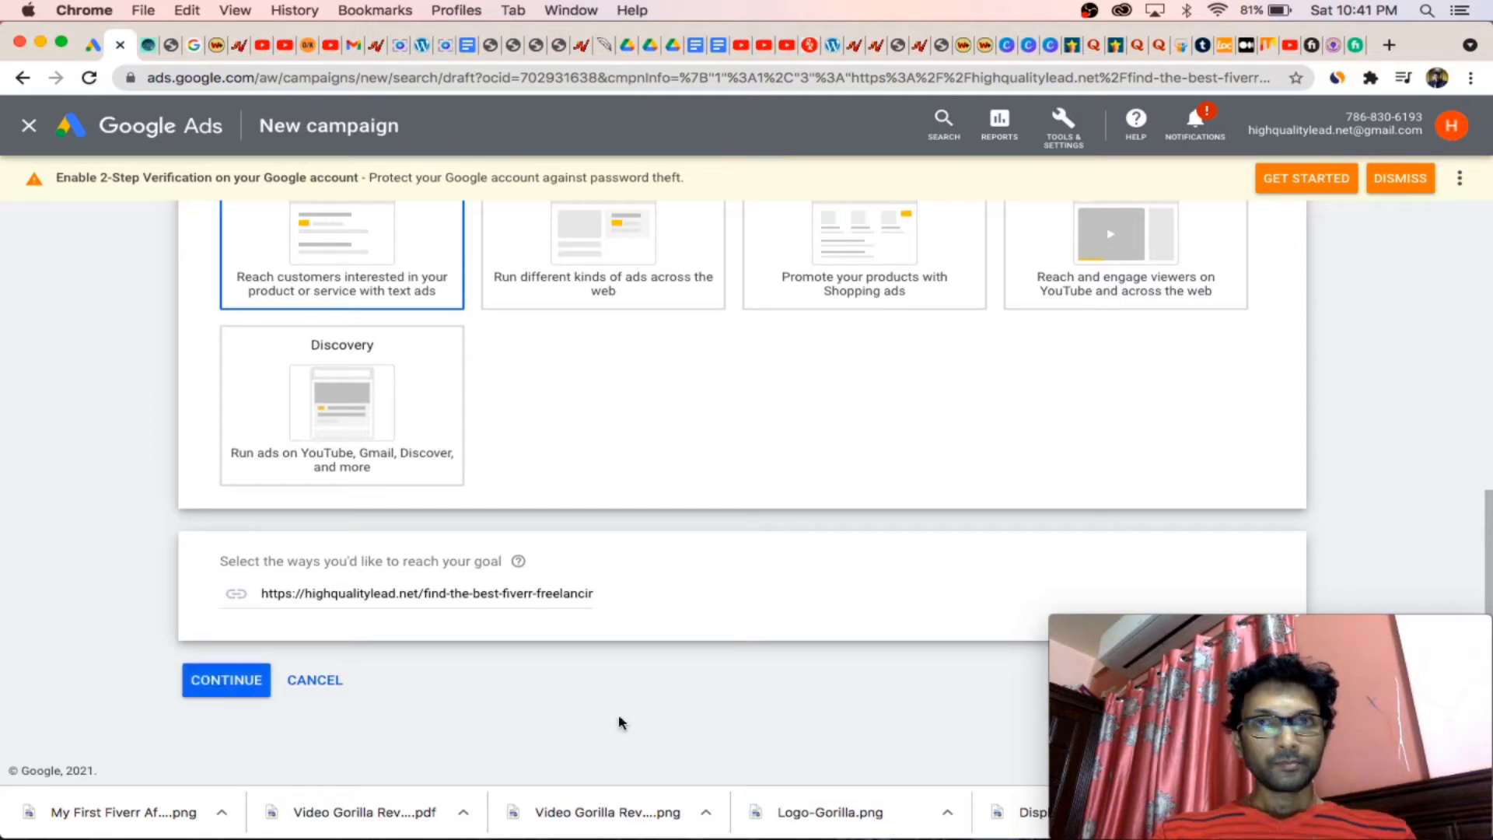
mouse_move(284, 732)
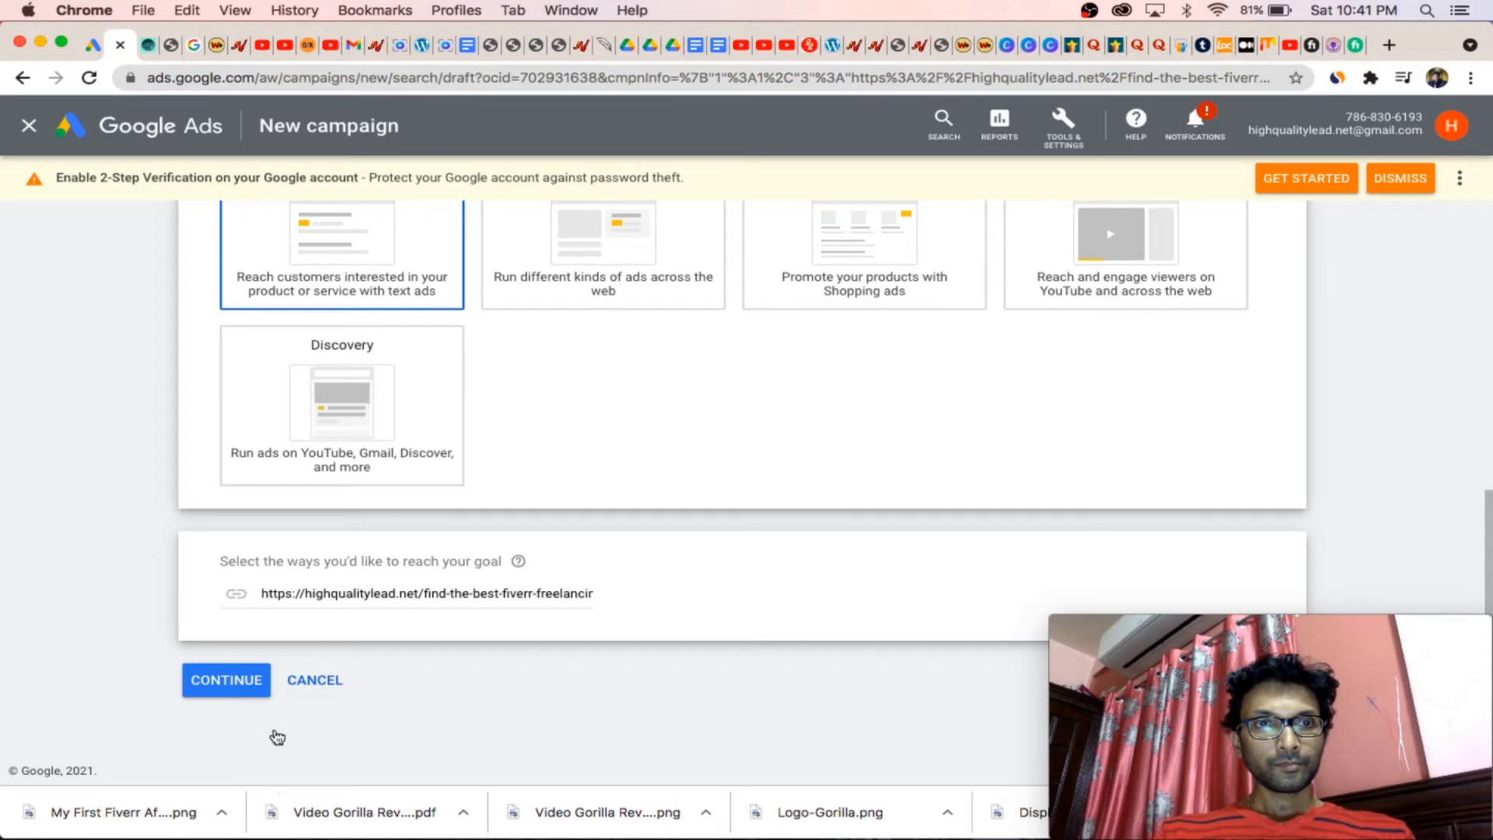
mouse_move(172, 684)
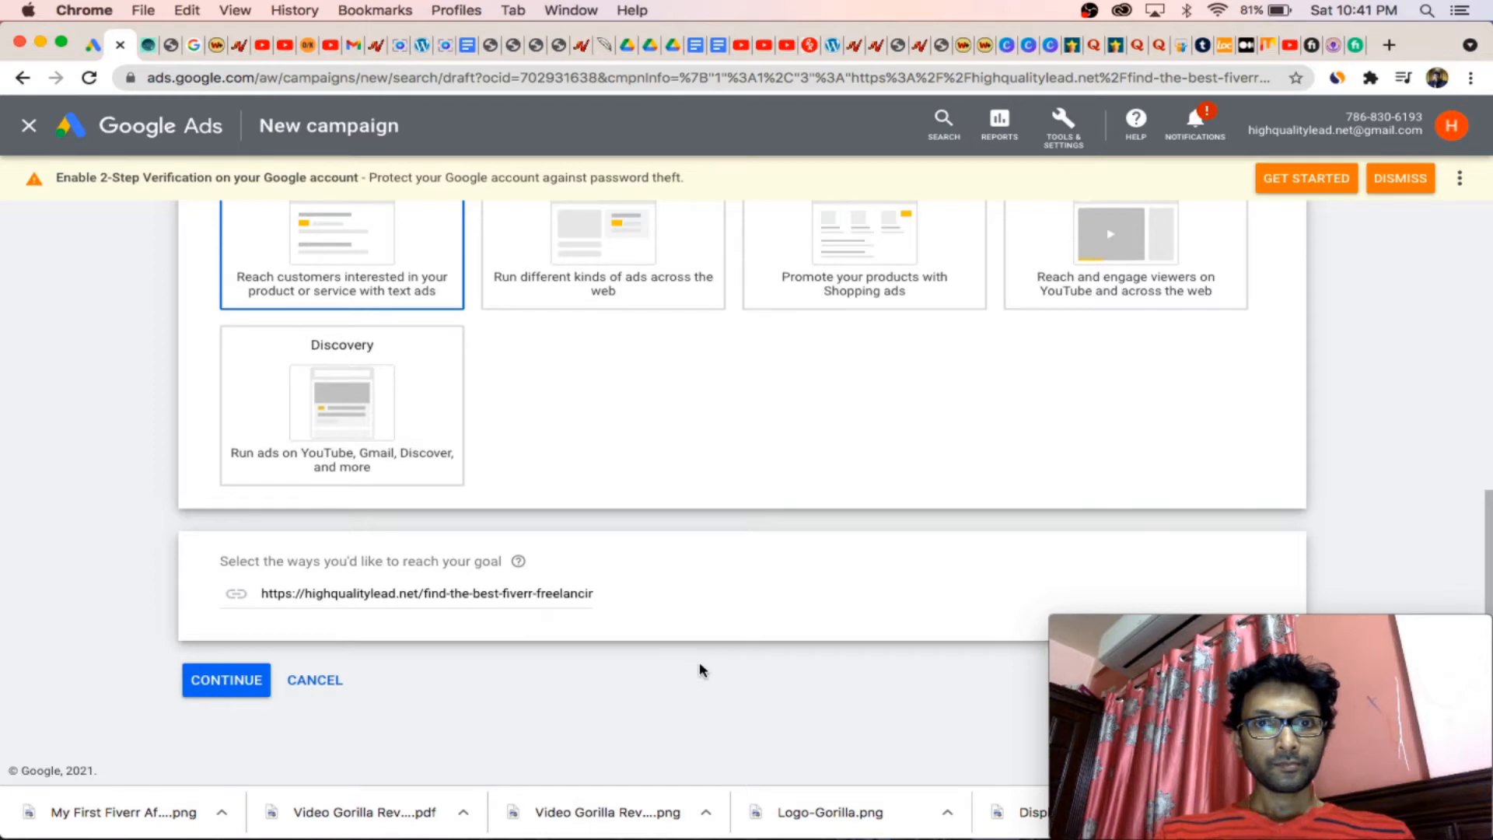
click(226, 680)
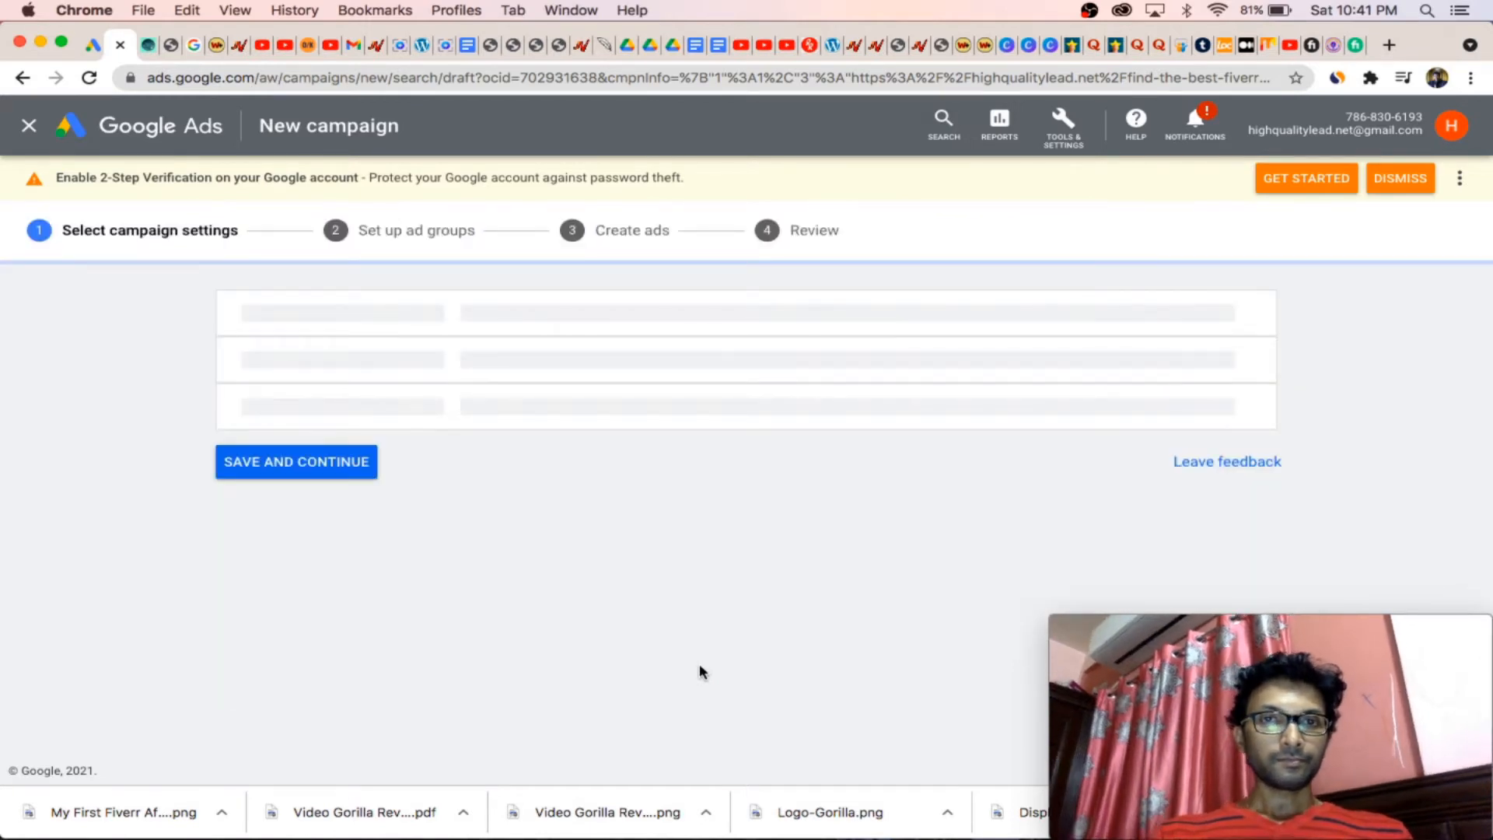
mouse_move(741, 710)
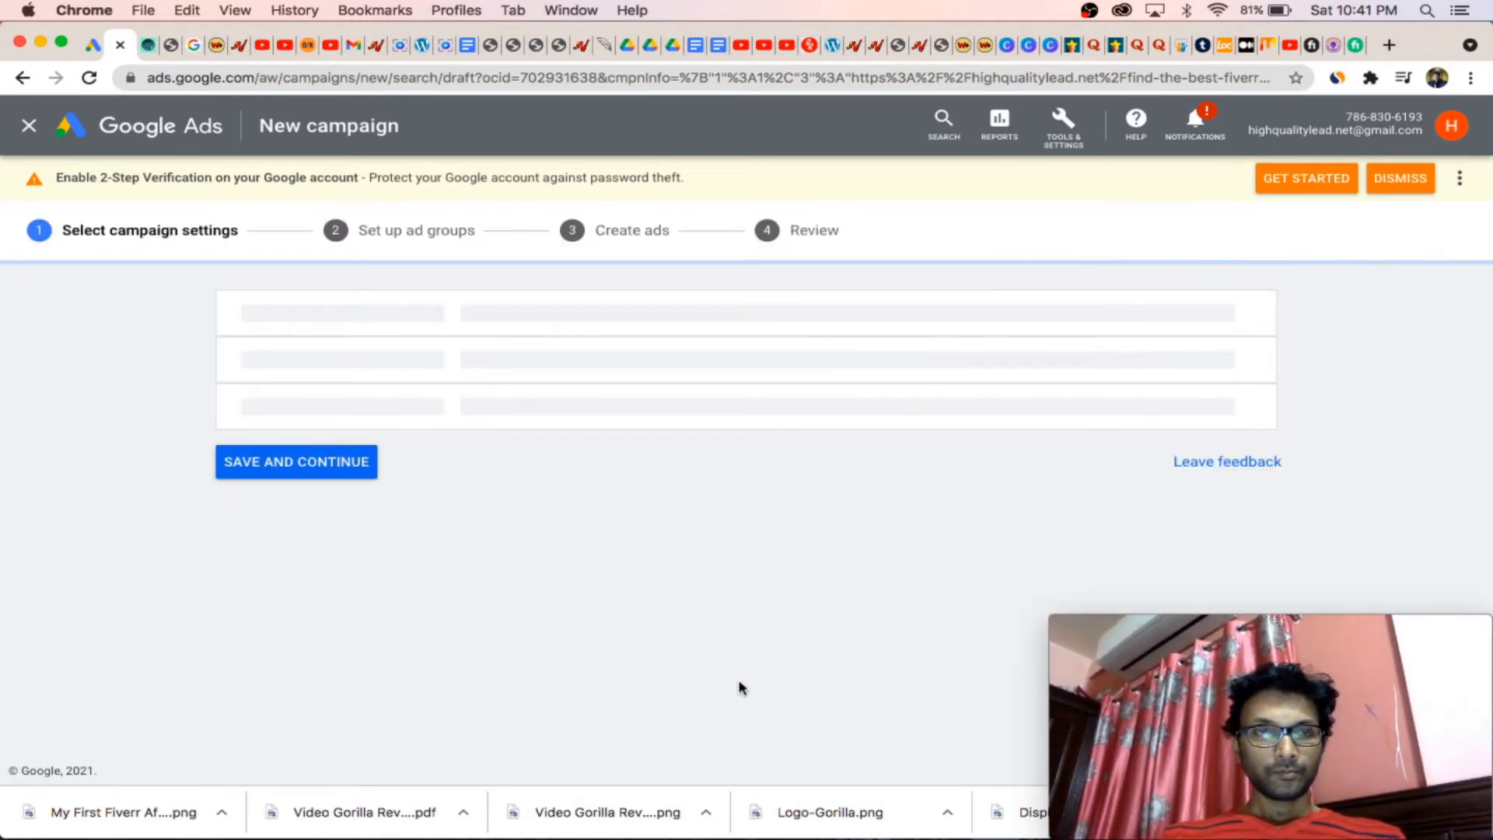
mouse_move(195, 200)
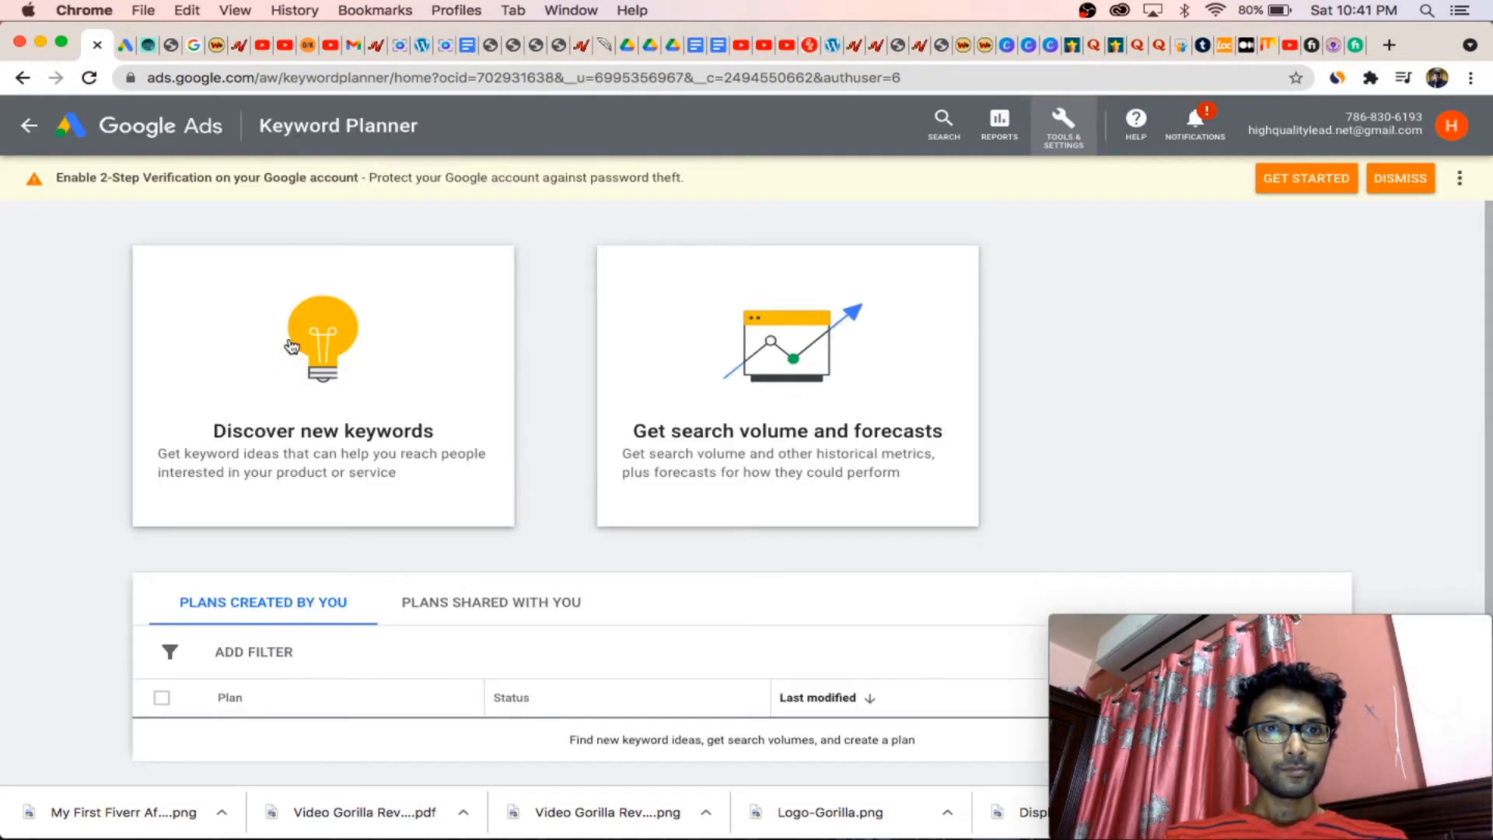
Step: Choose the 'Discover new keywords' card in Keyword Planner
click(309, 342)
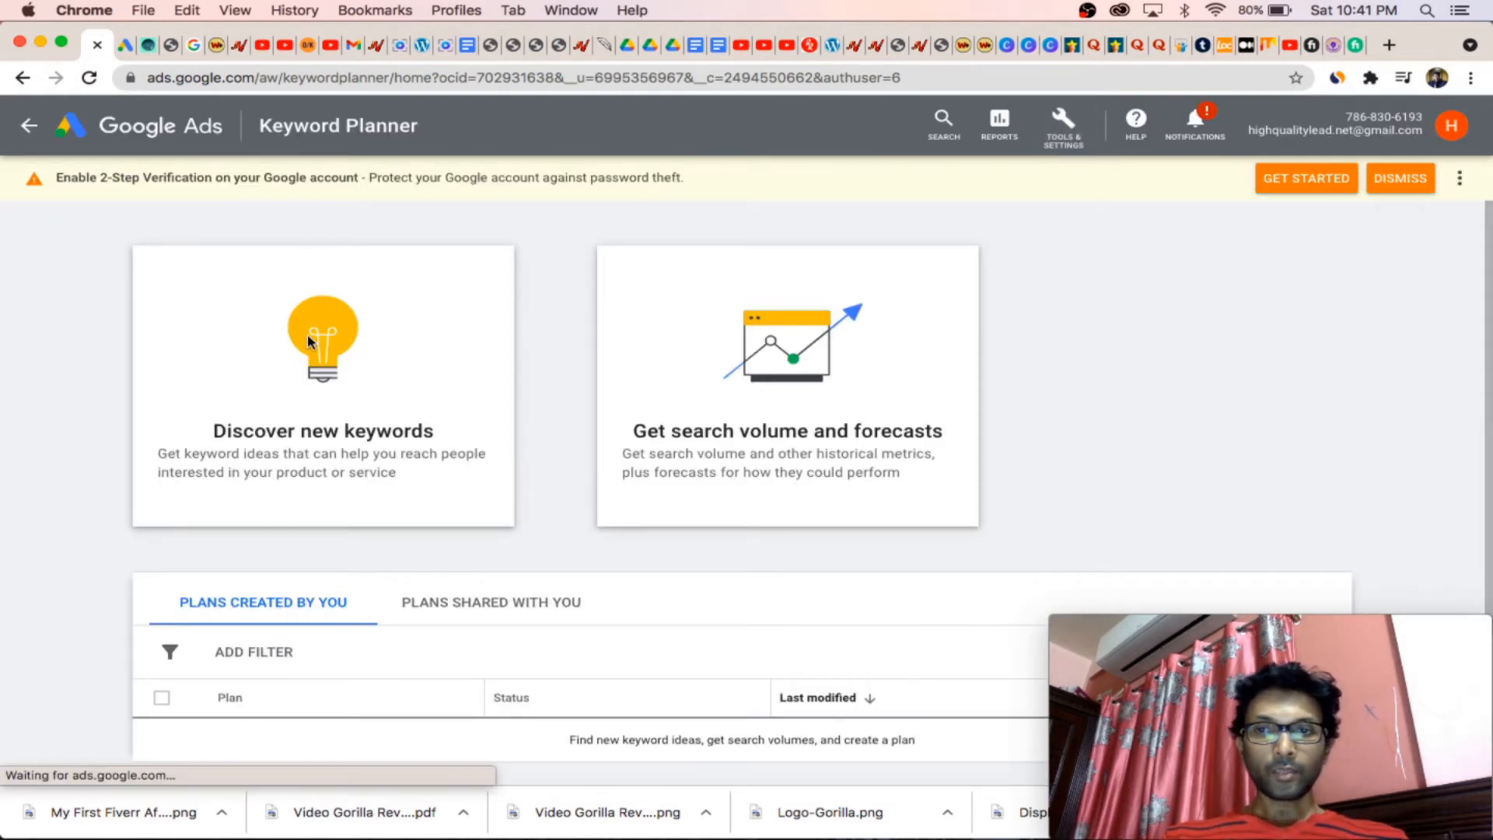
click(321, 342)
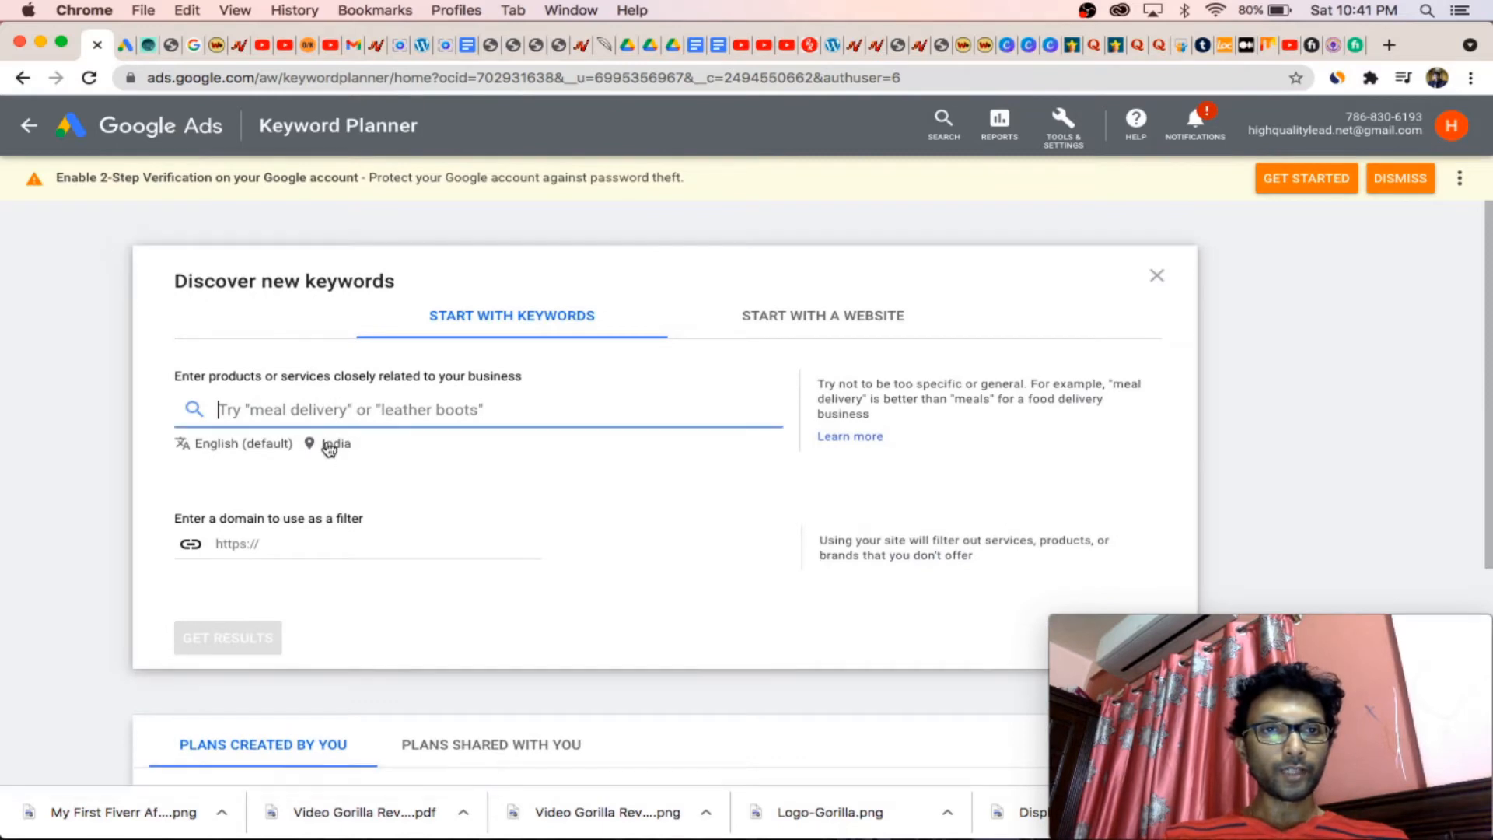
Step: Remove India from the research locations and add United States and United Kingdom
click(335, 443)
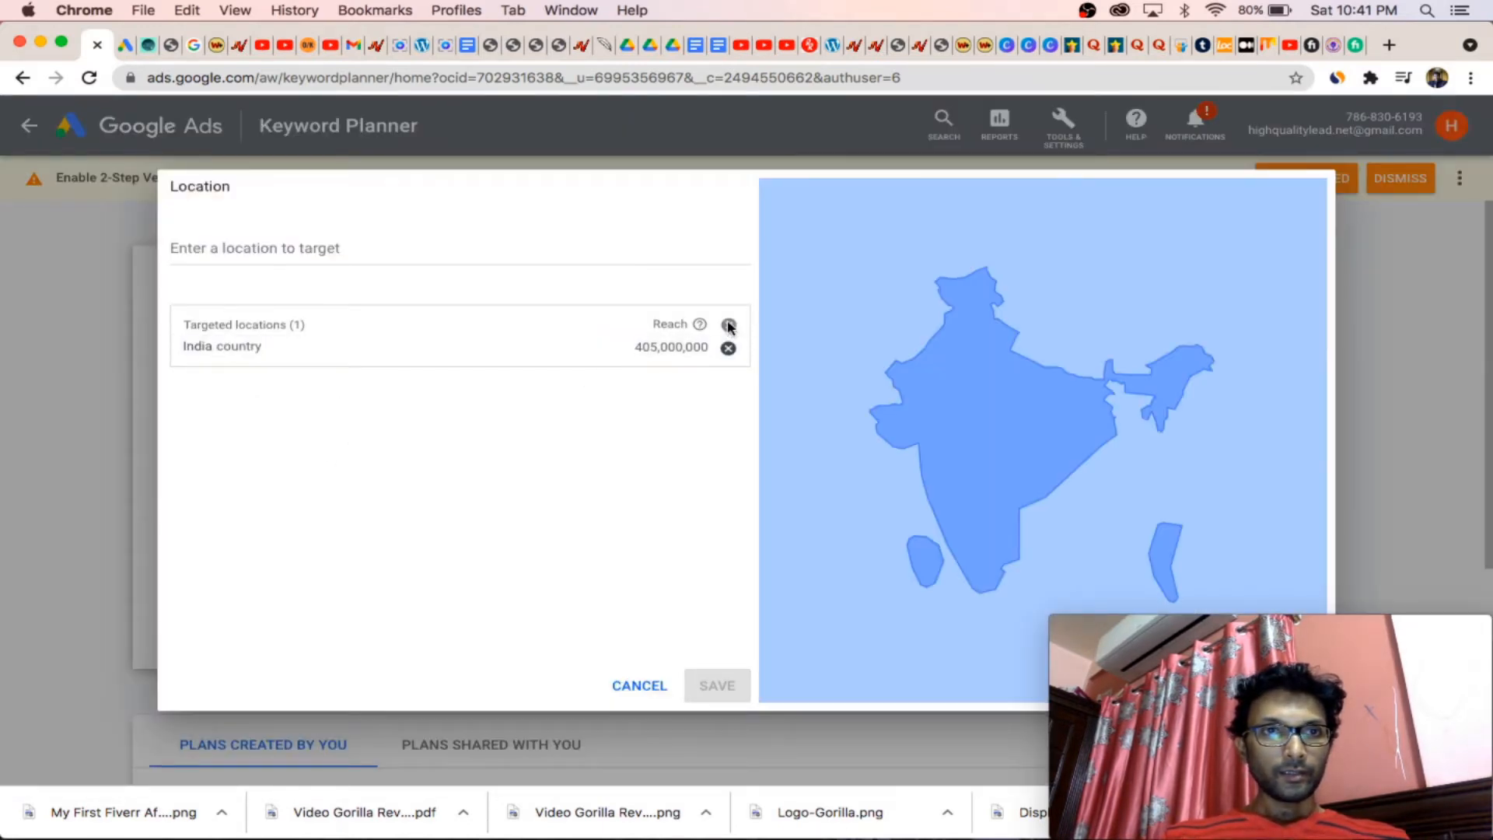
click(727, 347)
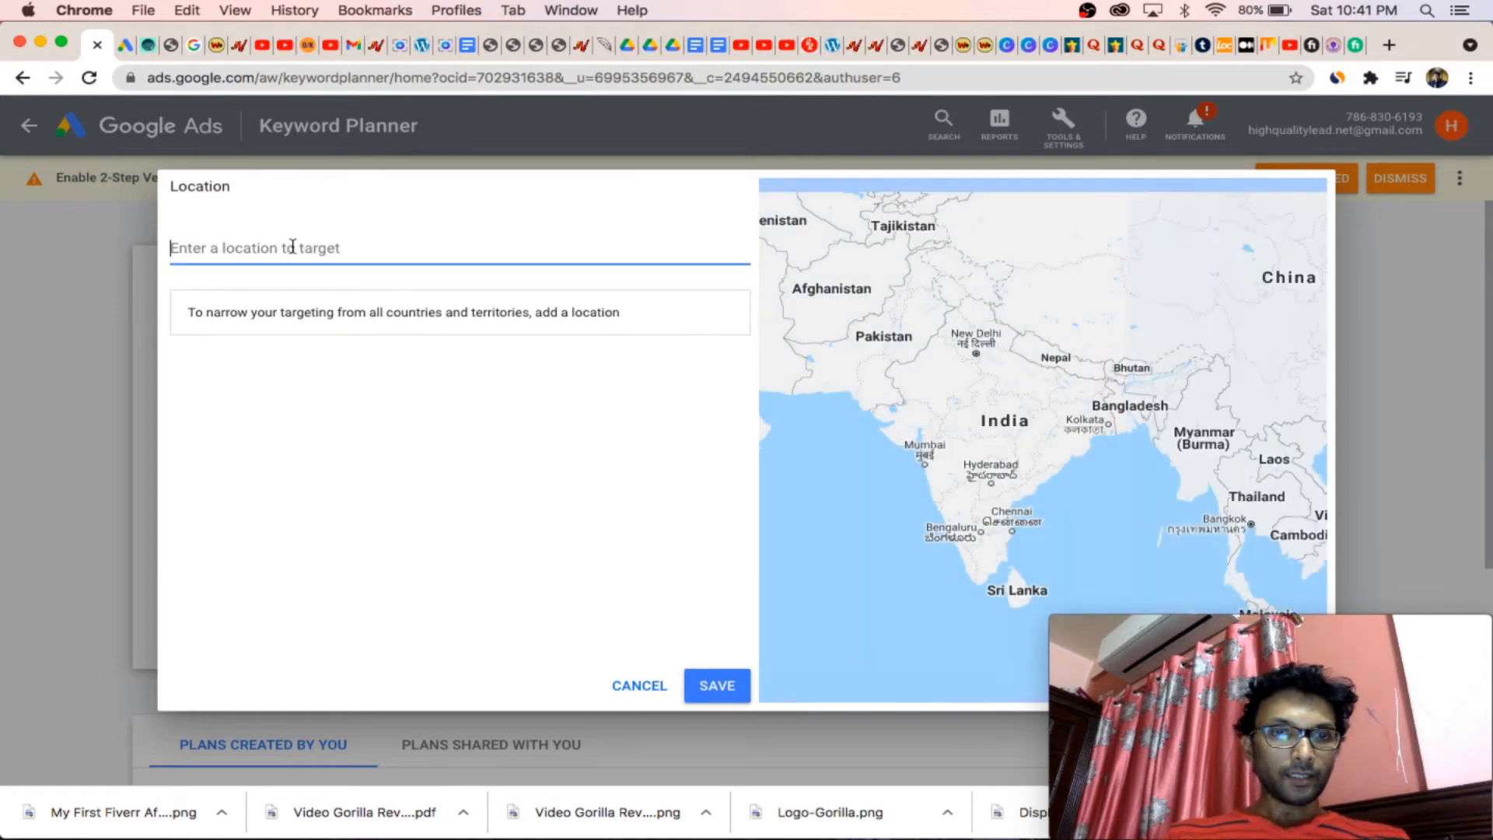
text(us)
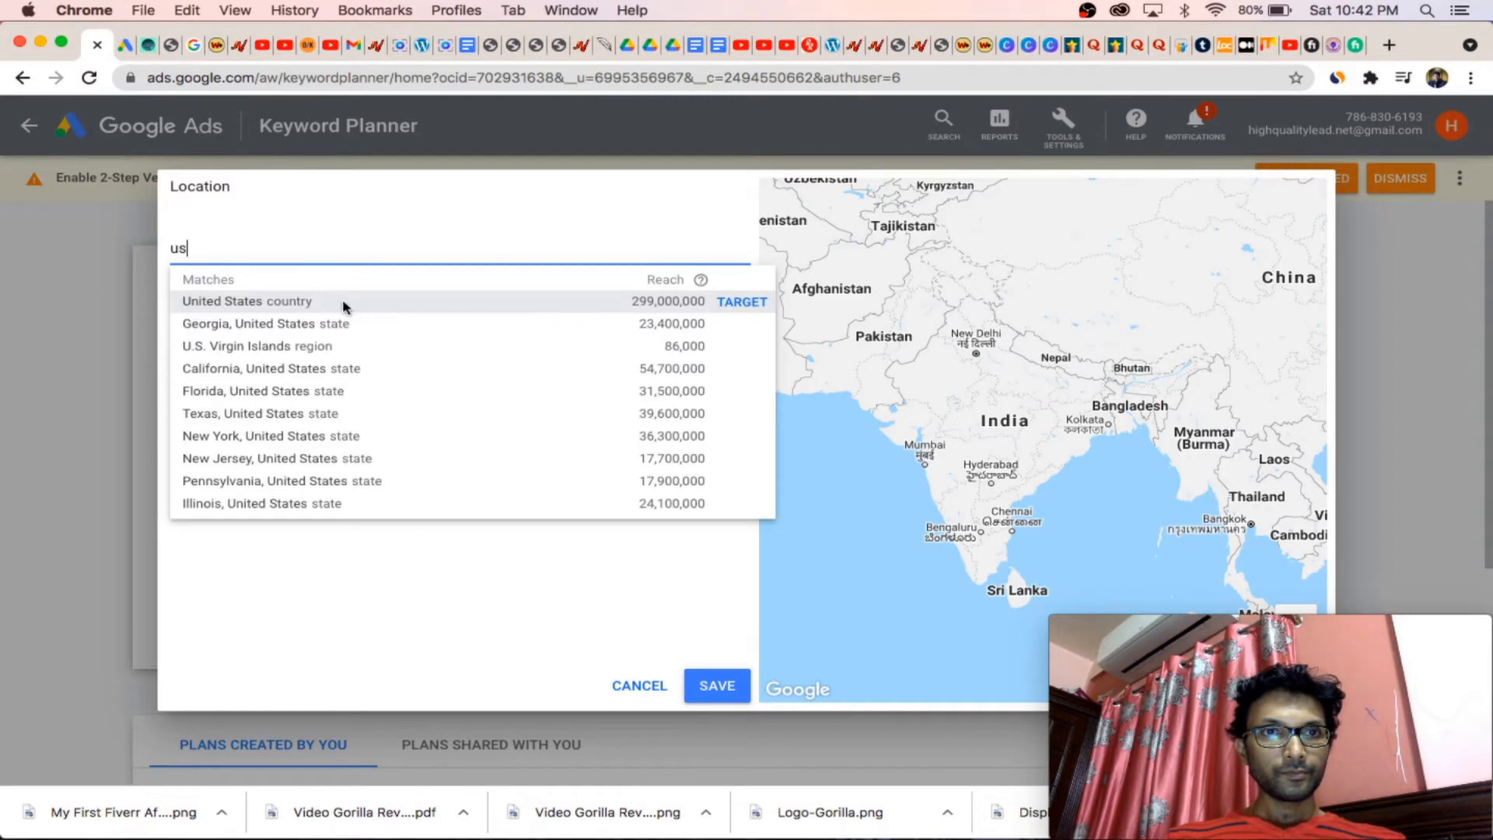
click(742, 302)
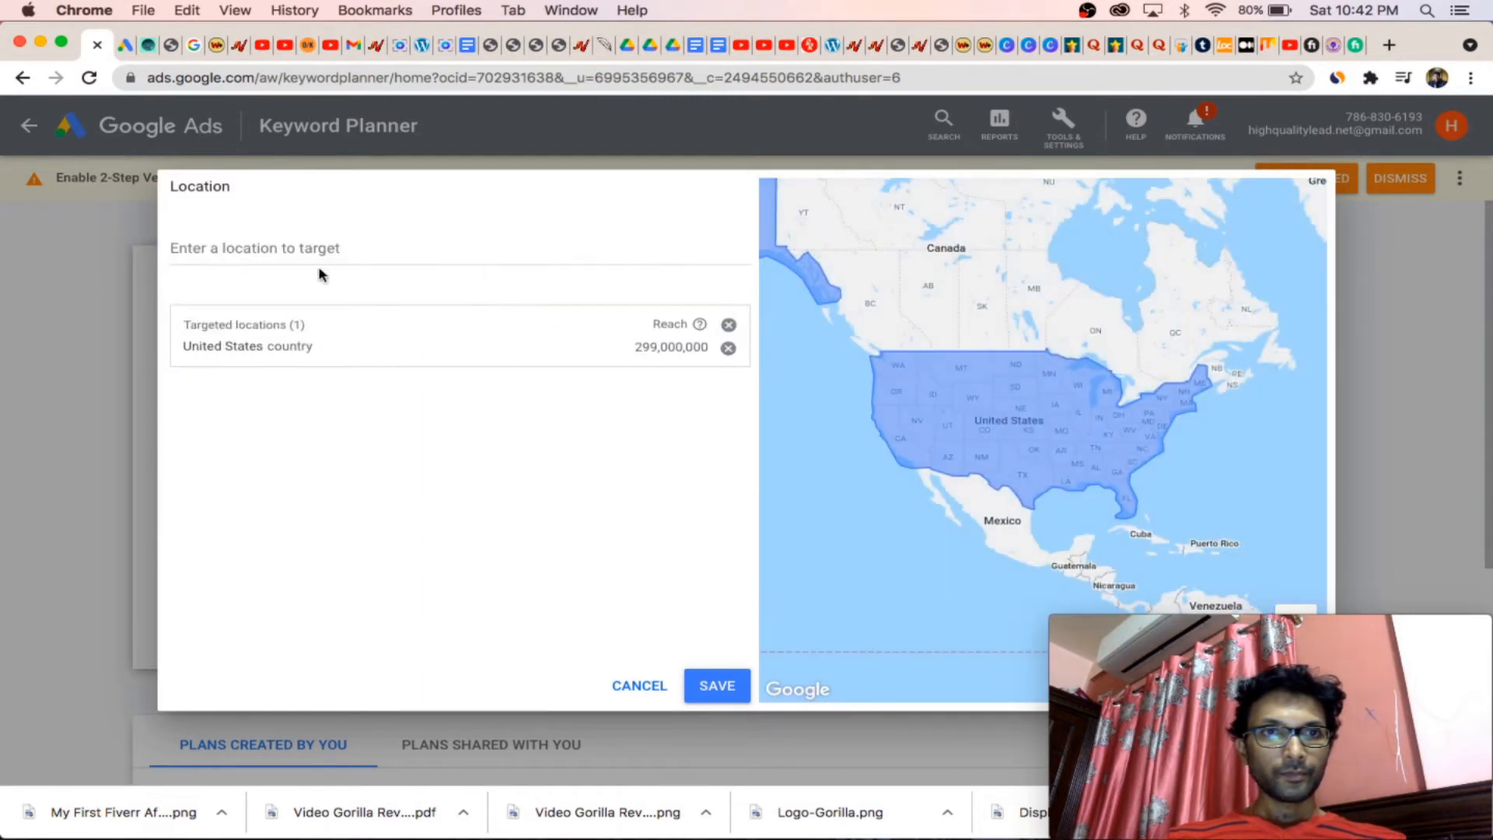
text(u)
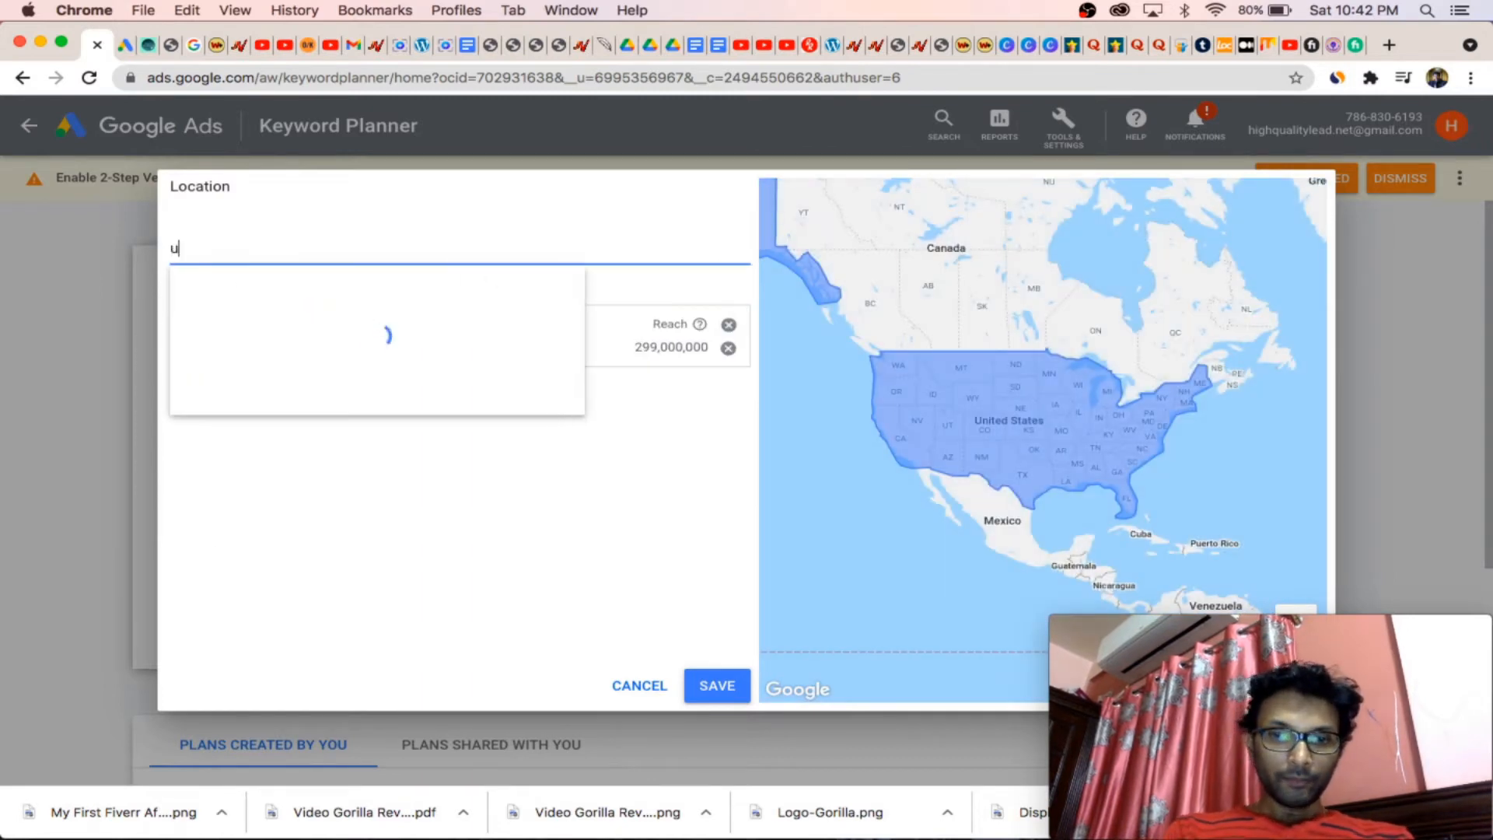
text(k)
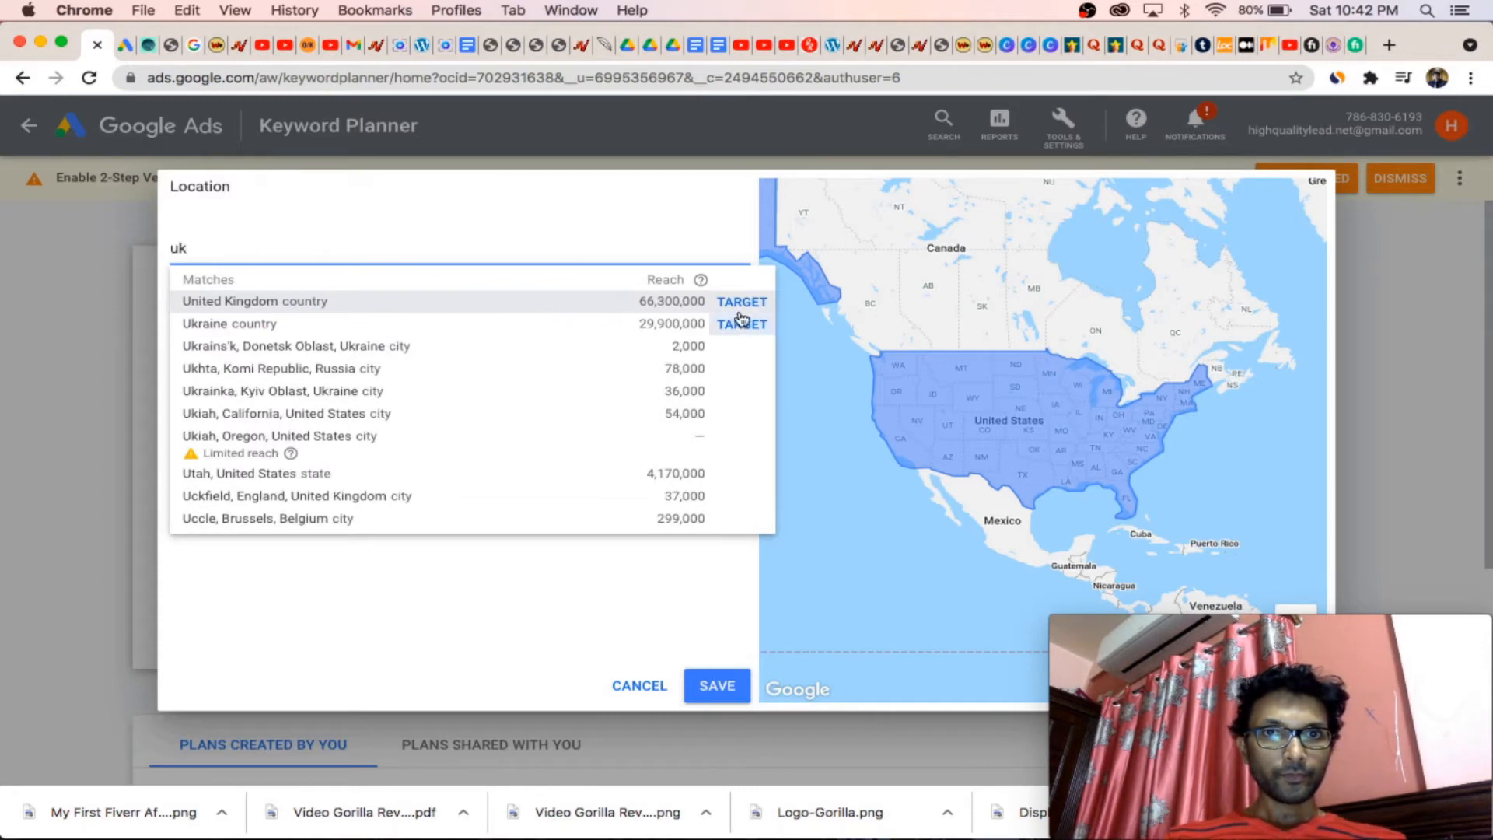
click(741, 301)
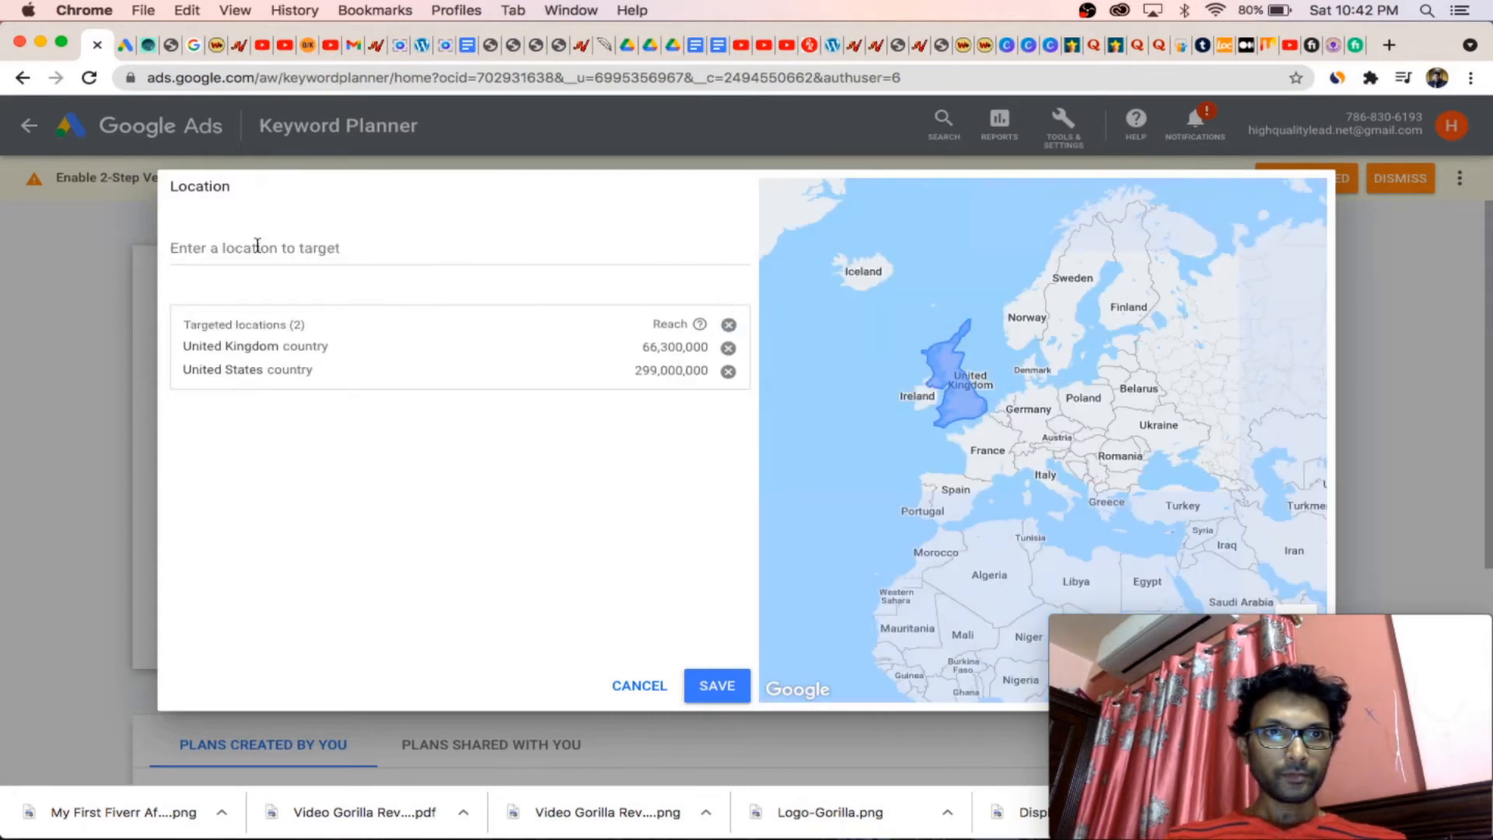
Step: Add New Zealand, Australia and Canada as locations and save the five countries
text(new)
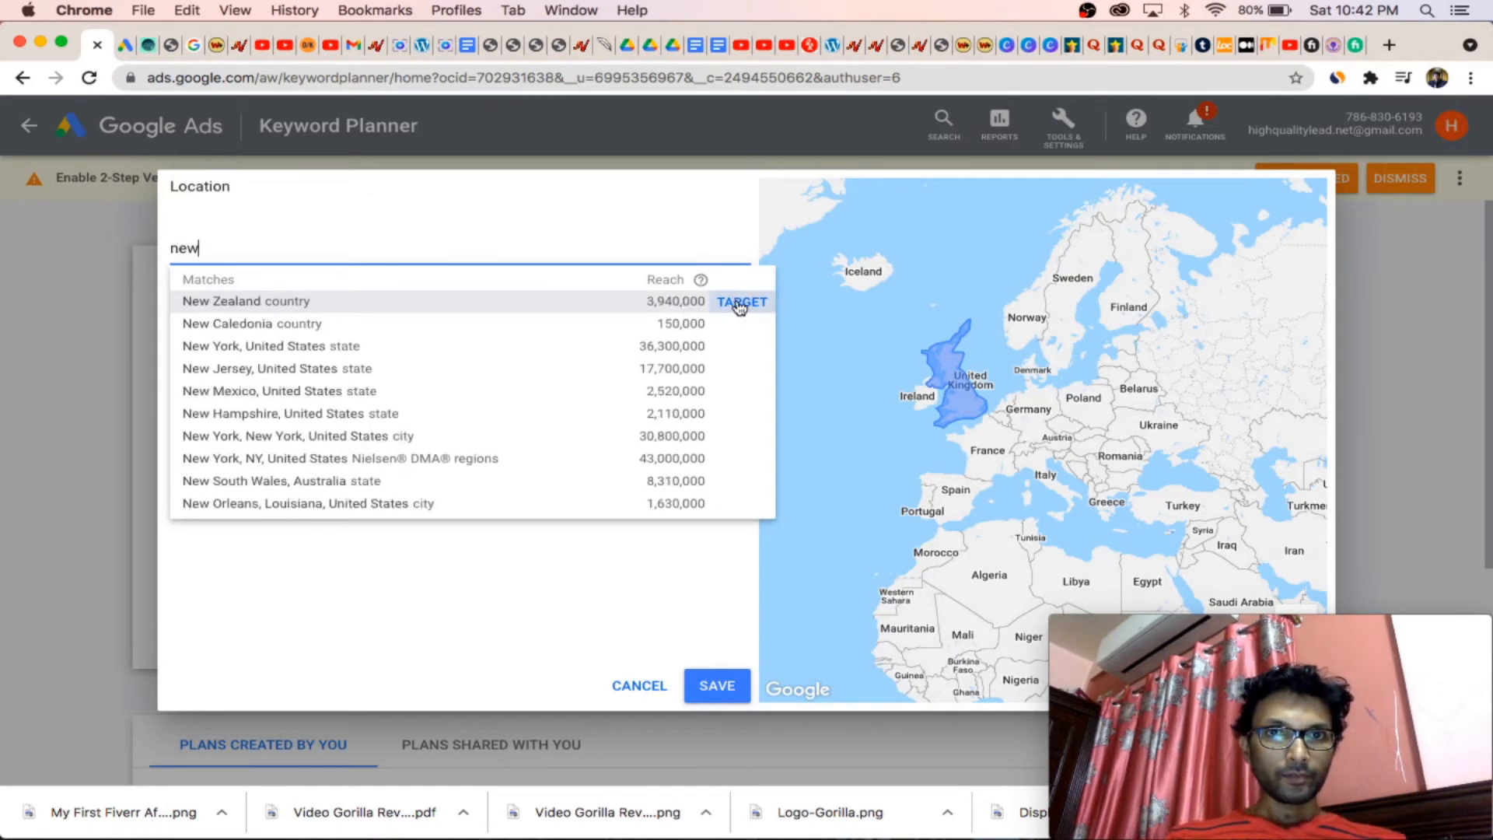
click(741, 302)
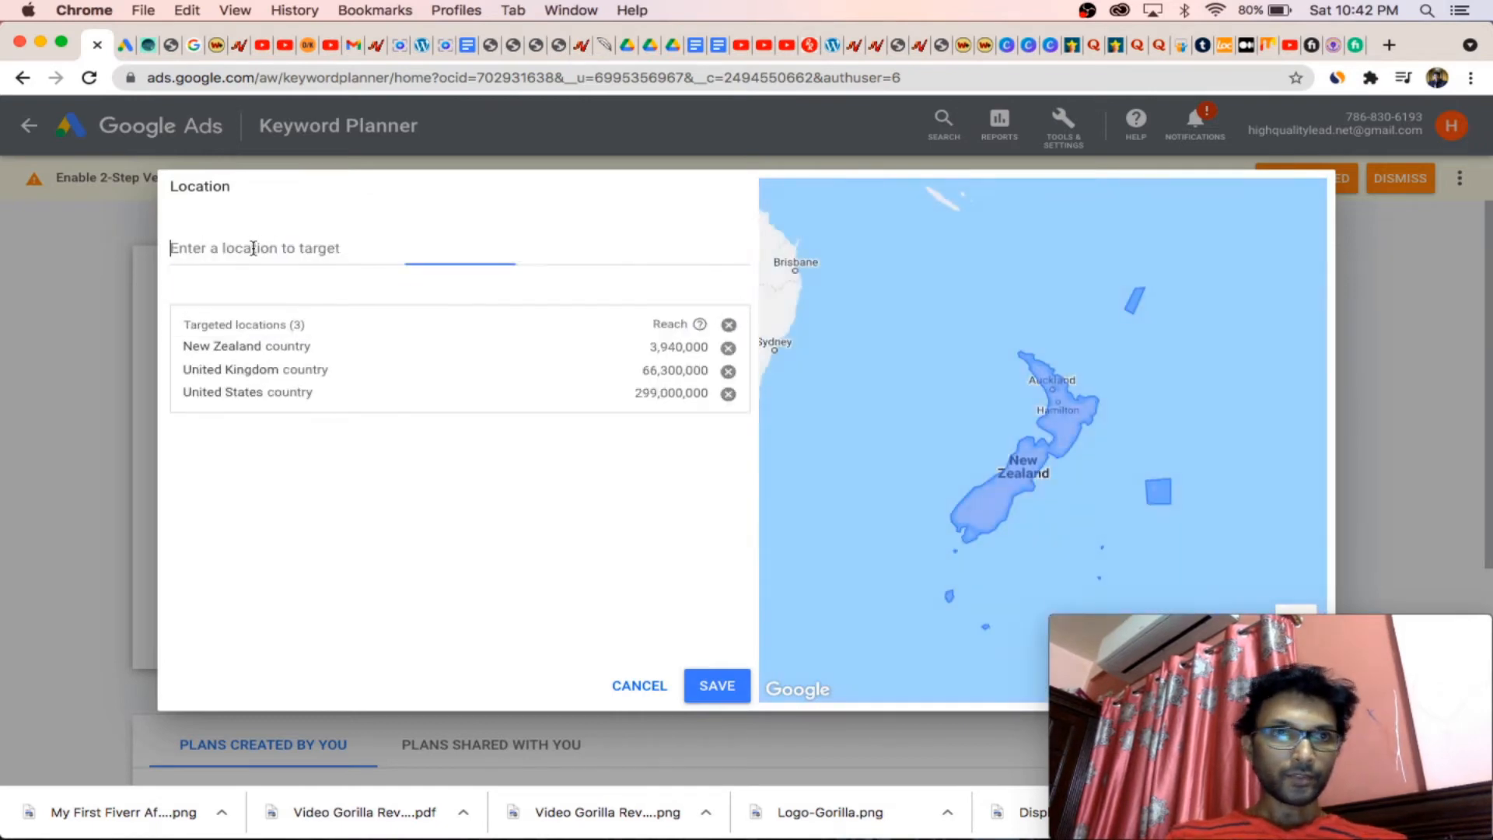
text(aus)
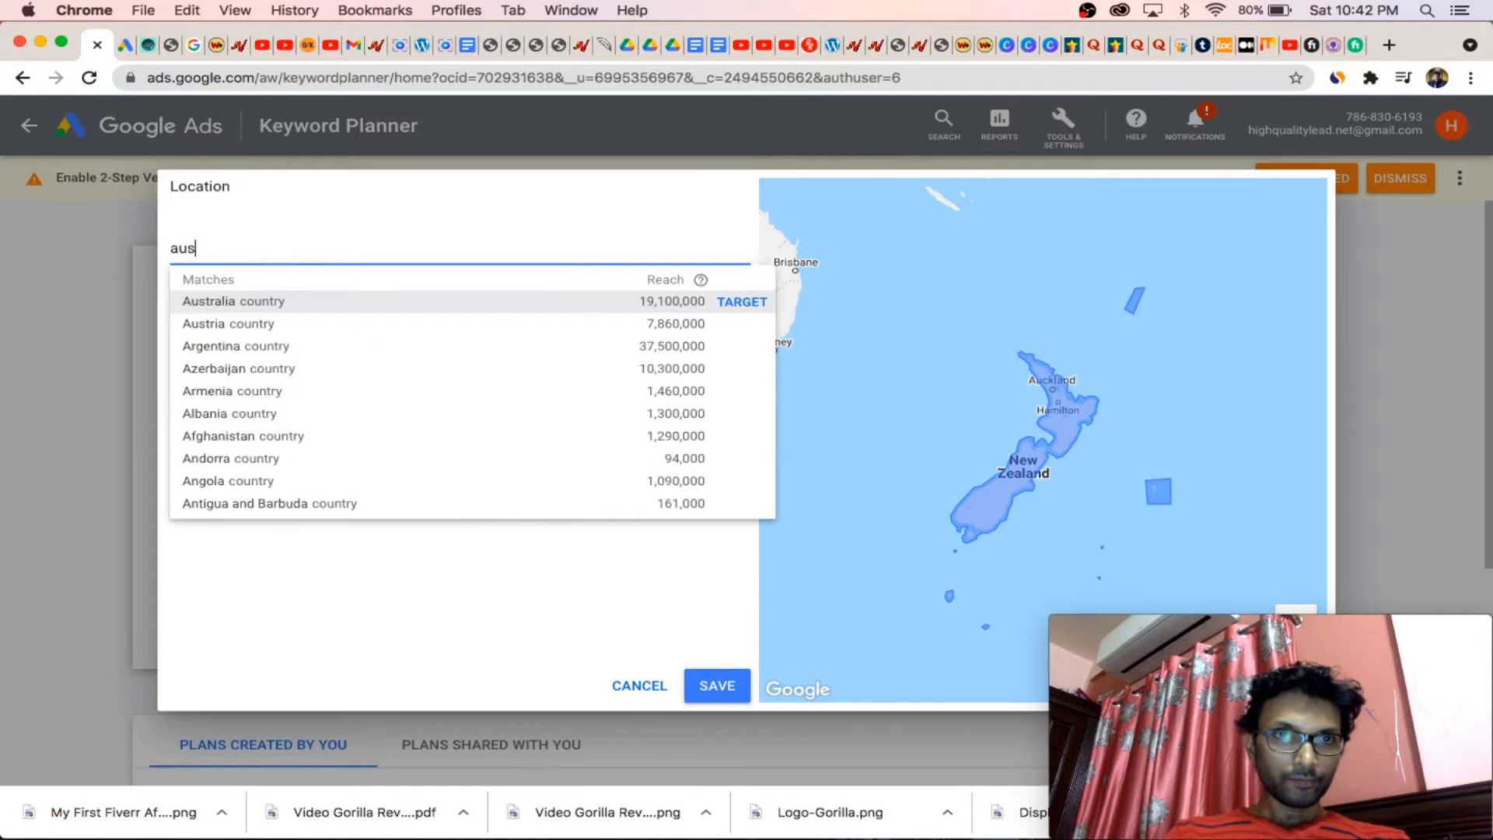
click(741, 302)
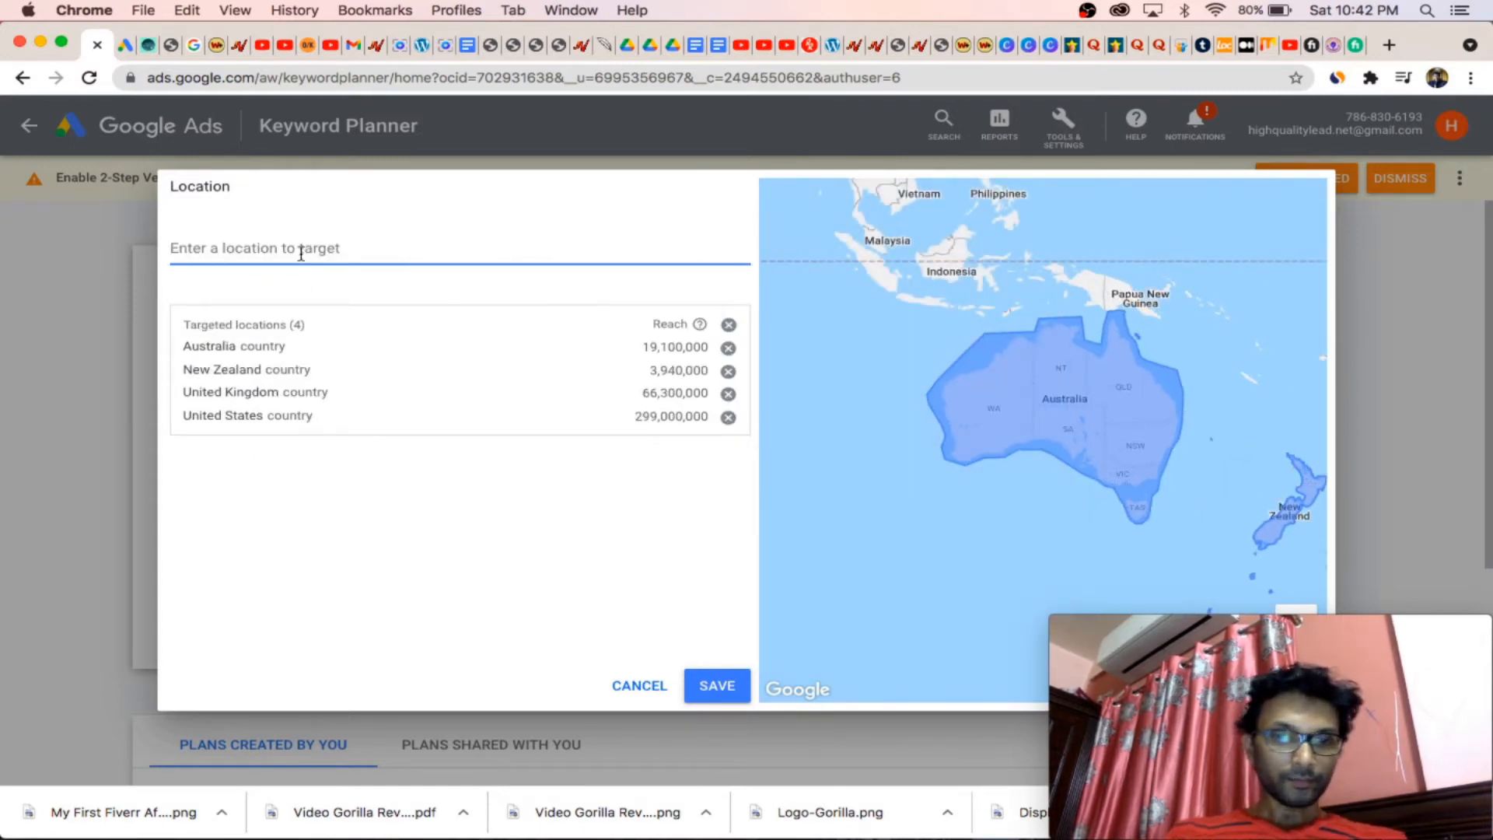
text(canada)
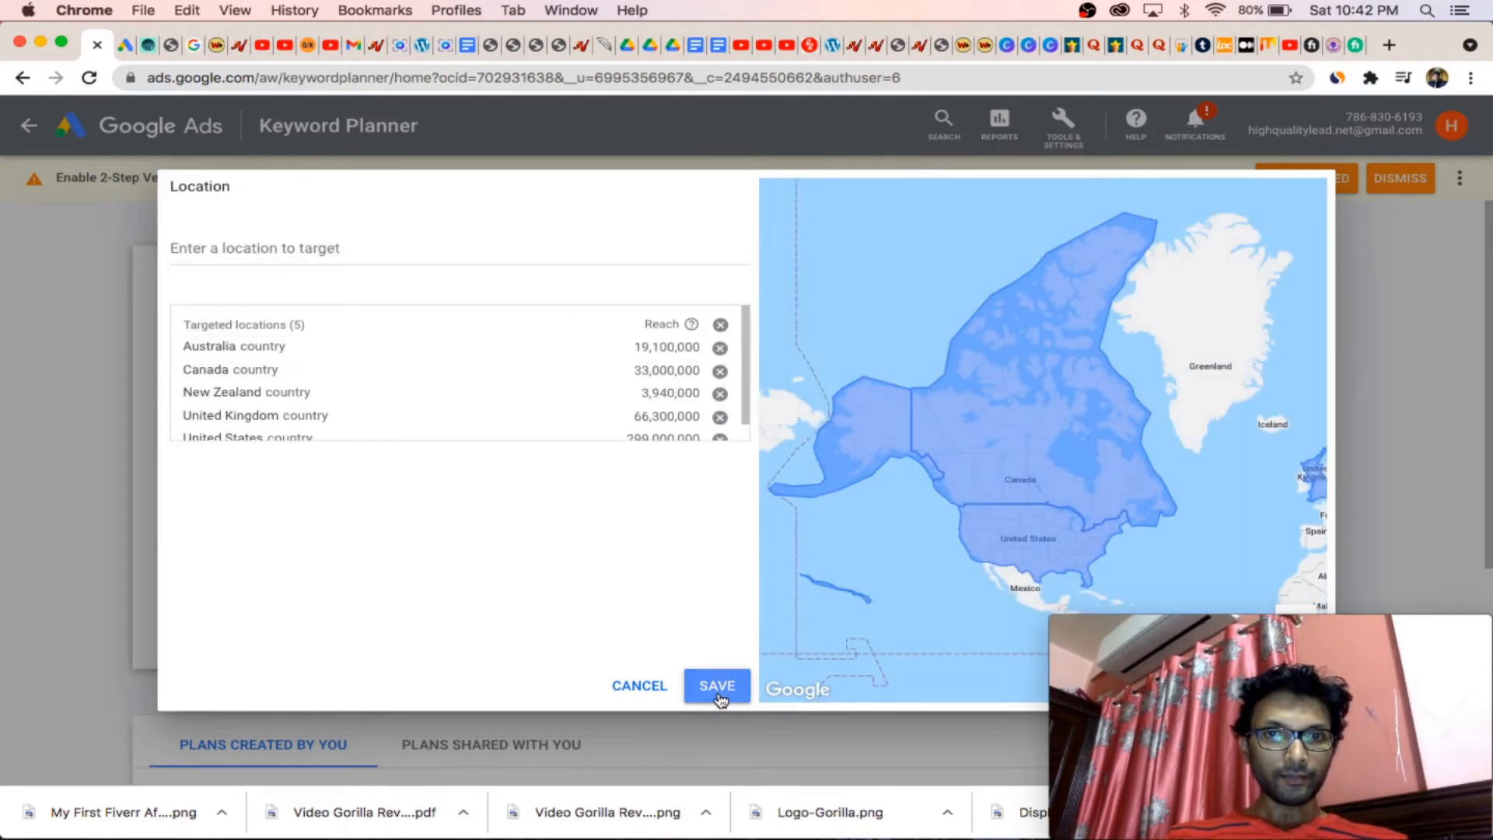
click(717, 686)
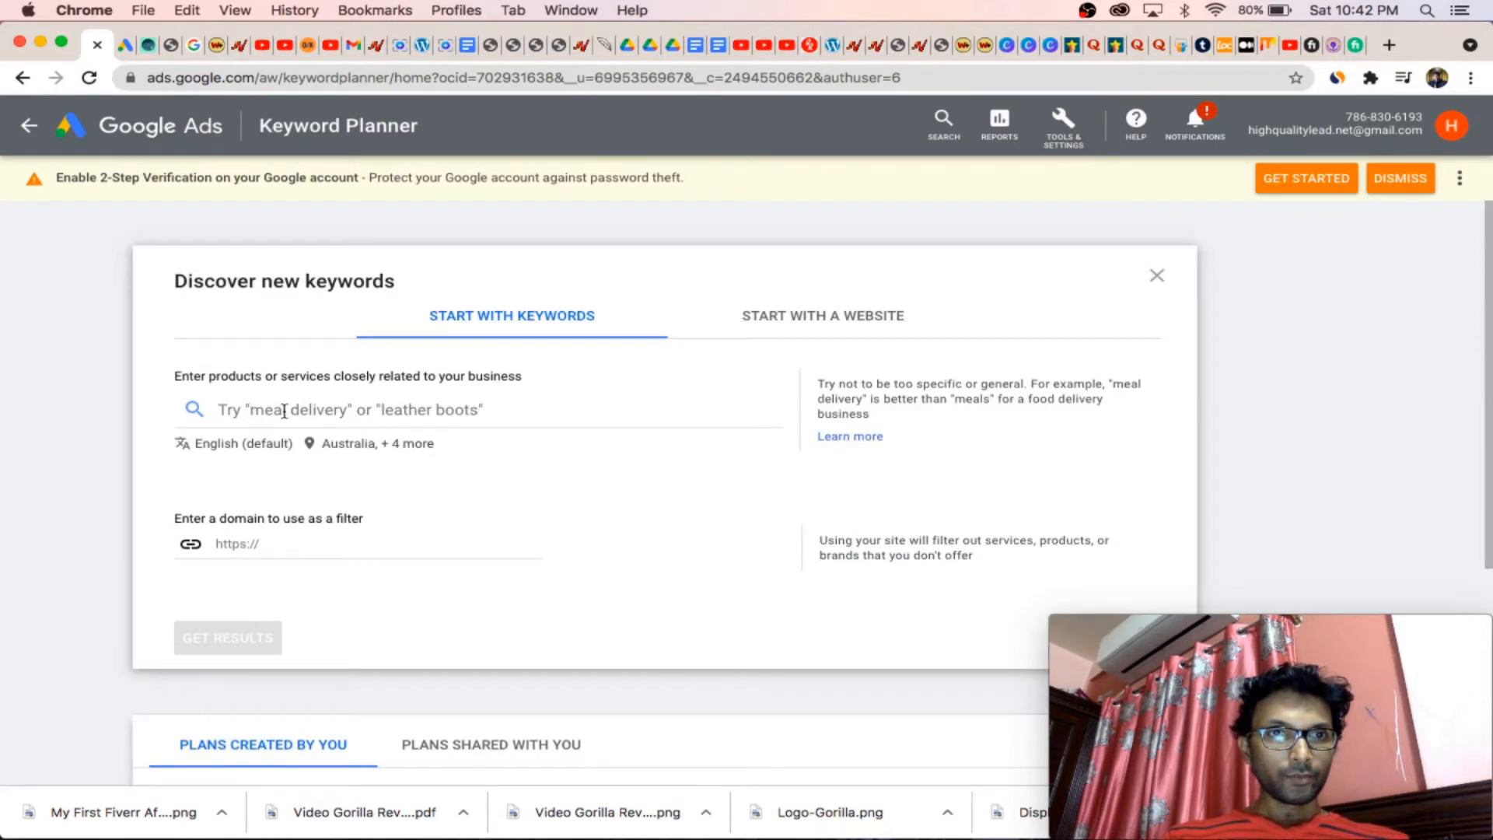
Step: Get keyword ideas for 'fiverr services', then return to the New campaign settings page
click(330, 410)
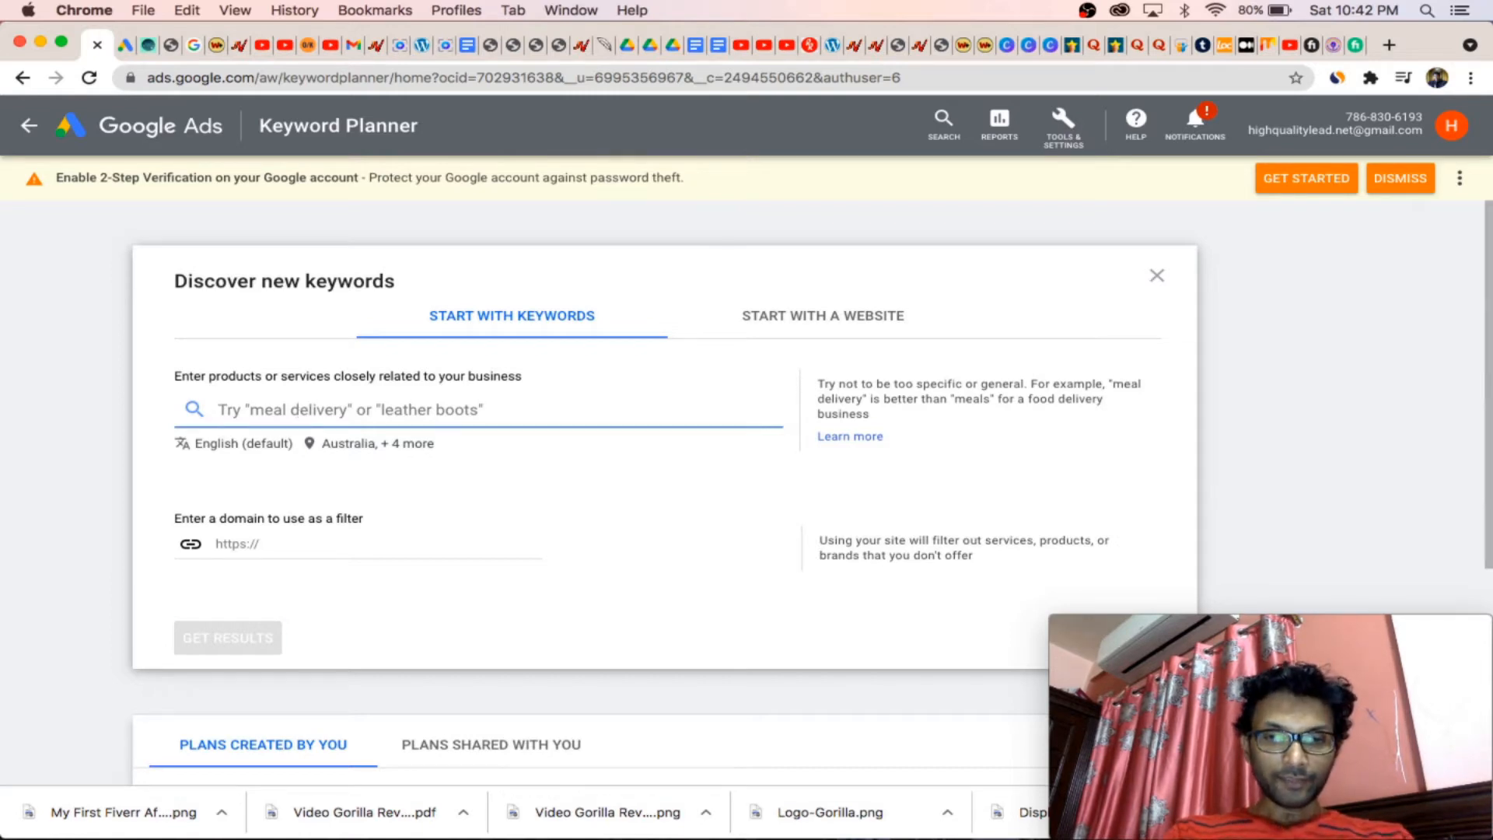
text(fiverr)
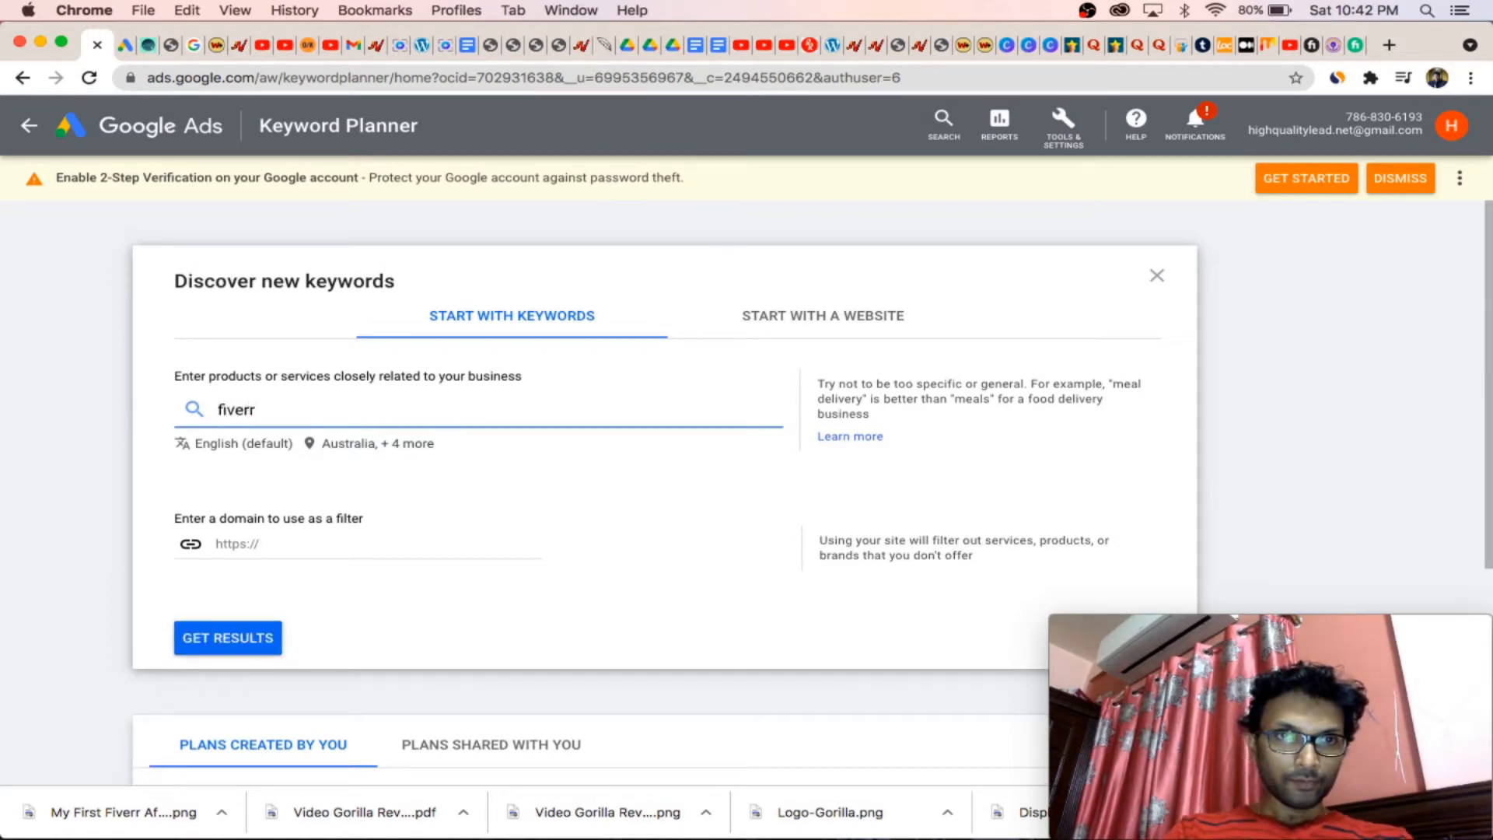
text(services)
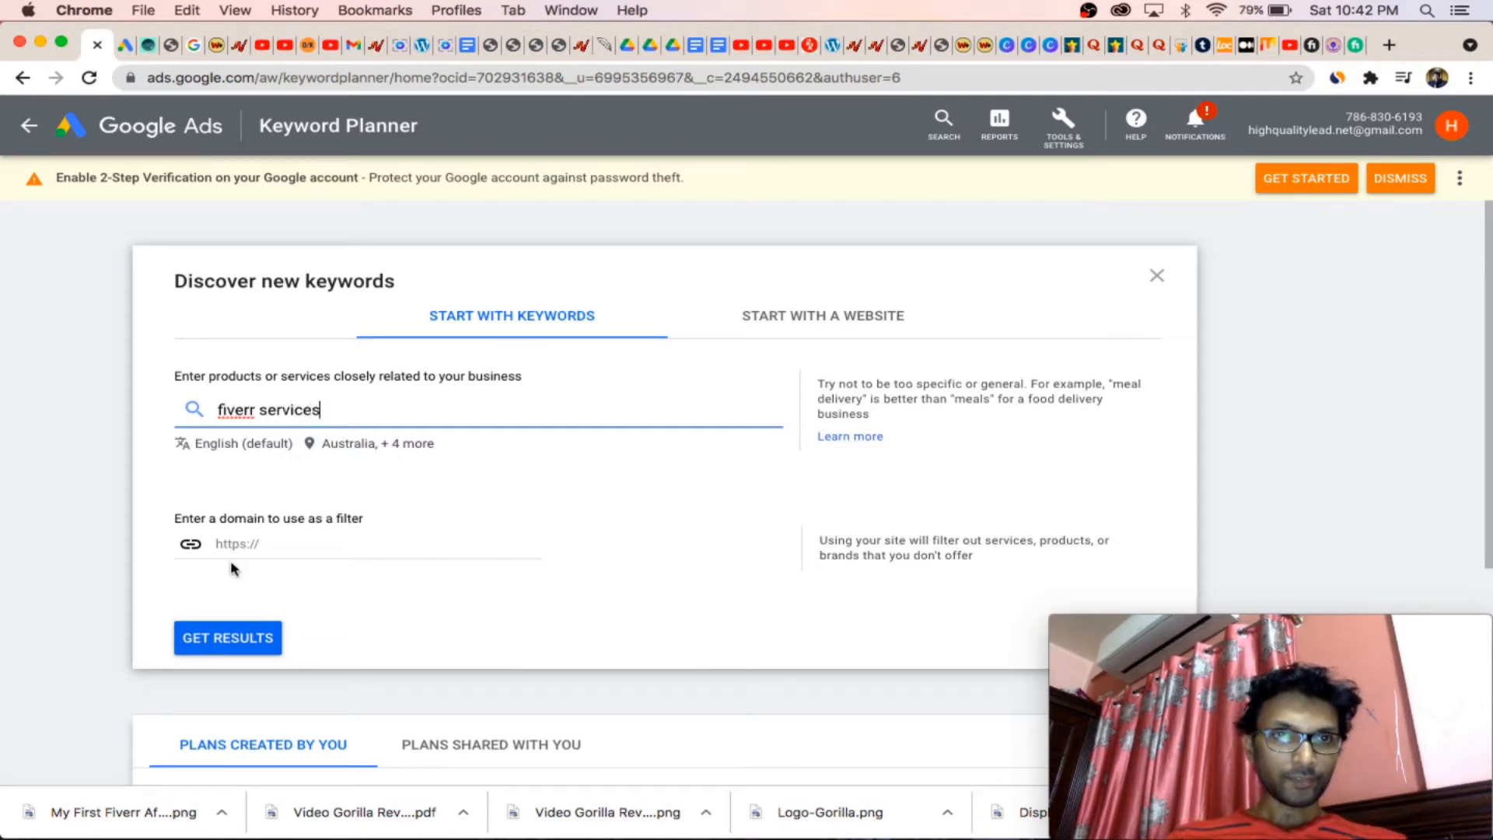
click(228, 638)
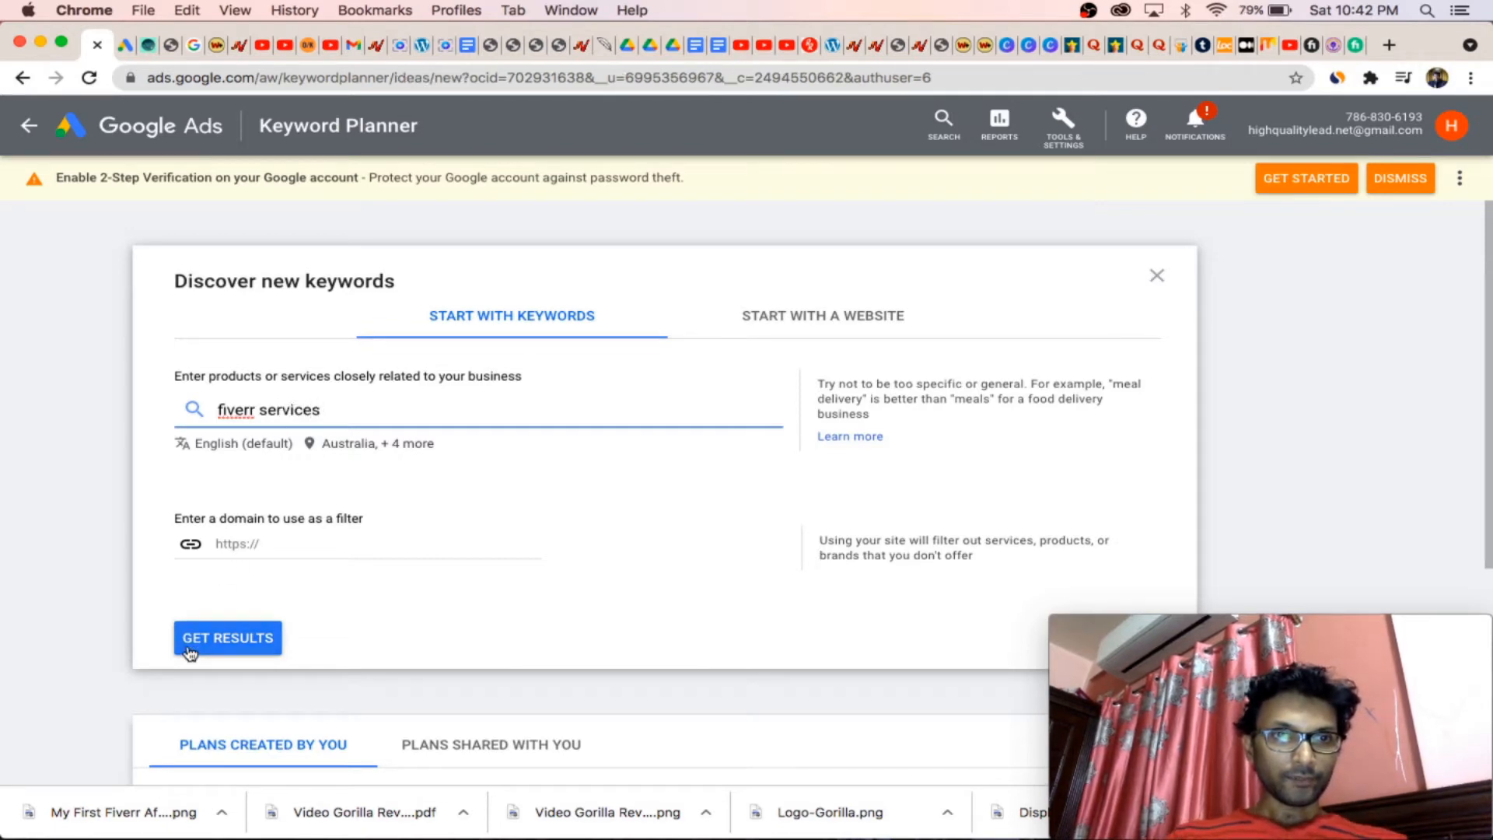
click(227, 638)
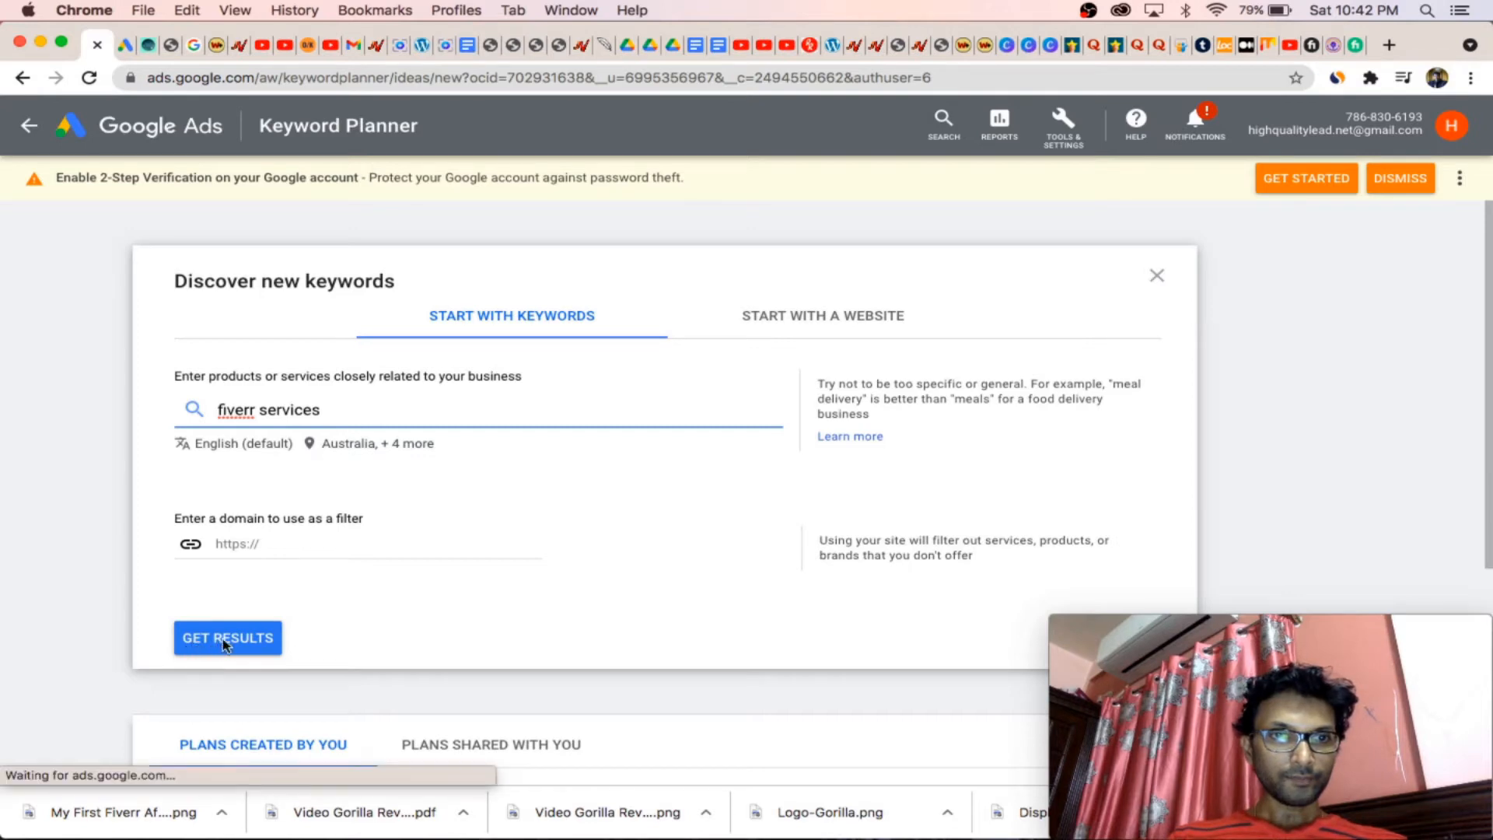
click(228, 638)
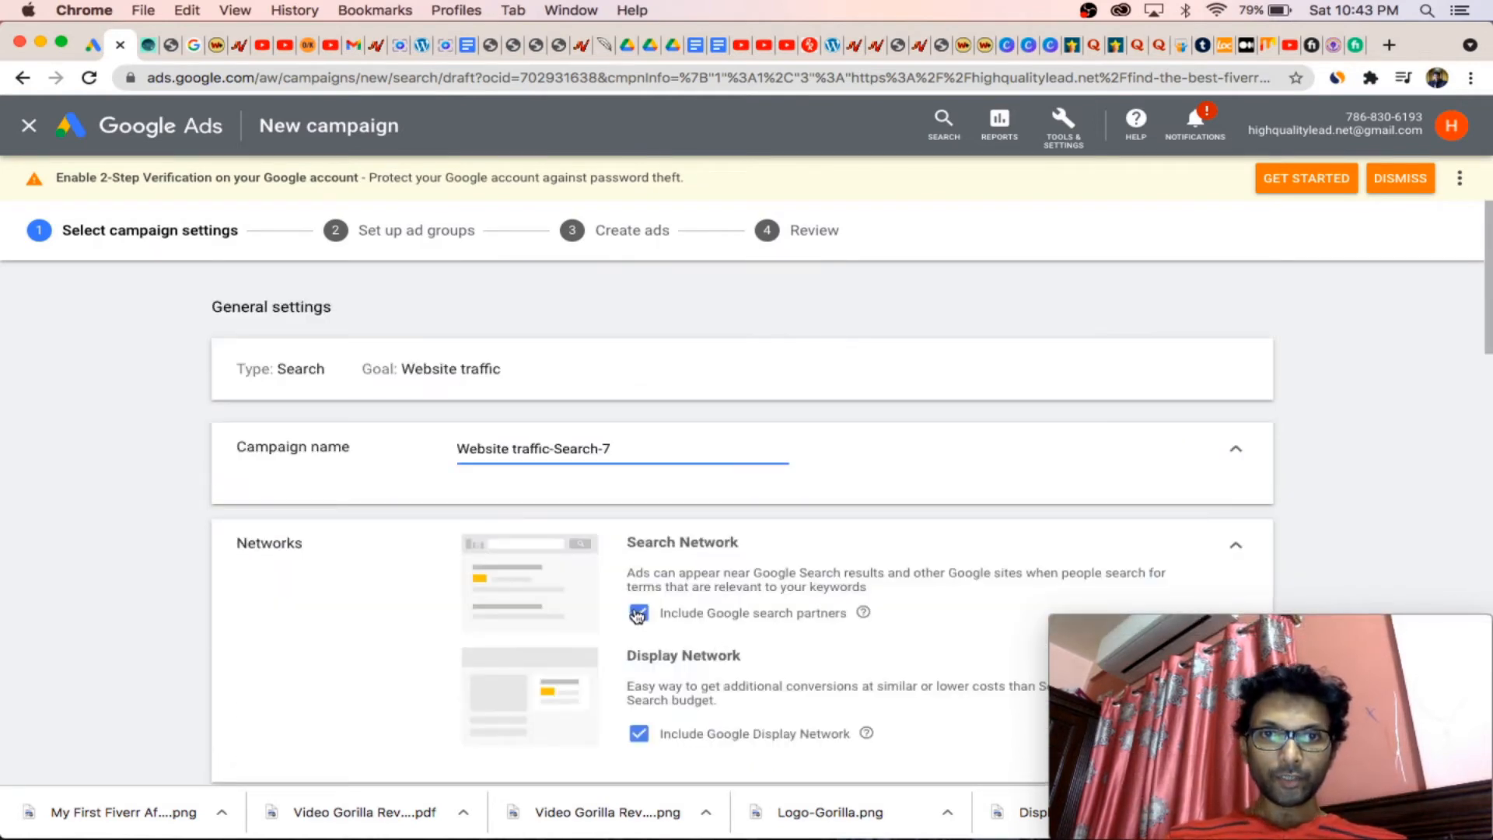
Step: Exclude search partners and the Display Network, and rename the campaign 'Fiverr'
click(639, 613)
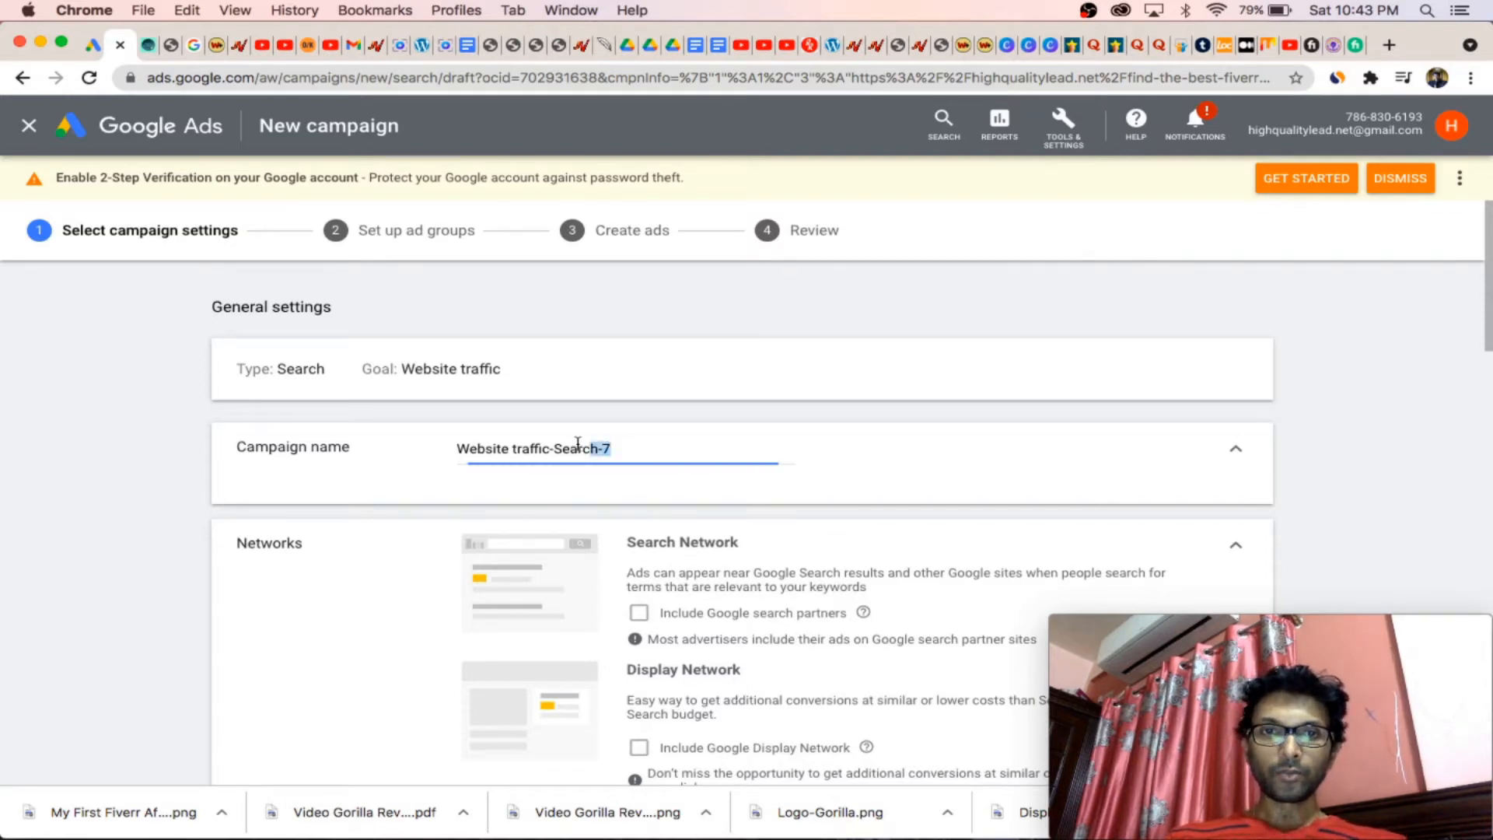
text(F)
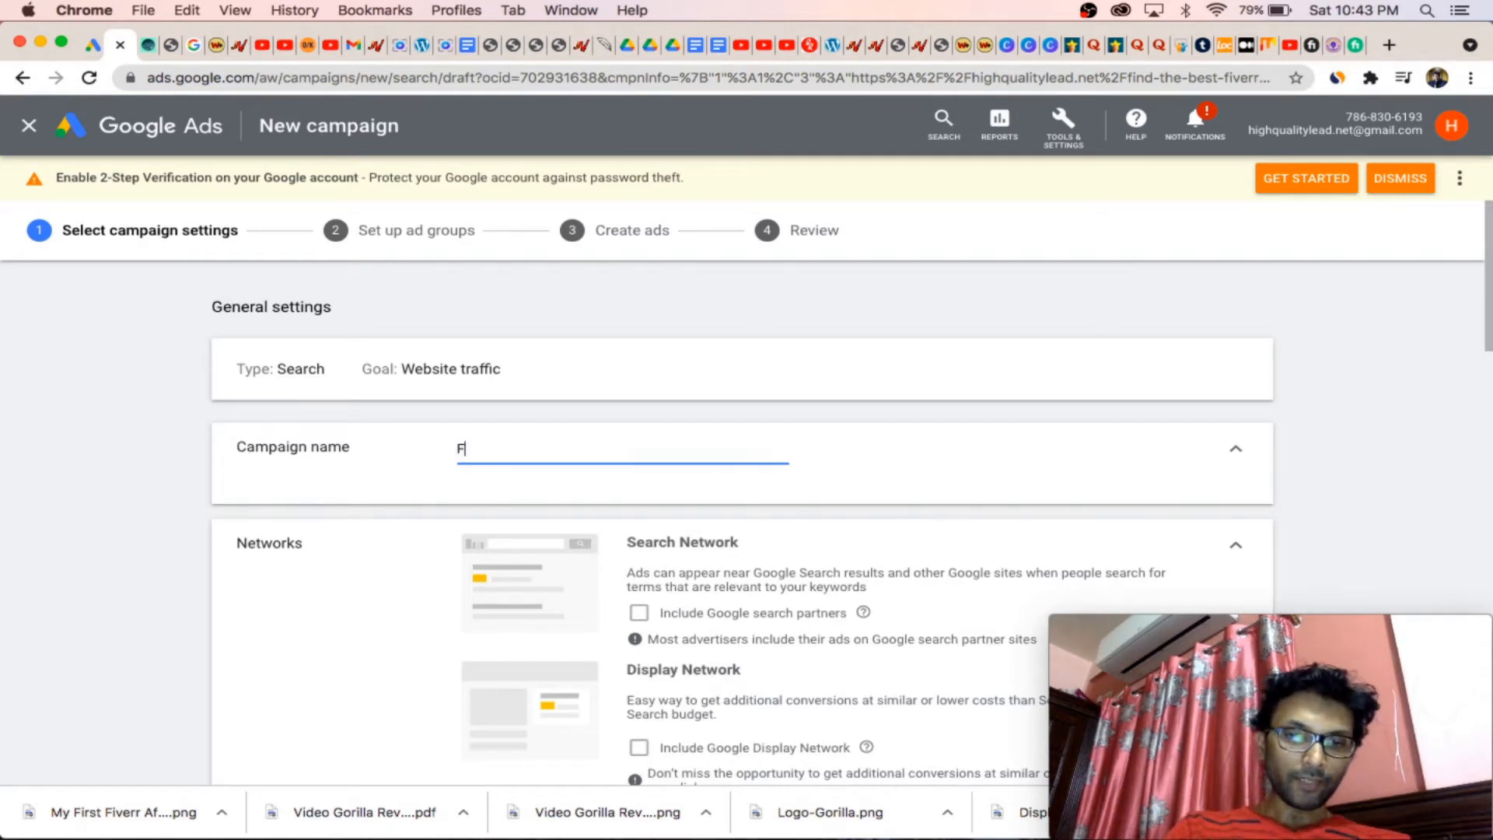
text(iverr)
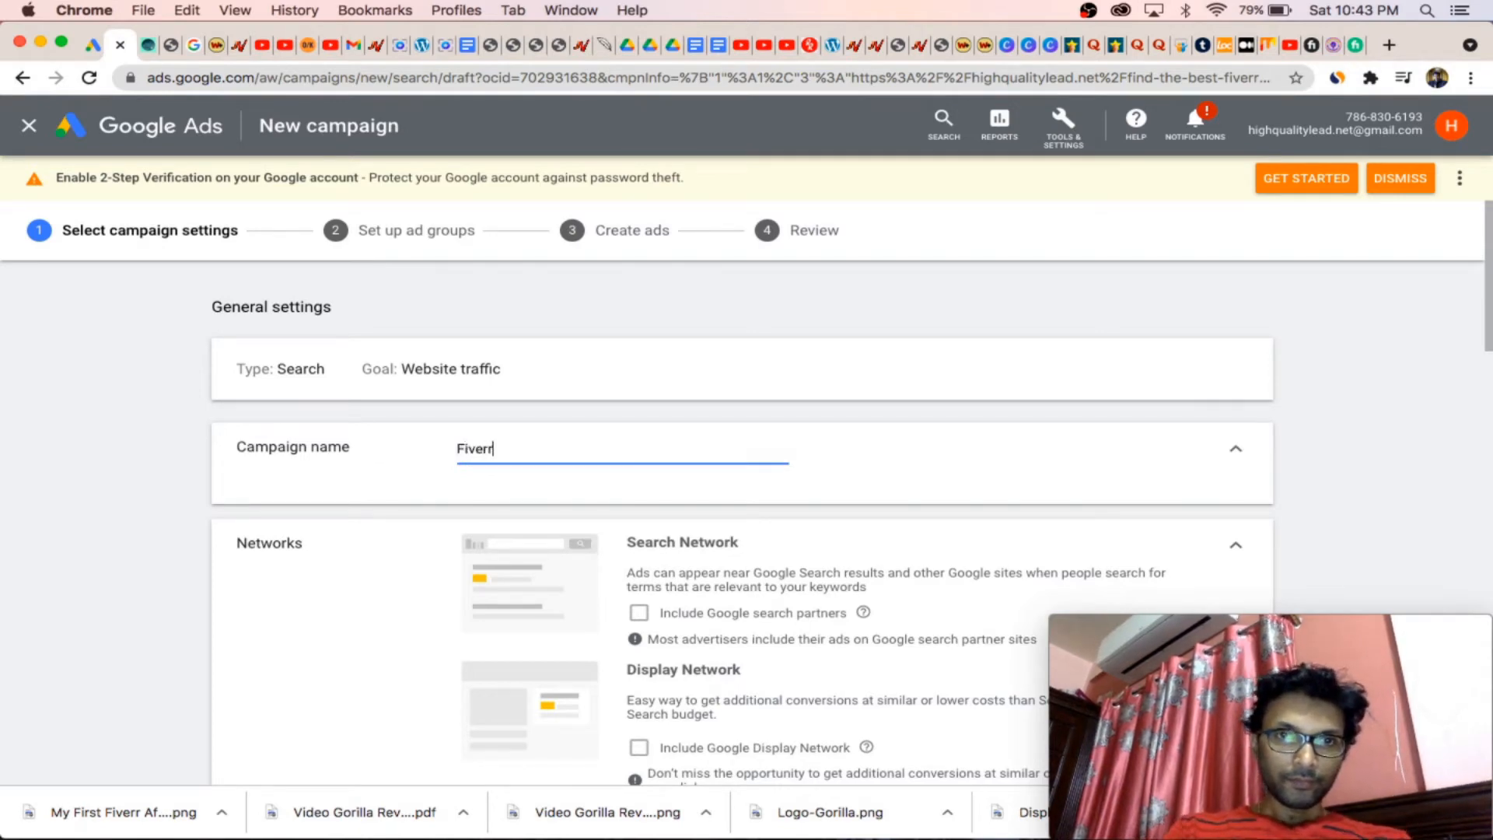
scroll(down, 3)
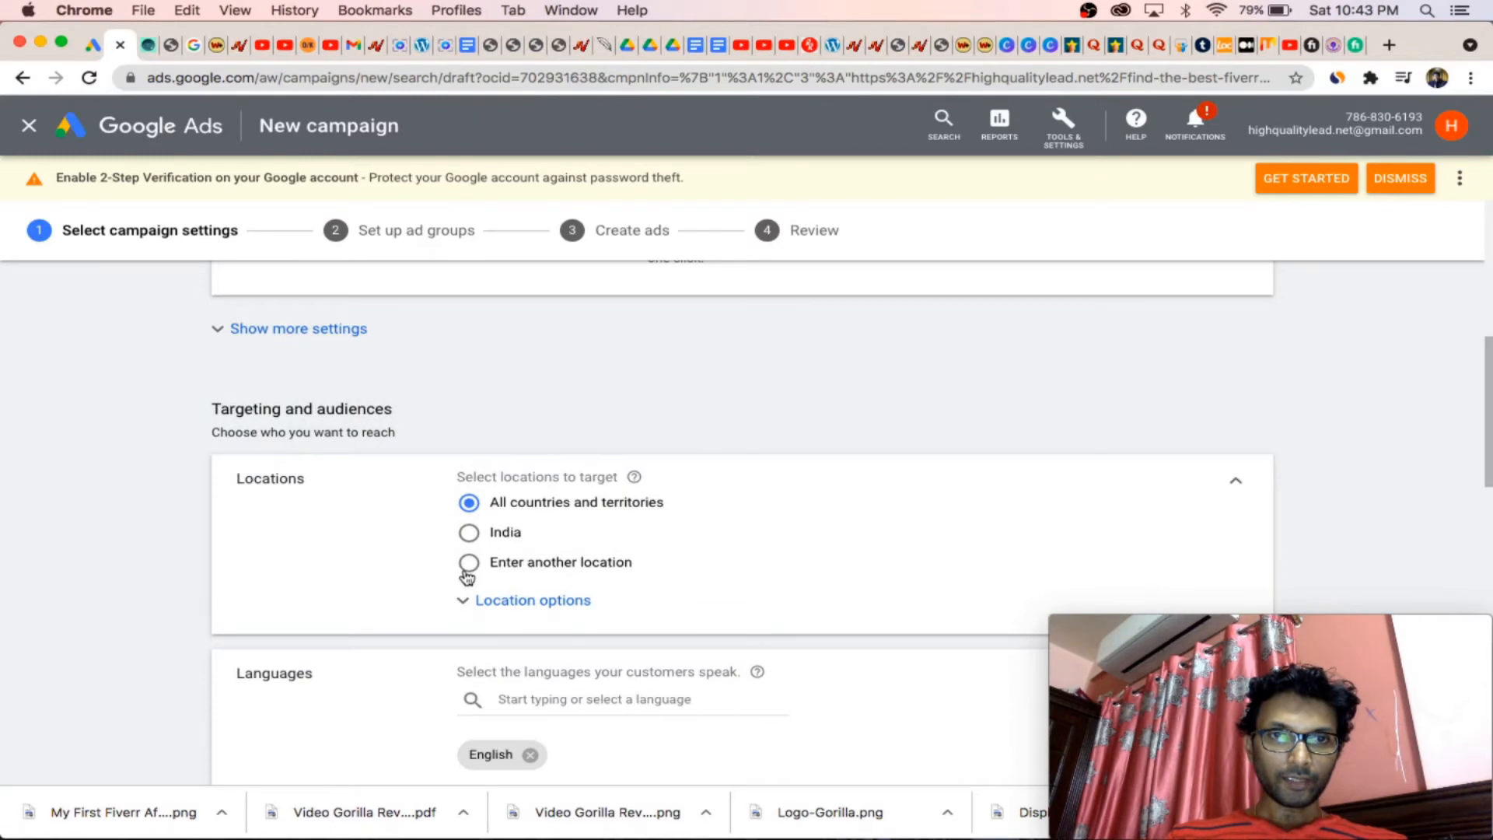
Step: Target specific locations United States and United Kingdom for the campaign
click(468, 563)
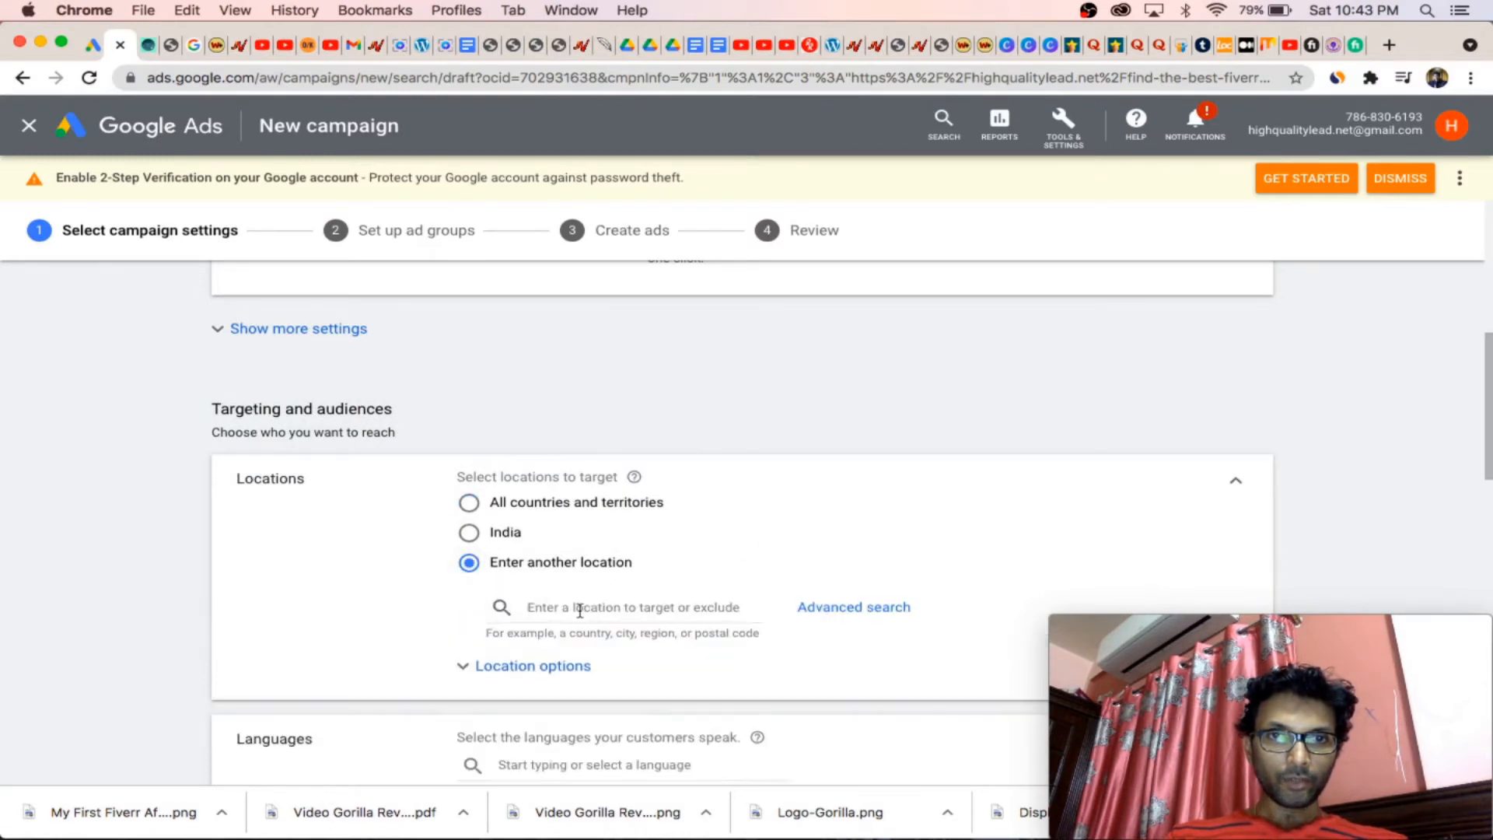
text(us)
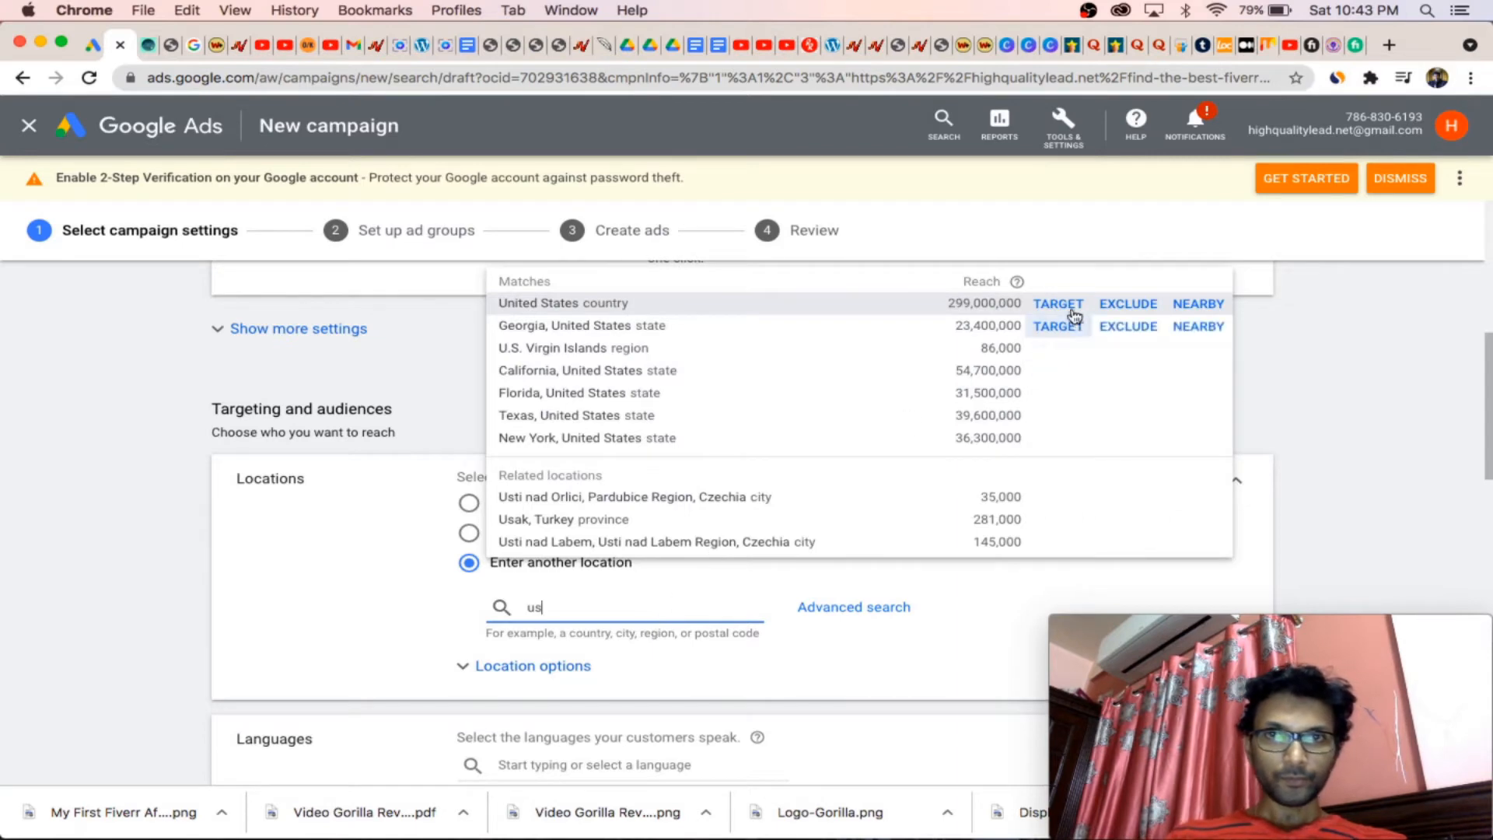
click(1058, 303)
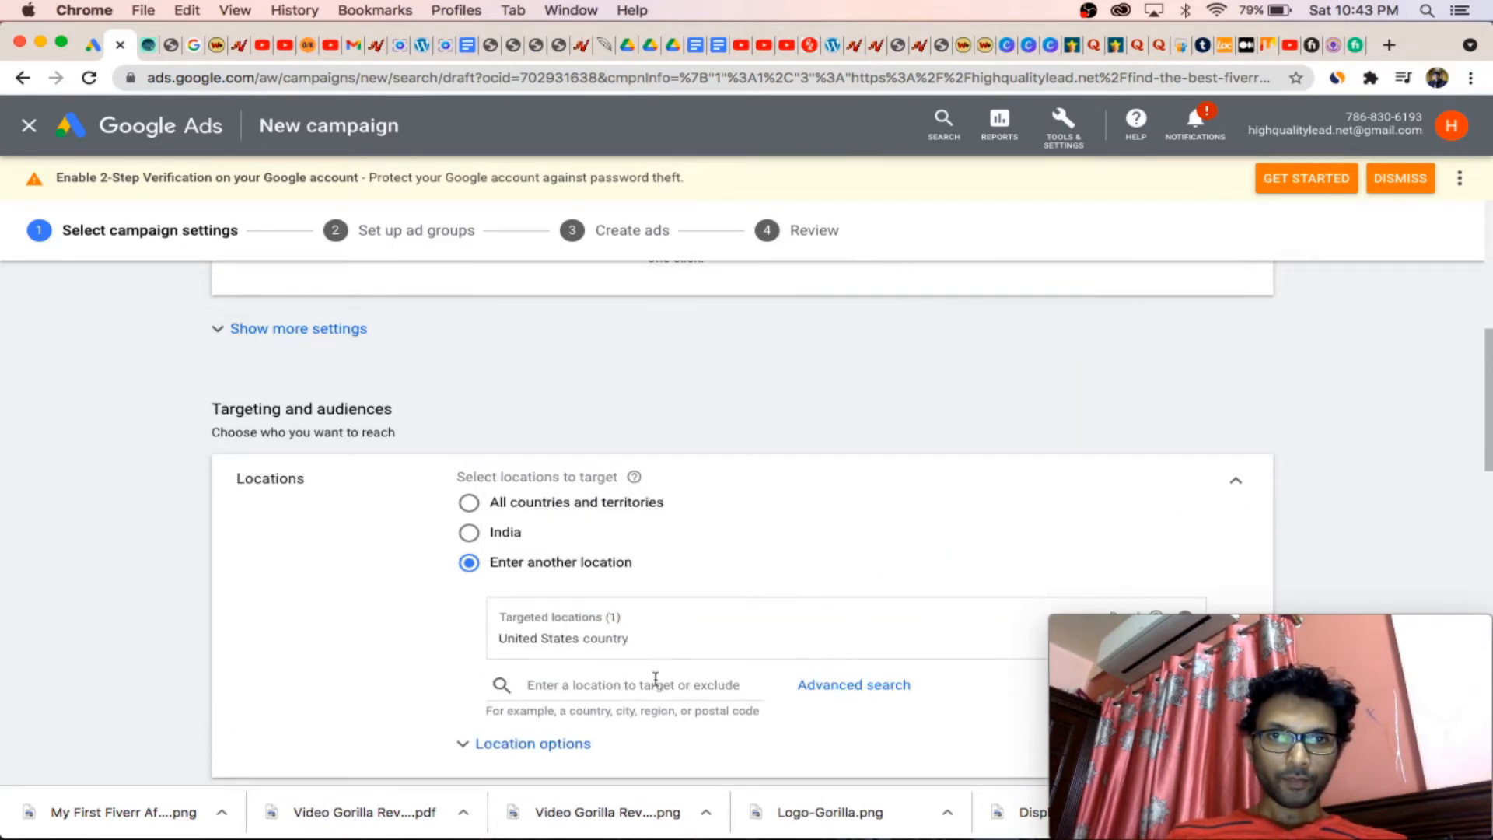
text(uk)
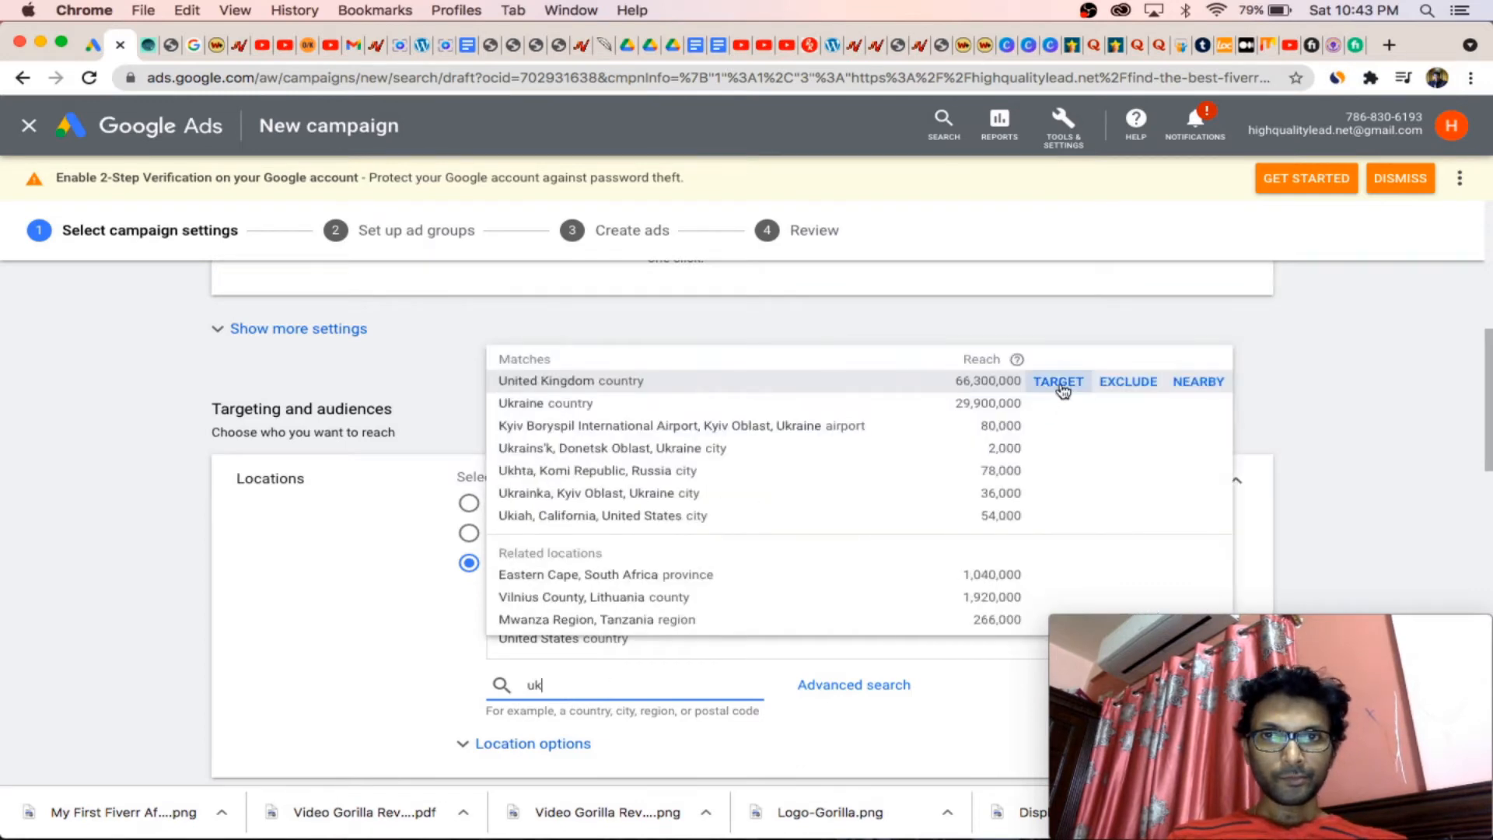
click(1058, 381)
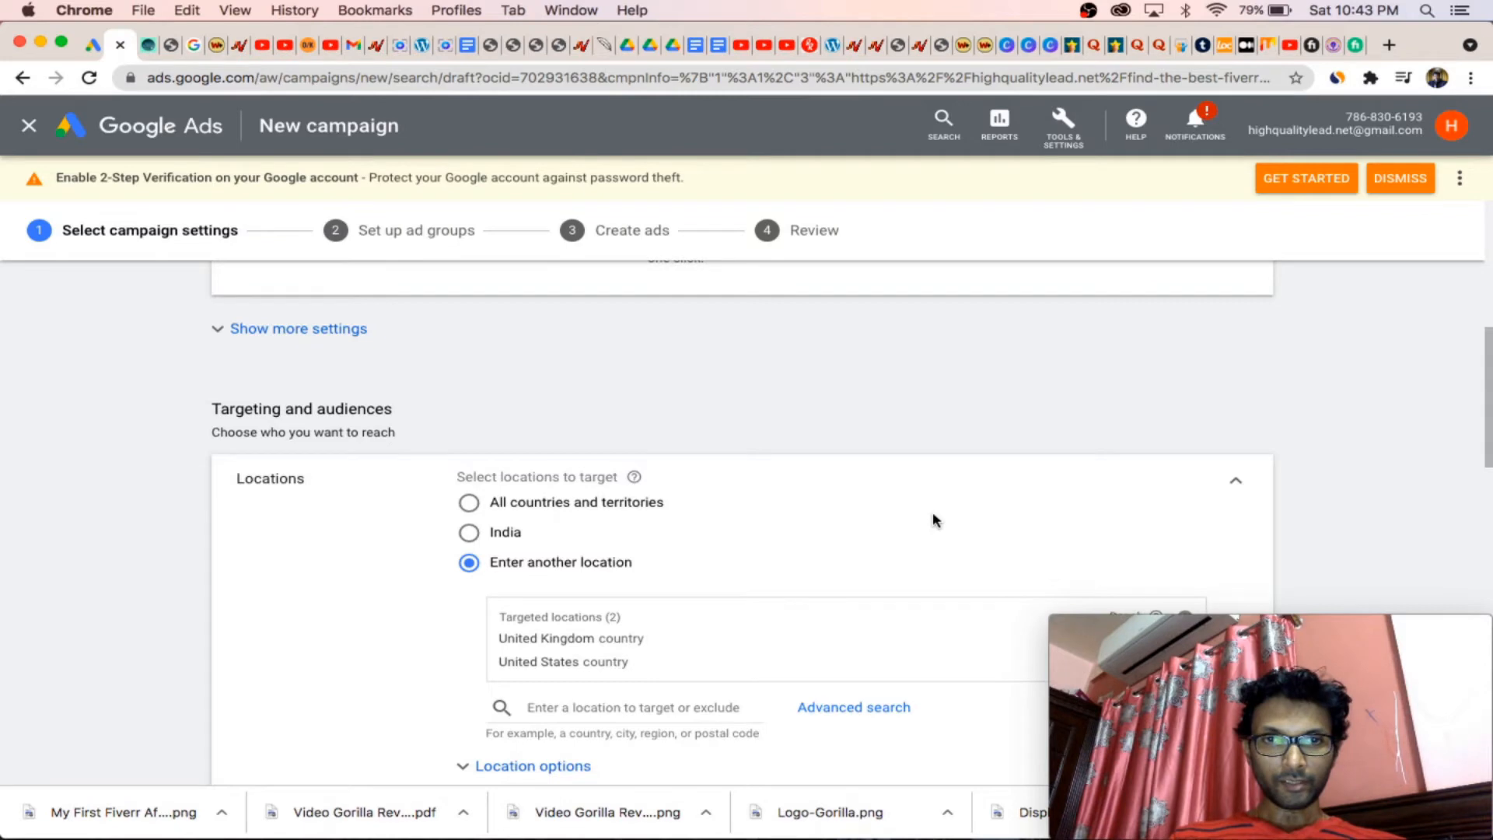
mouse_move(781, 643)
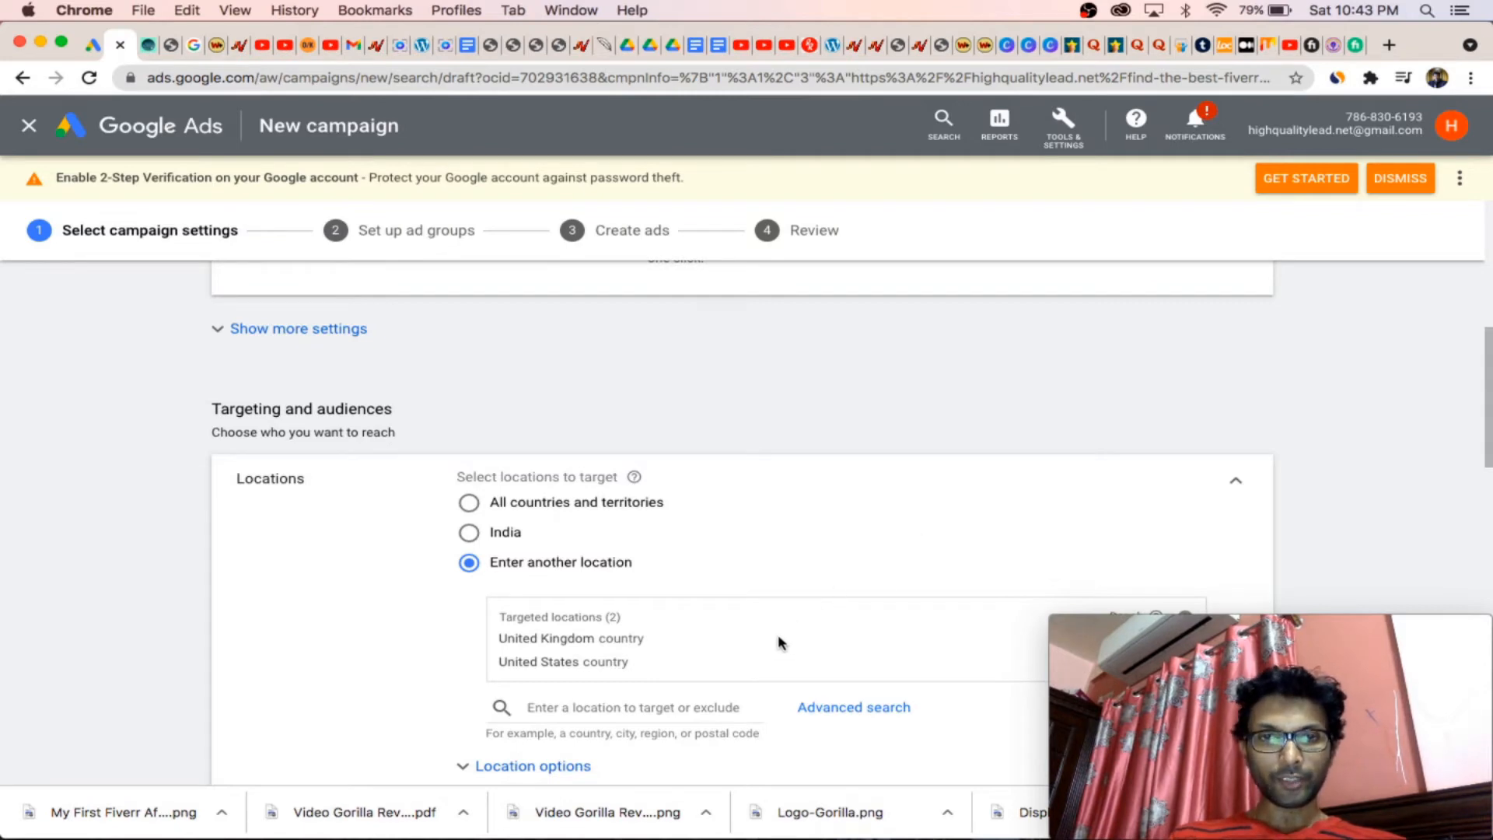
scroll(down, 3)
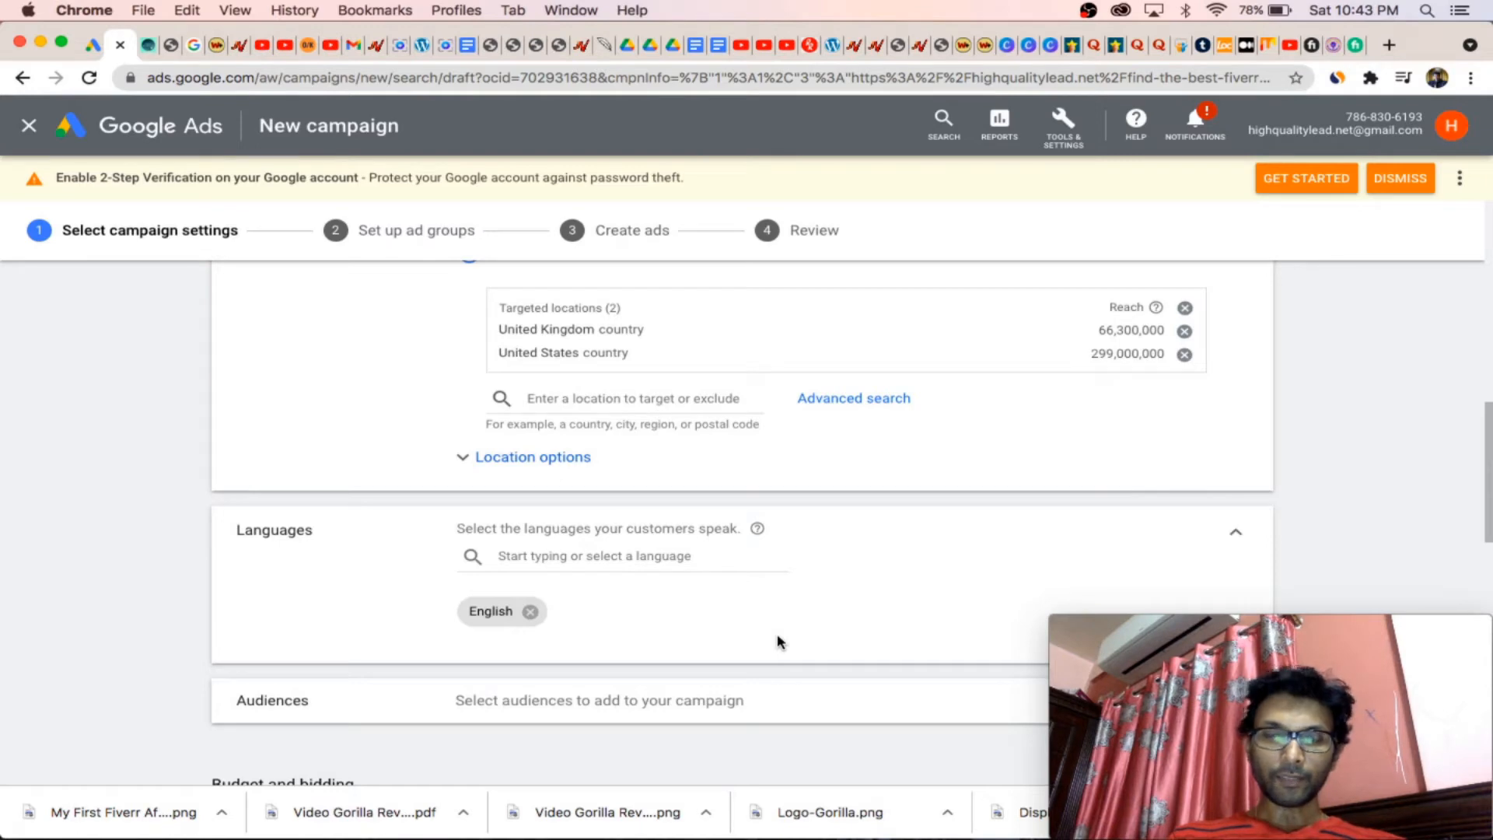
mouse_move(723, 655)
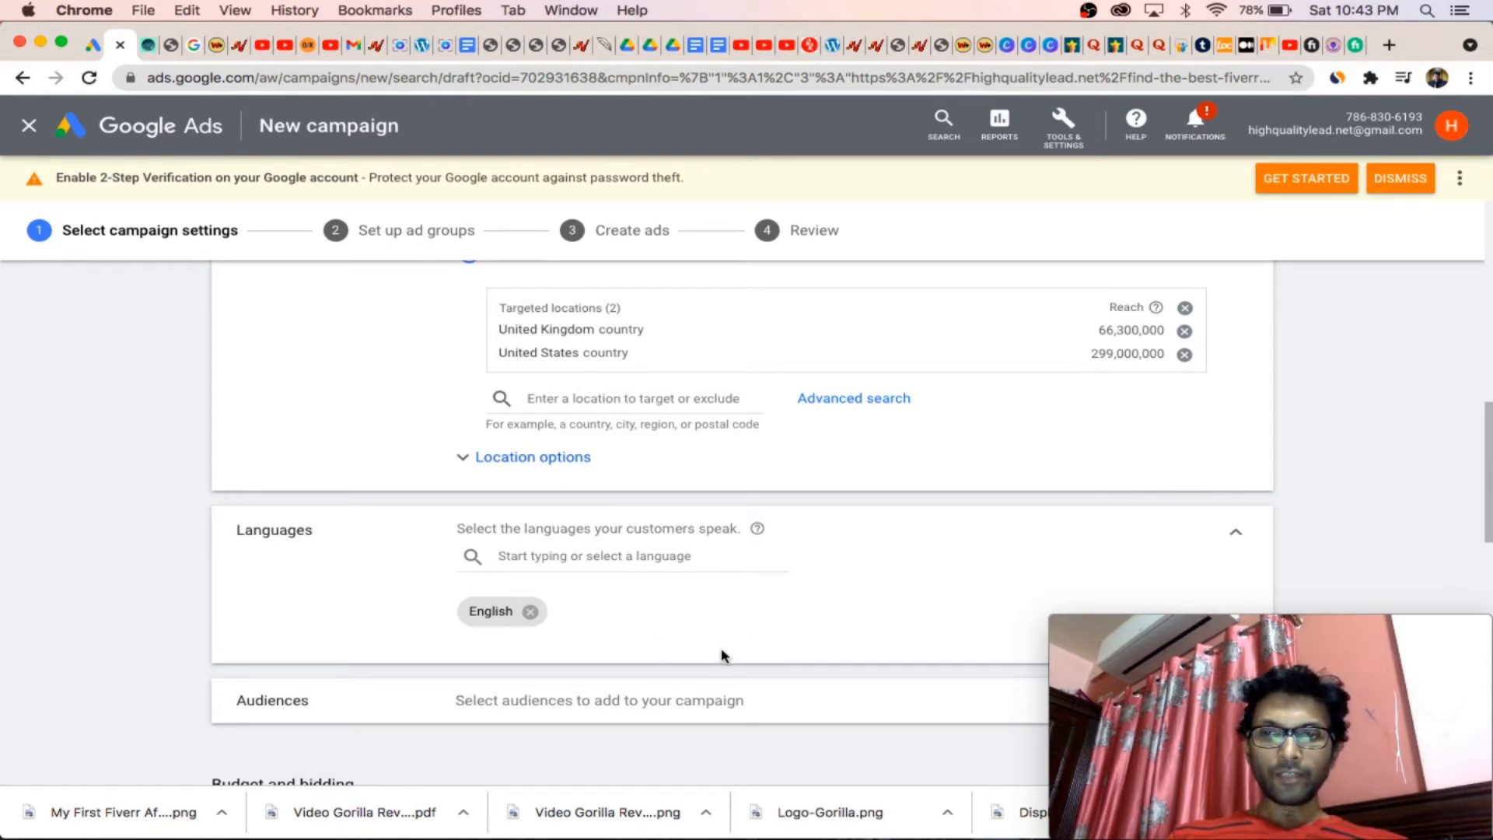
scroll(down, 3)
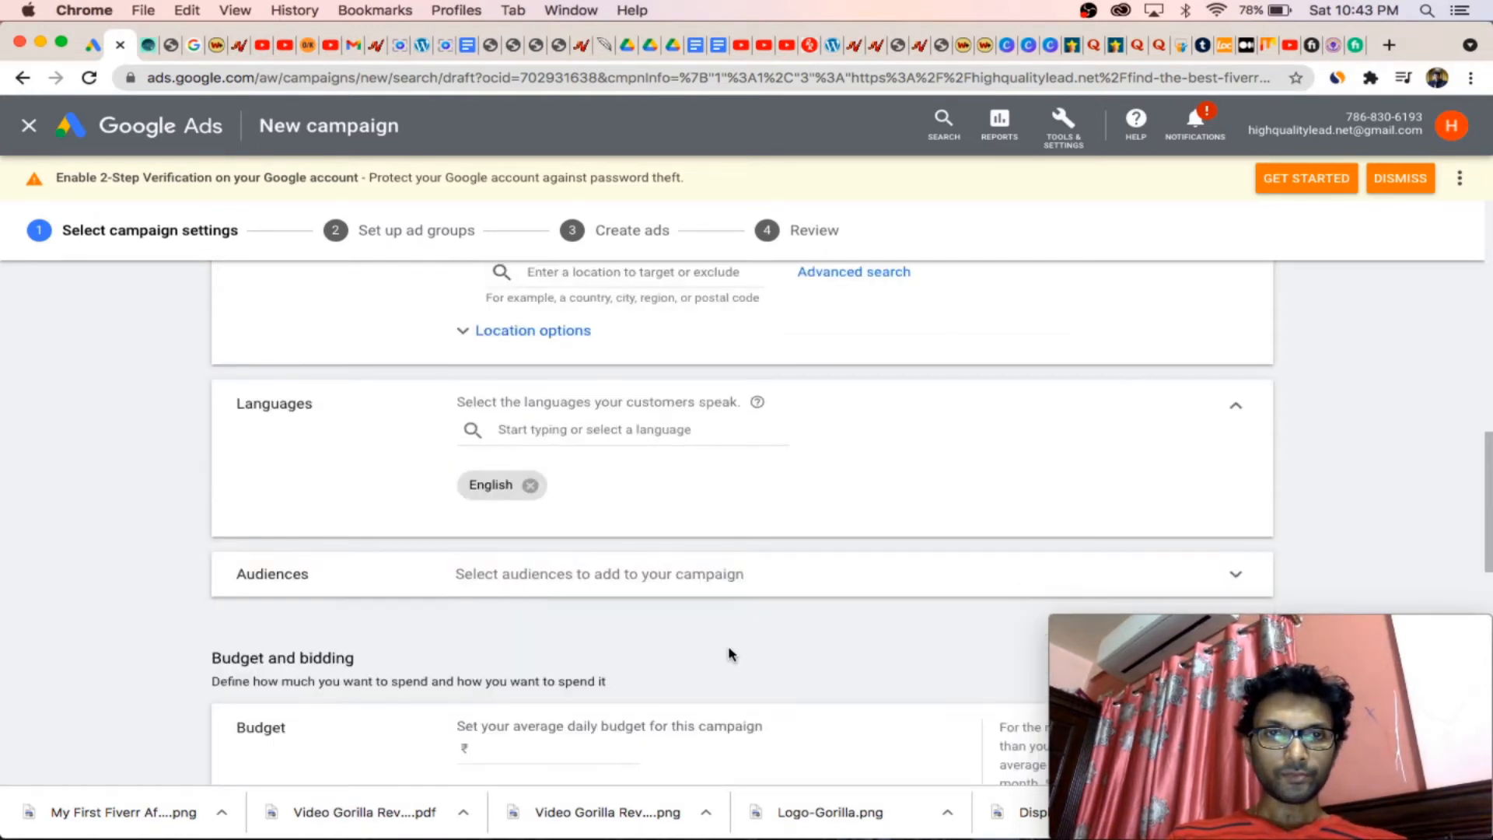
scroll(down, 3)
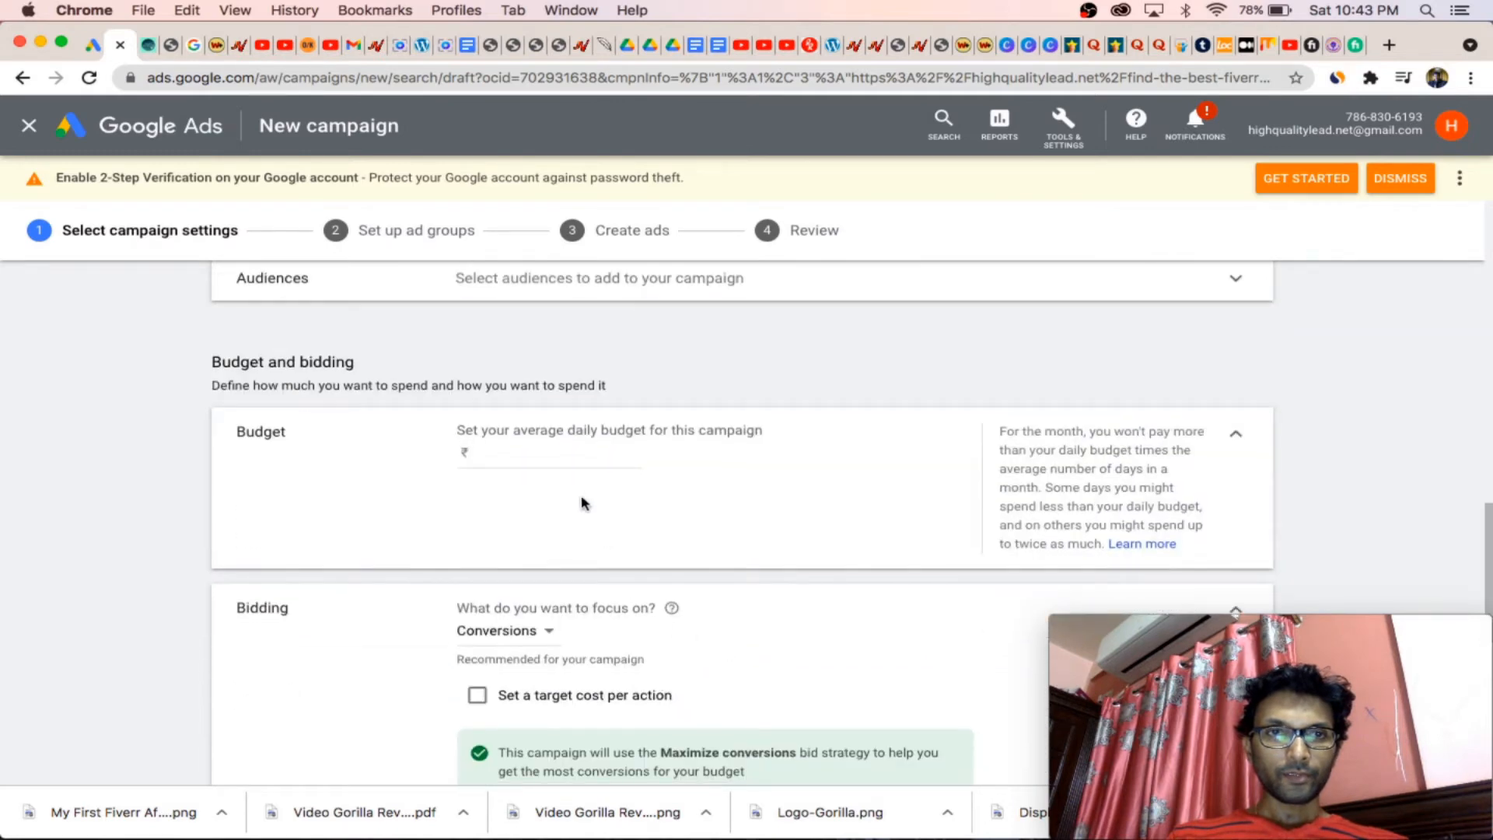
Step: Set the average daily budget to 2000
click(546, 463)
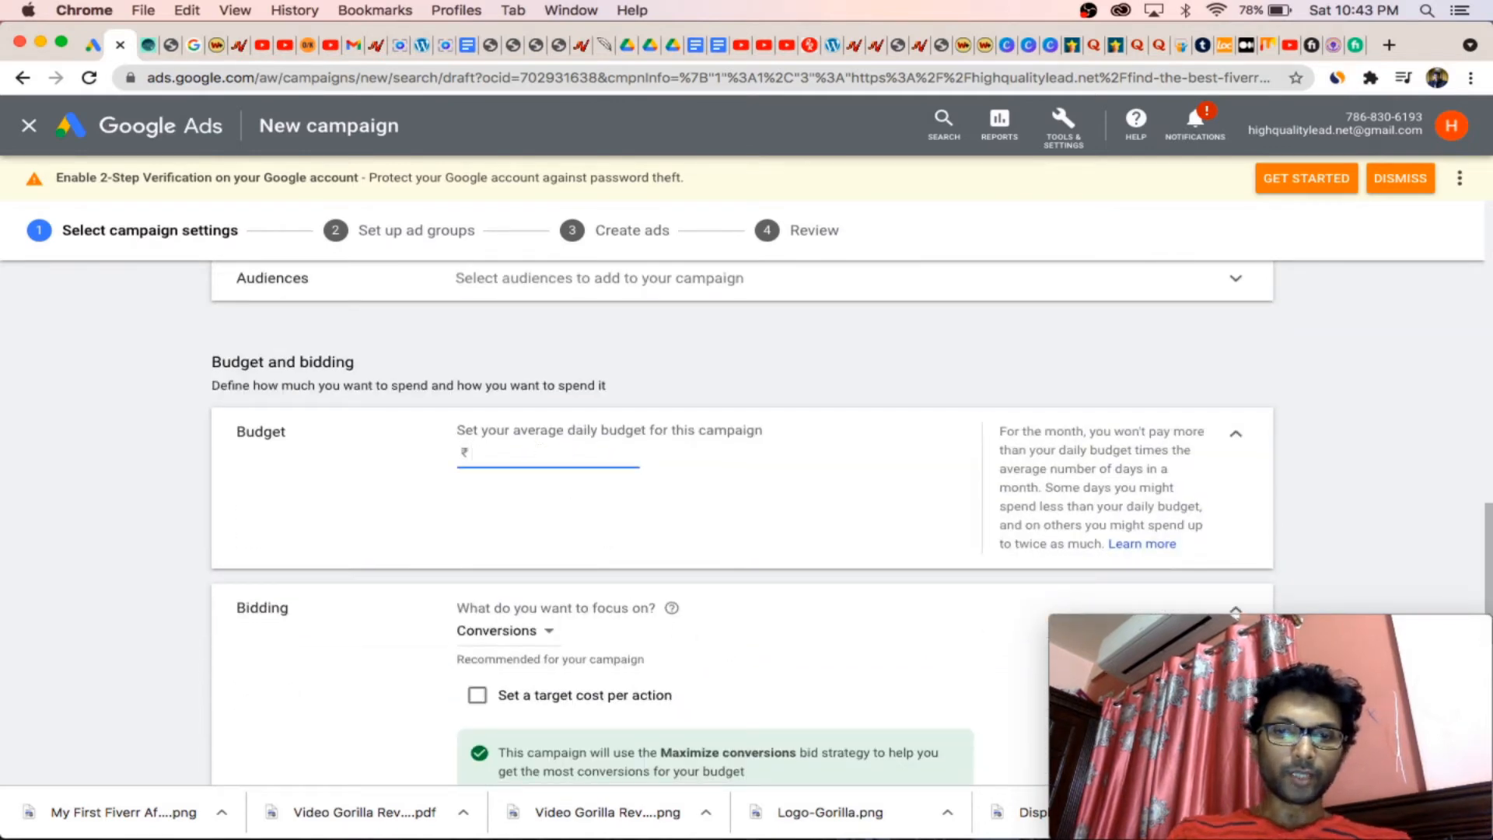
text(2000)
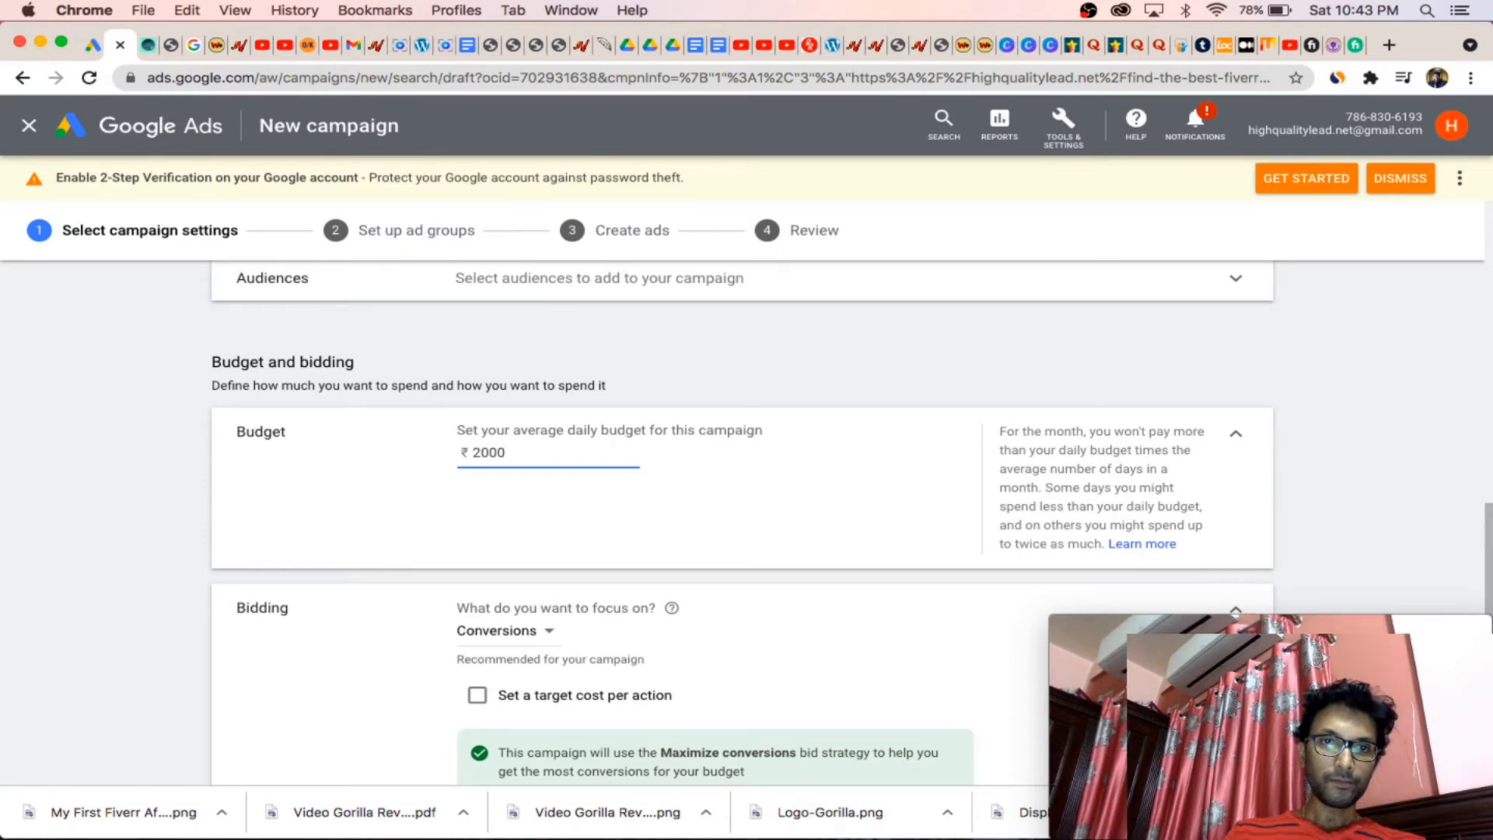
scroll(down, 3)
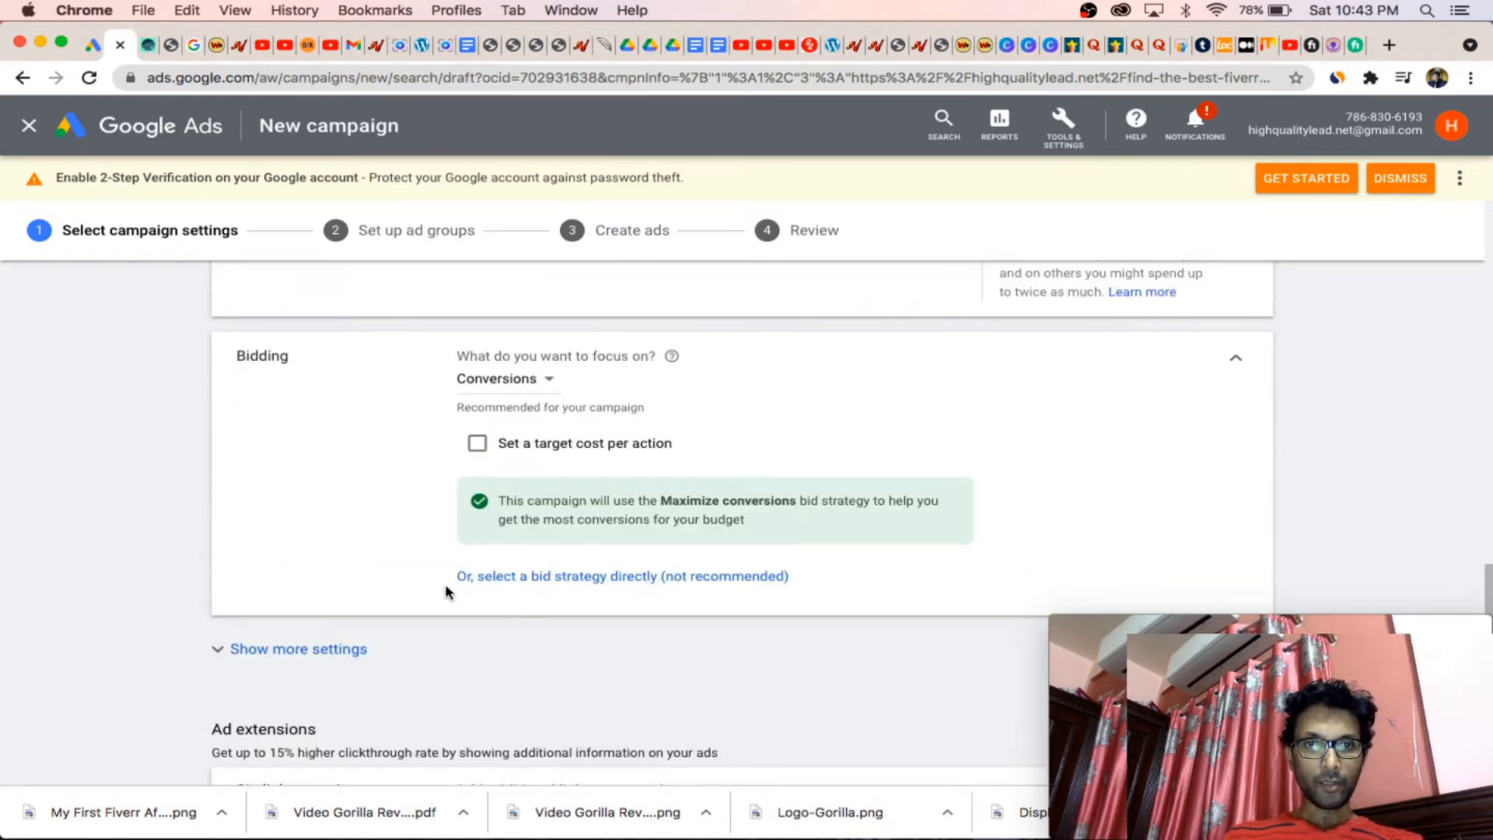
Step: Select a bid strategy directly and switch bidding to Manual CPC
click(621, 576)
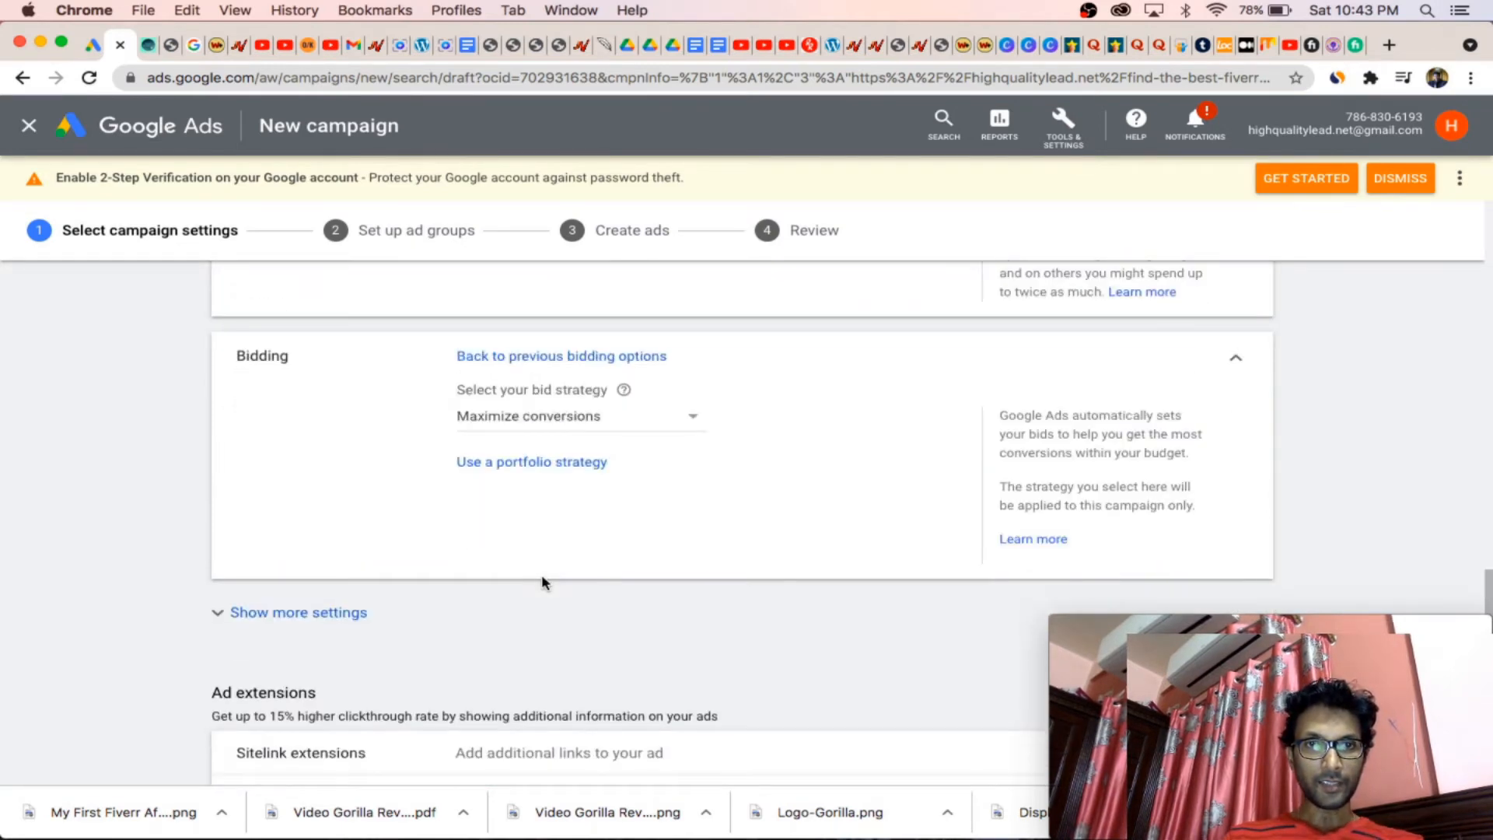
click(579, 417)
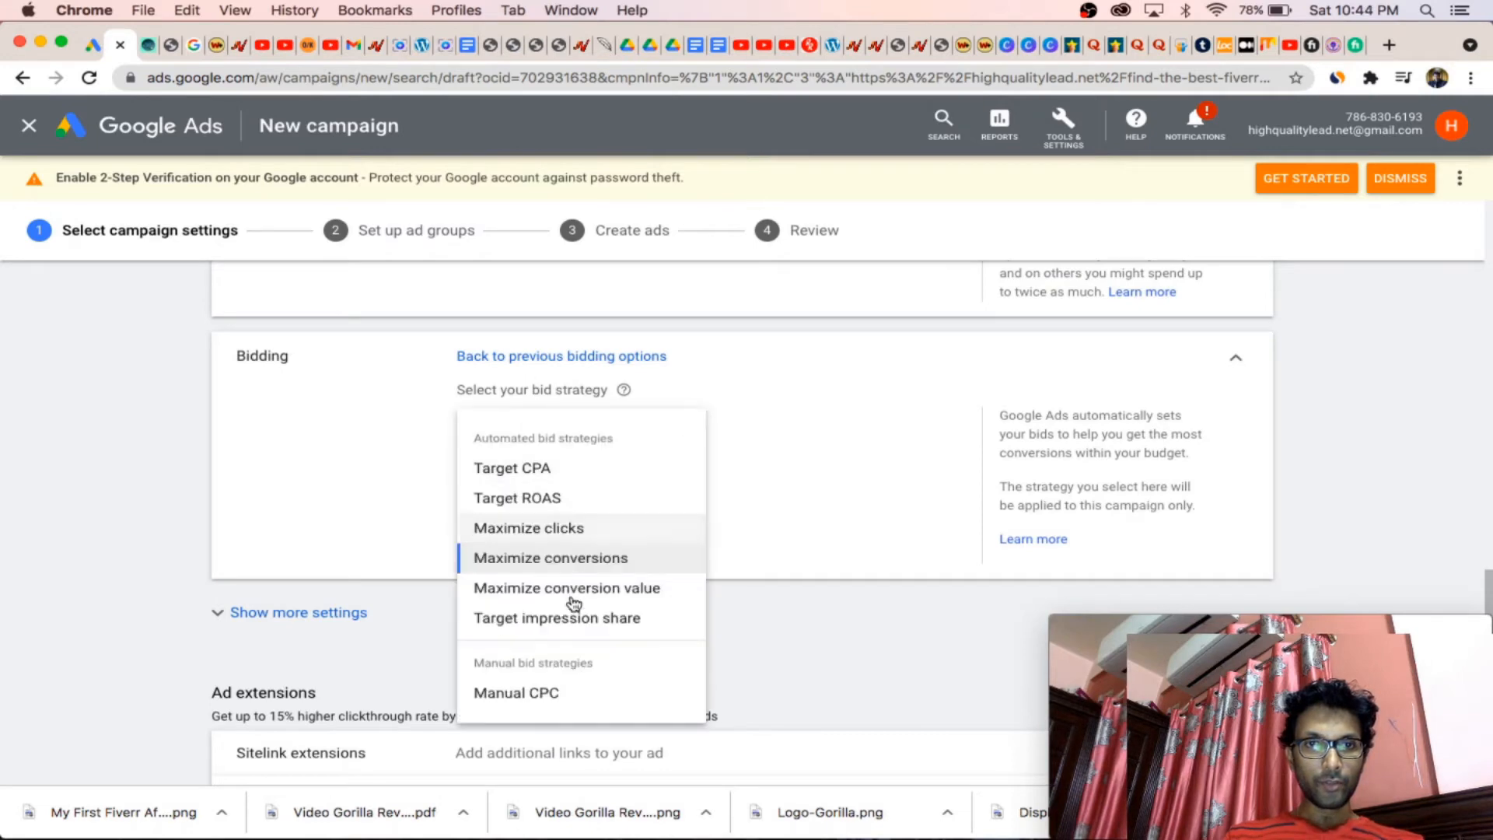
click(515, 693)
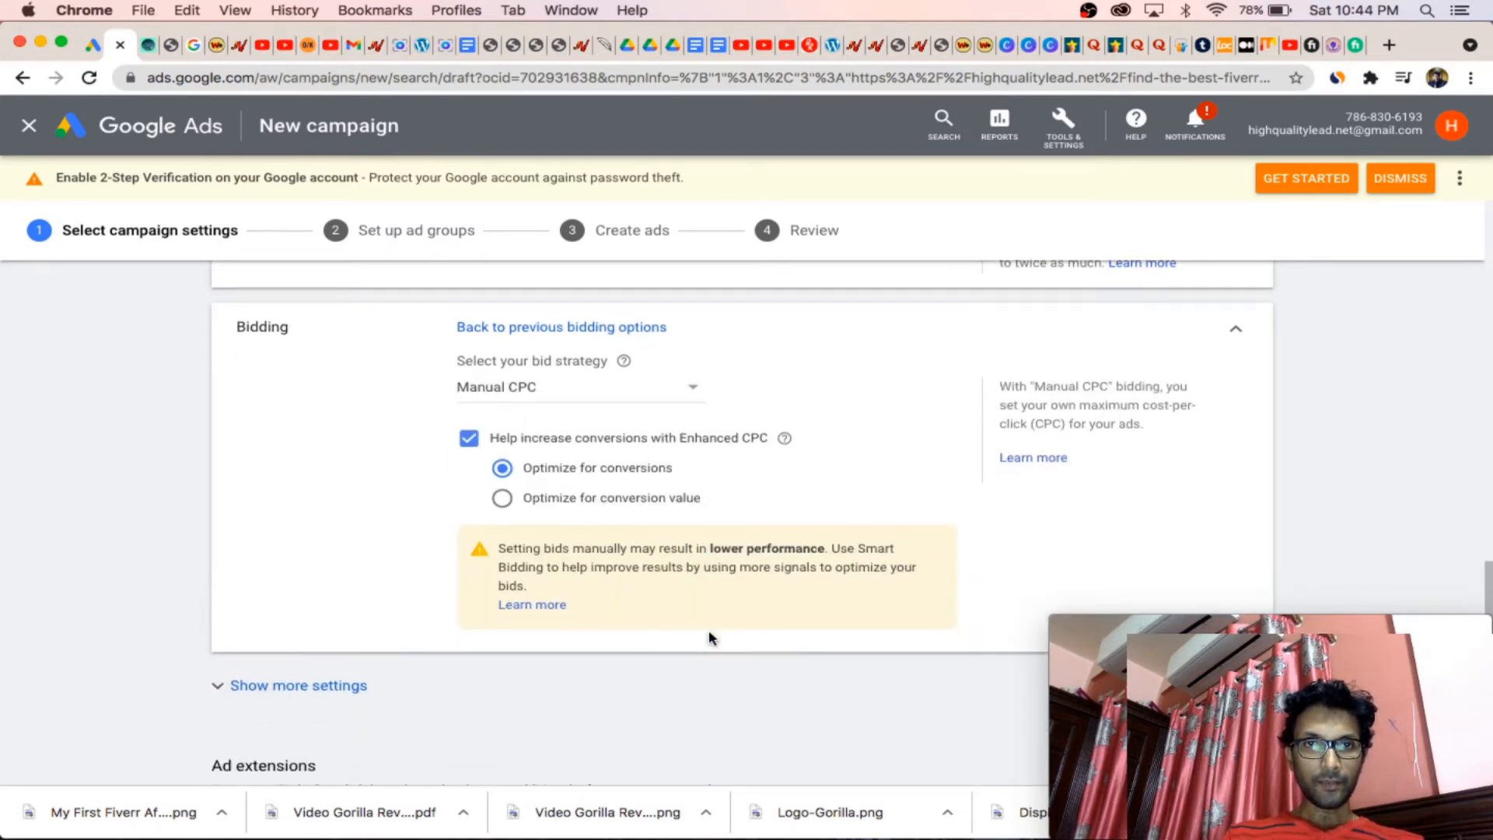
scroll(down, 3)
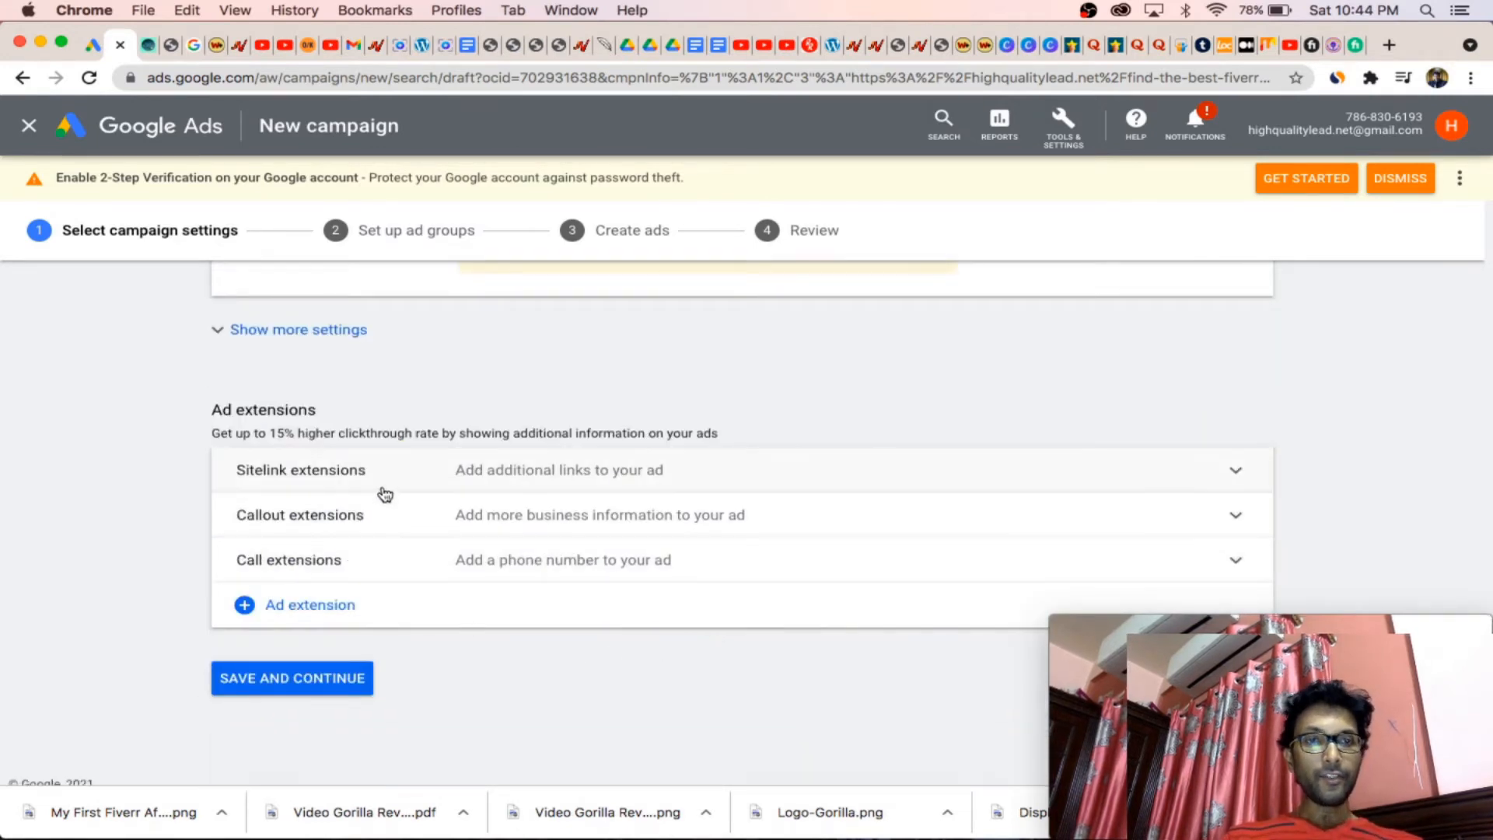
mouse_move(422, 484)
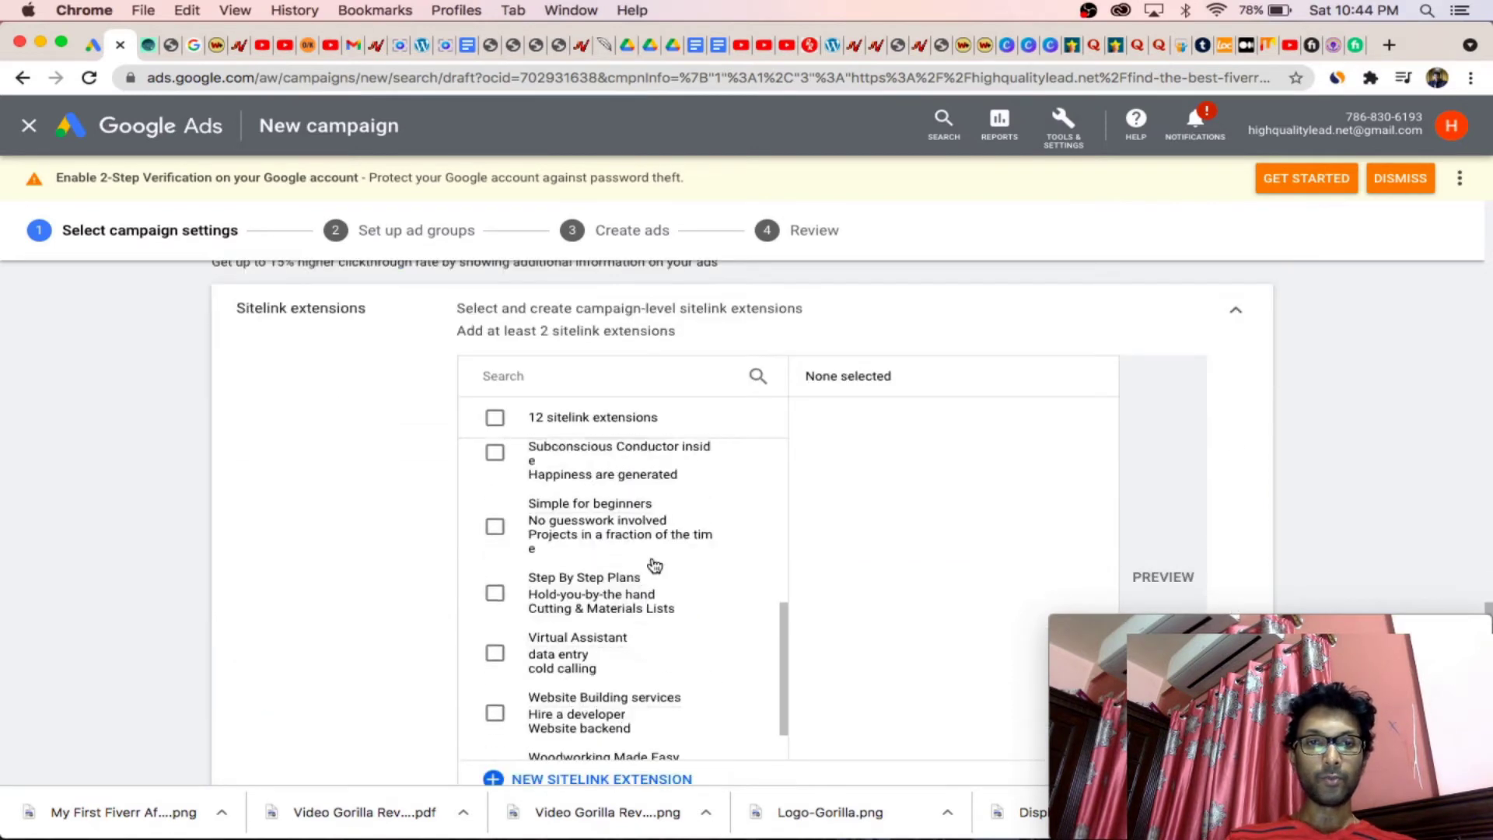
Step: Review the existing sitelink extensions without choosing any, then save and continue
scroll(down, 3)
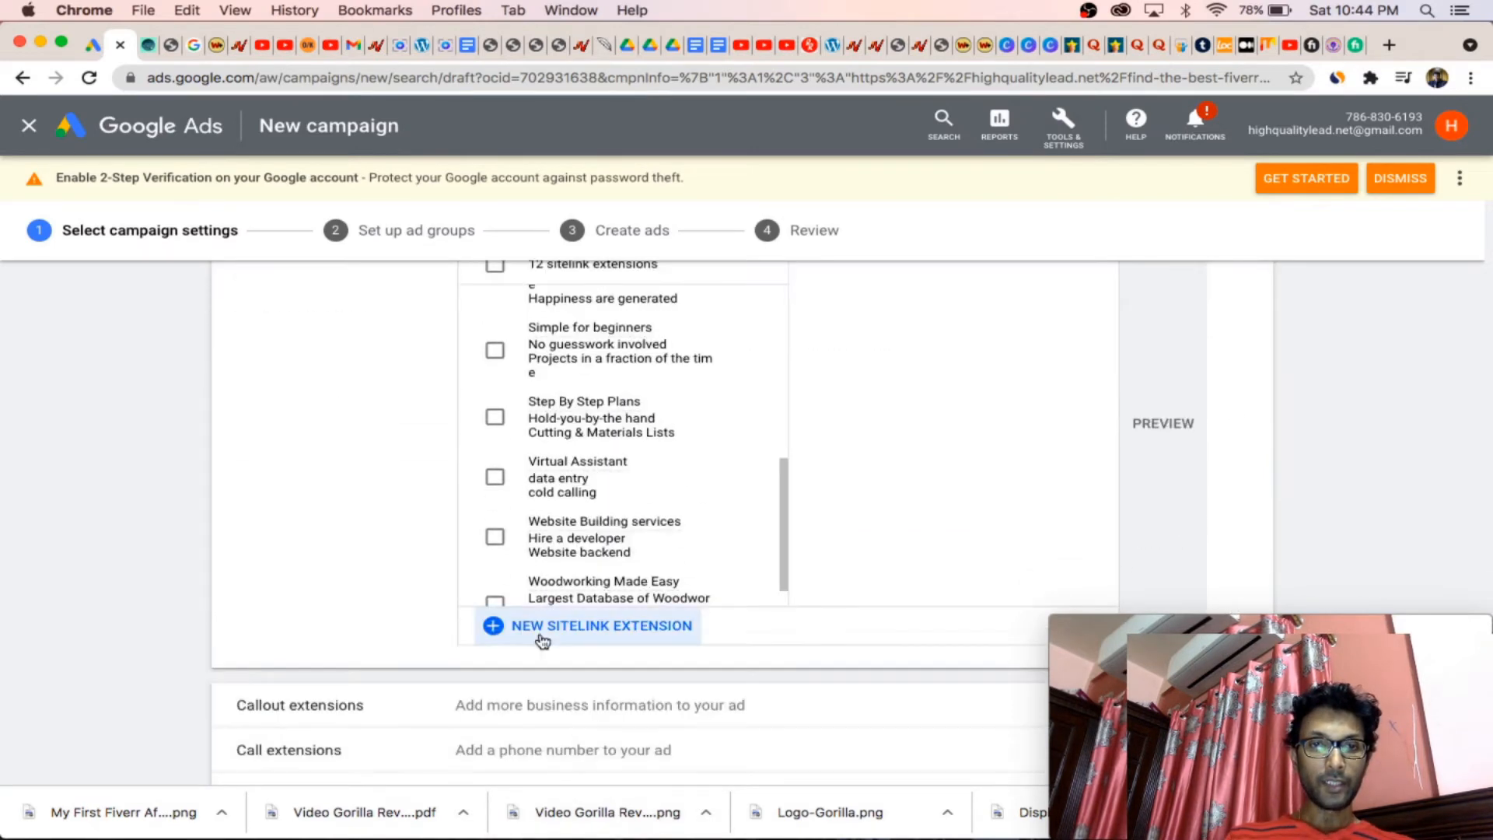
scroll(down, 3)
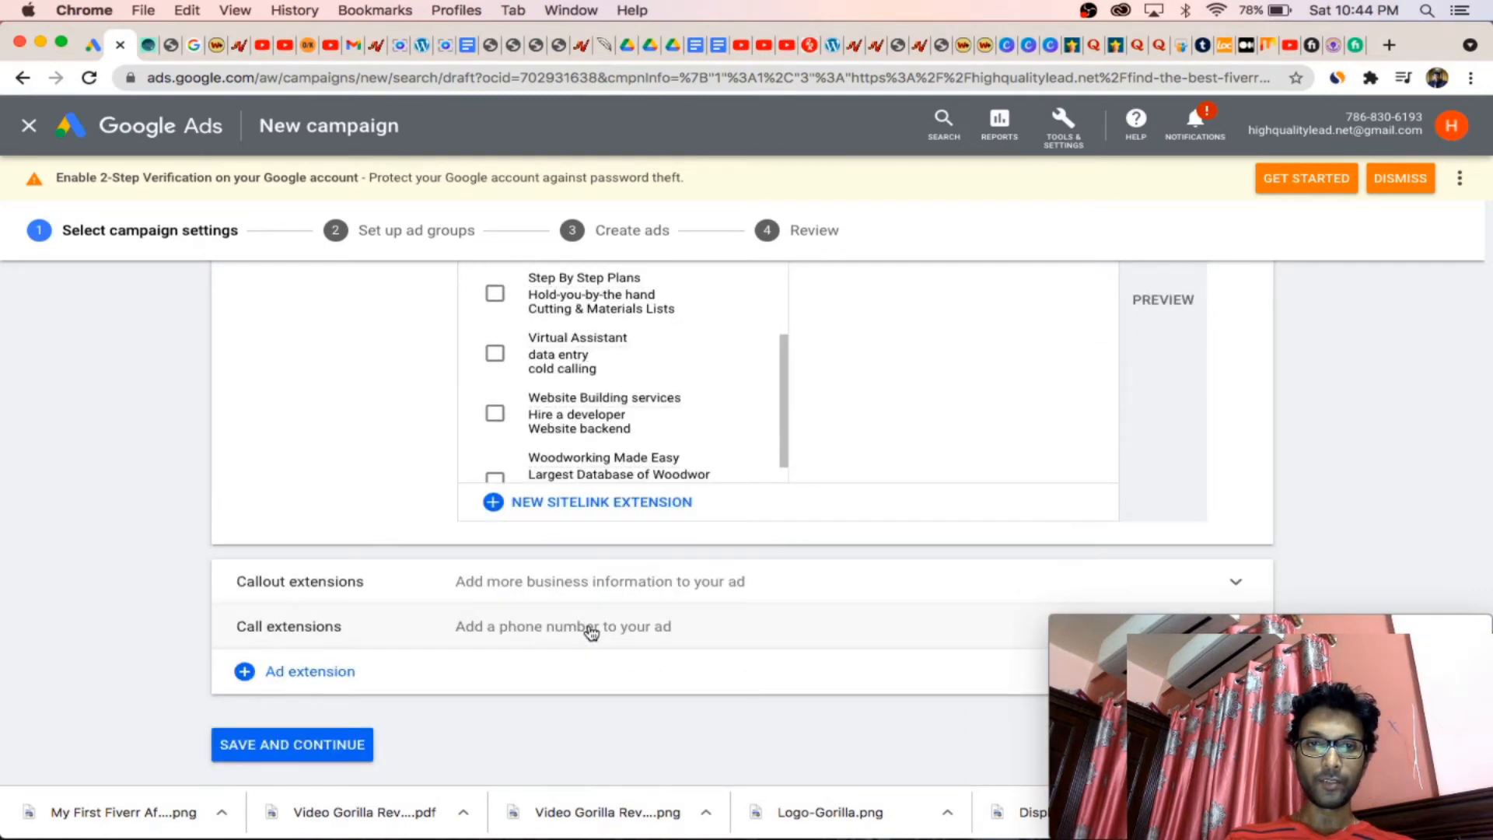
scroll(down, 3)
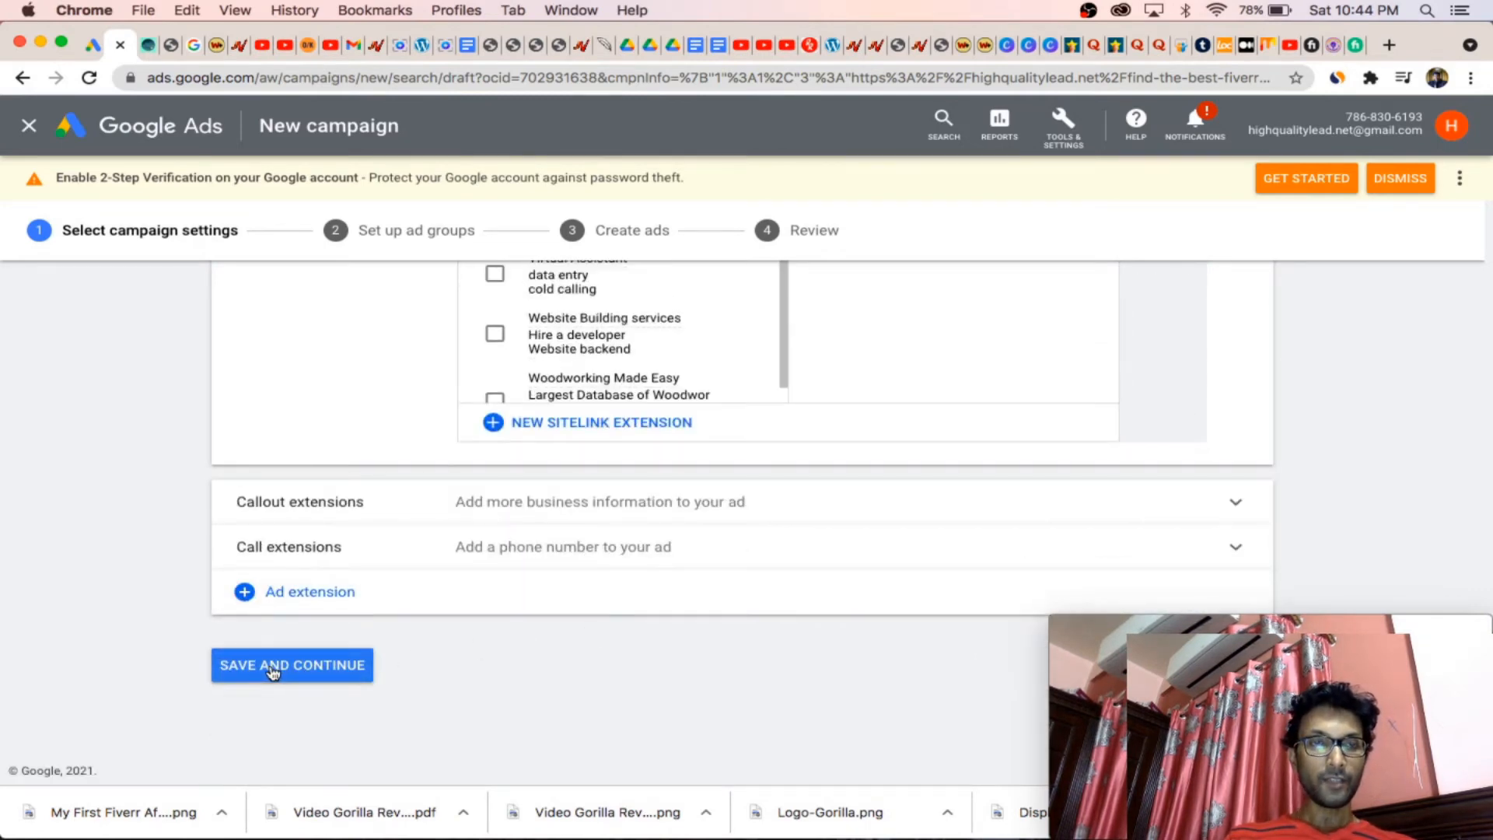
click(292, 665)
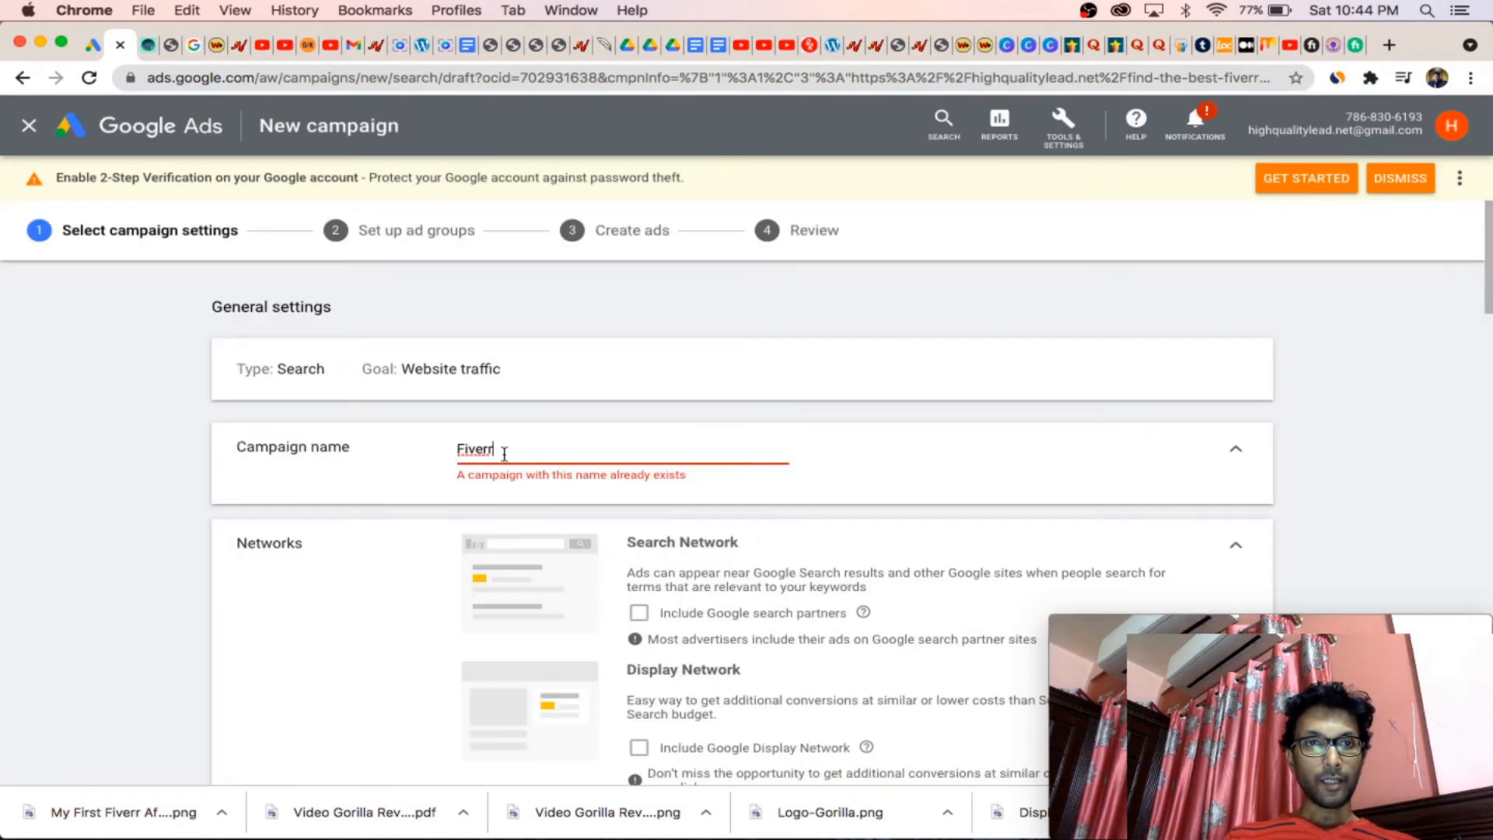
Step: Rename the campaign 'Fiverr ad' and save settings to continue to ad groups
text(" ")
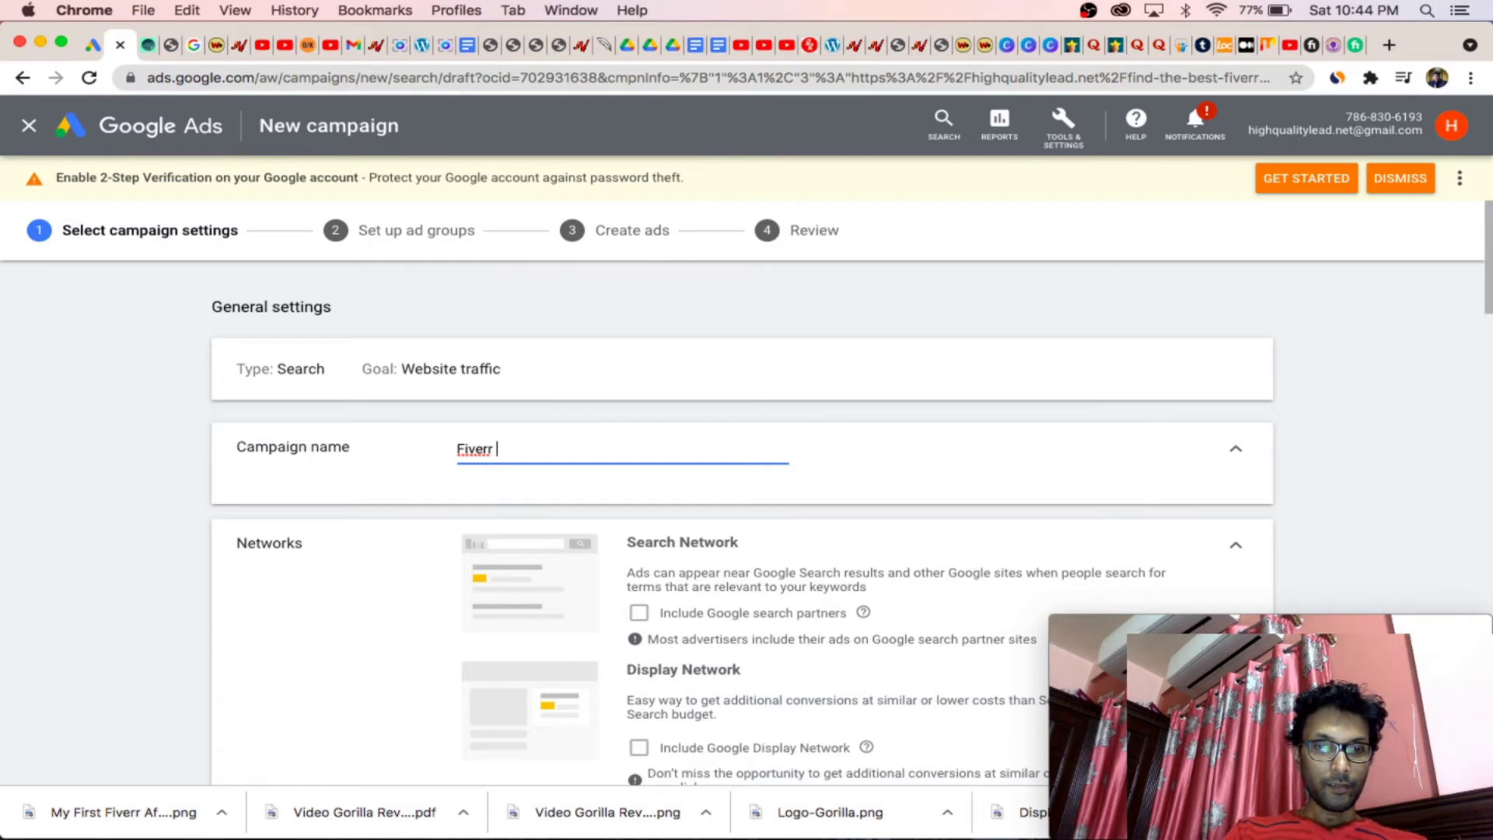
text(ad)
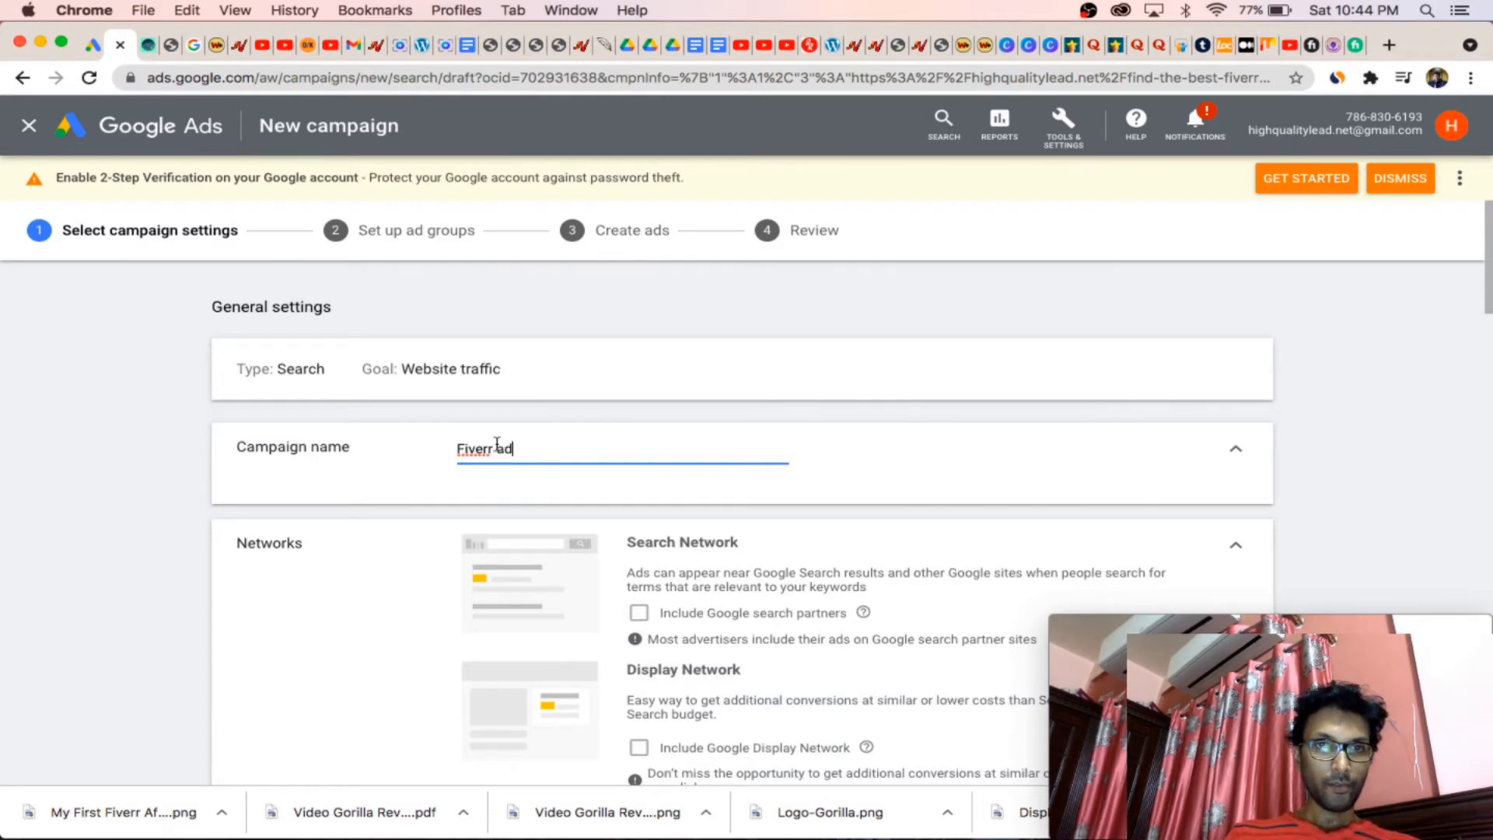
scroll(down, 3)
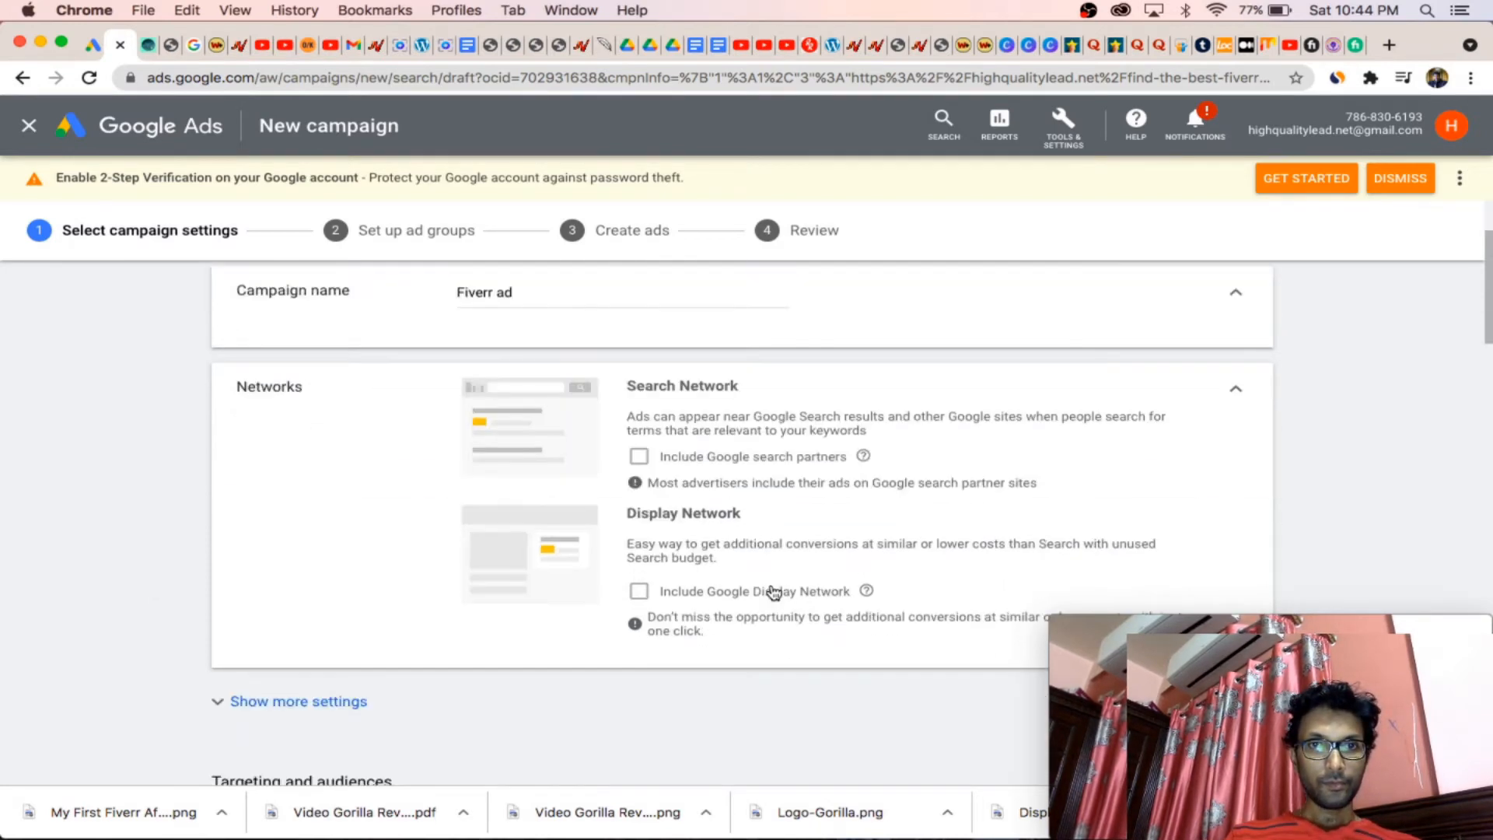
scroll(down, 3)
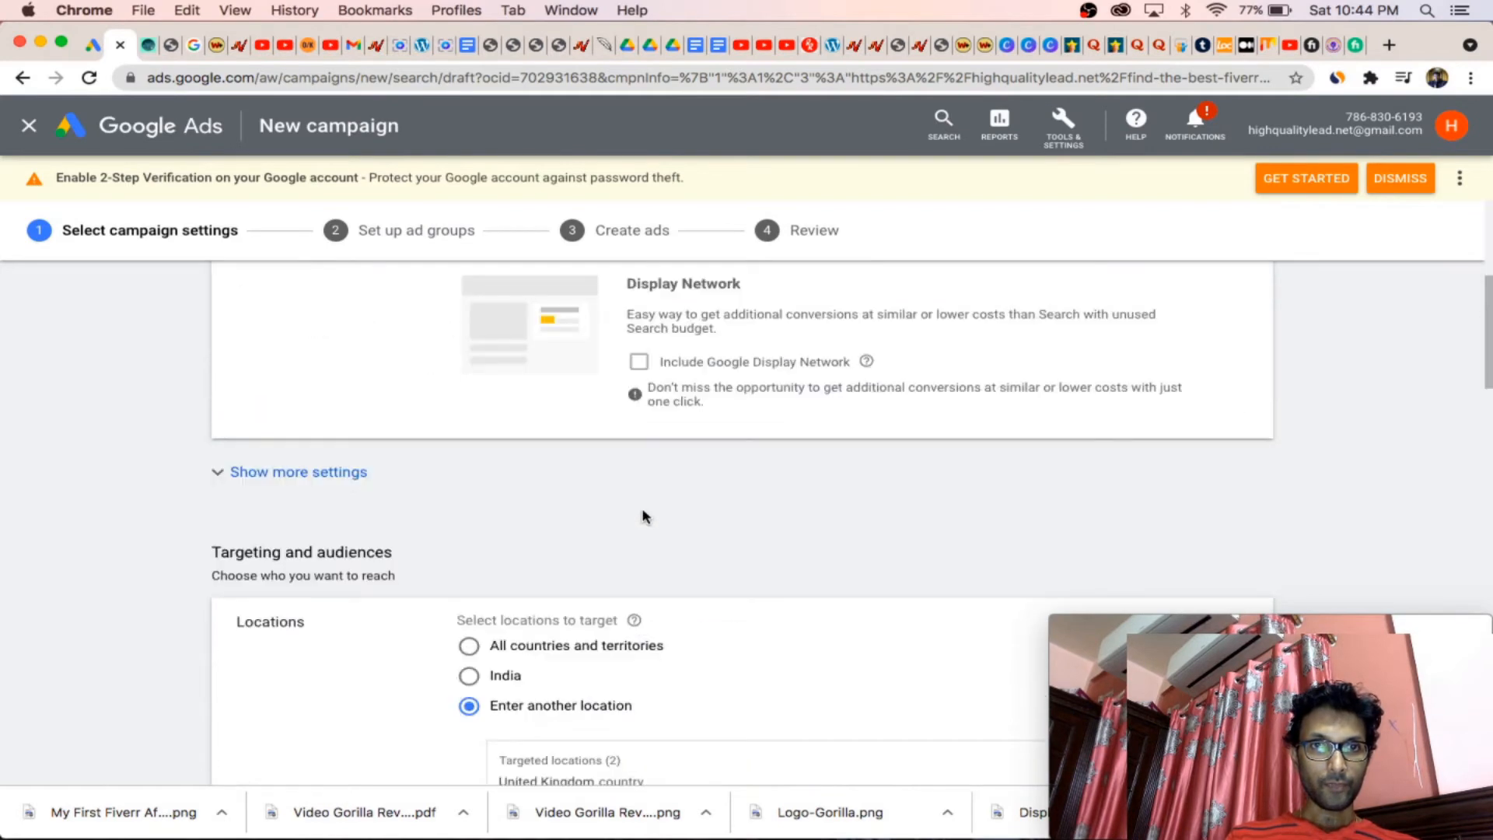
scroll(down, 3)
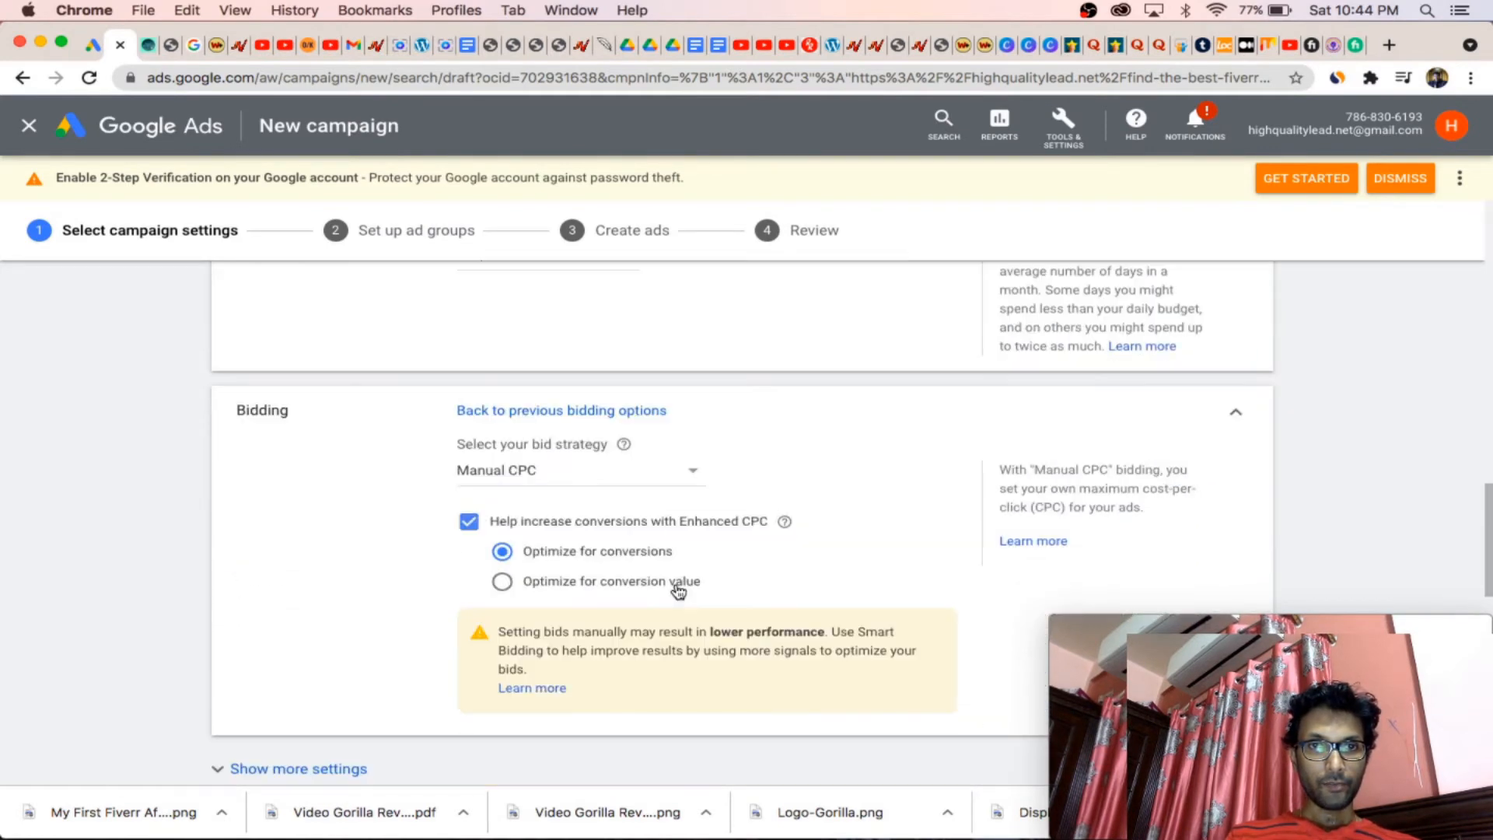
scroll(down, 3)
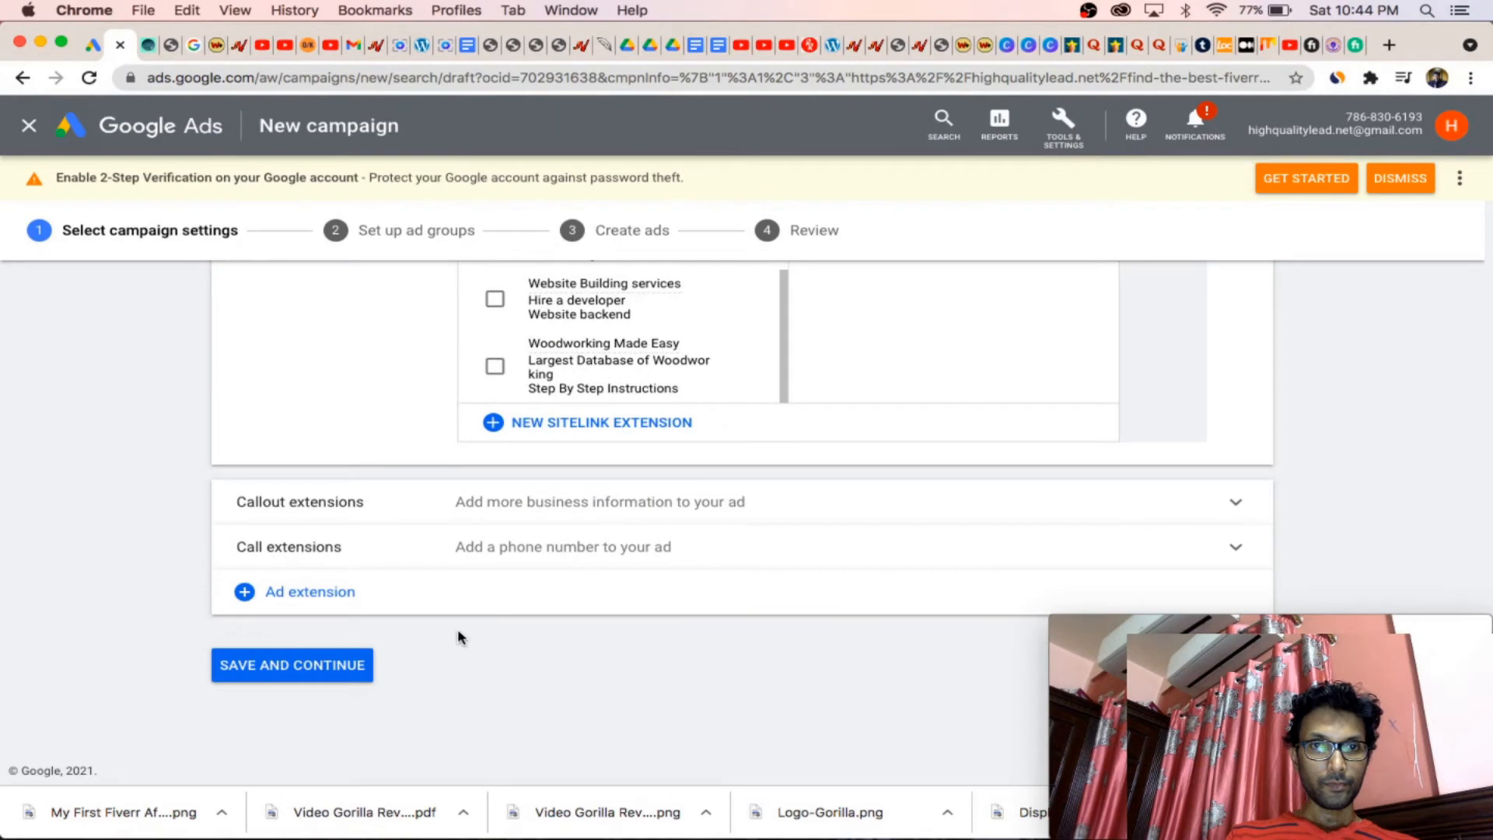
click(292, 665)
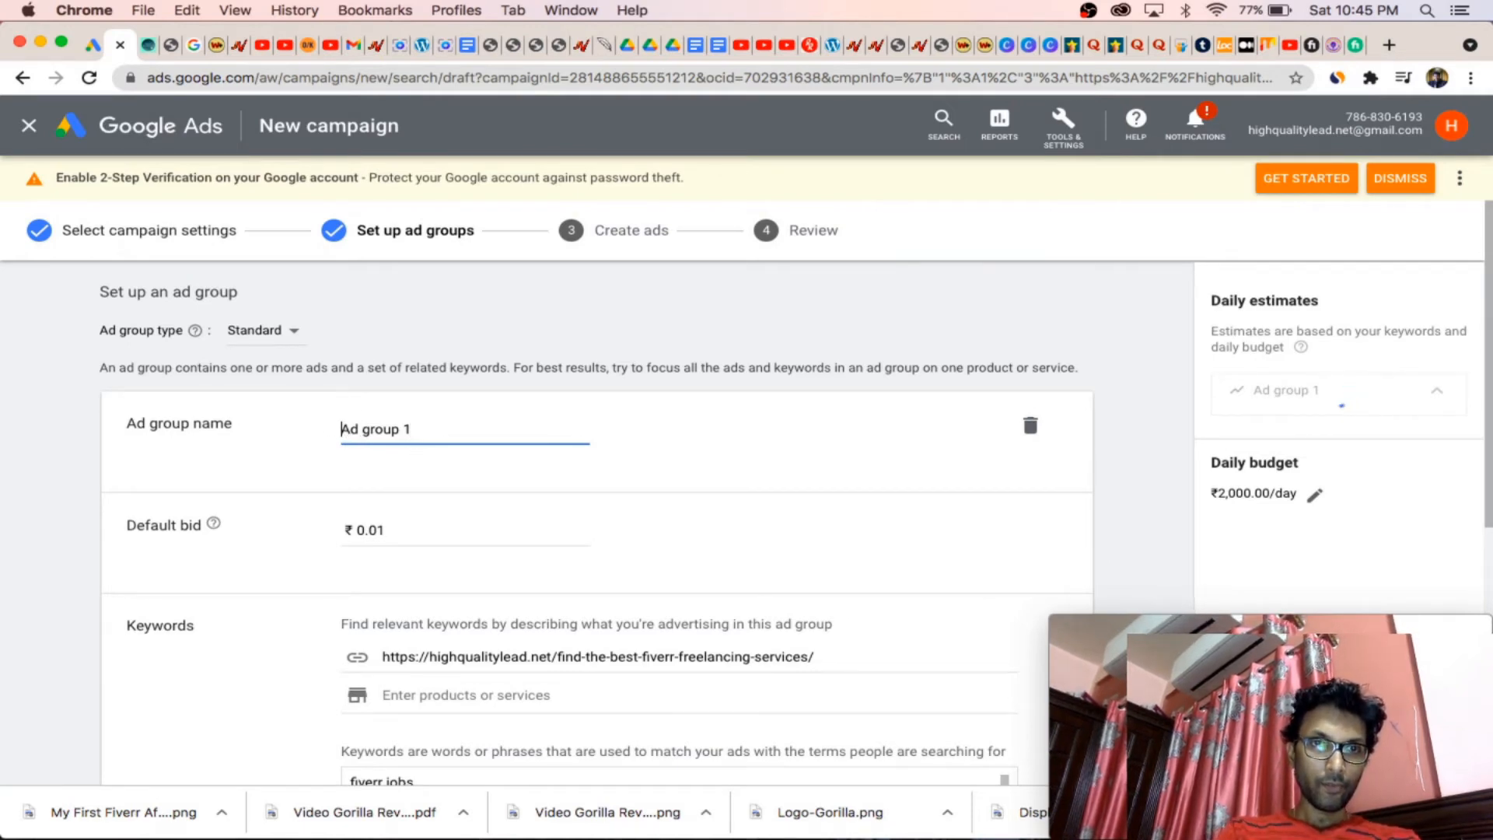
Step: Name the ad group 'fiverr Ad group 1' with a ₹30 default bid
text(fiverr)
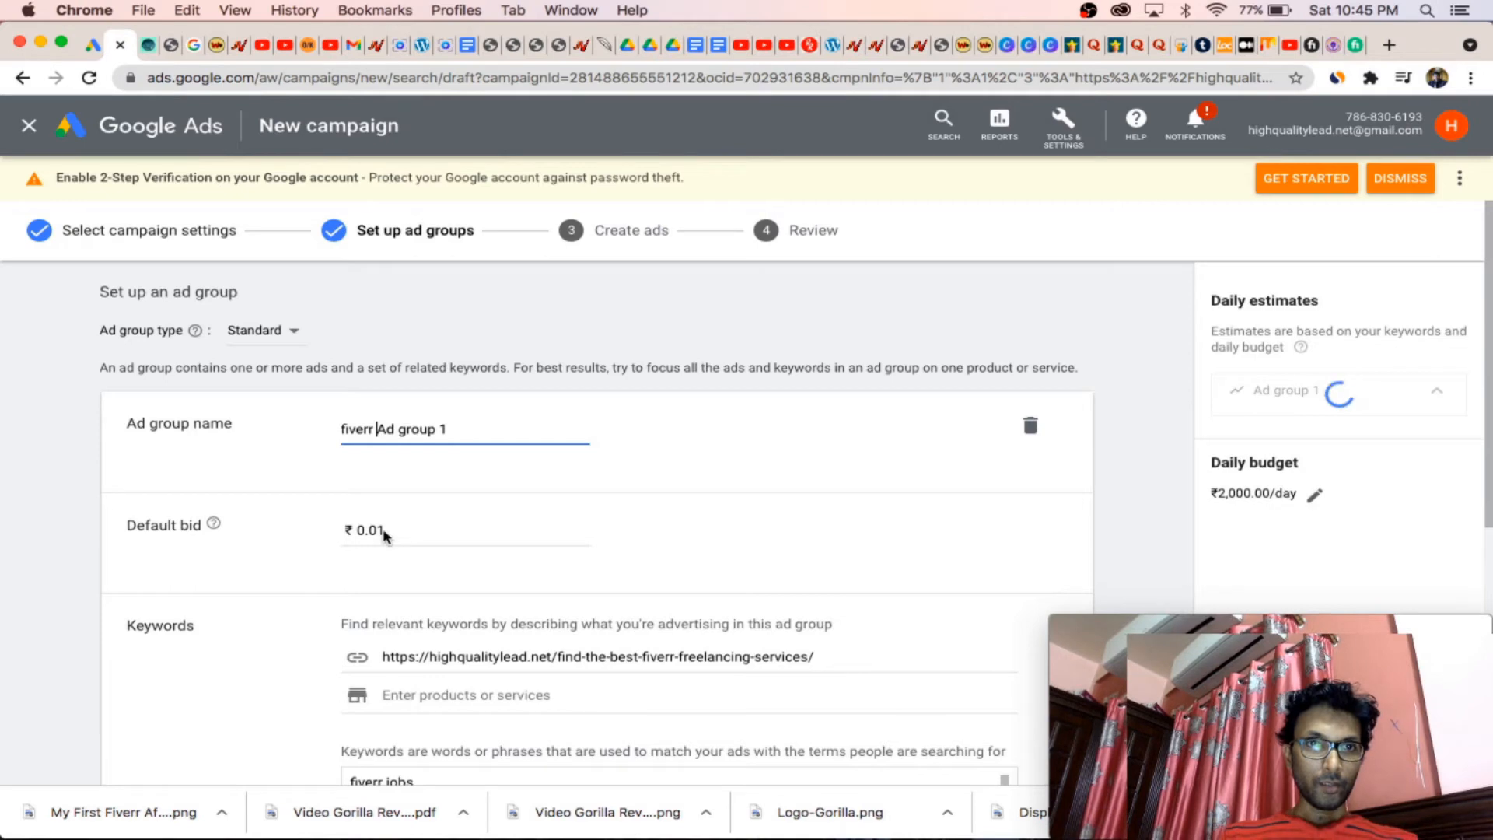
click(396, 530)
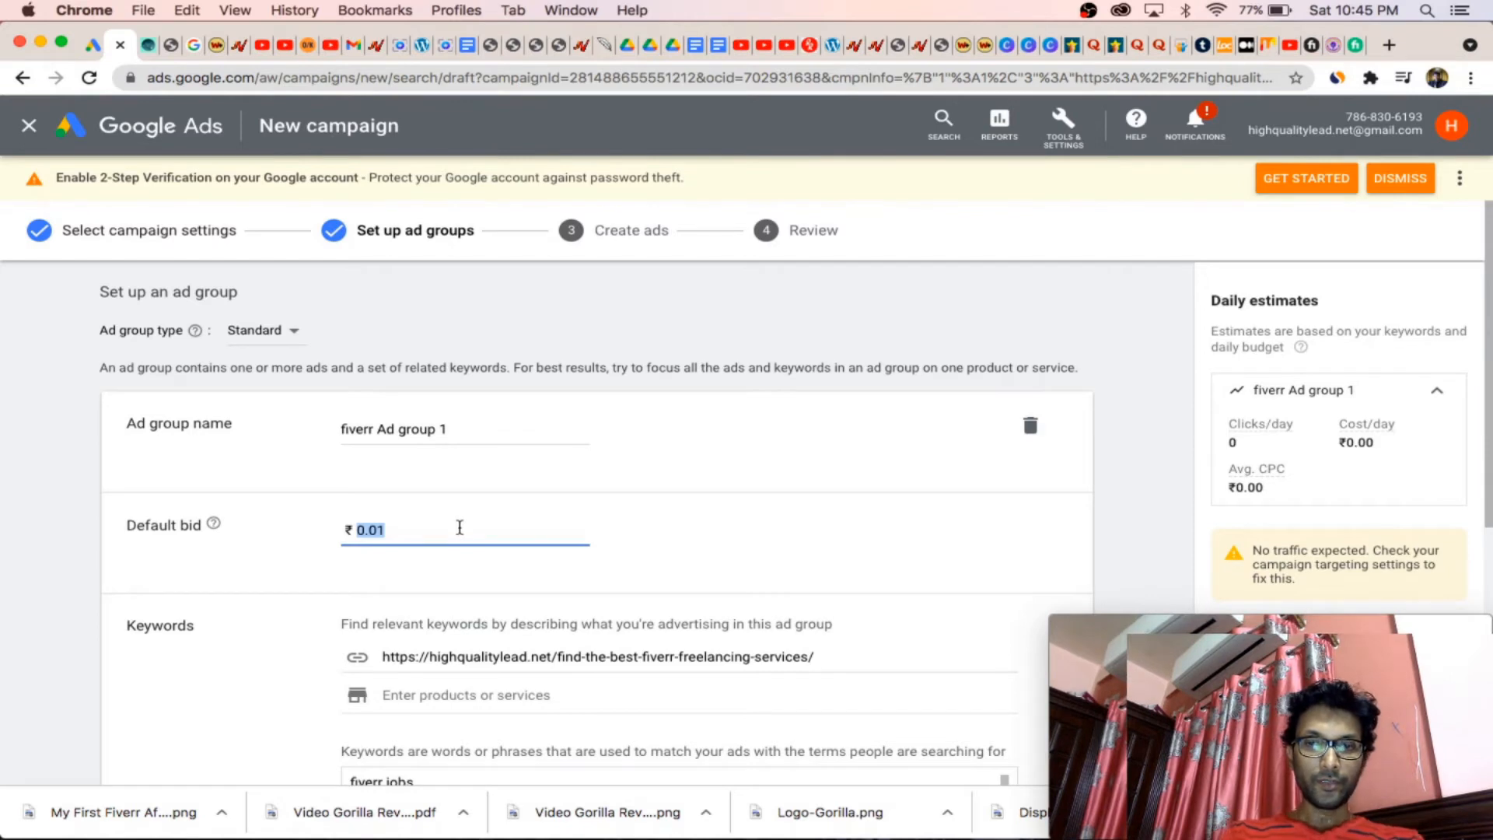
text(30)
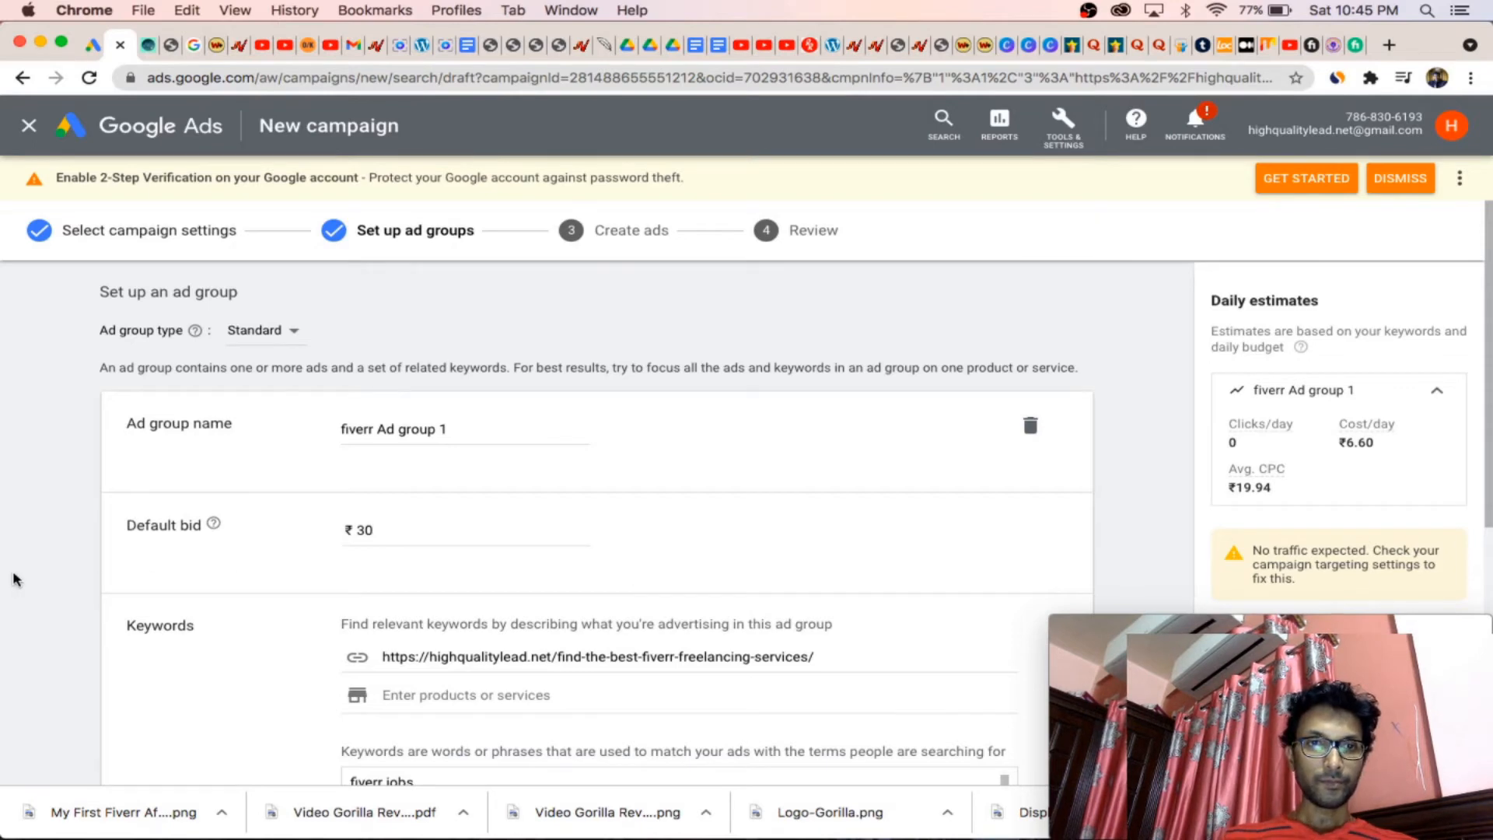
scroll(down, 3)
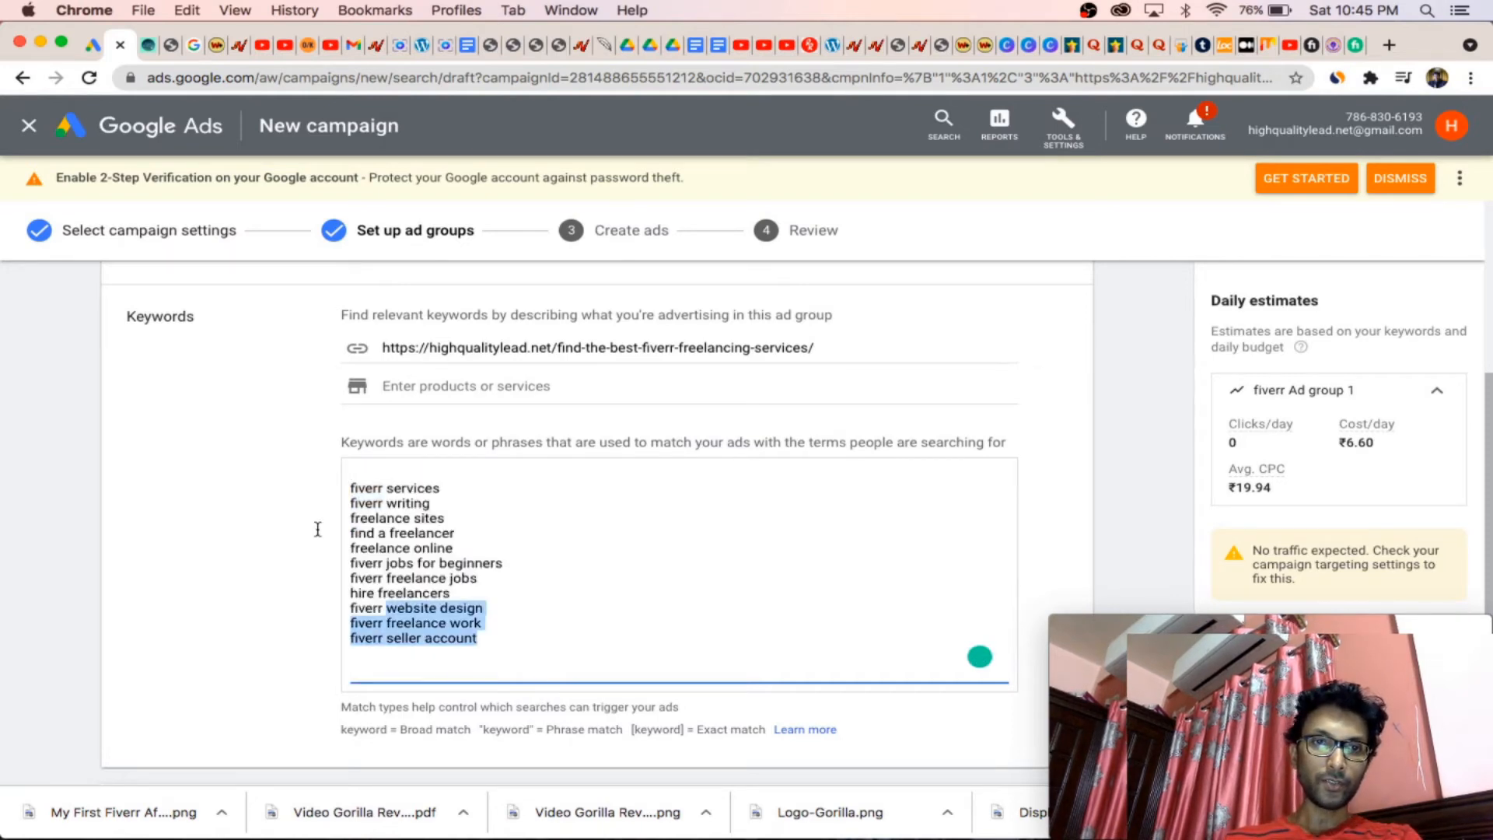
Step: Add keywords fiverr logo design, fiverr services, fiverr voice over and fiverr video editing
key(cmd+a)
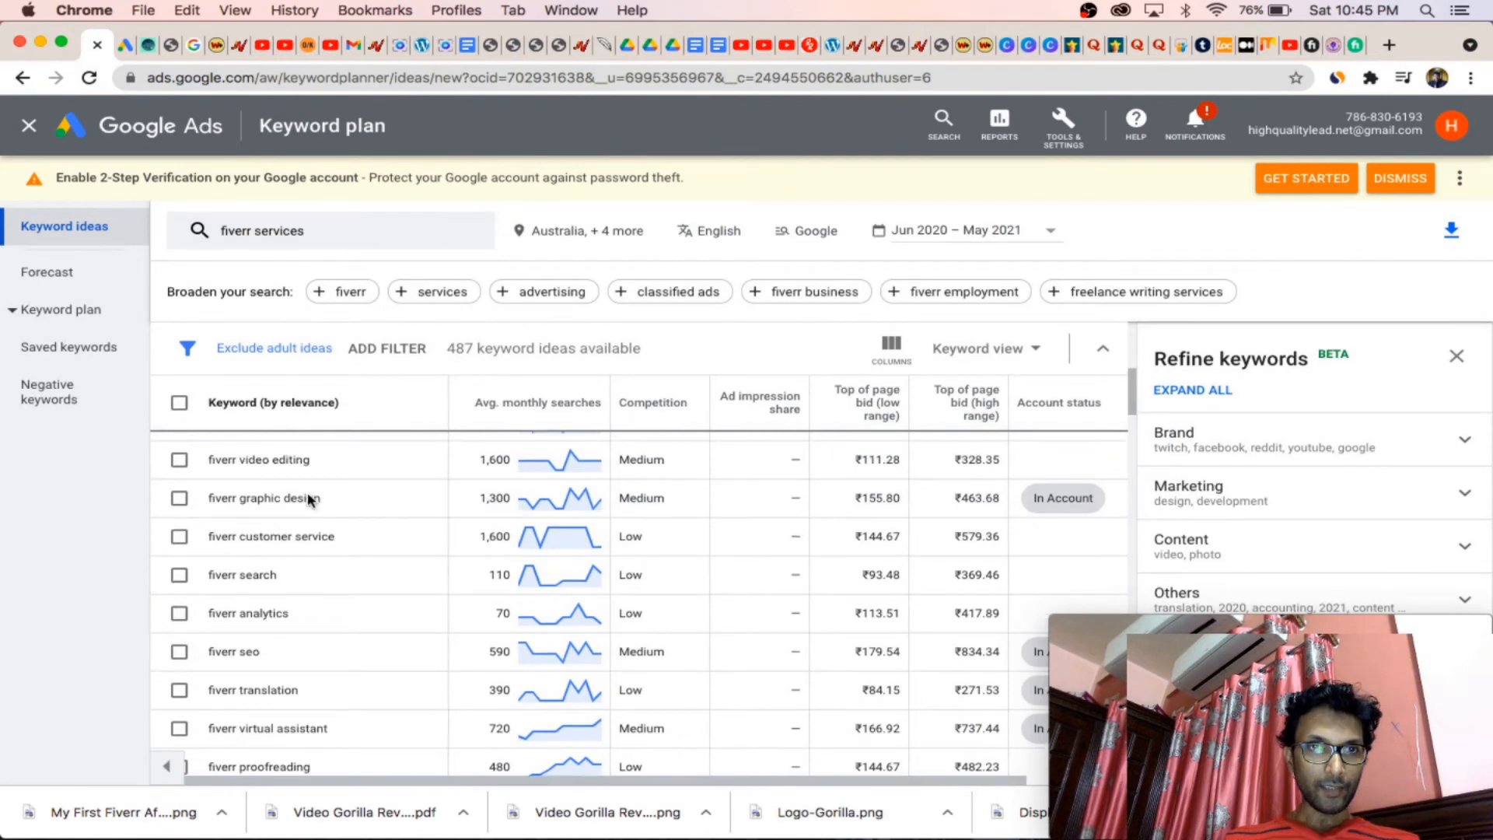
mouse_move(360, 517)
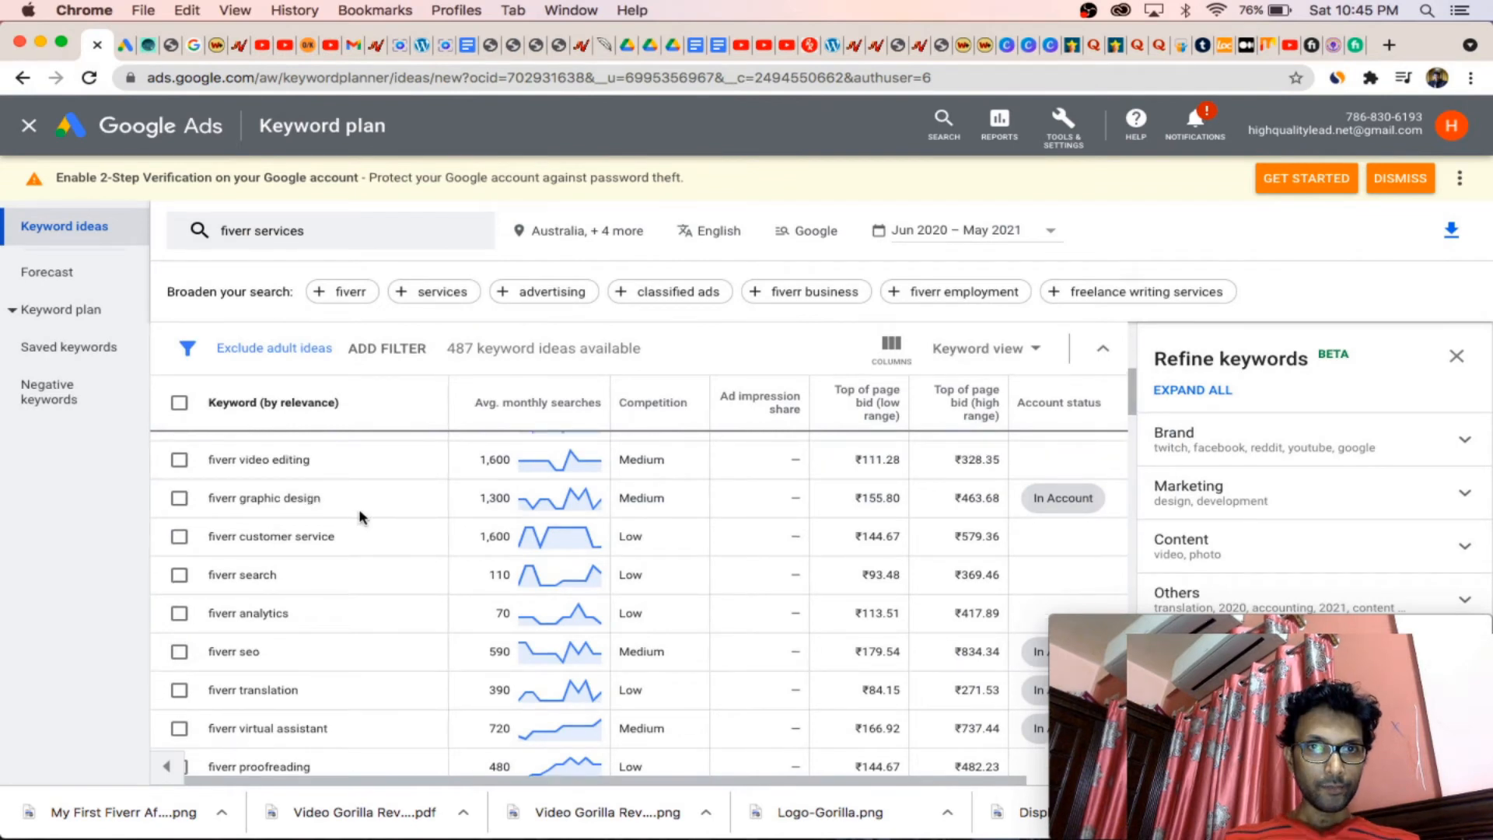
mouse_move(247, 487)
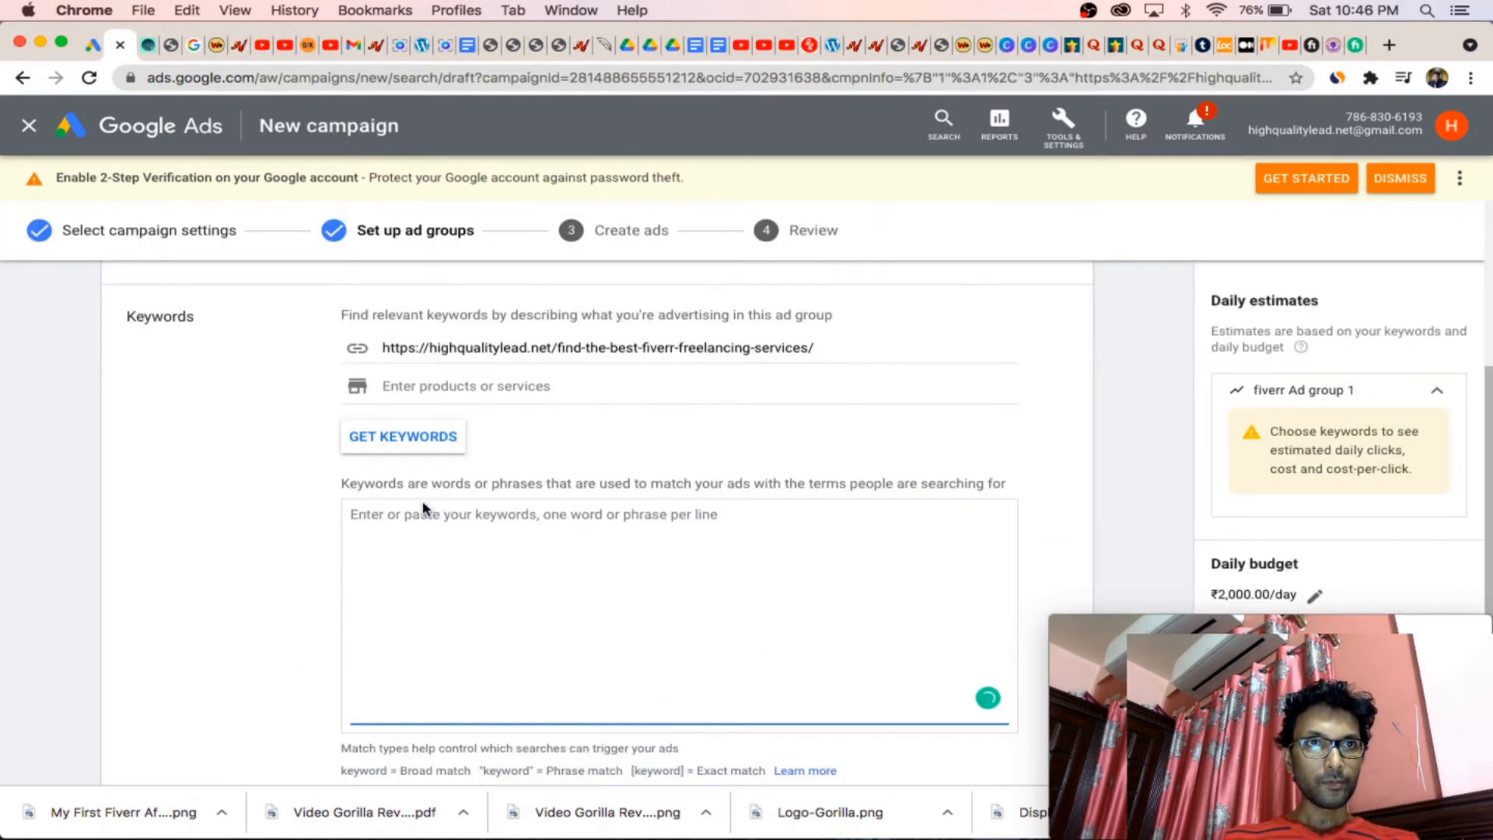
click(371, 514)
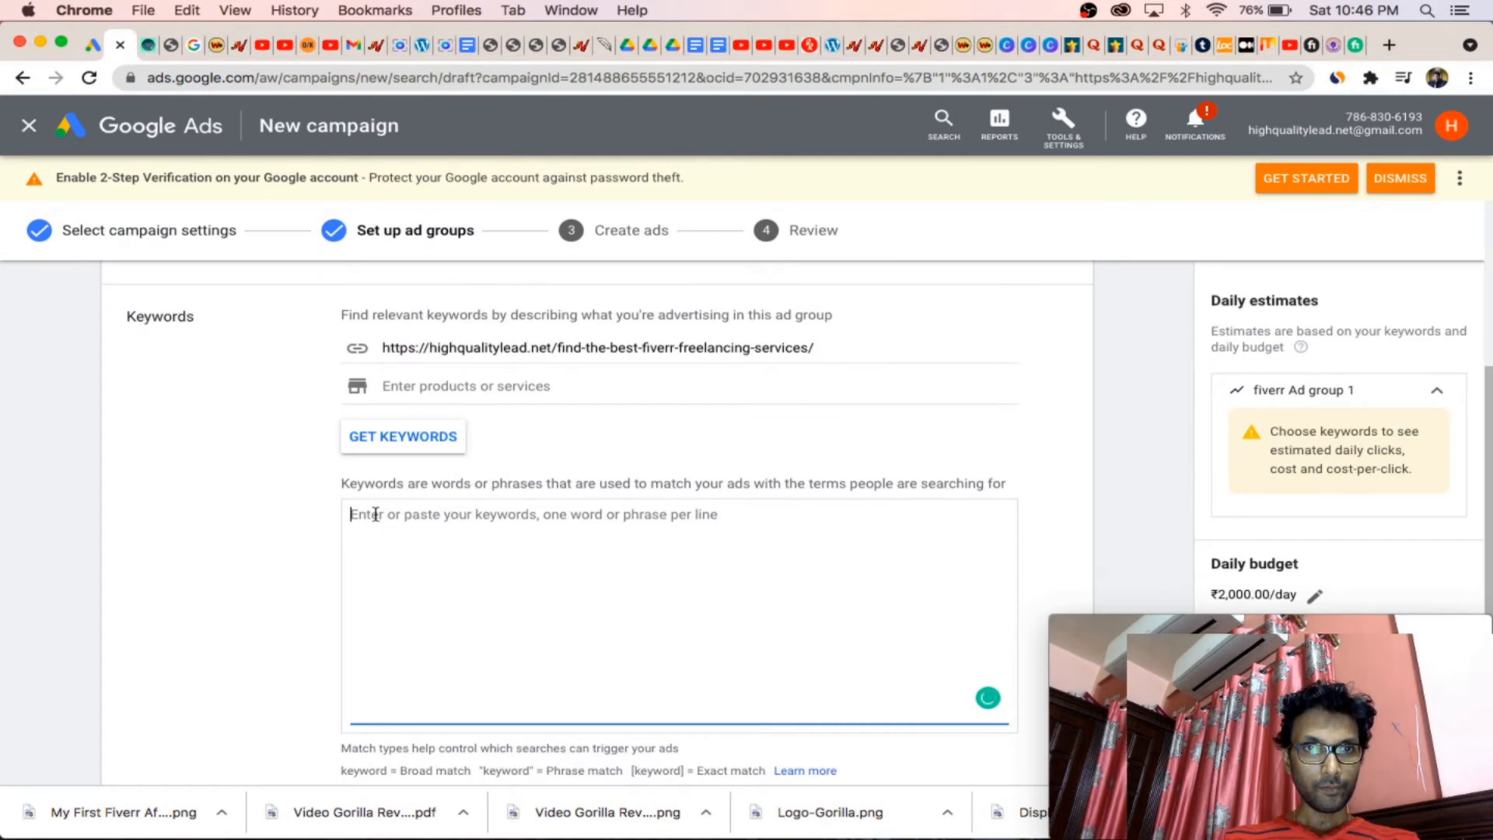
text(https://highqualitylead.net/find-the-best-fiverr-freelancing-services/)
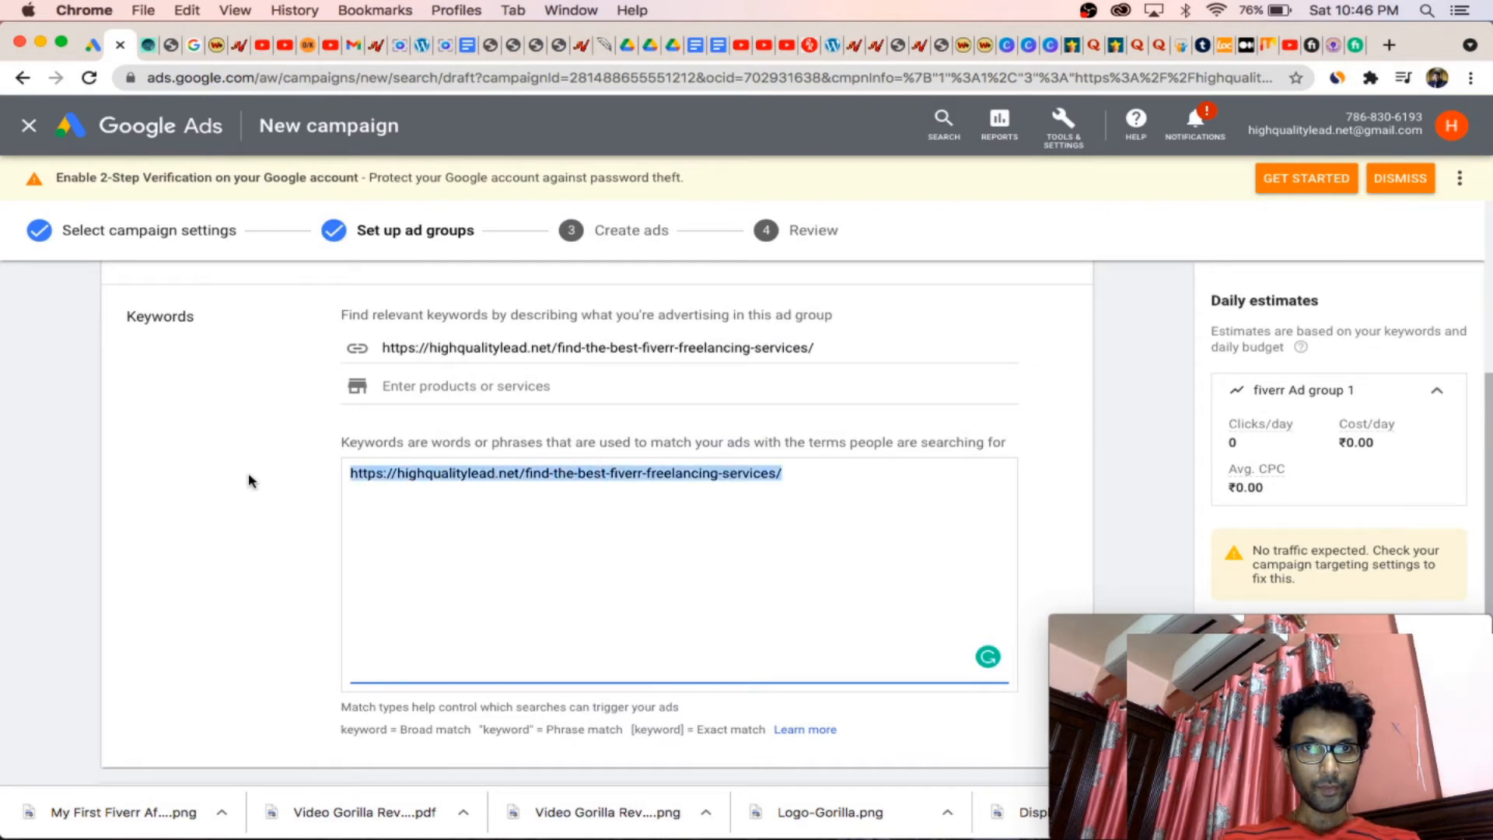
text(fiverr logo design)
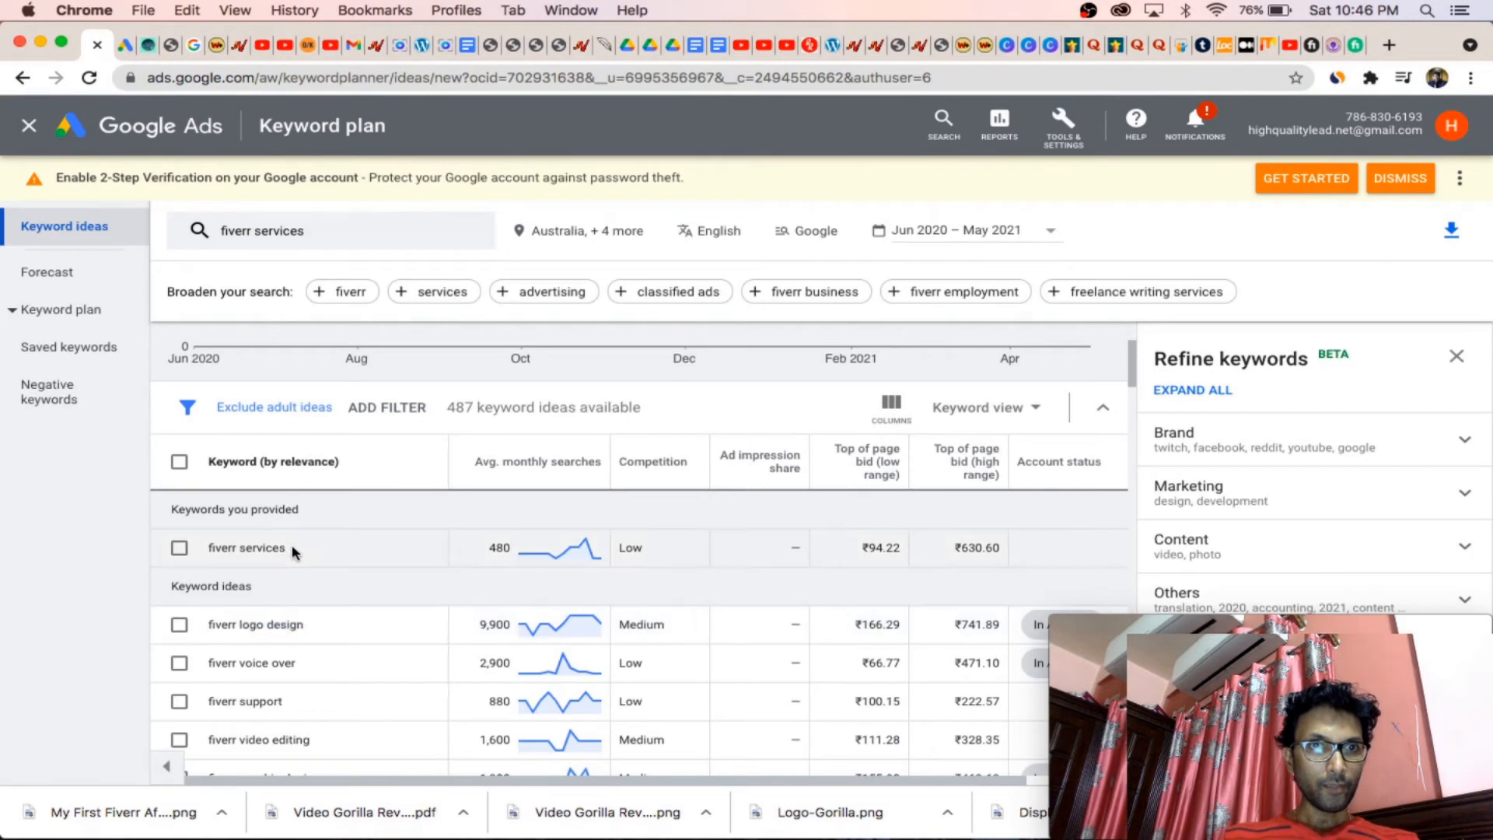
double_click(245, 548)
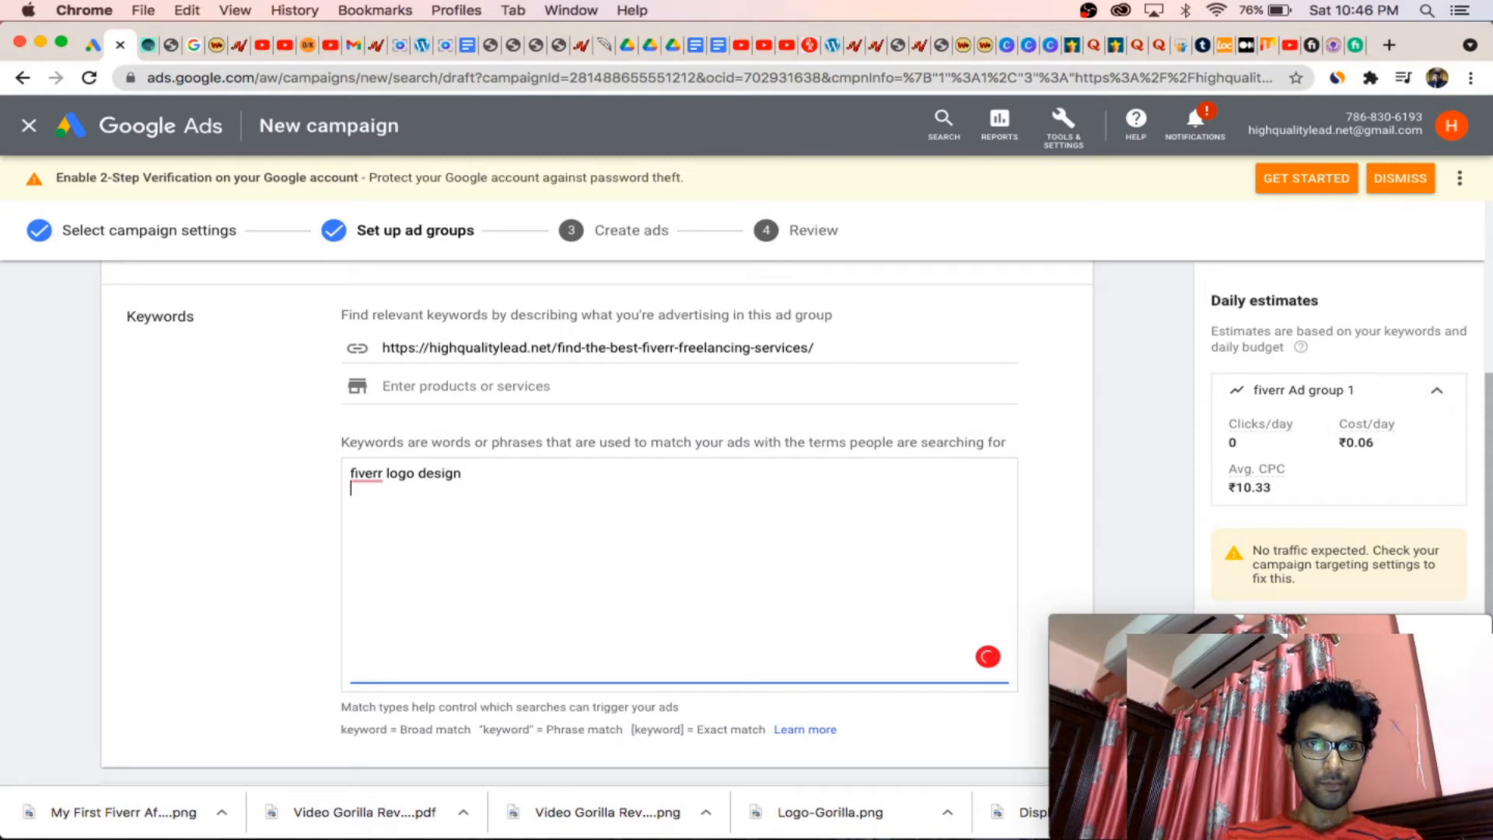
text(fiverr services)
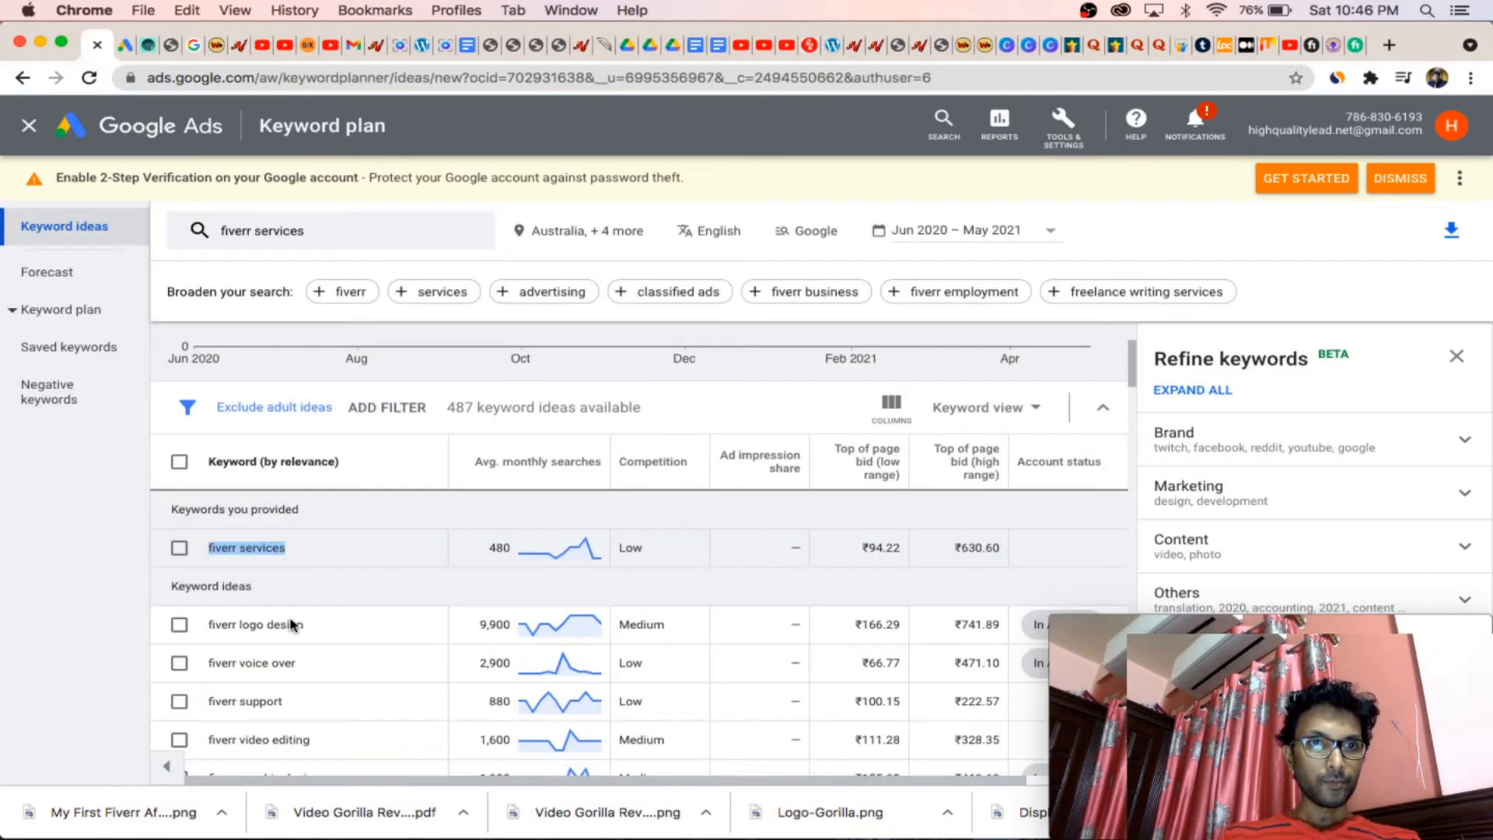
double_click(251, 663)
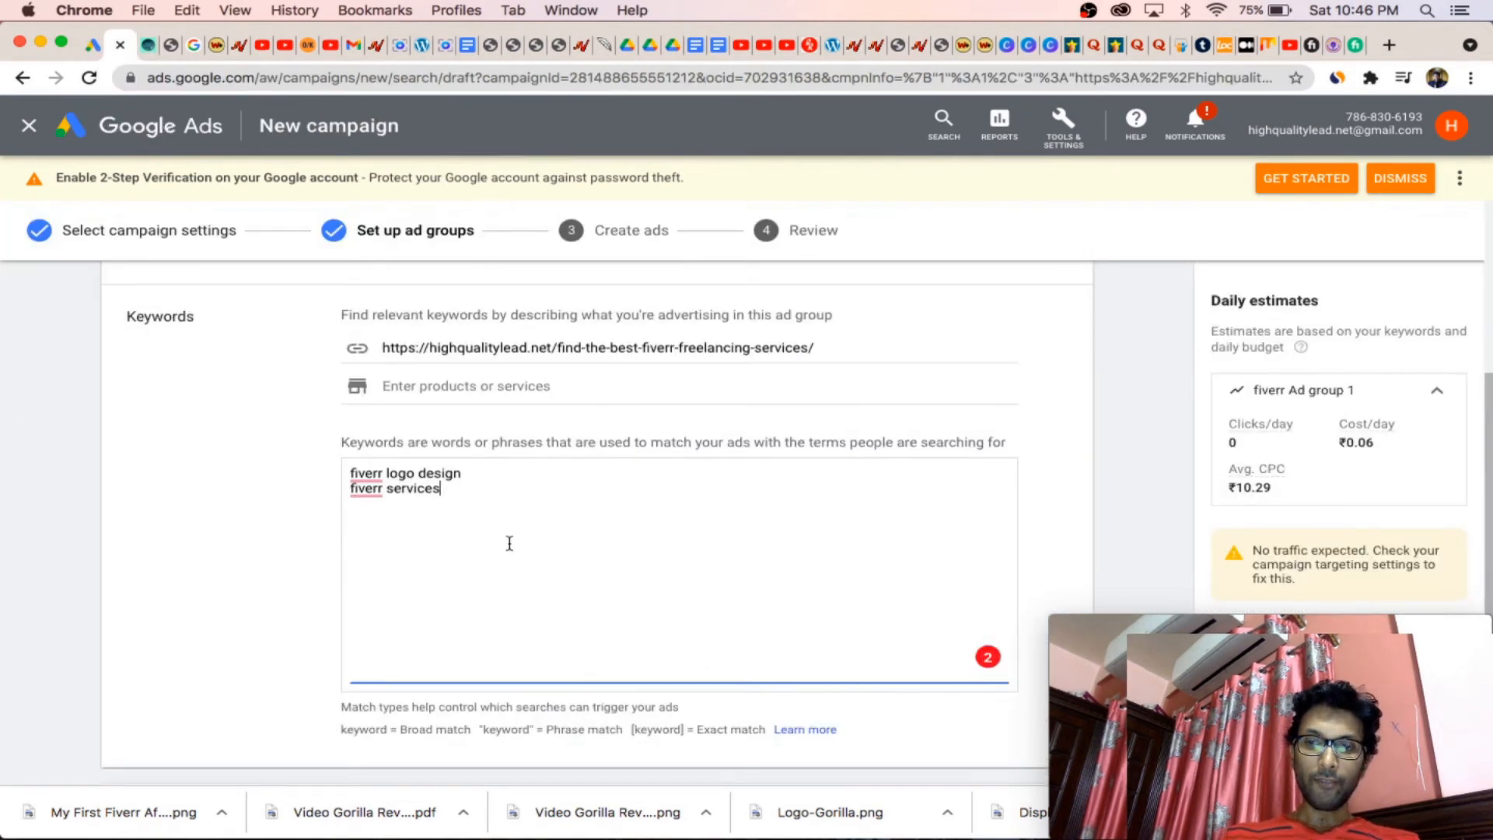
text(fiverr voice over)
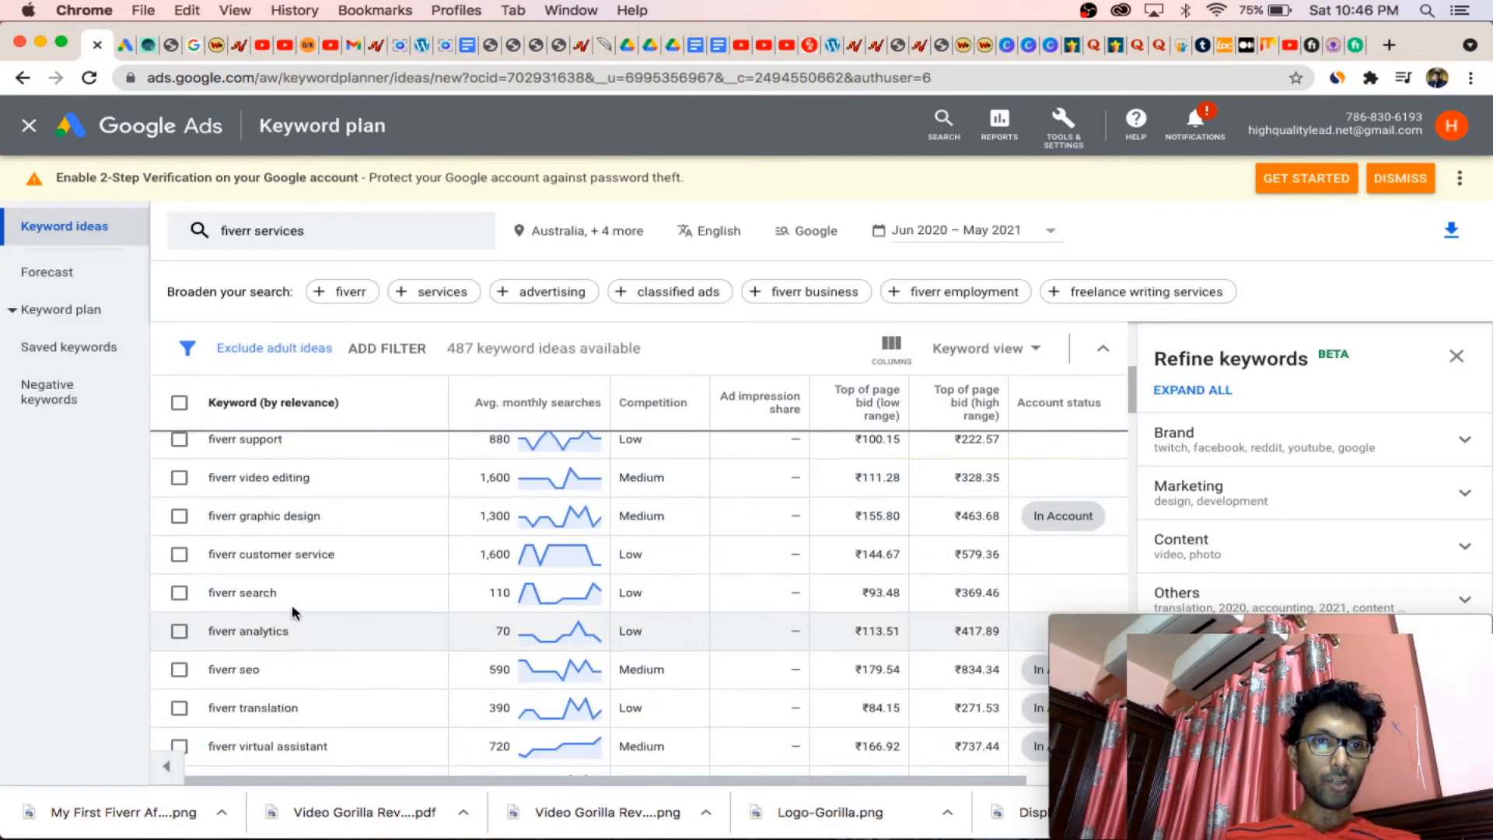
mouse_move(315, 481)
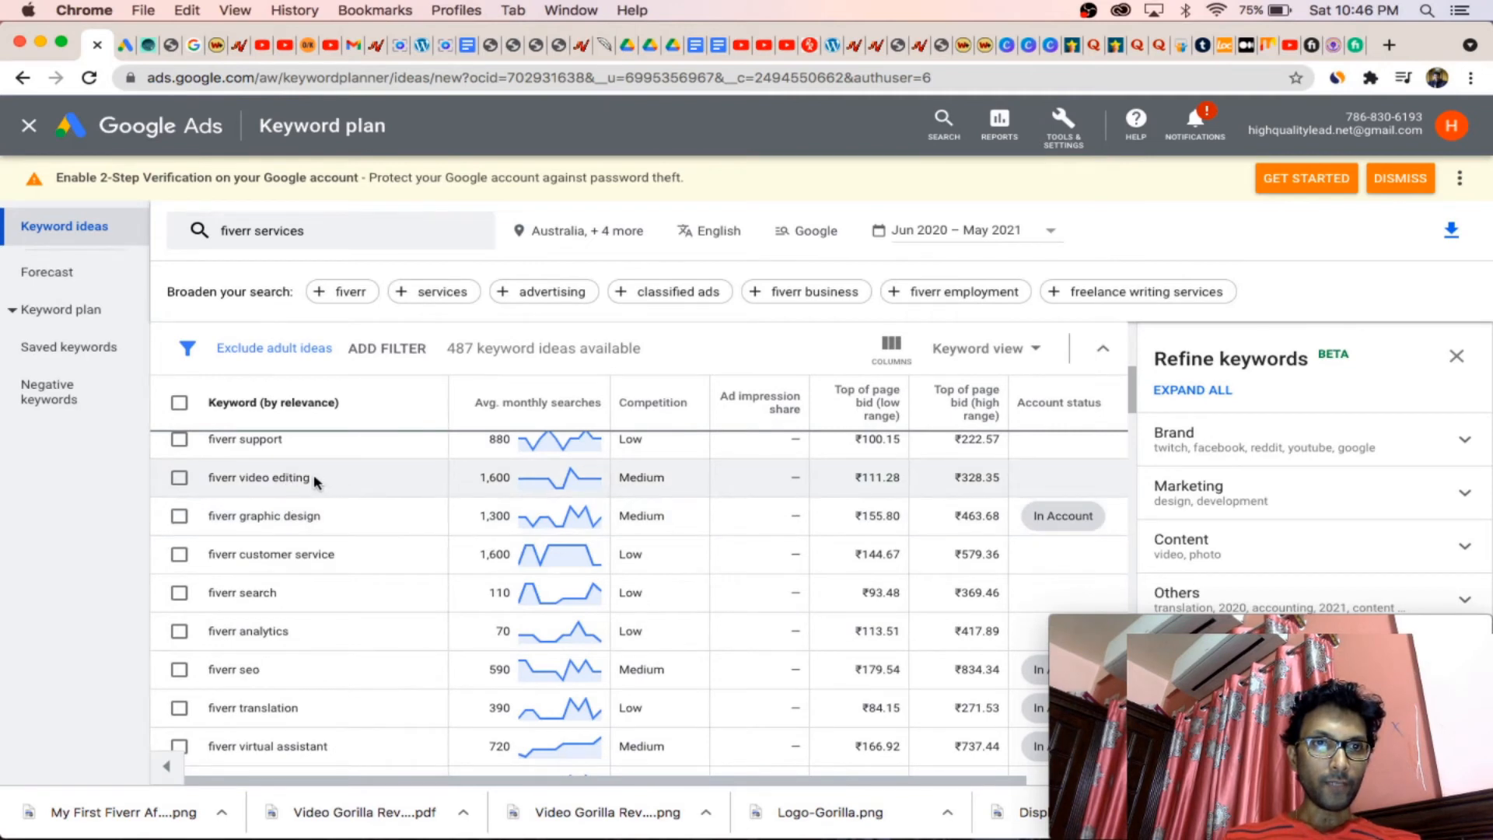
double_click(257, 477)
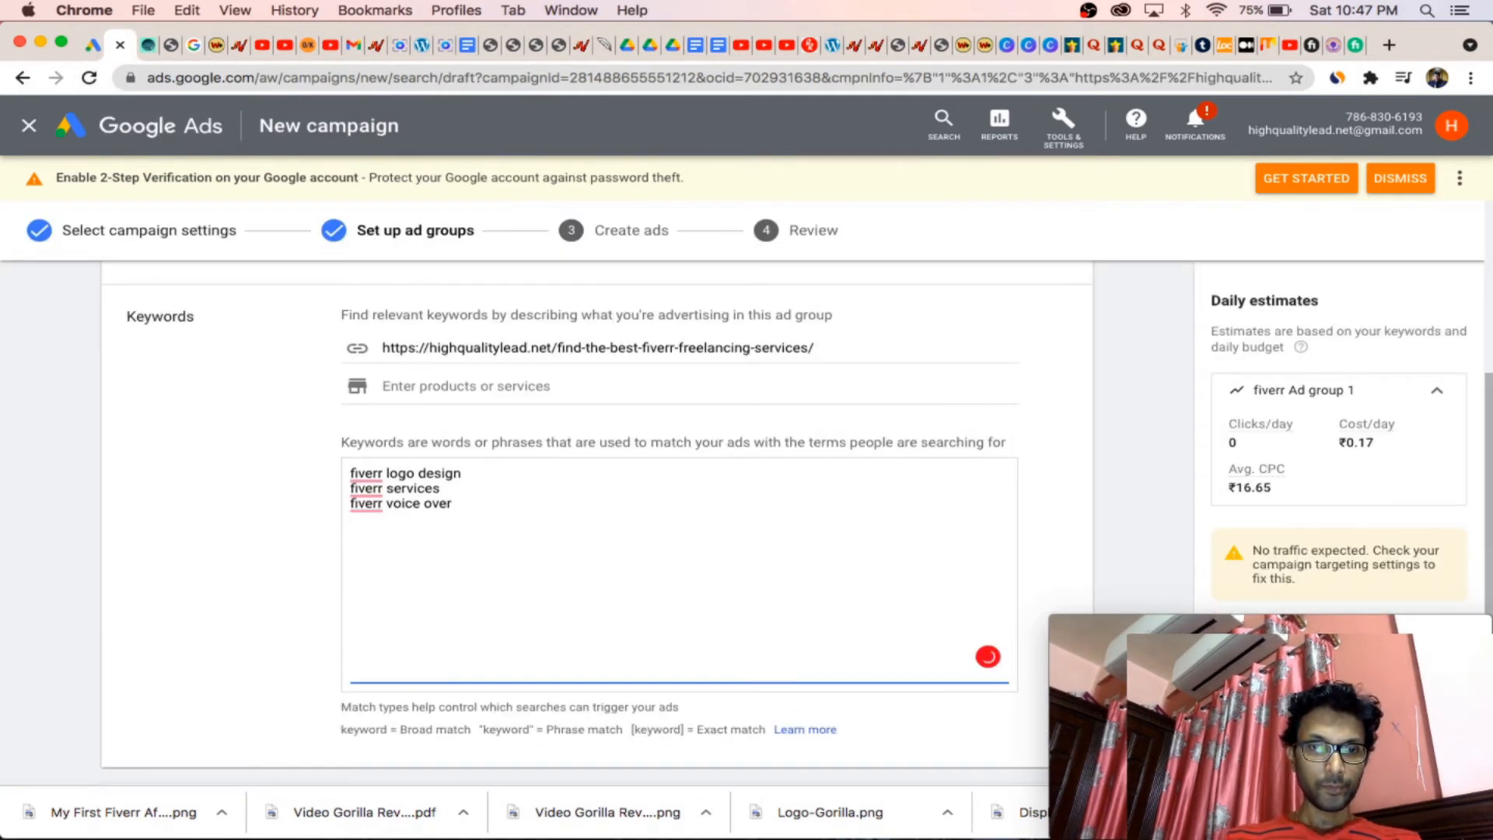
text(fiverr video editing)
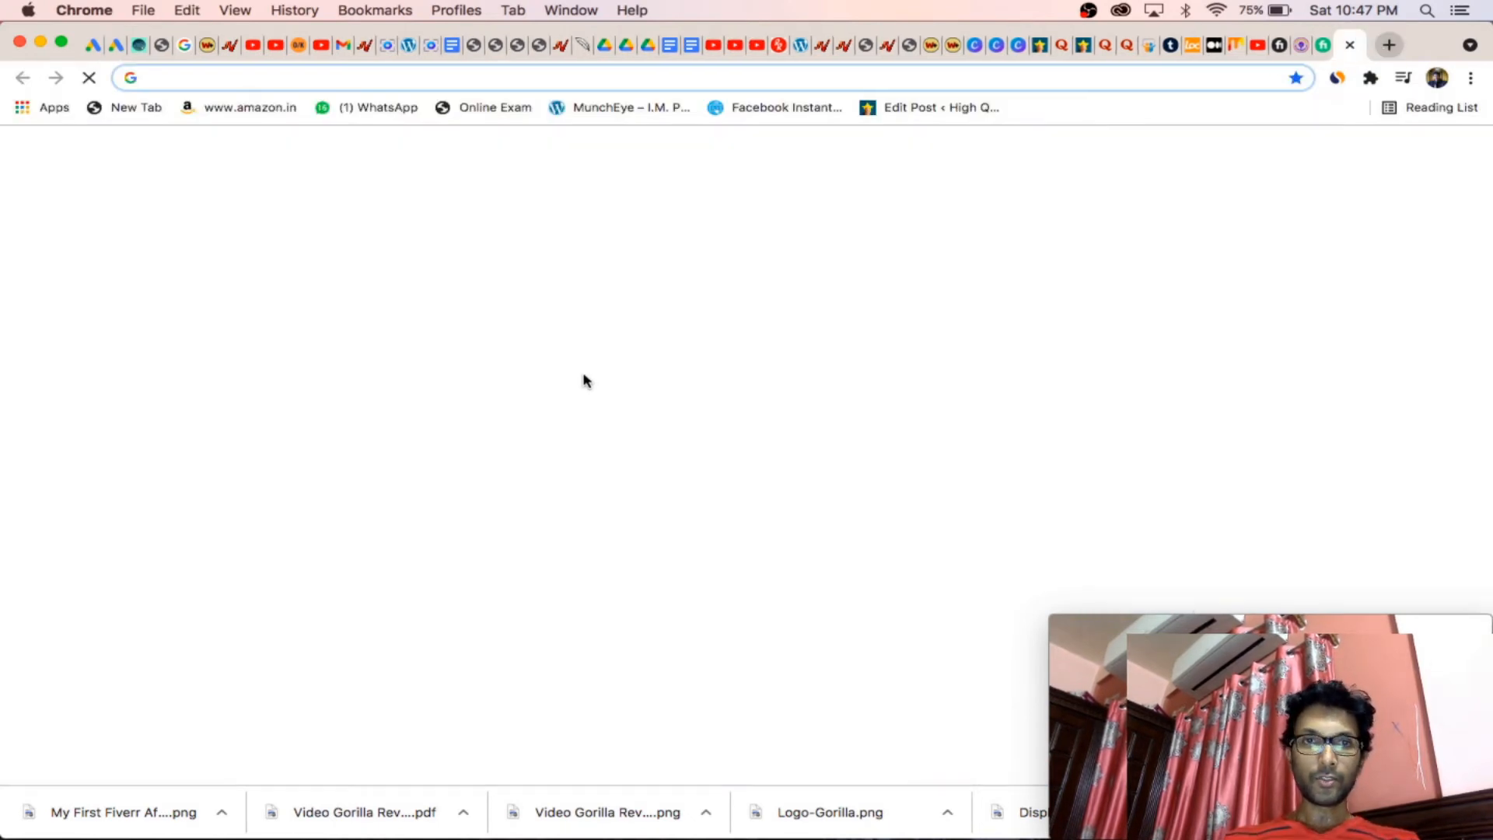
mouse_move(643, 436)
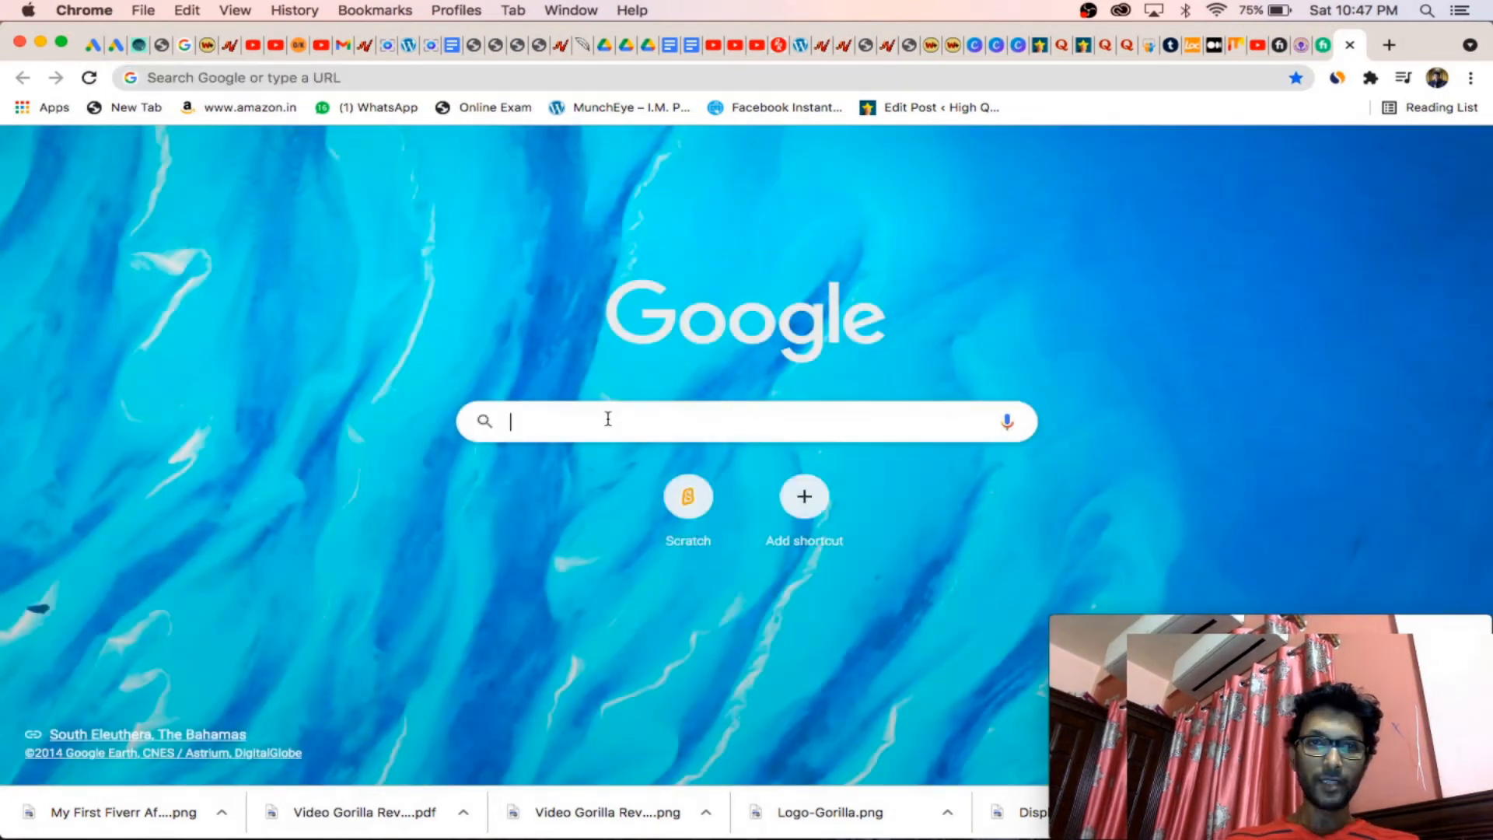
Step: Search Google for 'keyword toaster' in a new Chrome tab
text(keyword toaster)
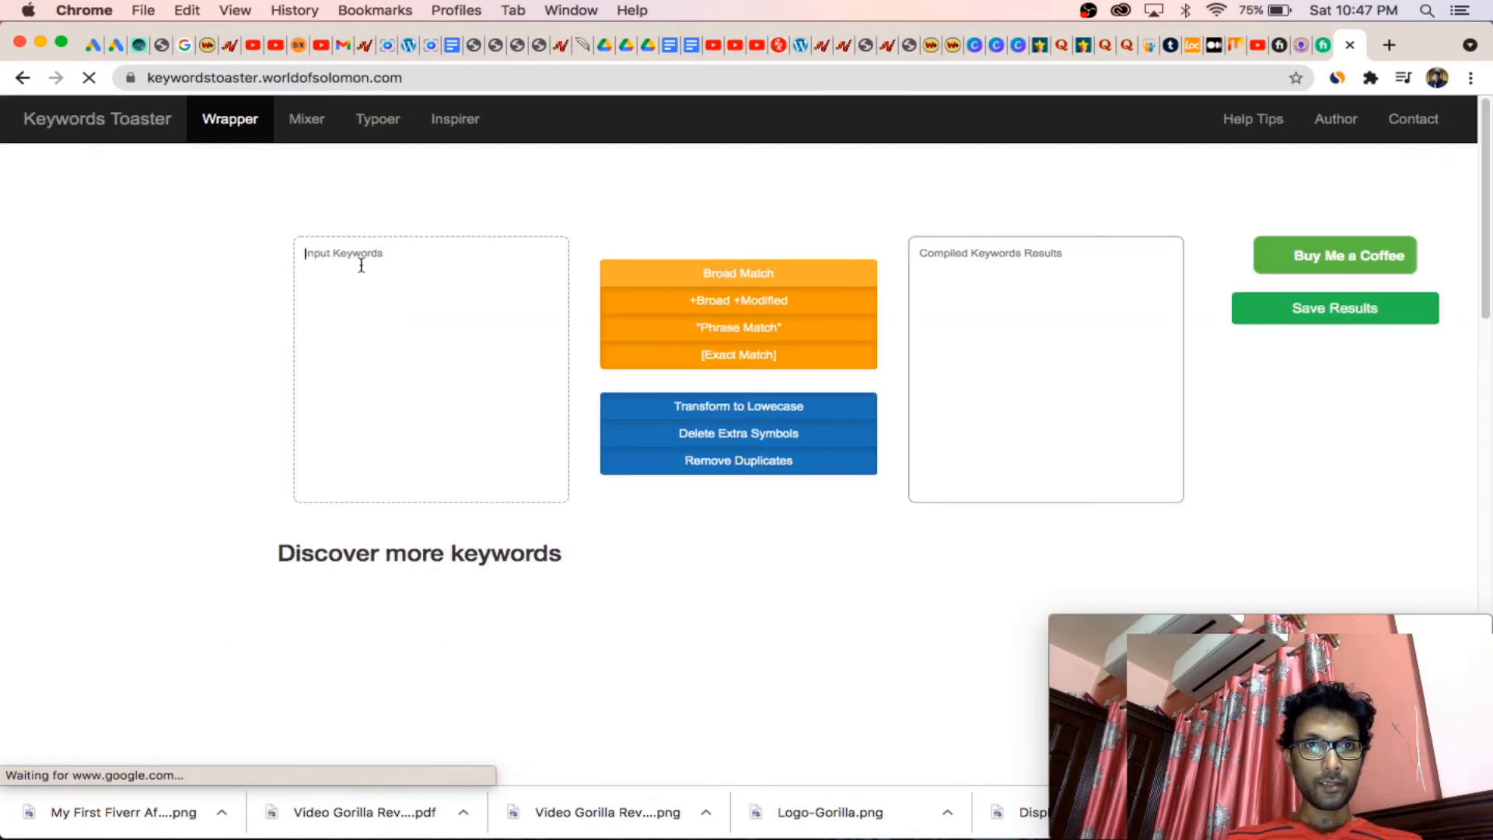
Step: Enter 'fiverr logo design' and the other keywords, generate phrase and exact matches, and select the results
text(fiverr logo design)
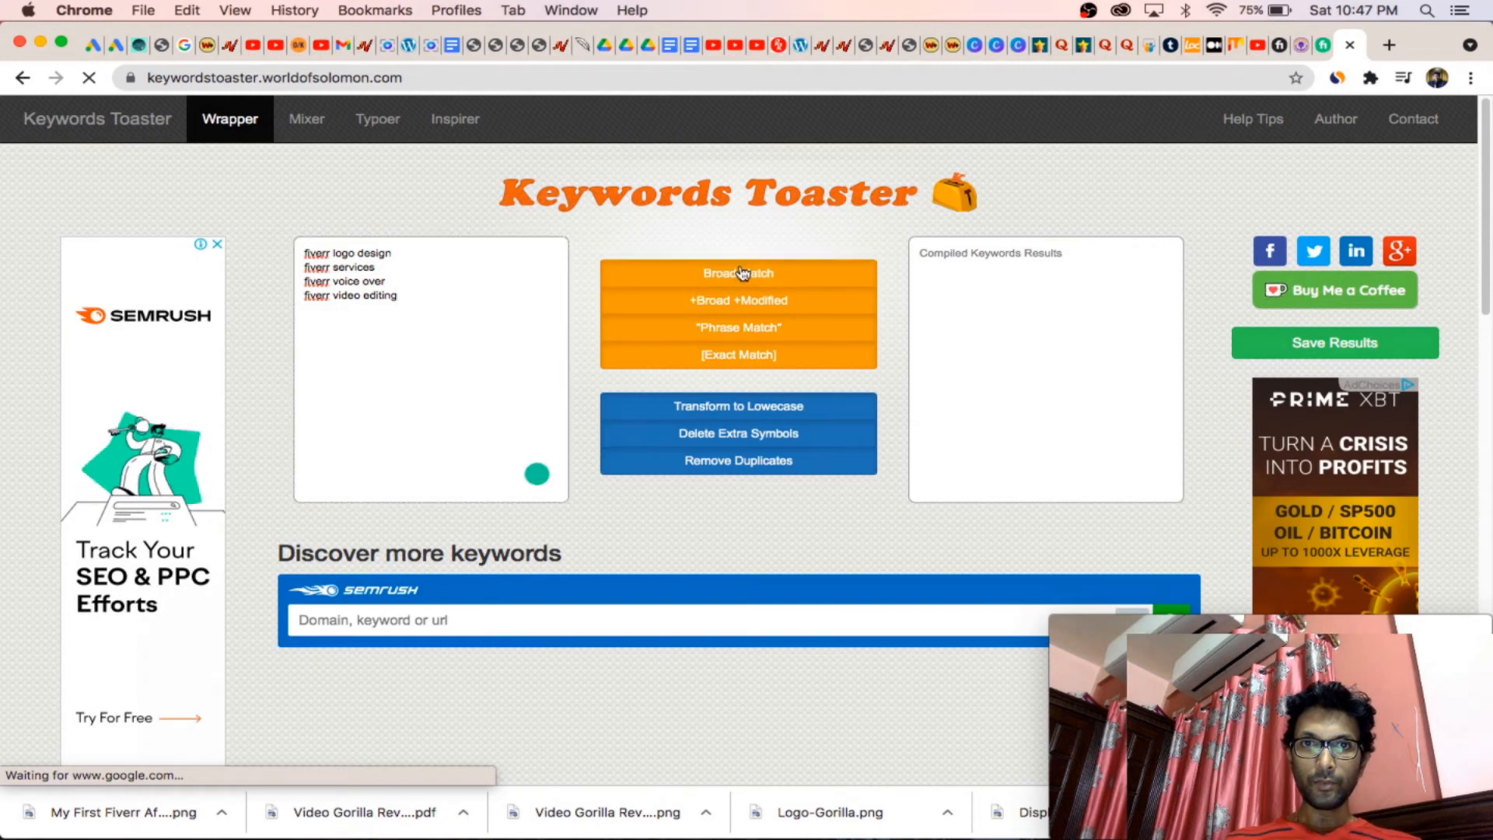
click(739, 273)
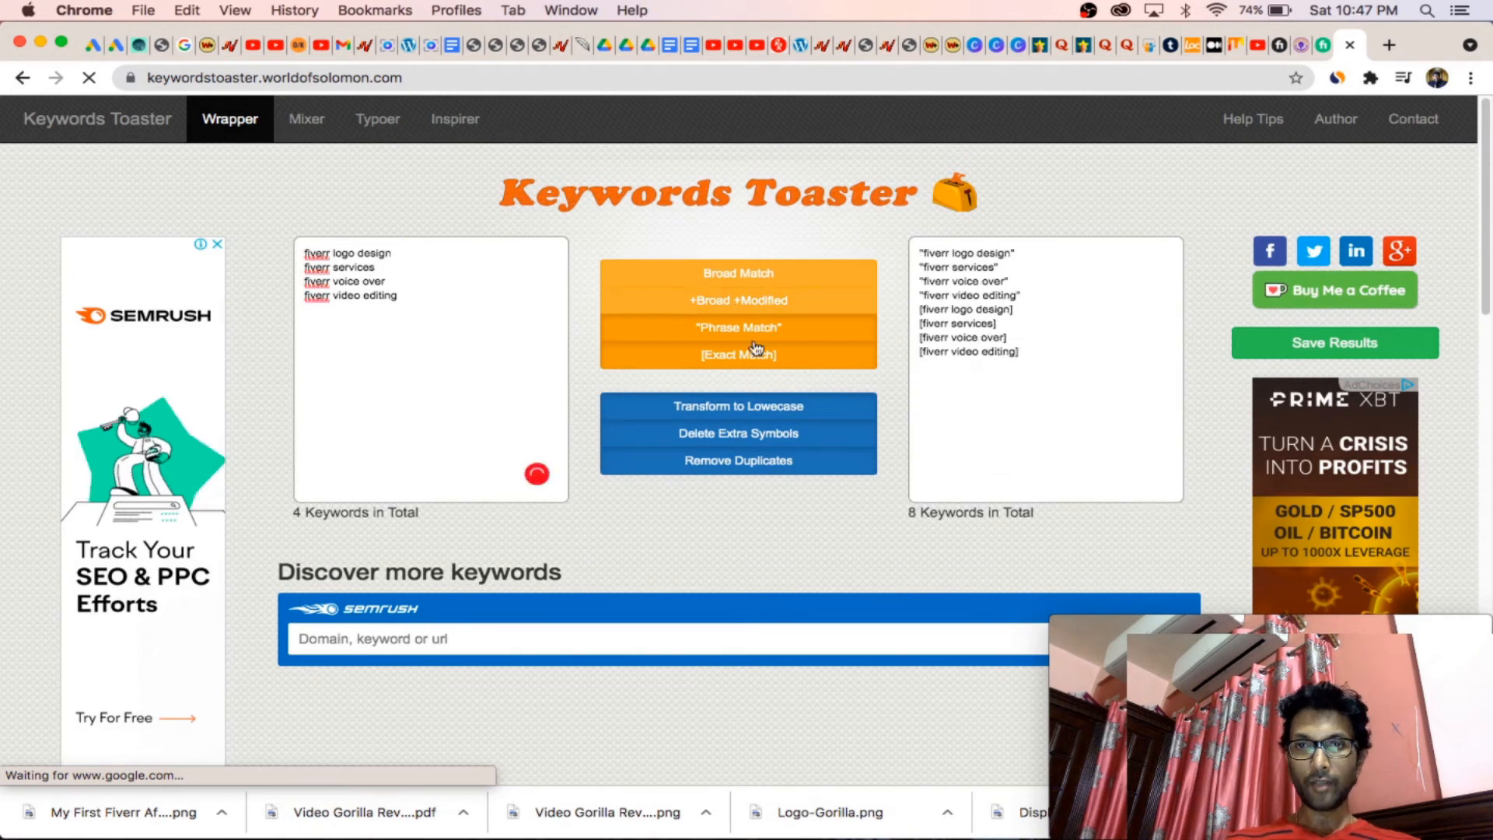
drag(917, 251, 1019, 351)
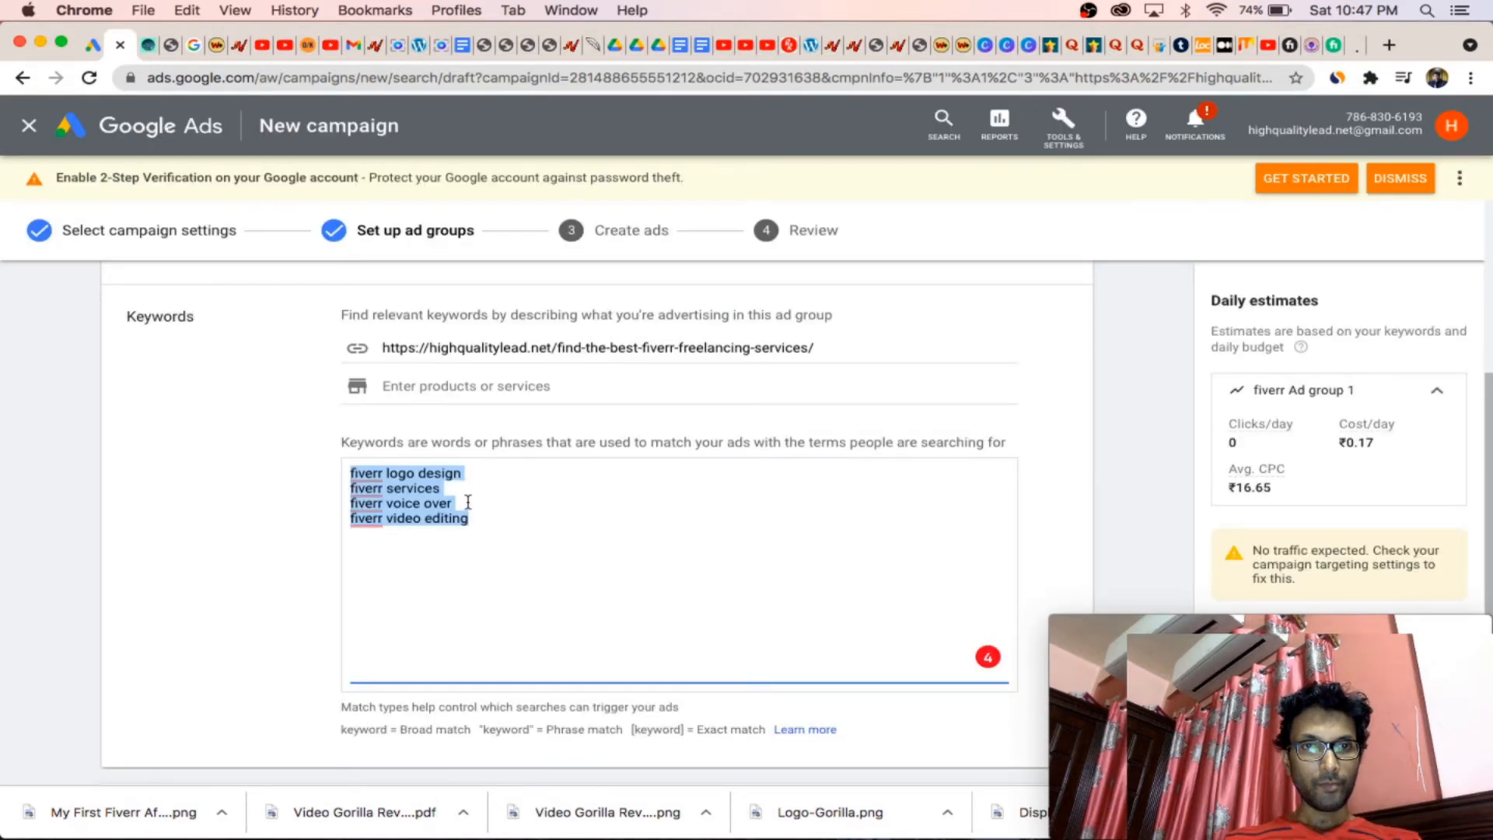
mouse_move(329, 469)
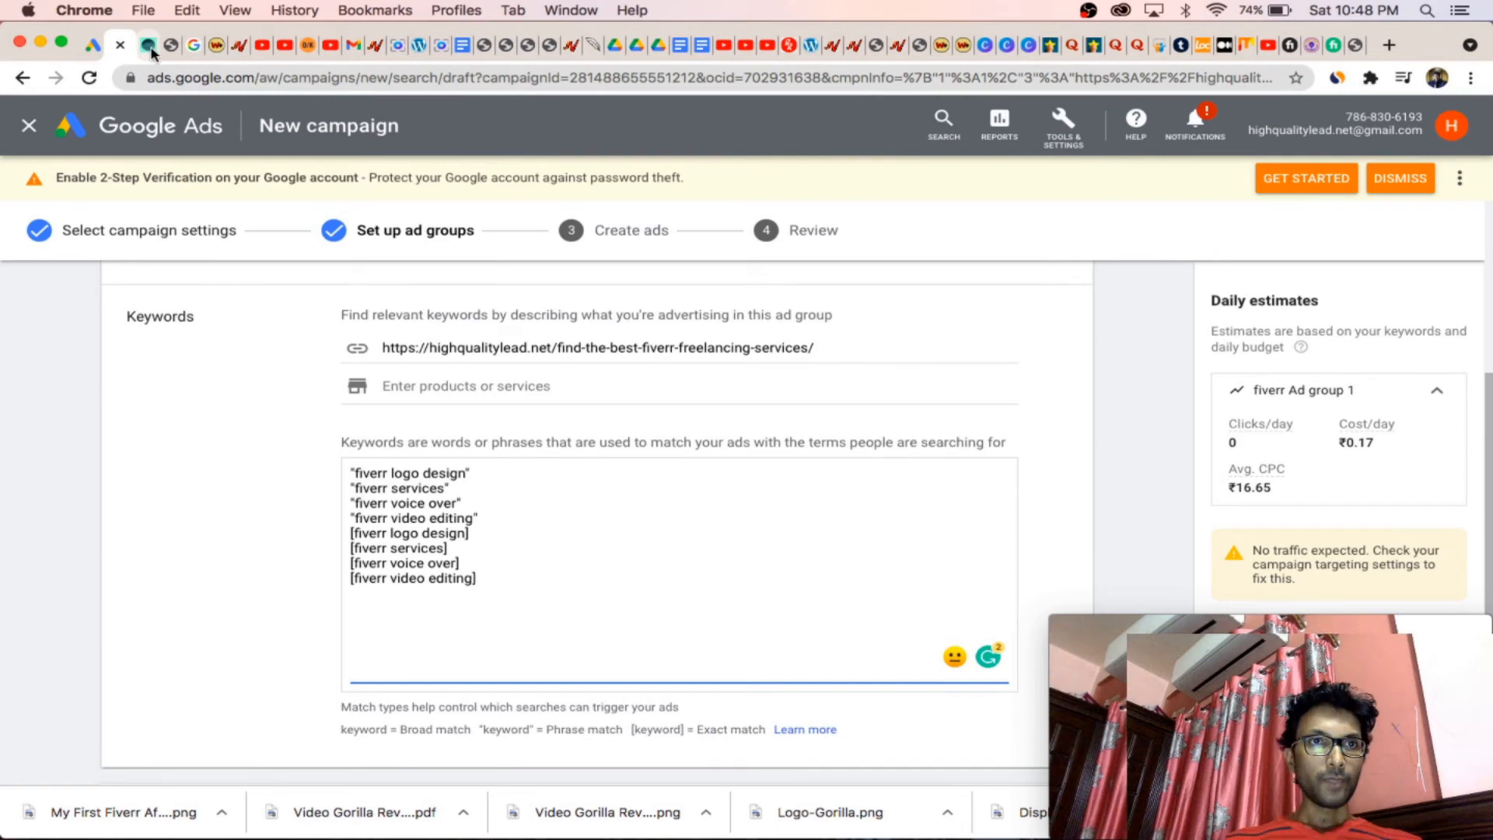
Step: Switch back to the Fiverr freelancing services blog post
click(143, 44)
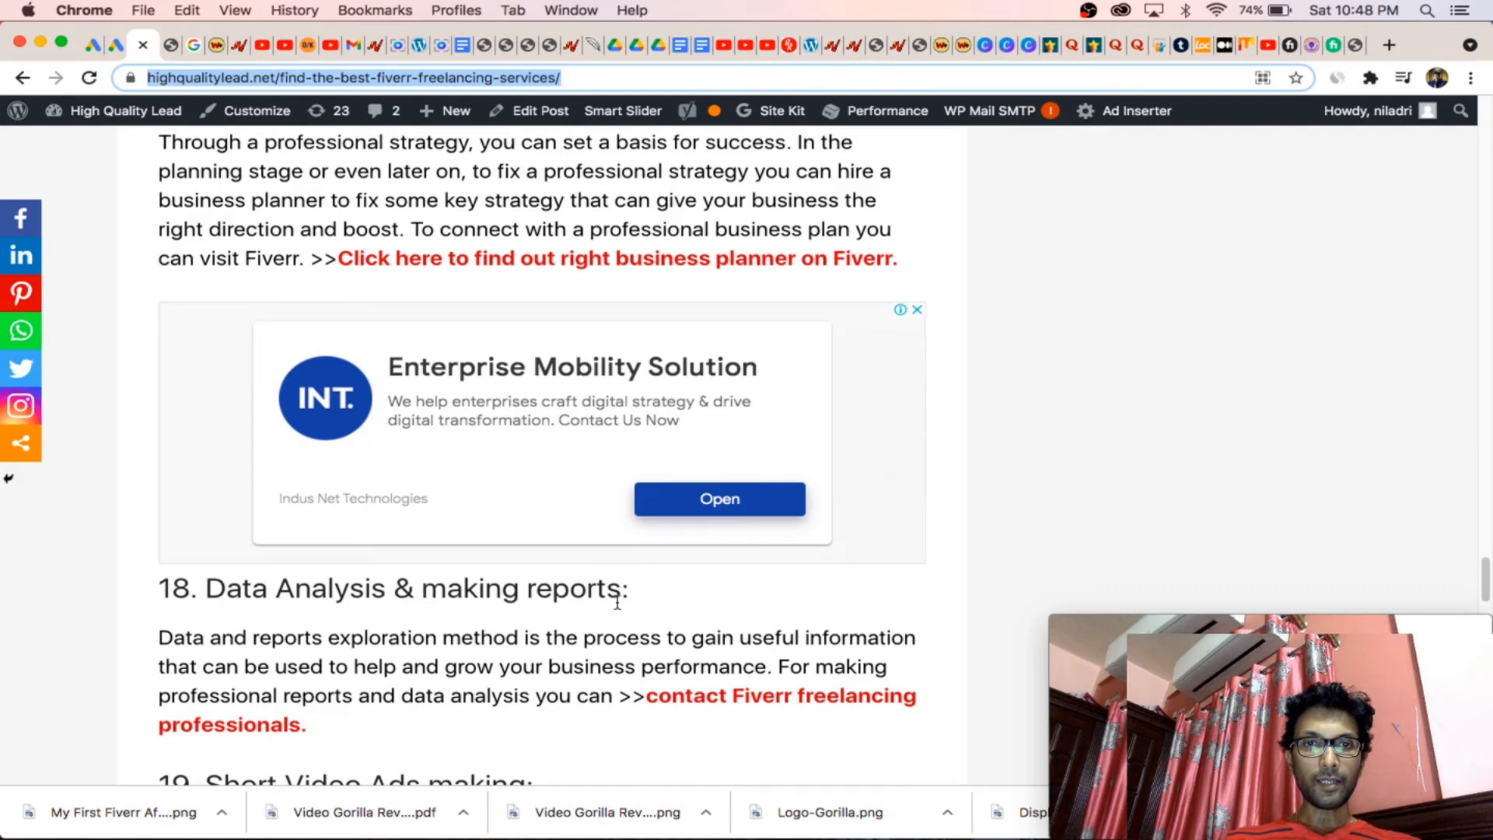
Step: Scroll down the Fiverr freelancing services post, then return to the Google Ads tab
scroll(down, 3)
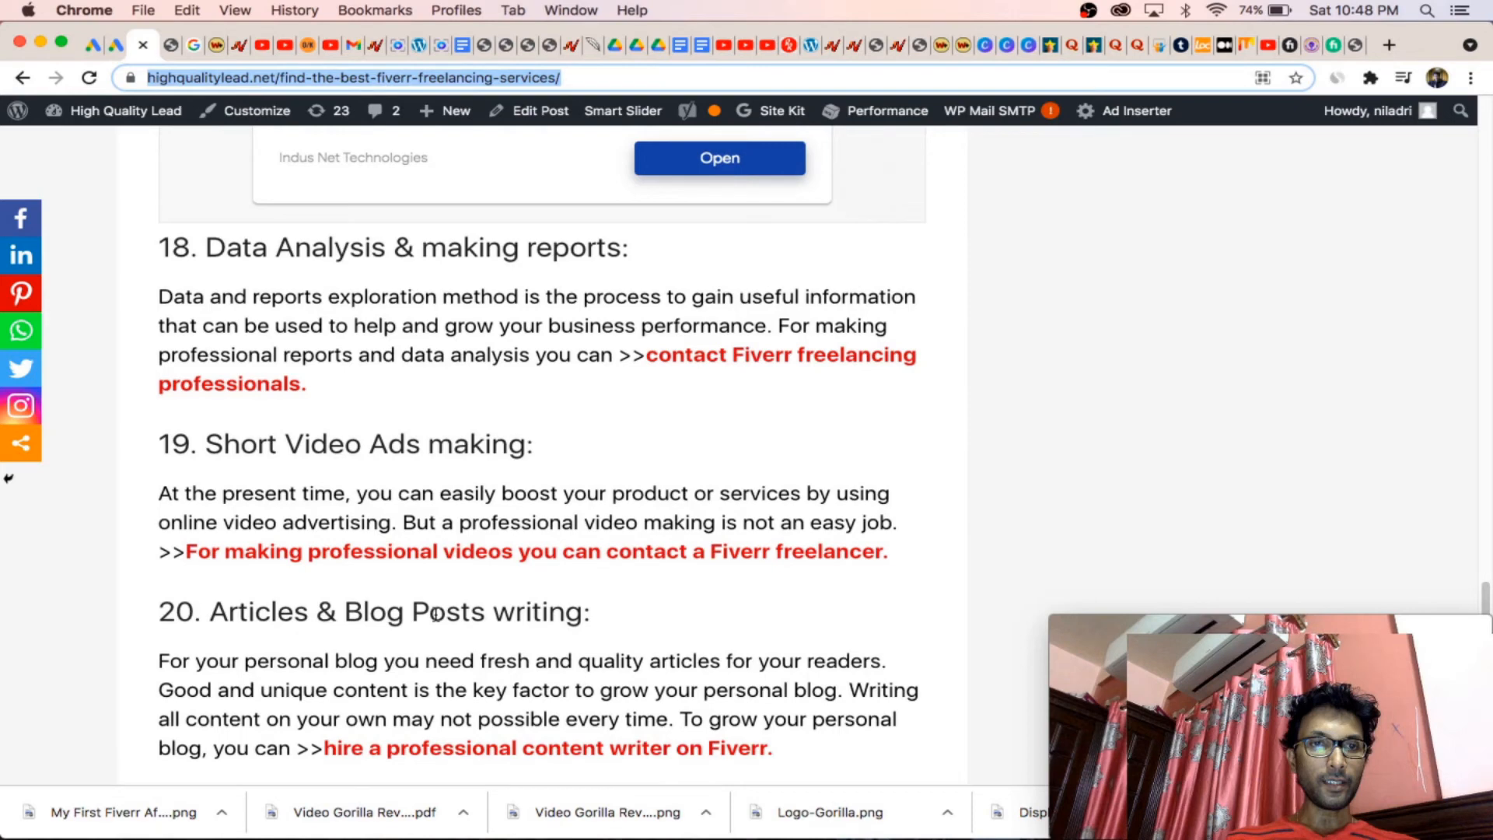
scroll(down, 3)
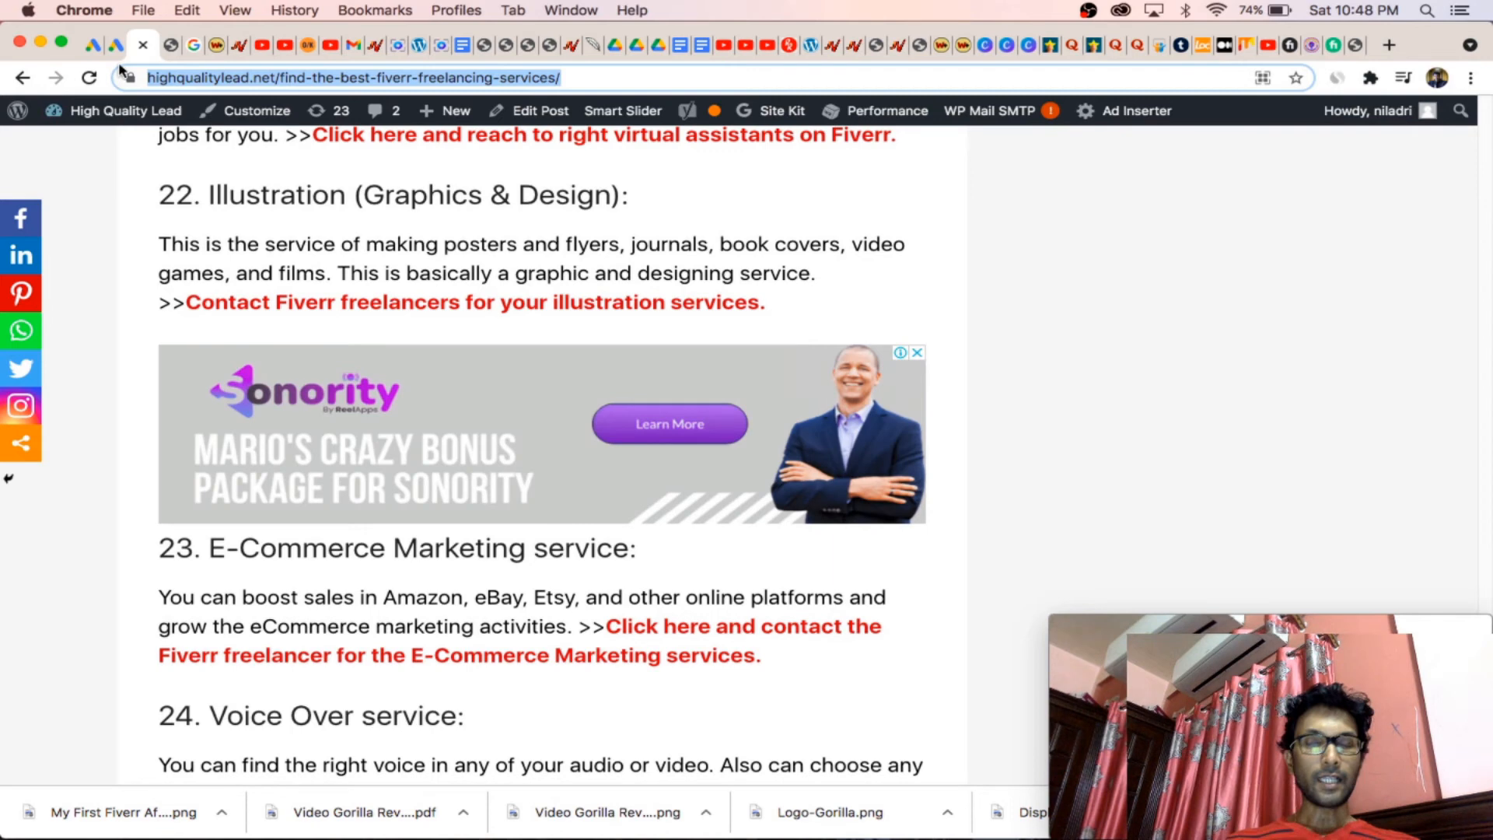
mouse_move(112, 45)
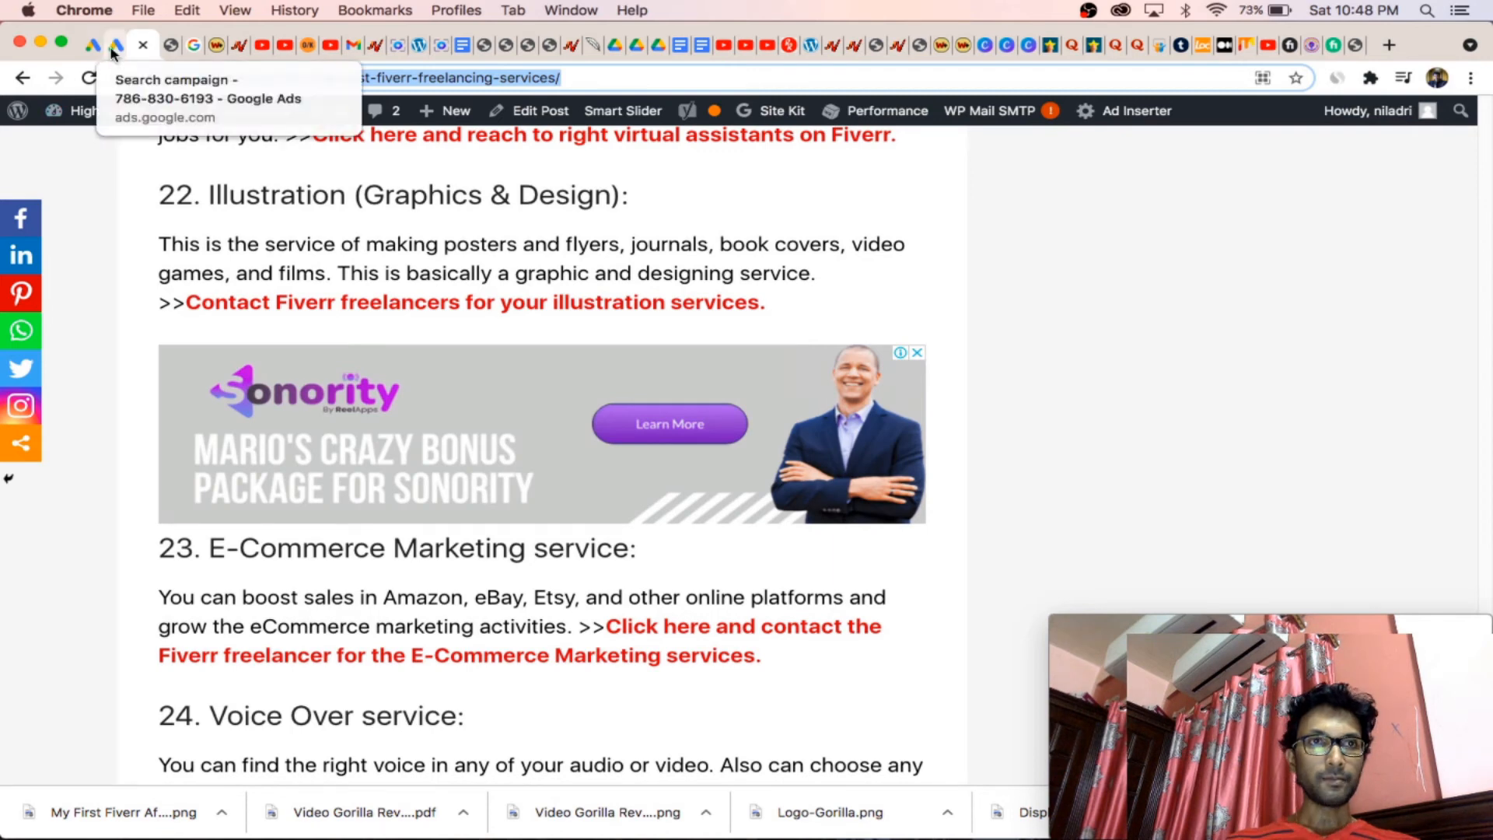
click(115, 44)
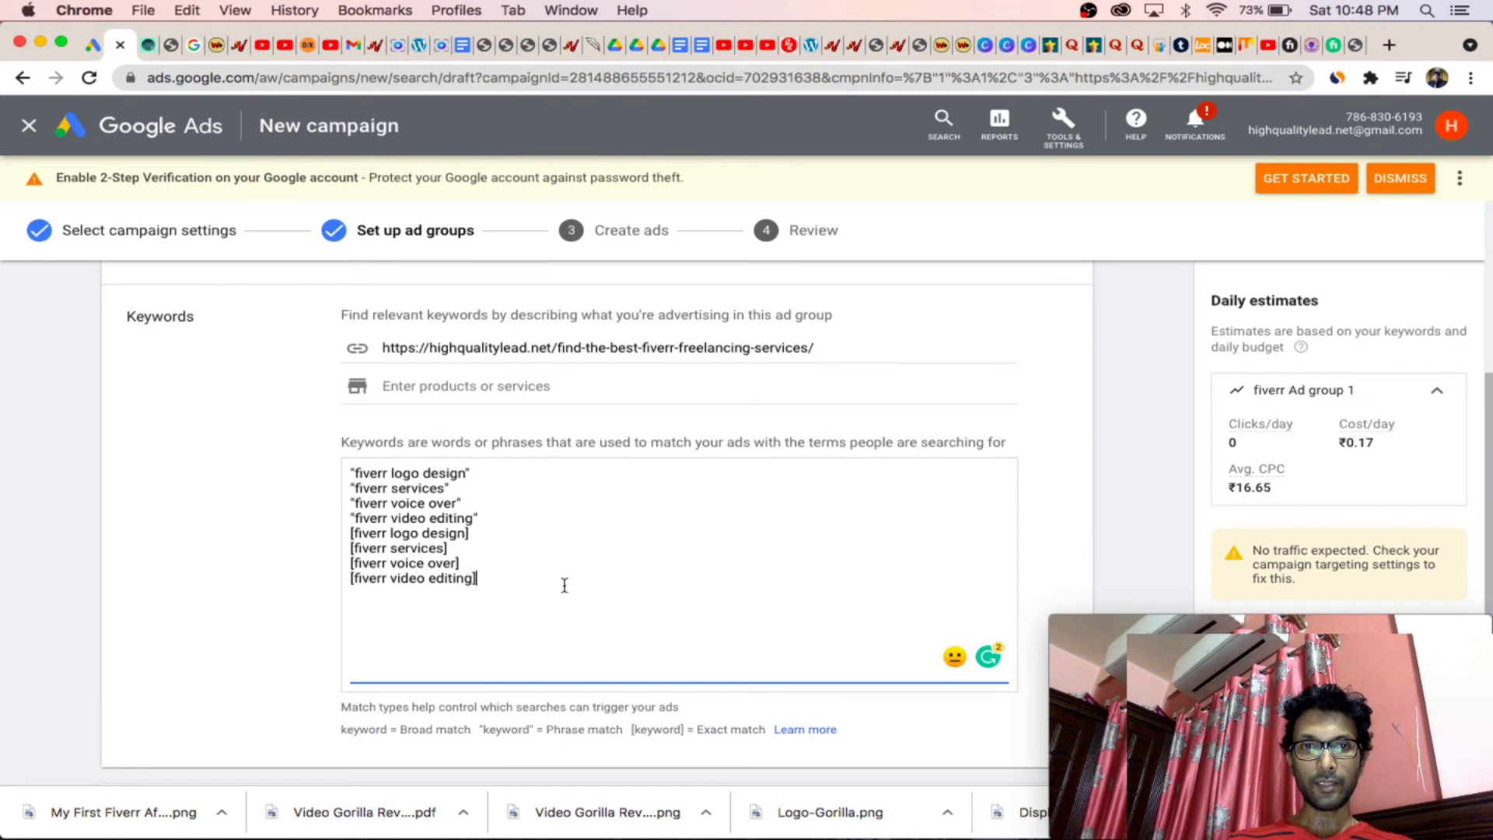
mouse_move(1198, 478)
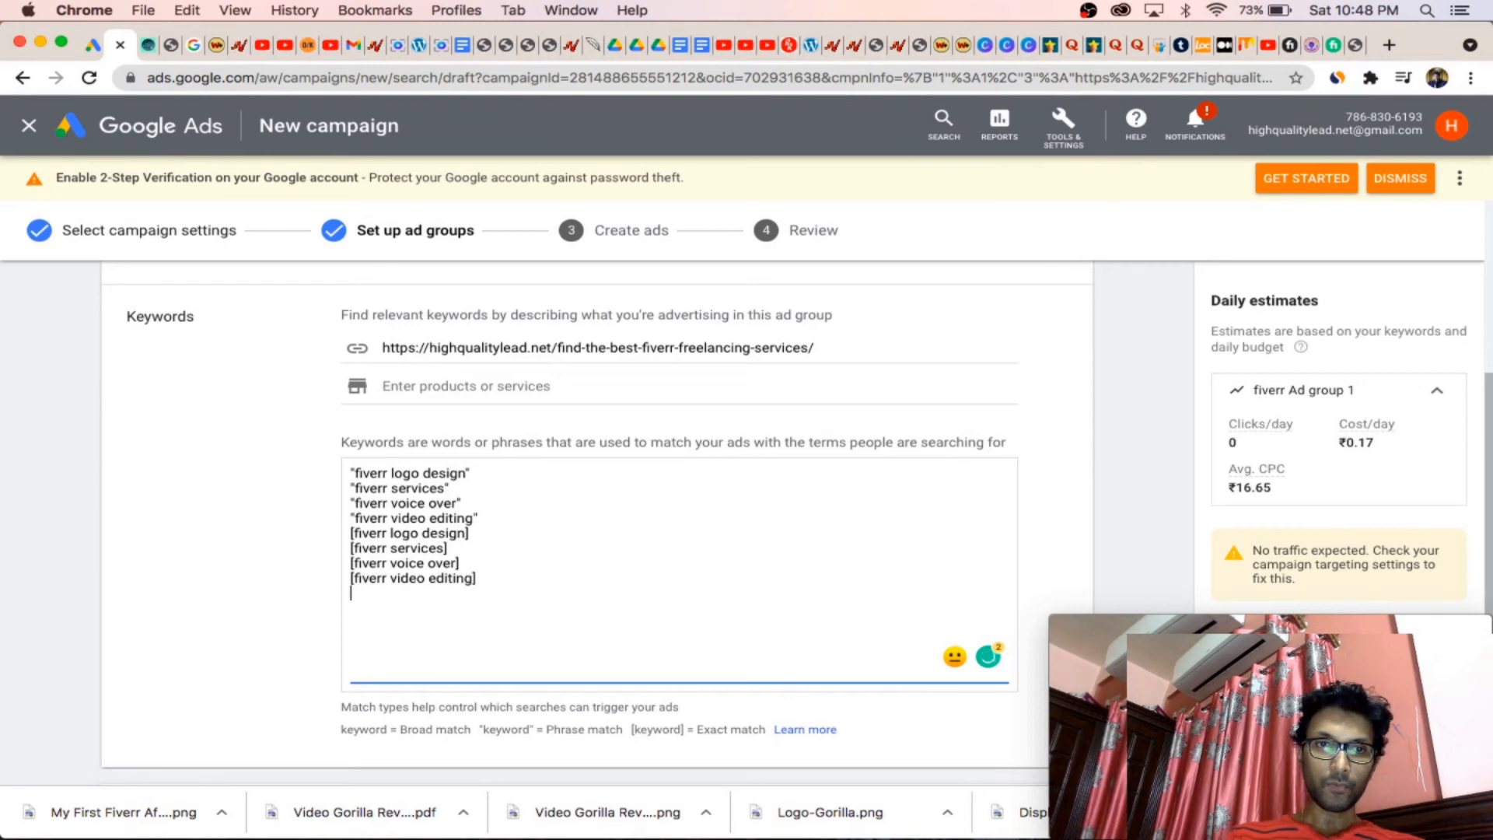
Step: Add the broad-match keyword 'make money online' and save the keywords to reach Create ads
text(m)
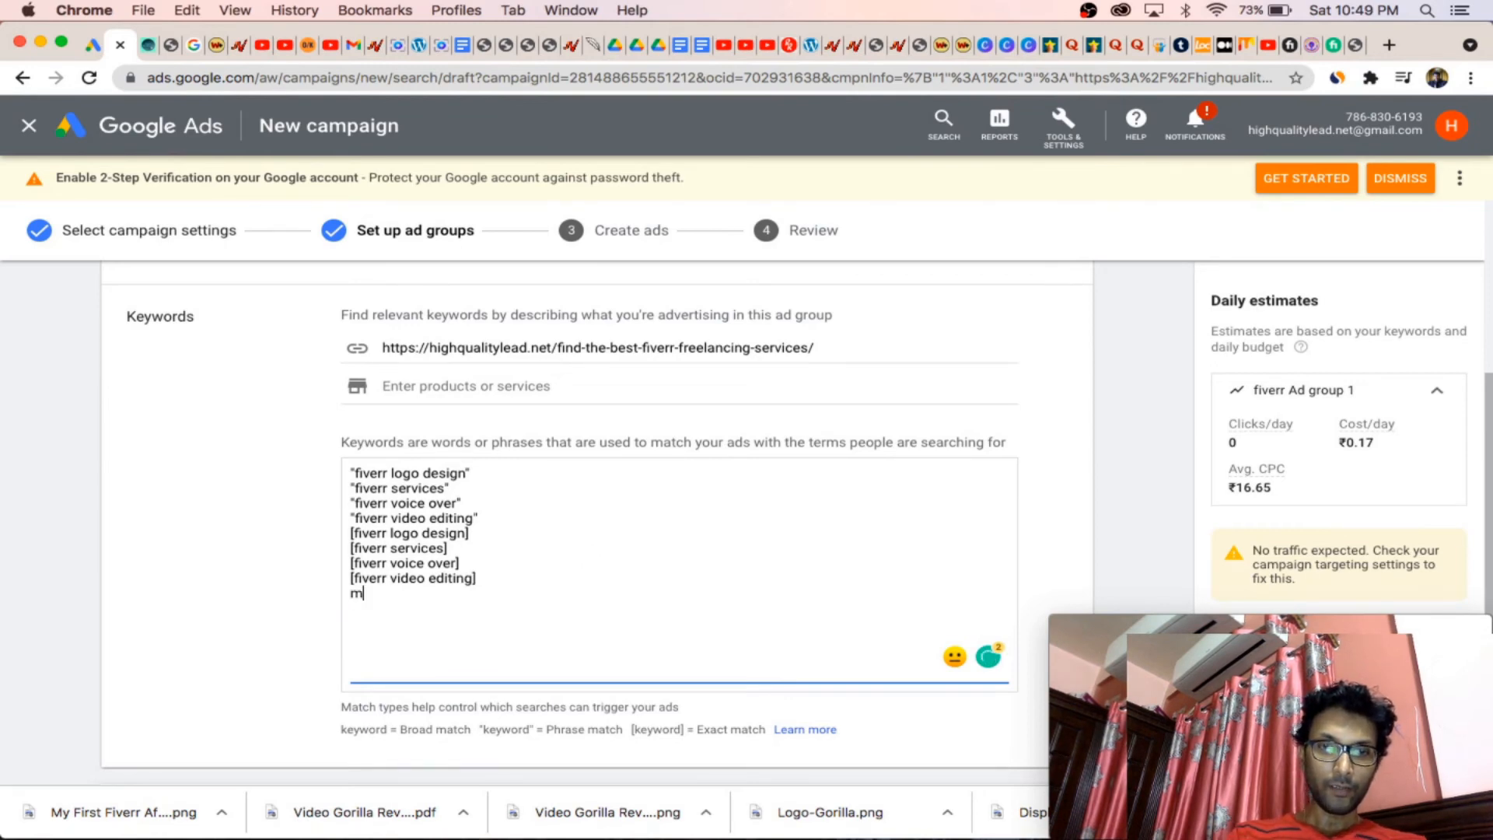
text(ake)
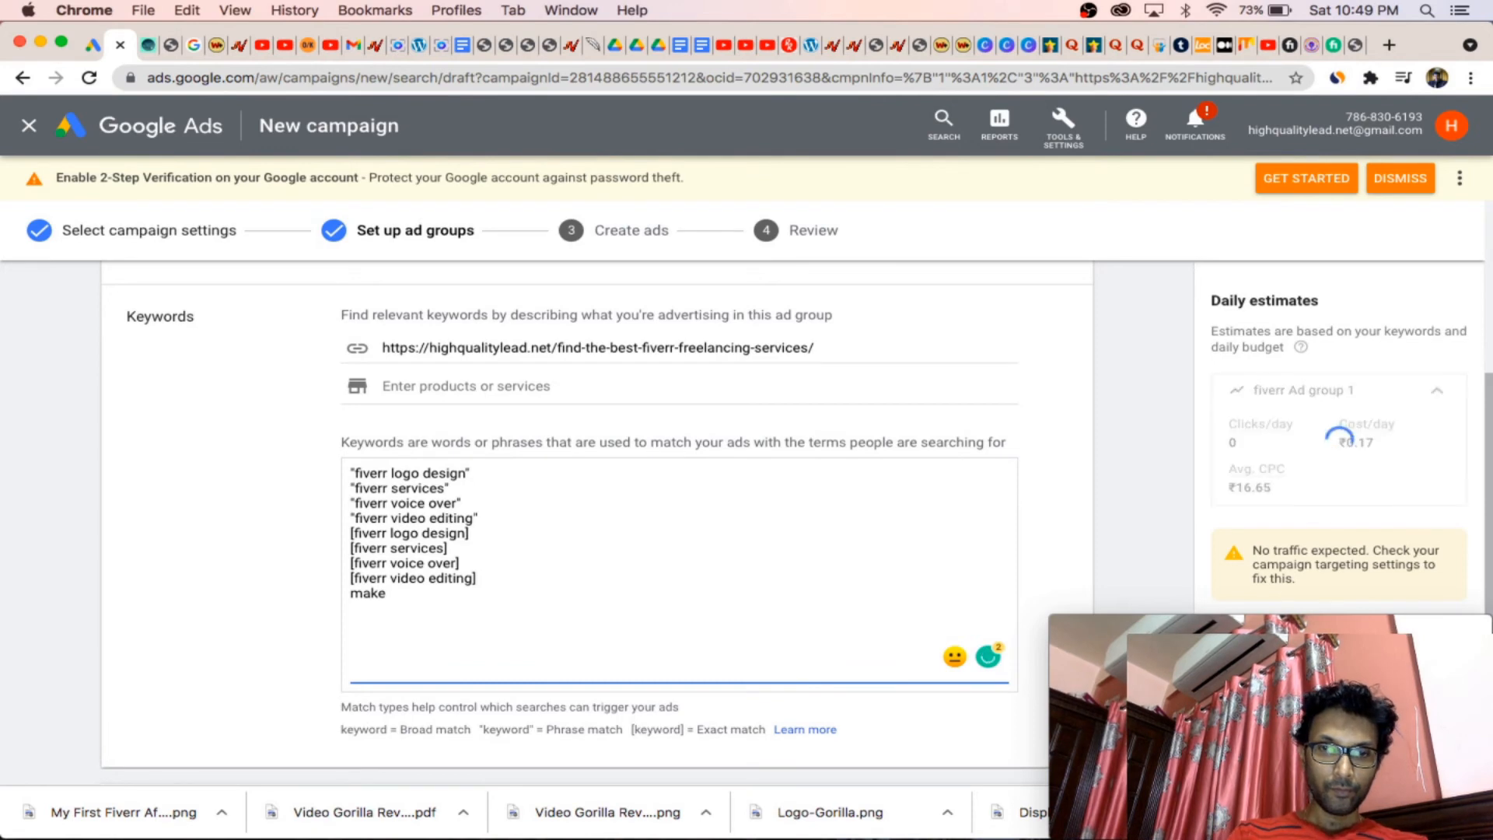
text(money)
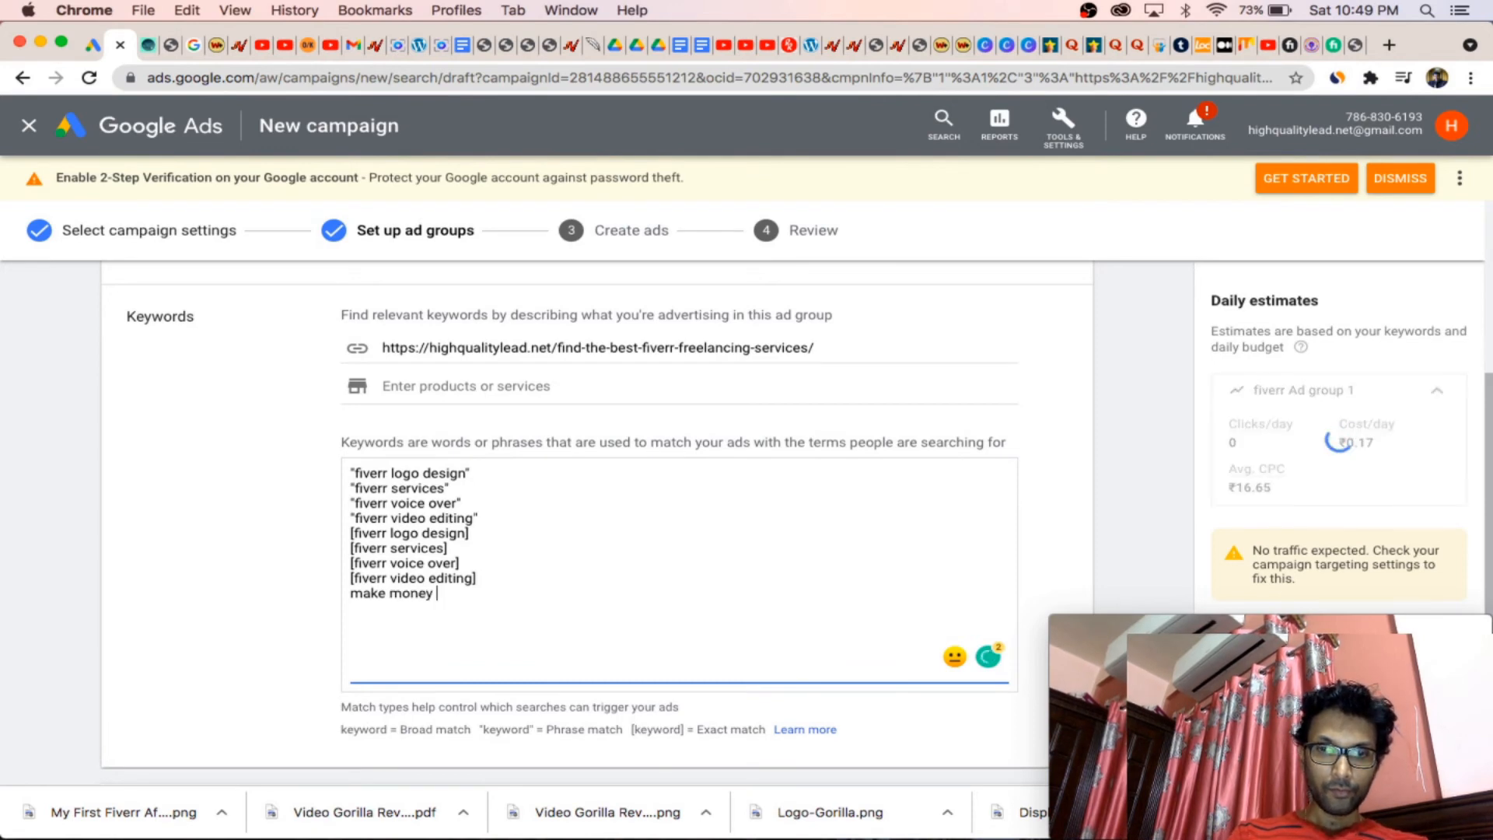
text(onli)
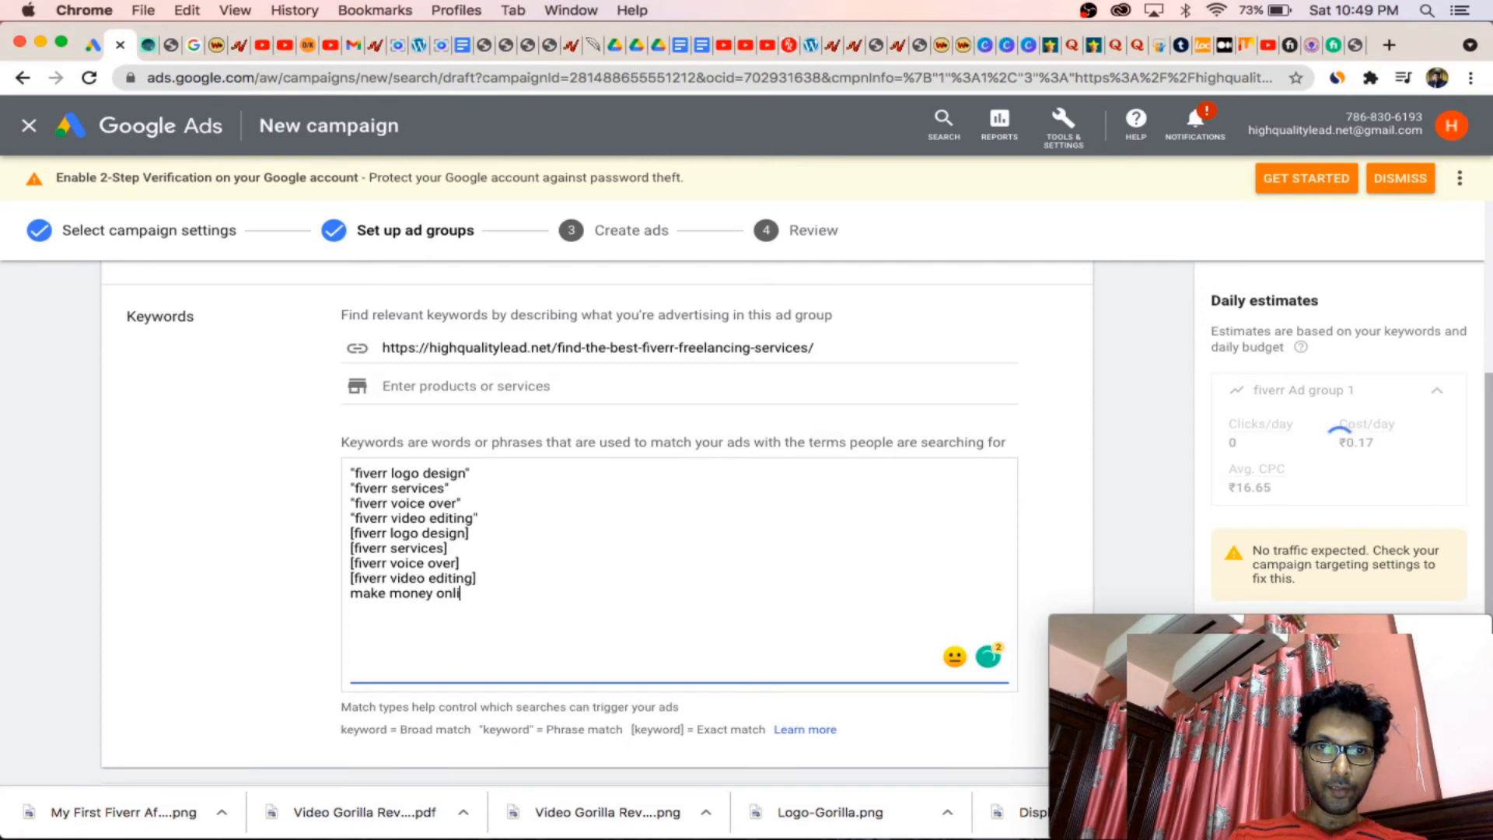
text(ne)
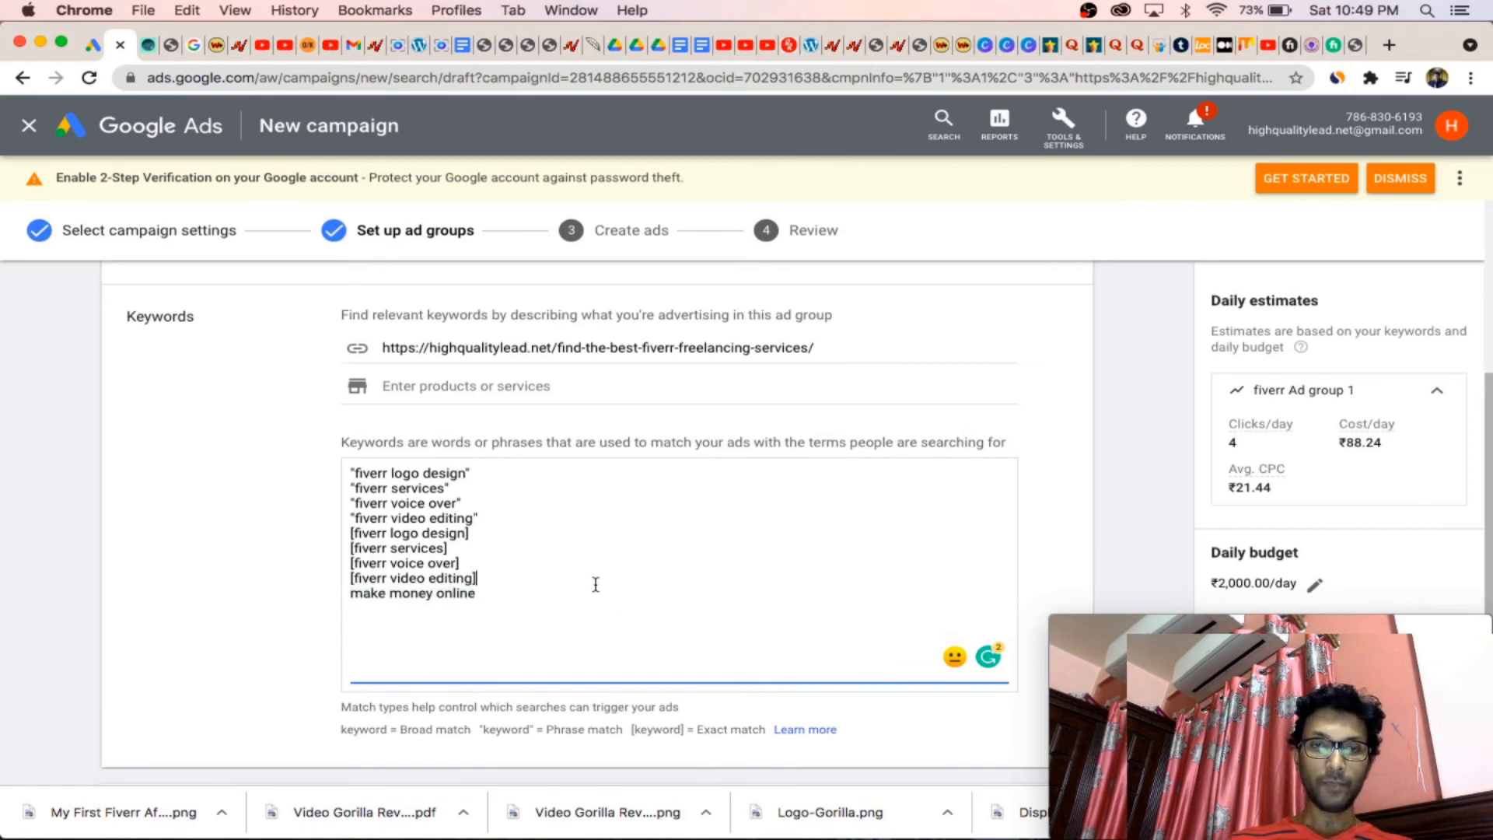
scroll(down, 3)
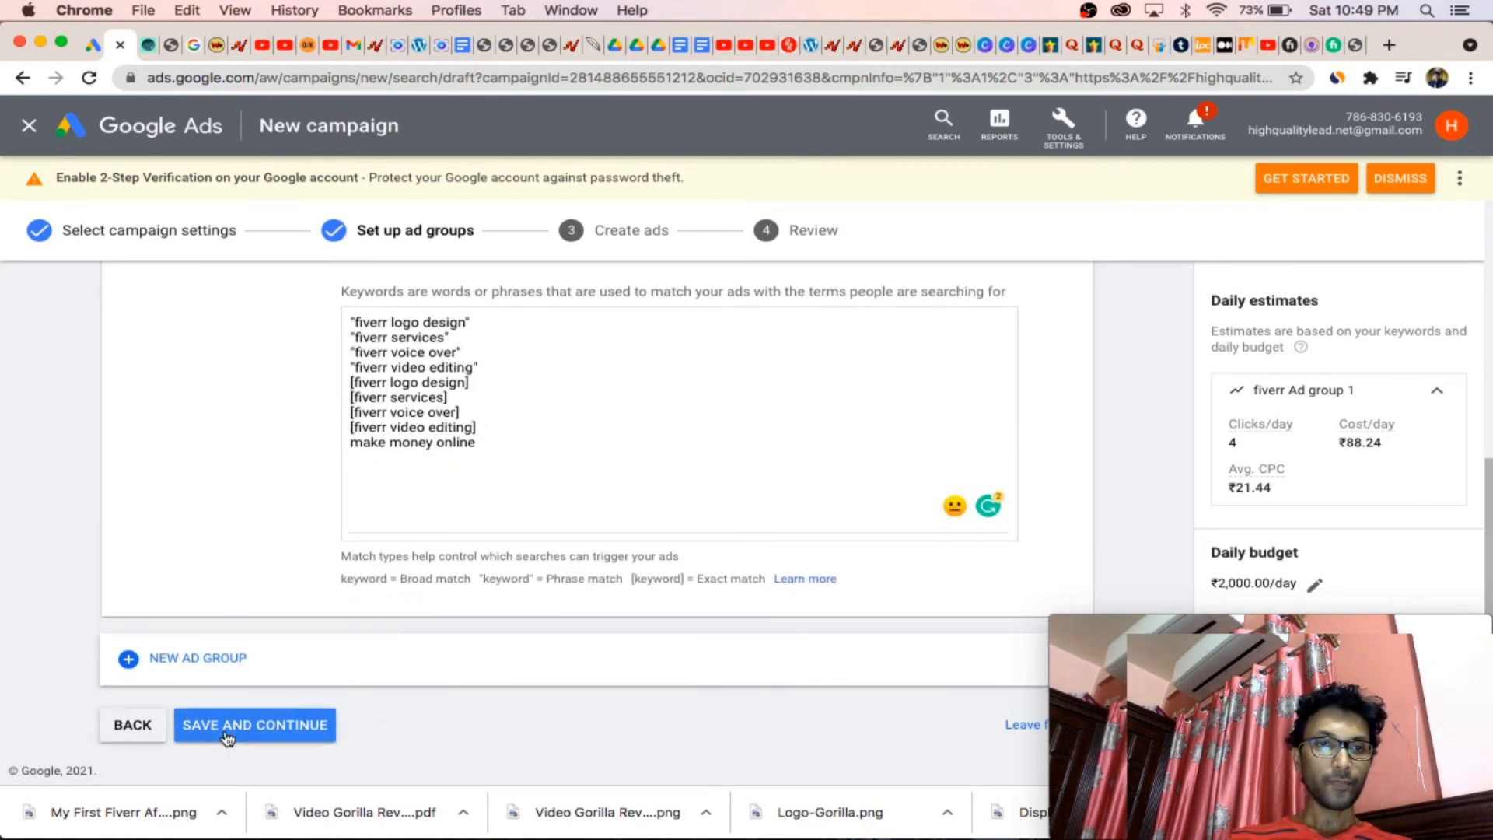
click(255, 725)
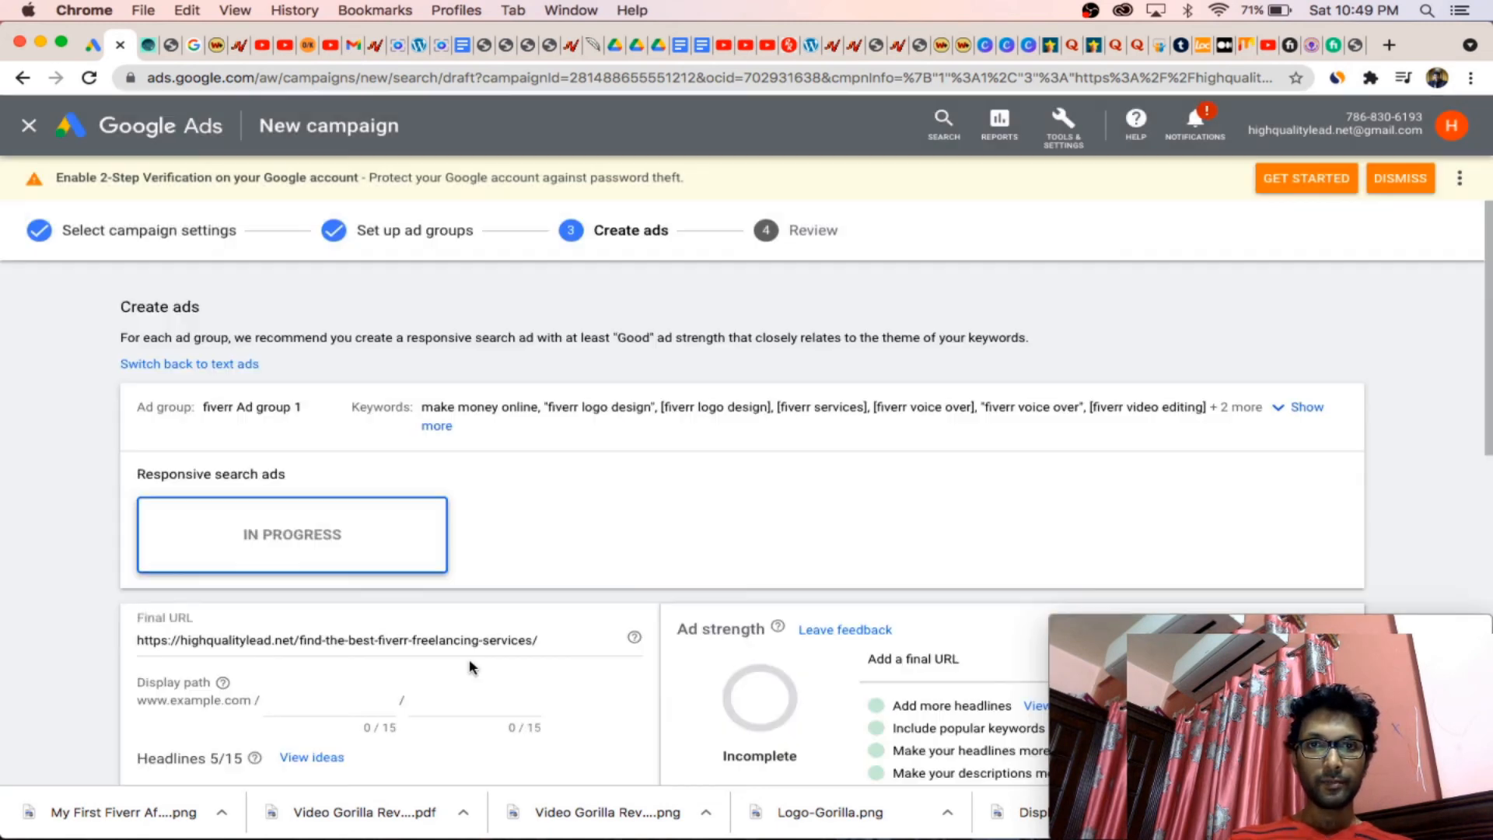
Step: Enter display path fiverr_best/service, then scroll down to the headlines to remove Make Money Online
scroll(down, 3)
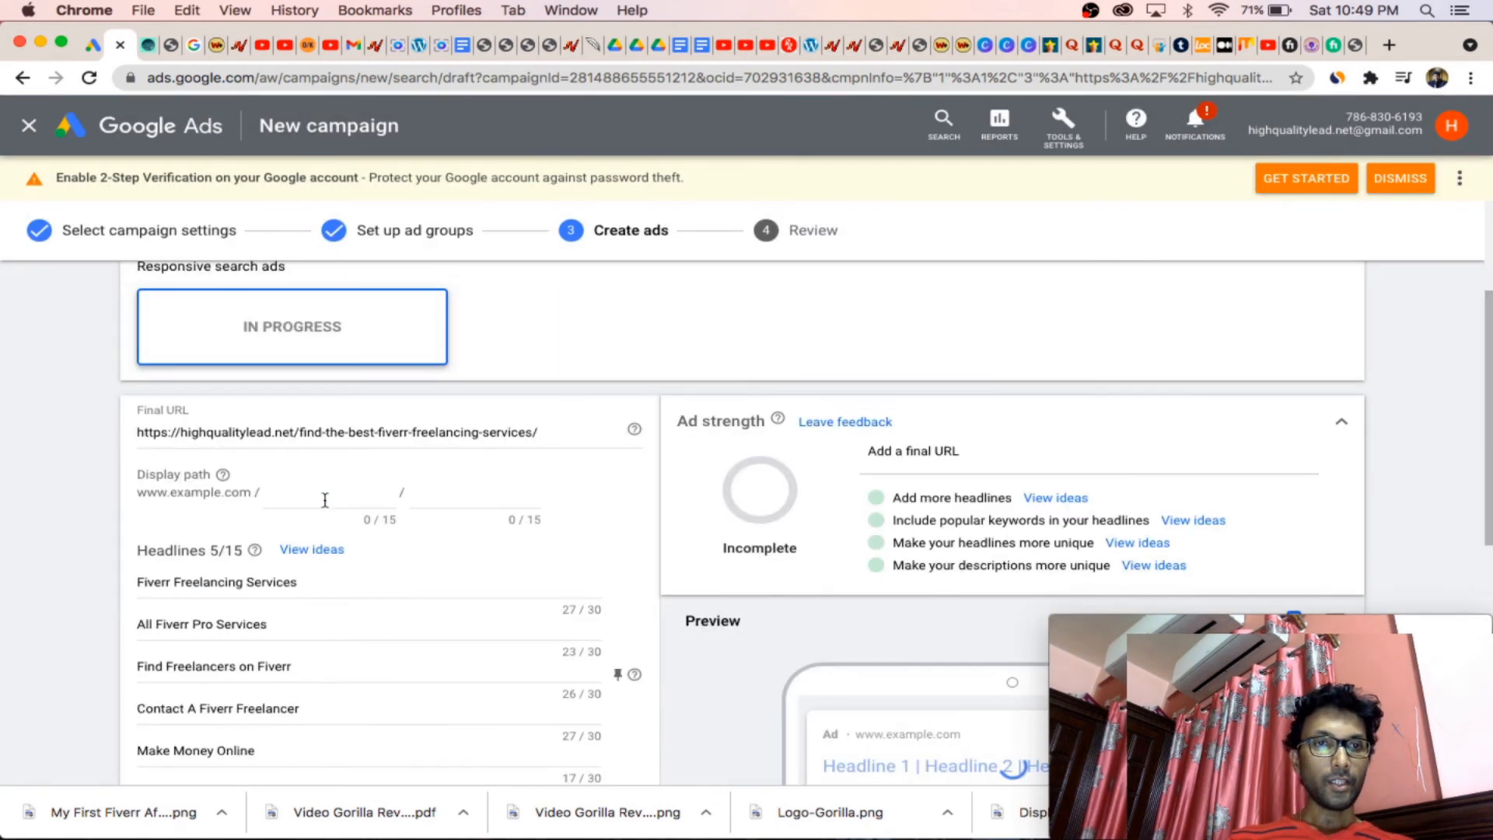
scroll(down, 3)
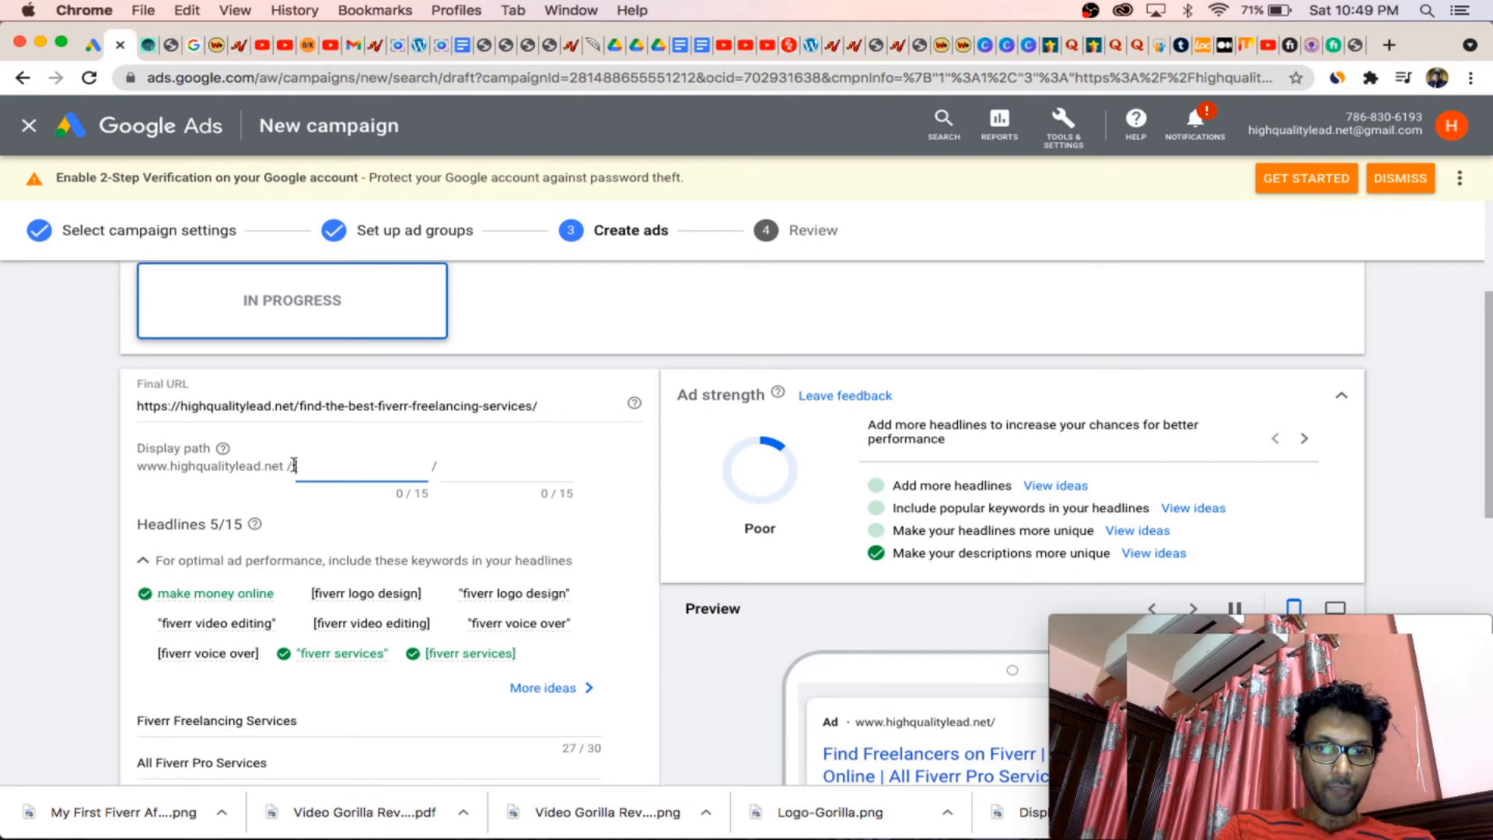
text(fiverr_)
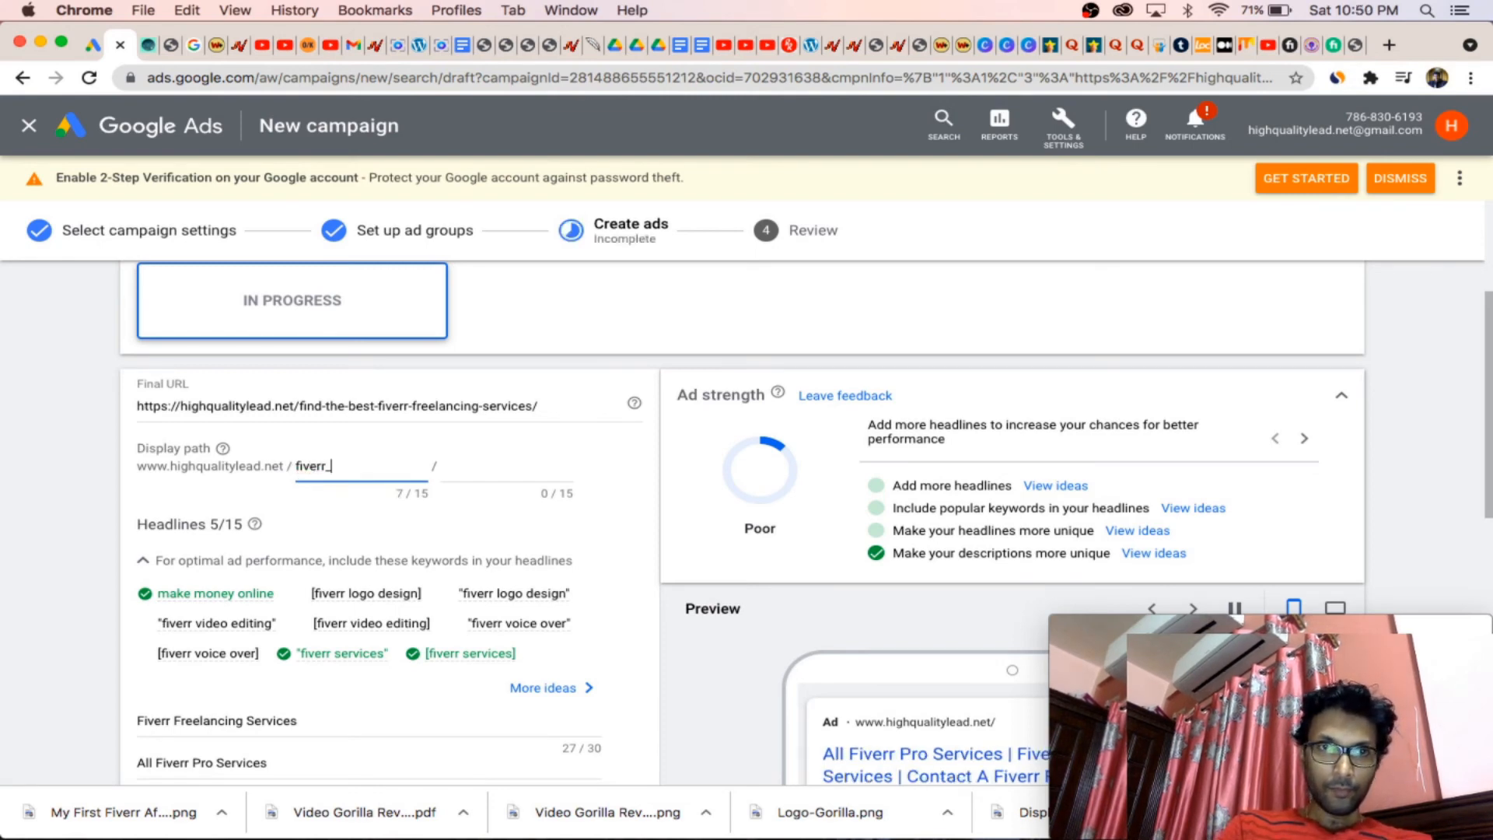
text(best)
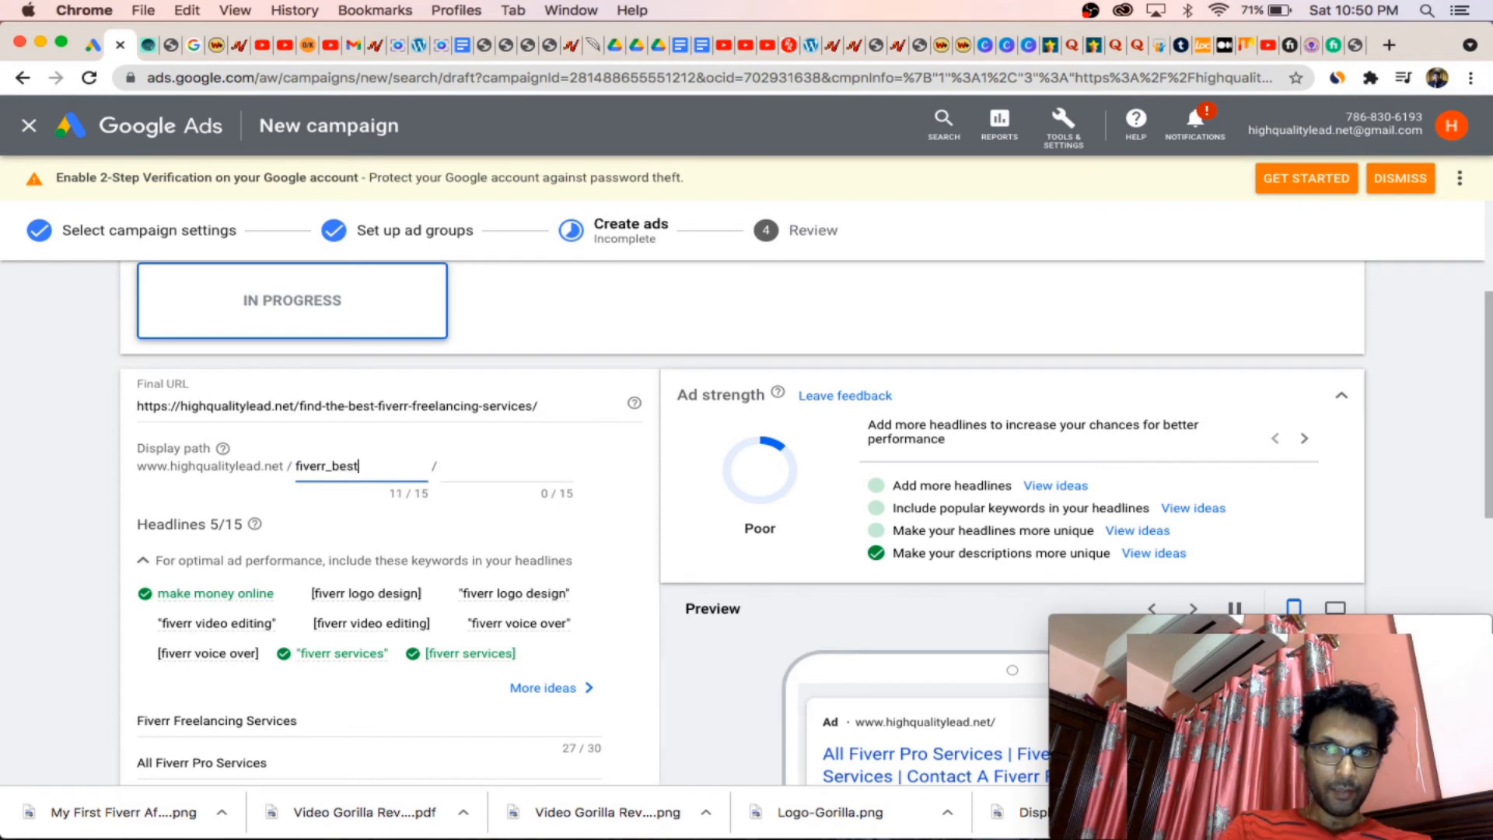
click(507, 466)
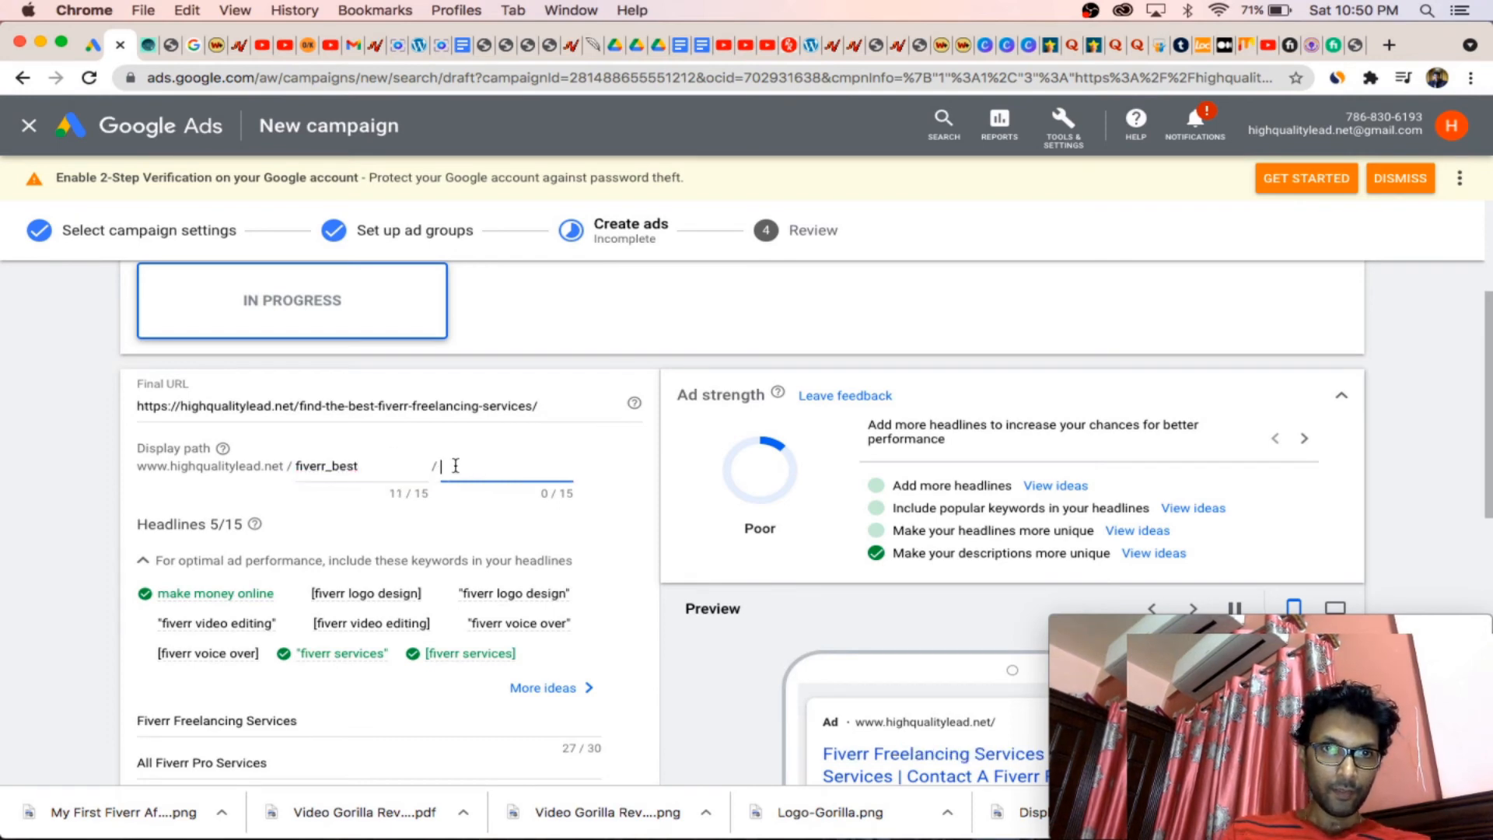
text(s)
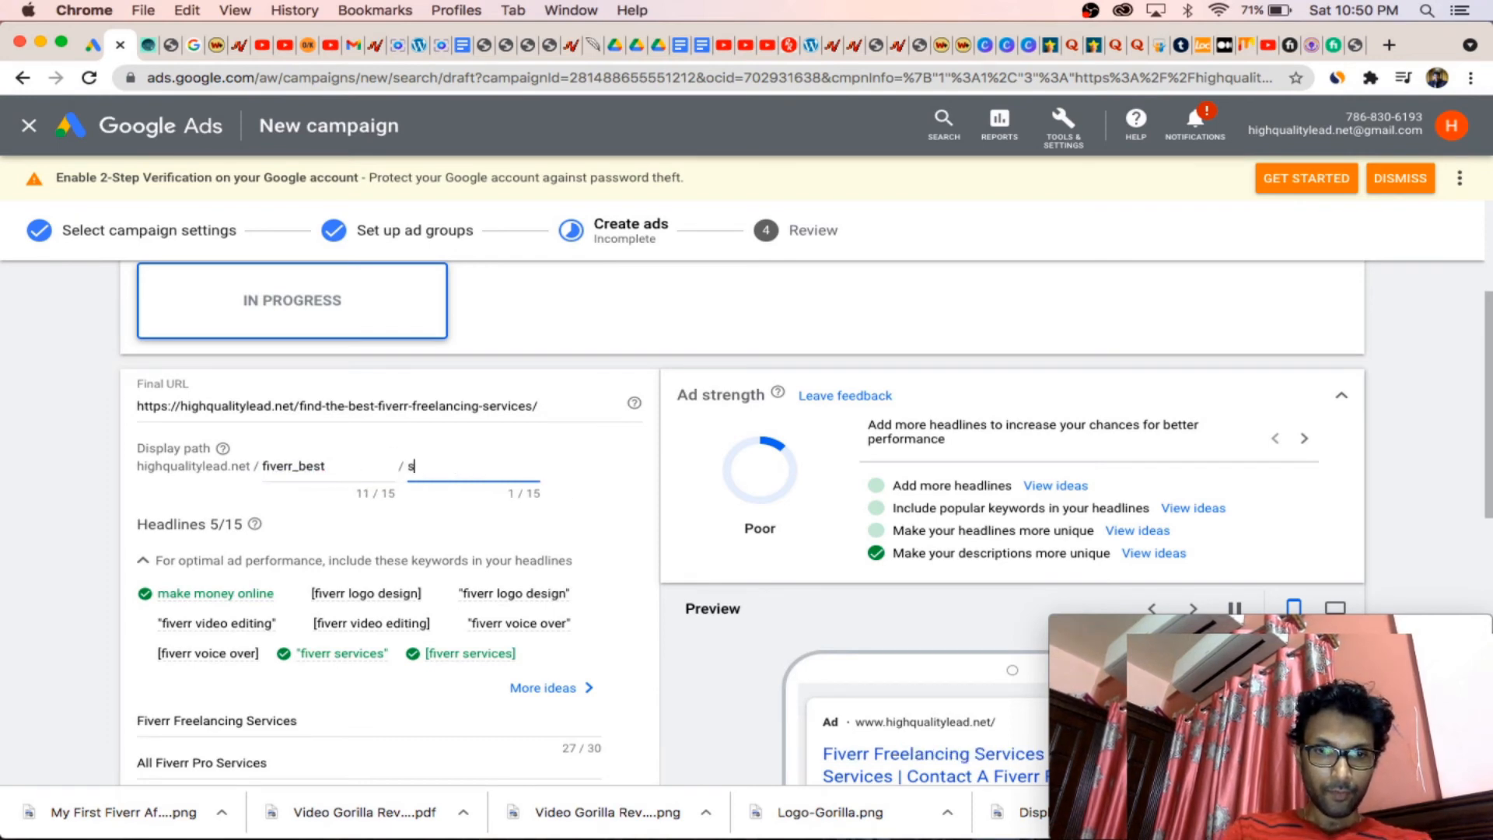
text(ervice)
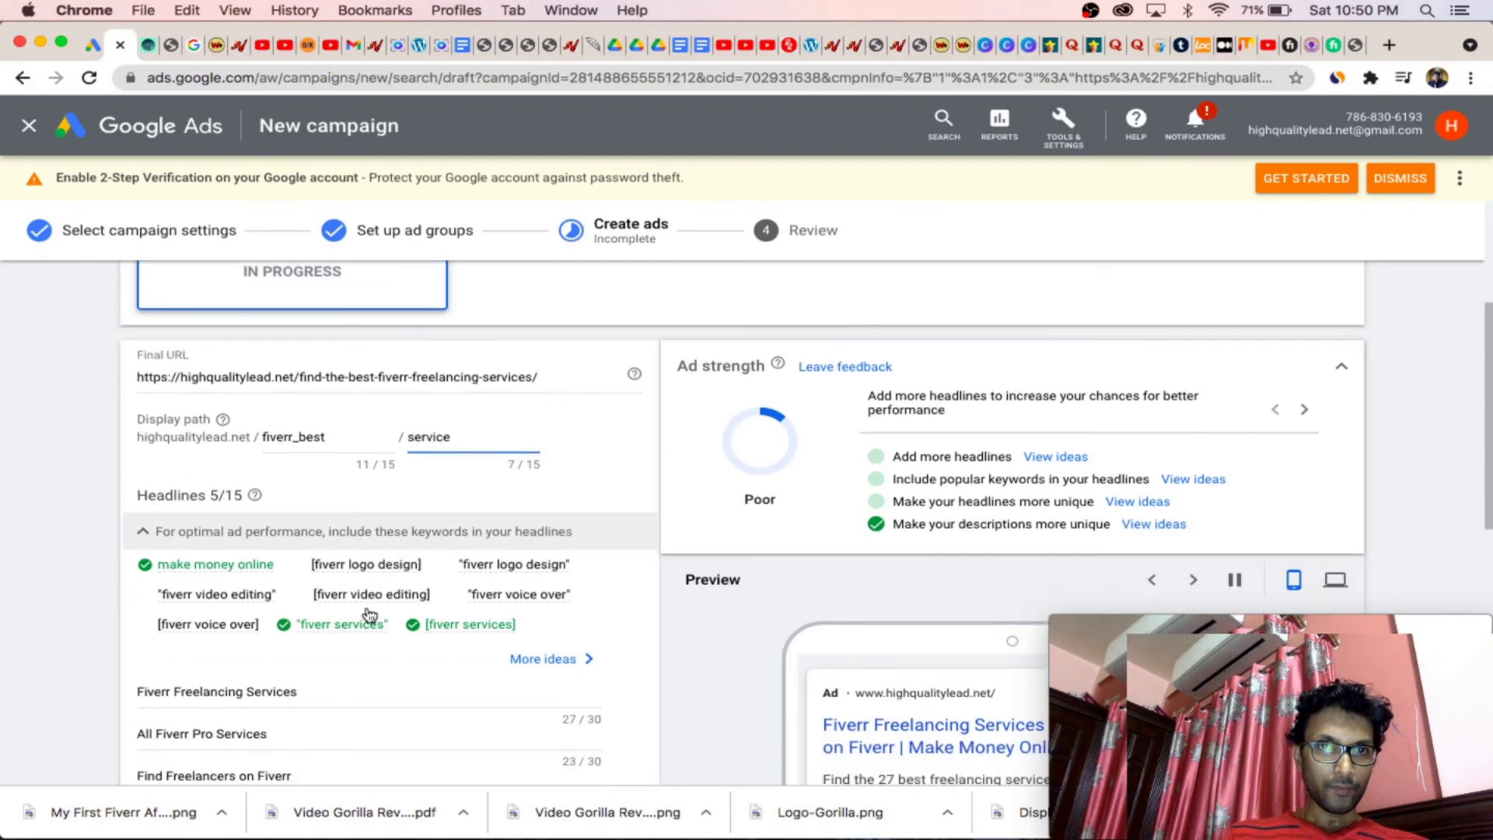
scroll(down, 3)
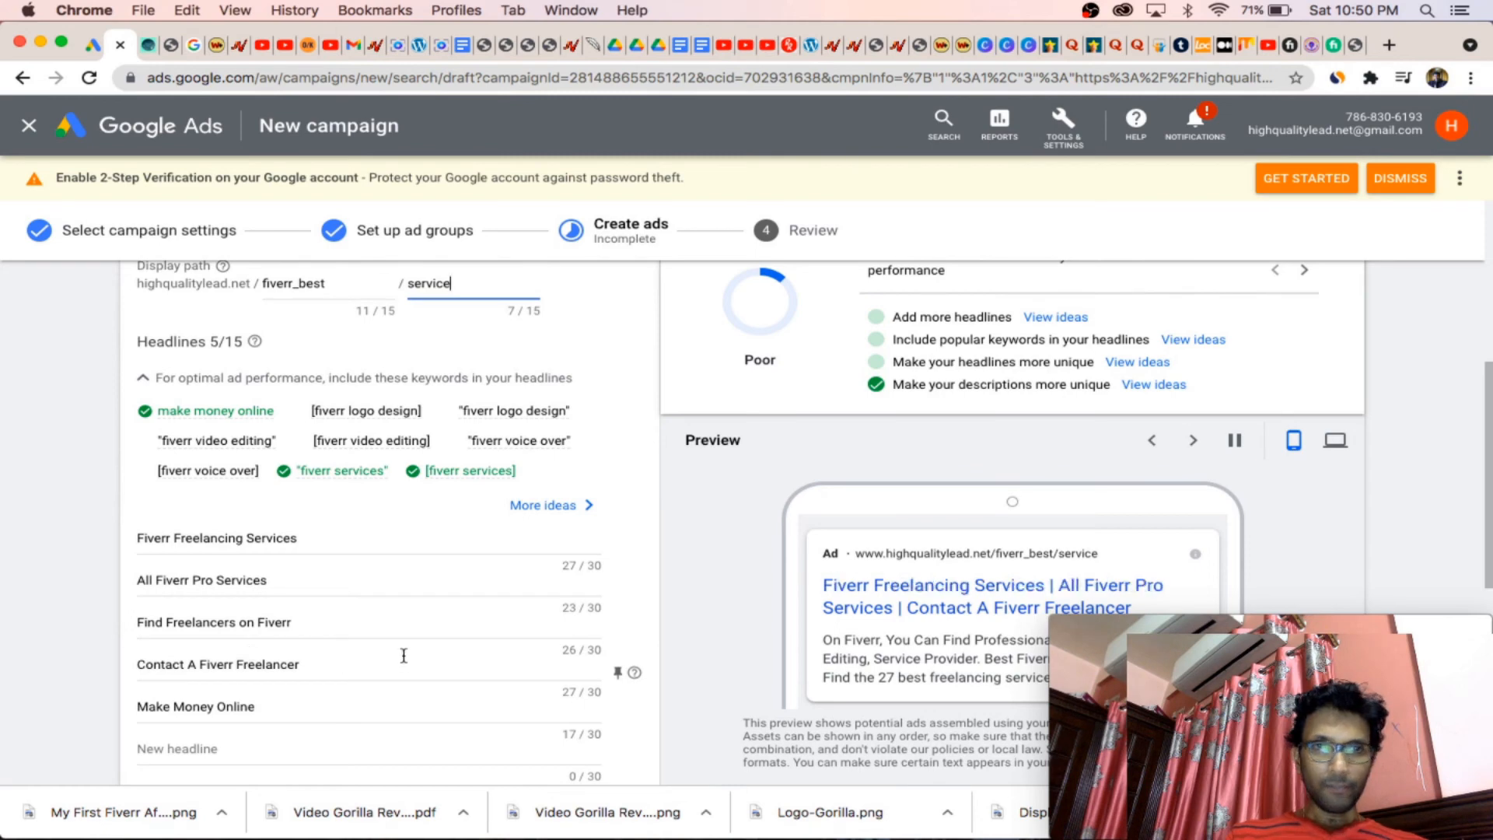
mouse_move(309, 624)
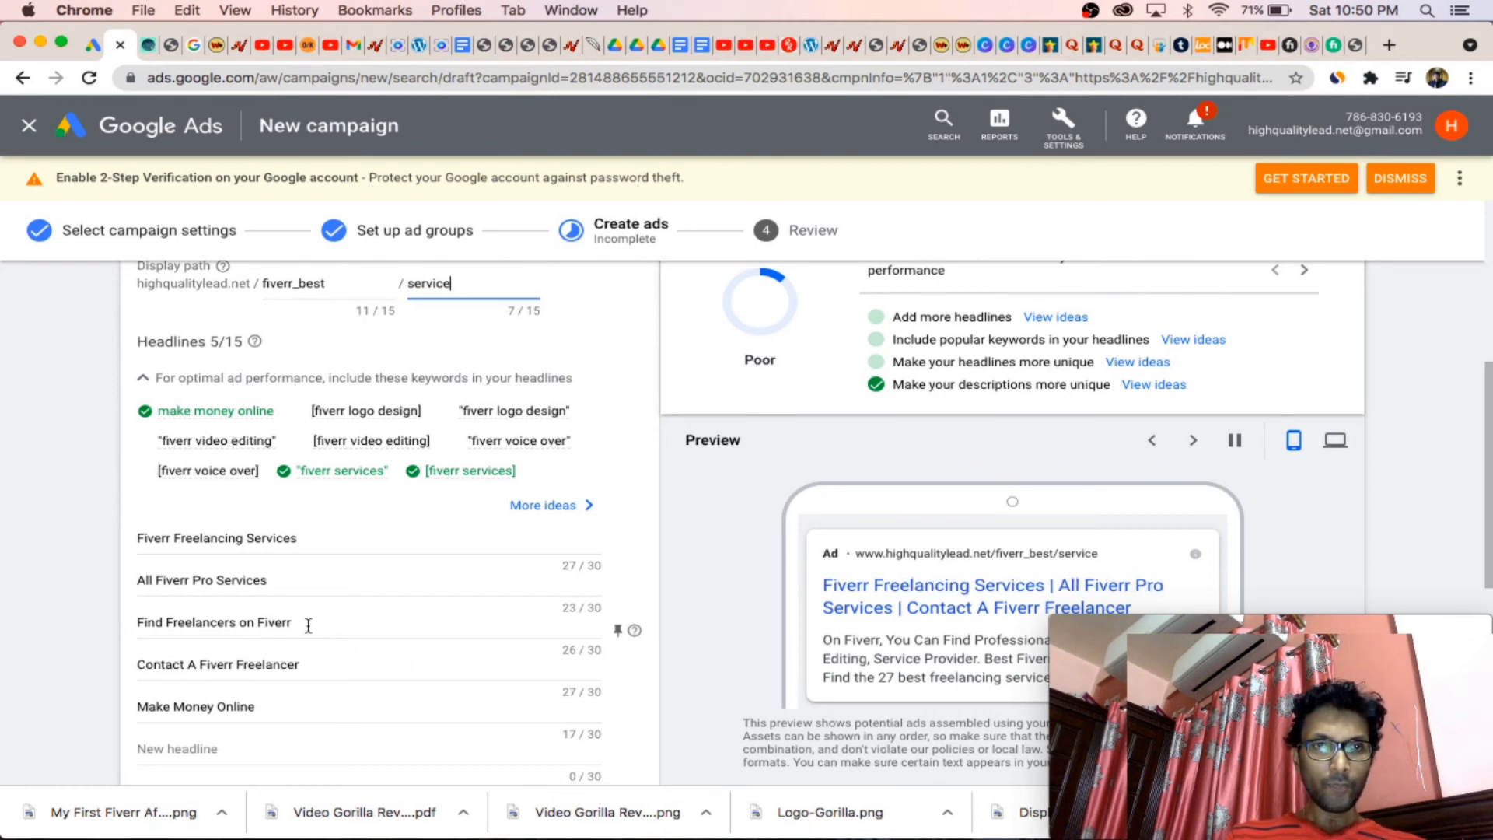
mouse_move(264, 524)
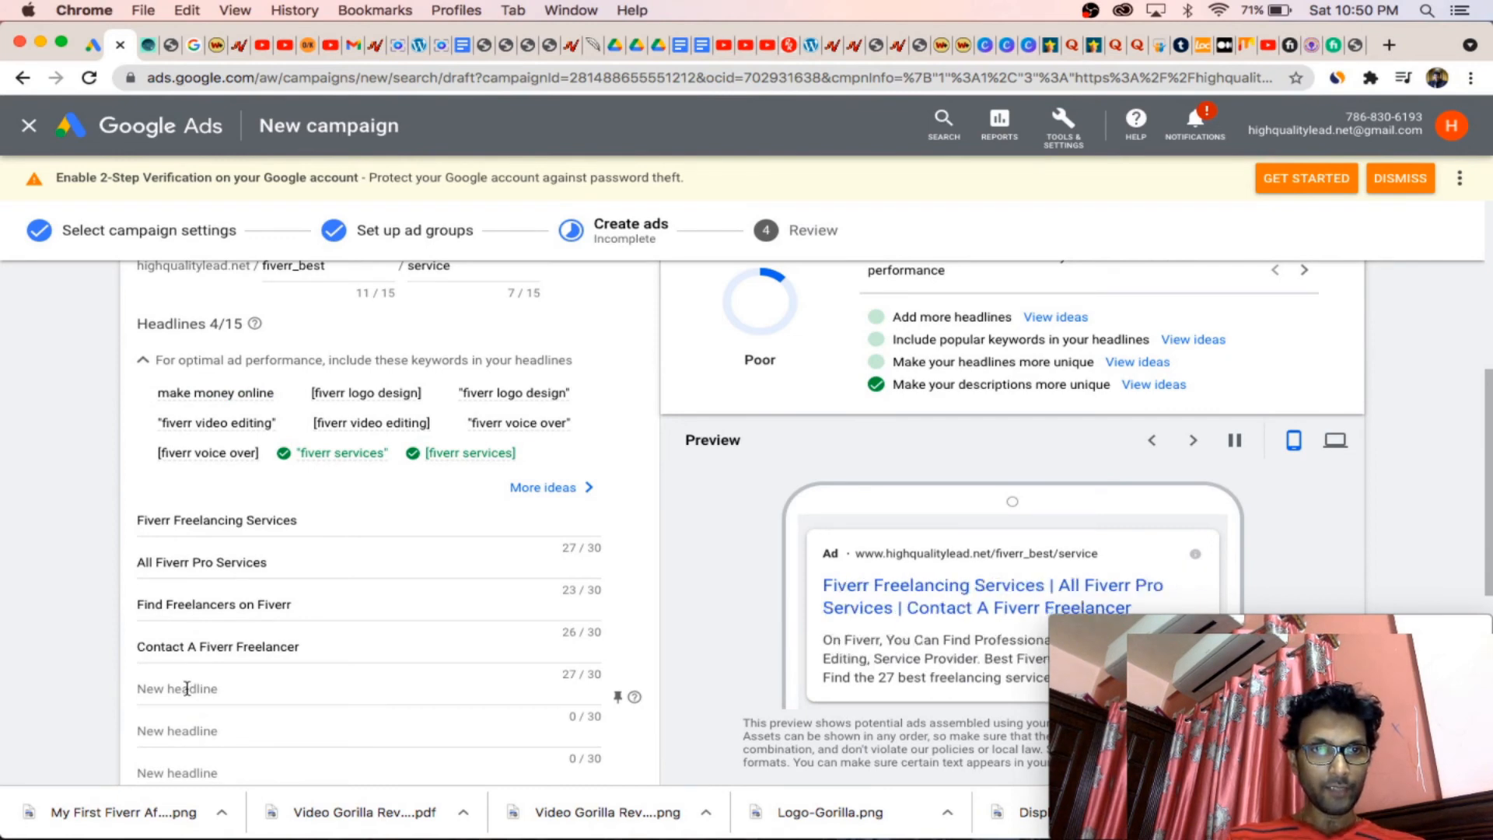
scroll(down, 3)
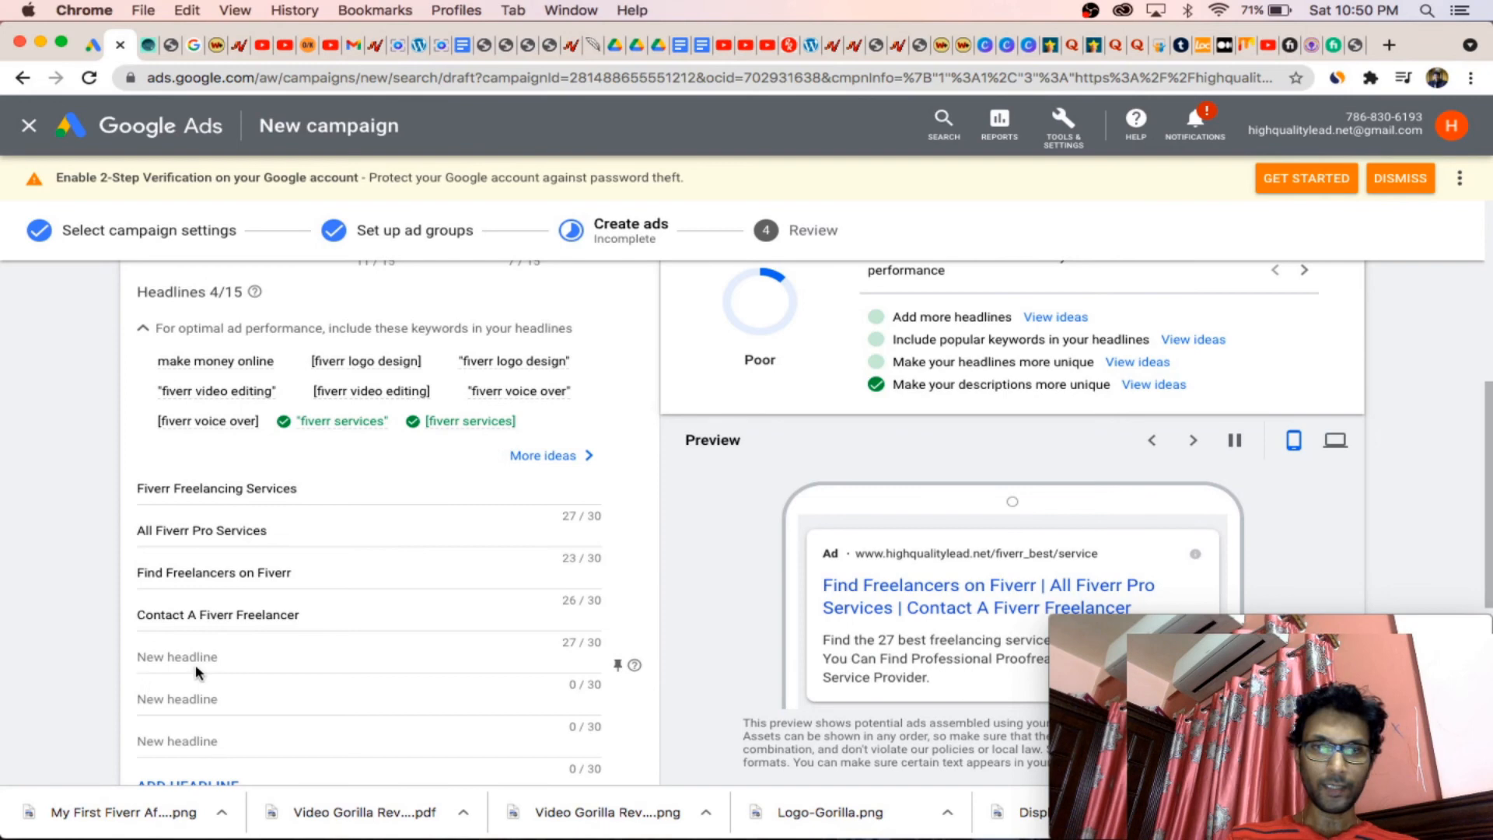
scroll(down, 3)
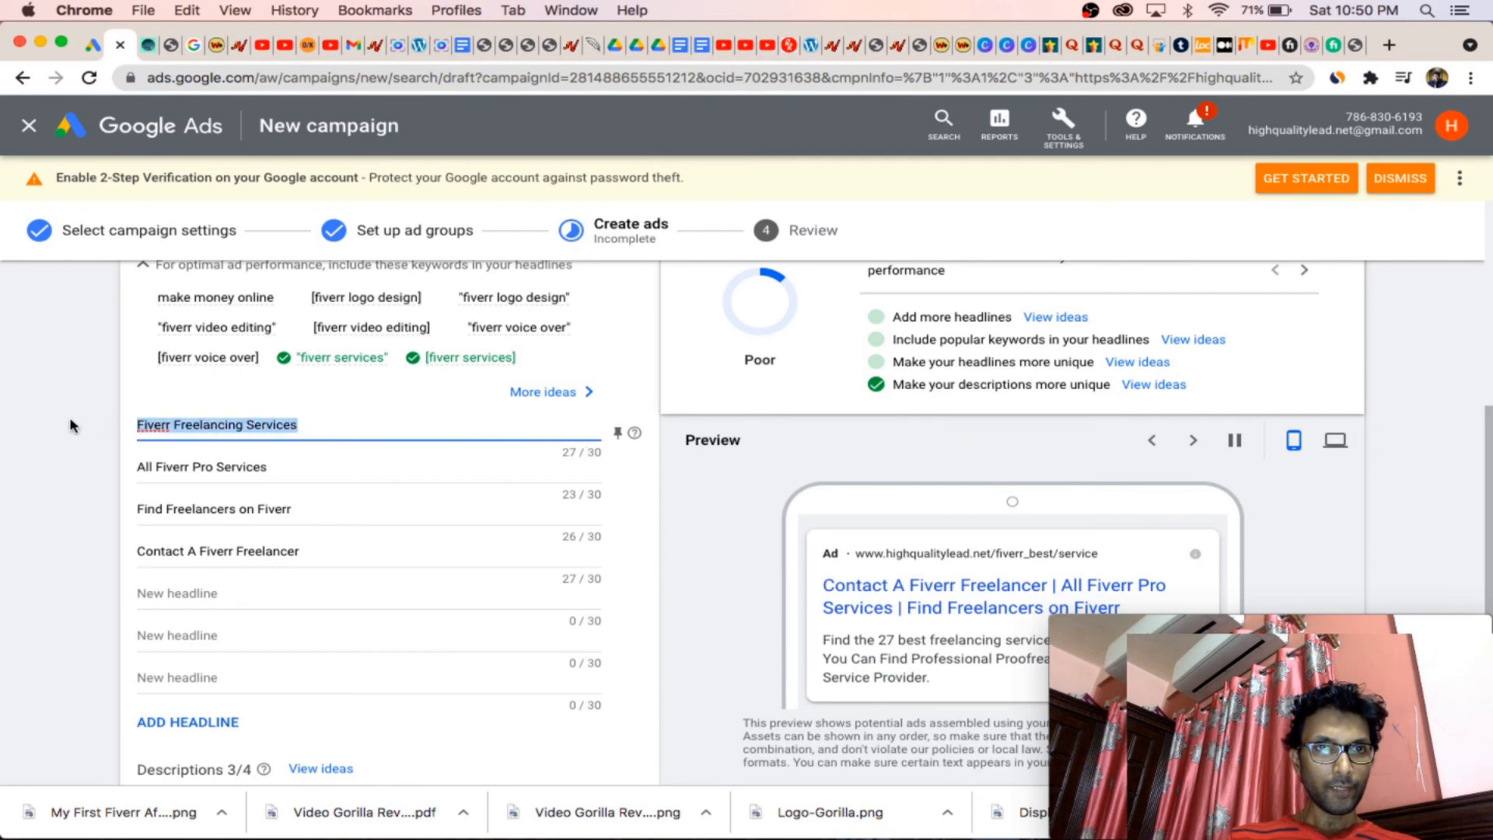
Step: Change the first headline to 'Best 27 fiverr services' and save the ad
text(Best 27)
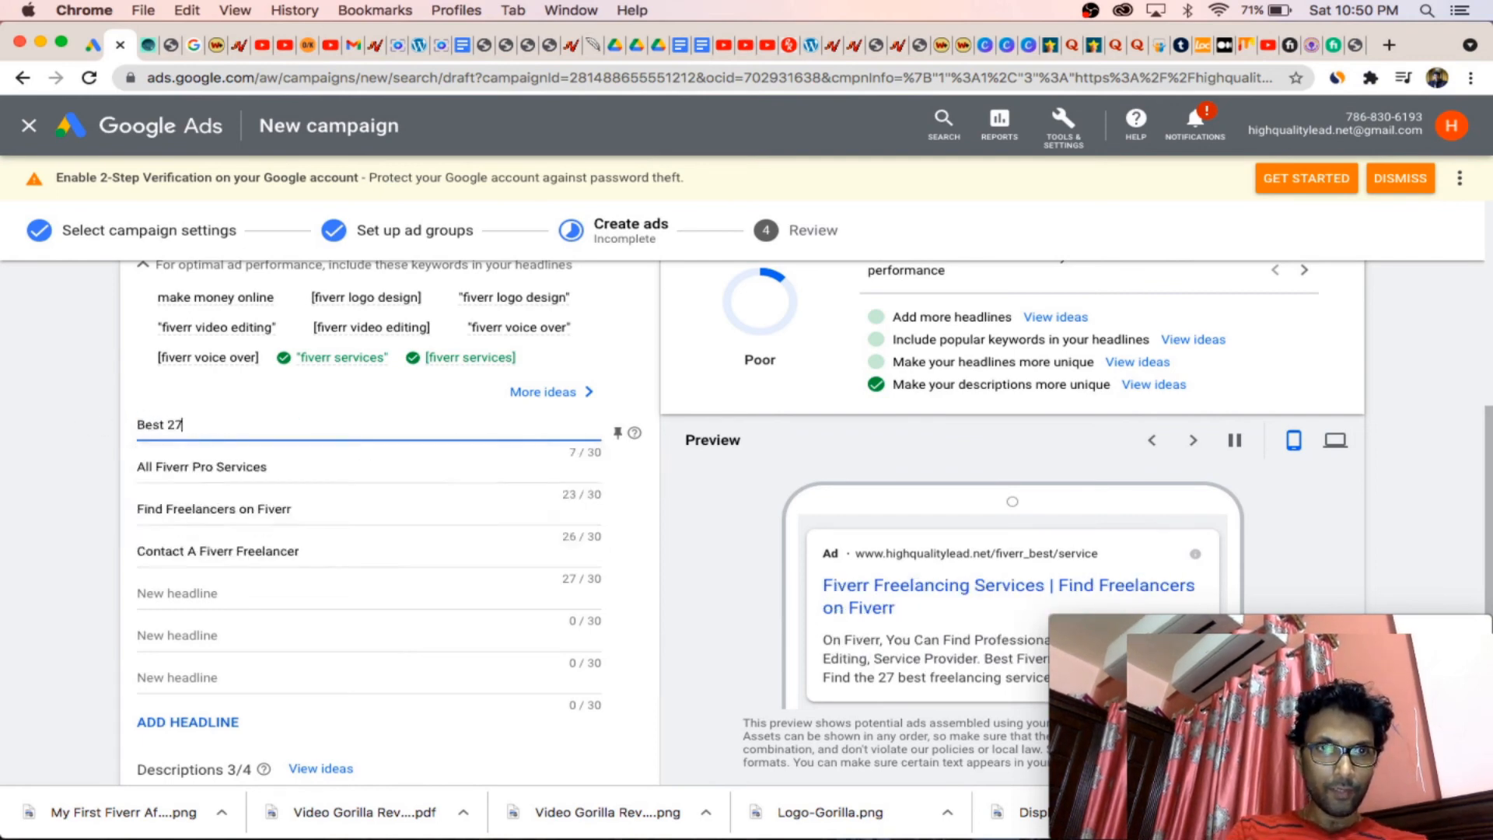
text(five)
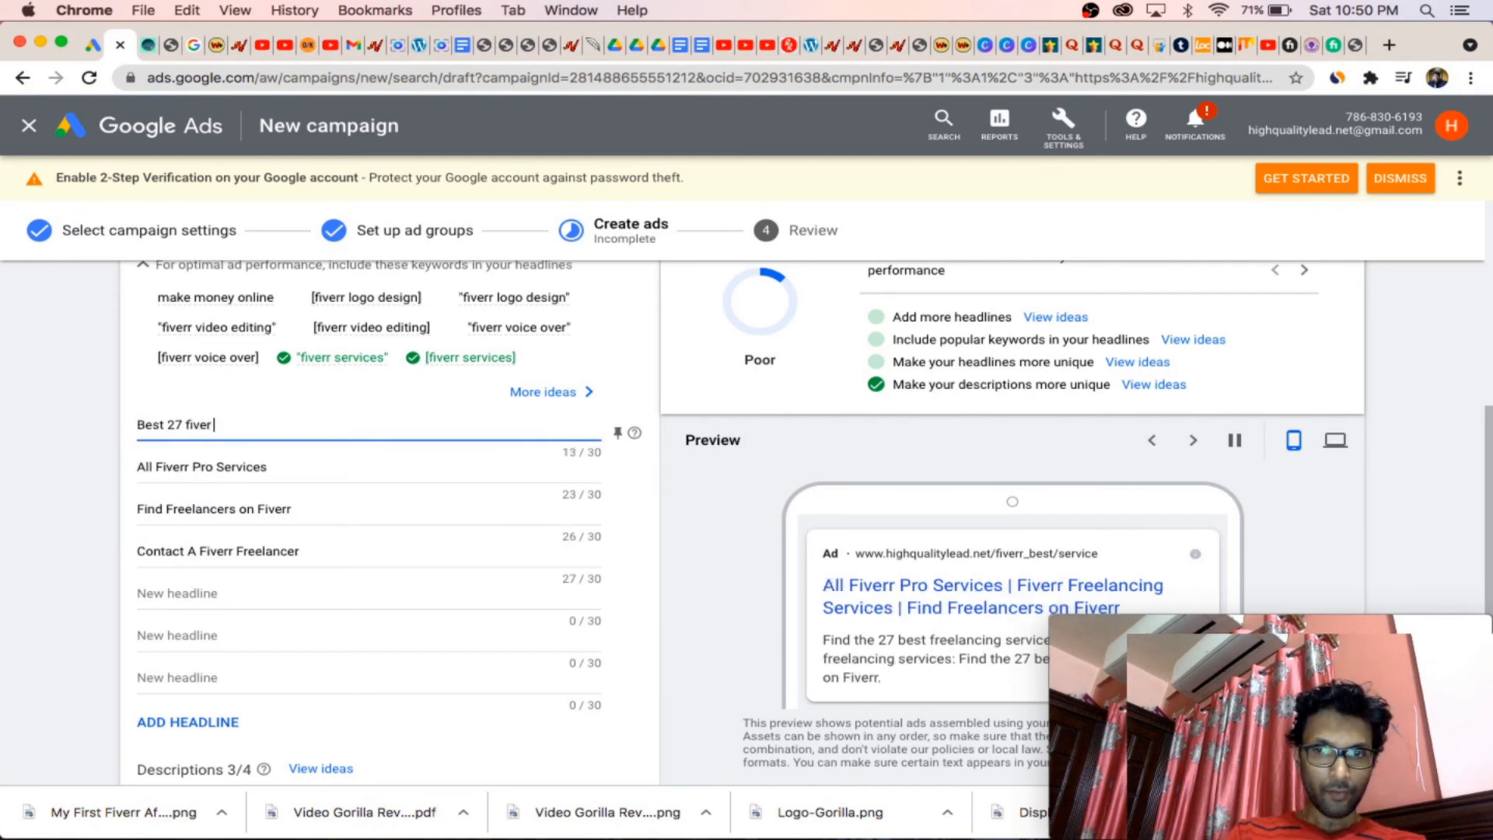
text(r)
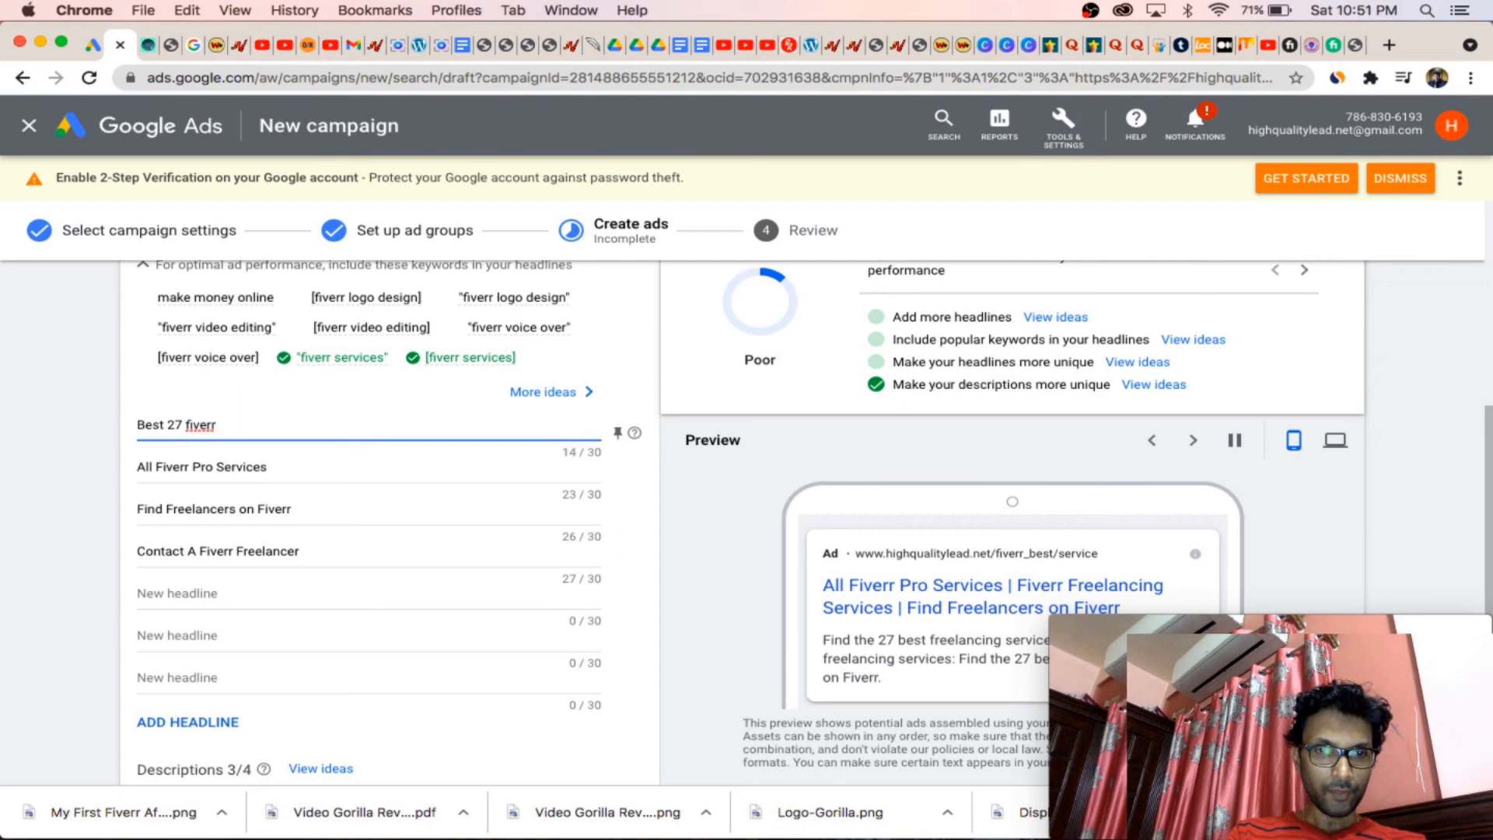
text(service)
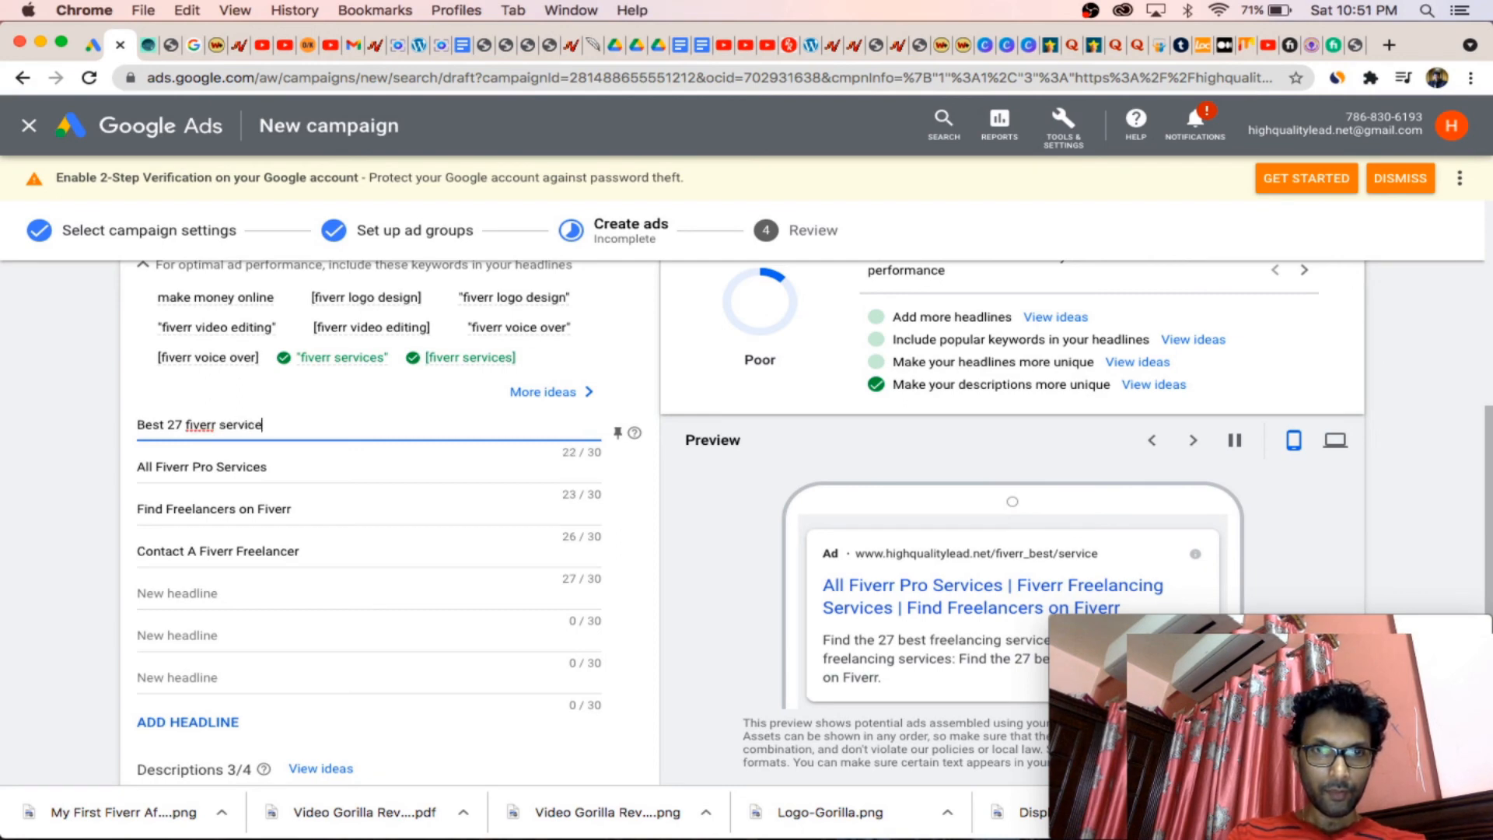
scroll(down, 3)
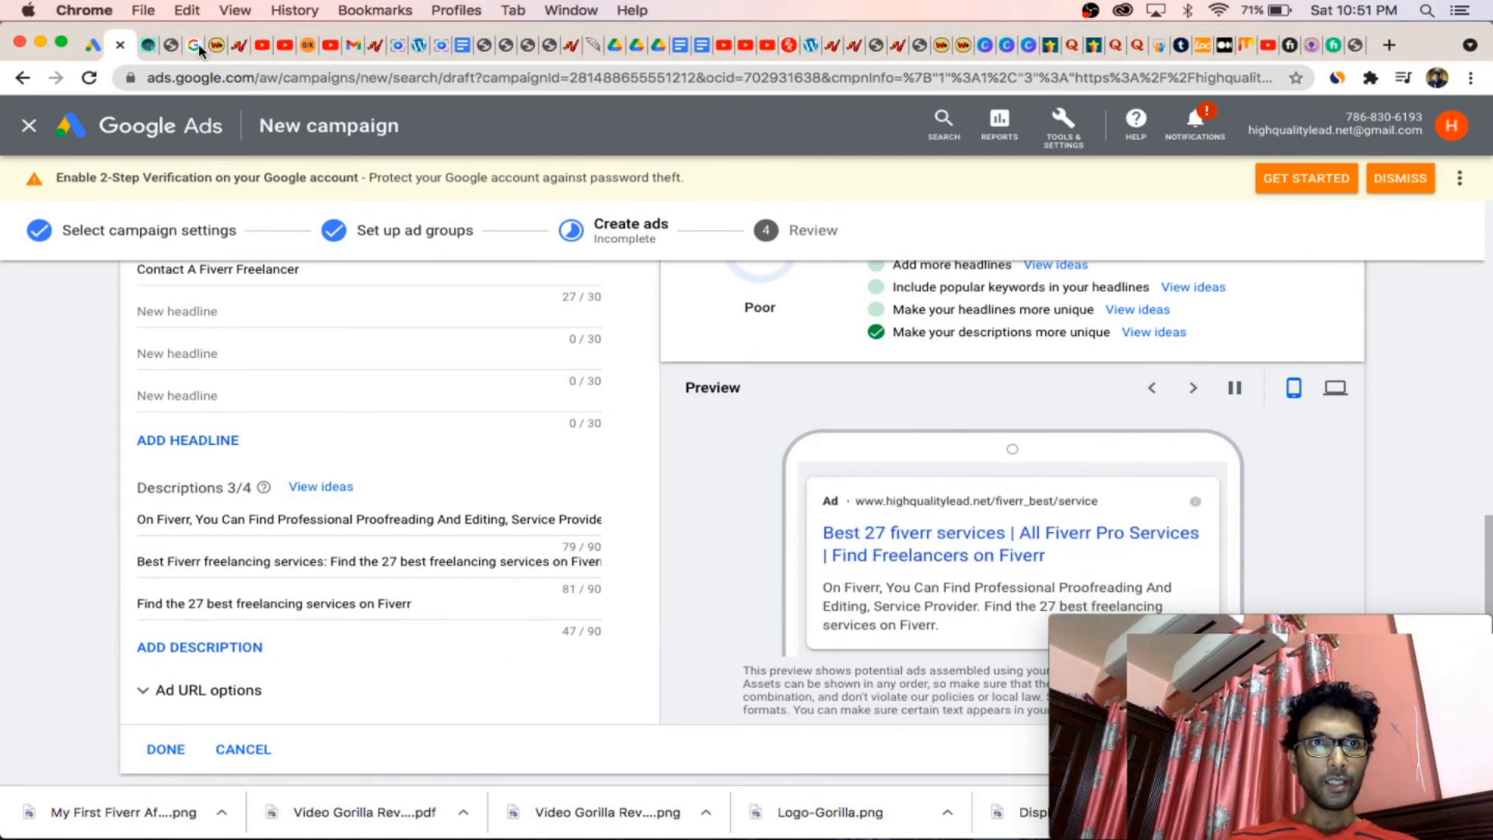
mouse_move(232, 139)
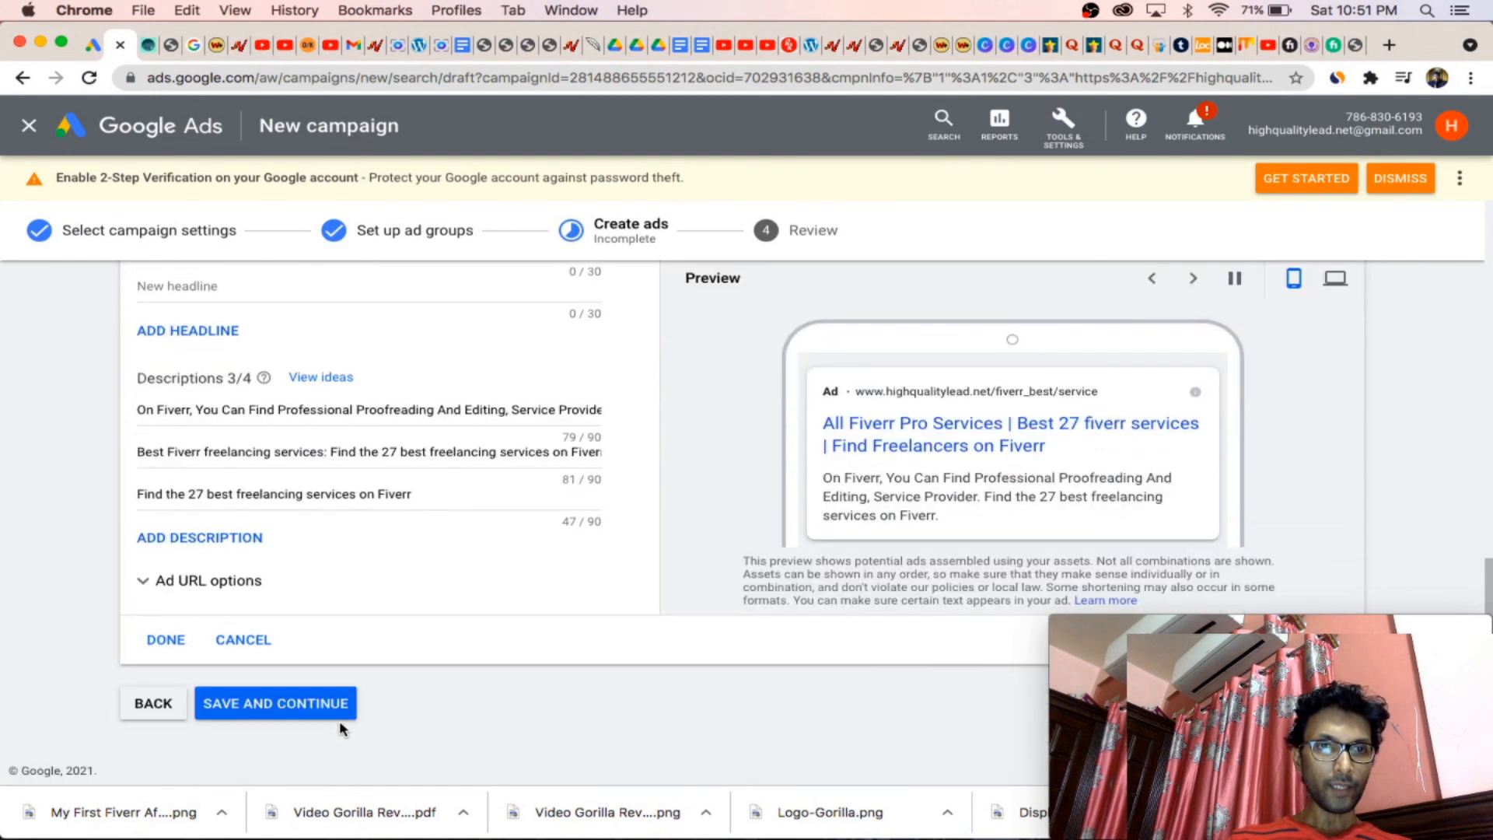
mouse_move(259, 709)
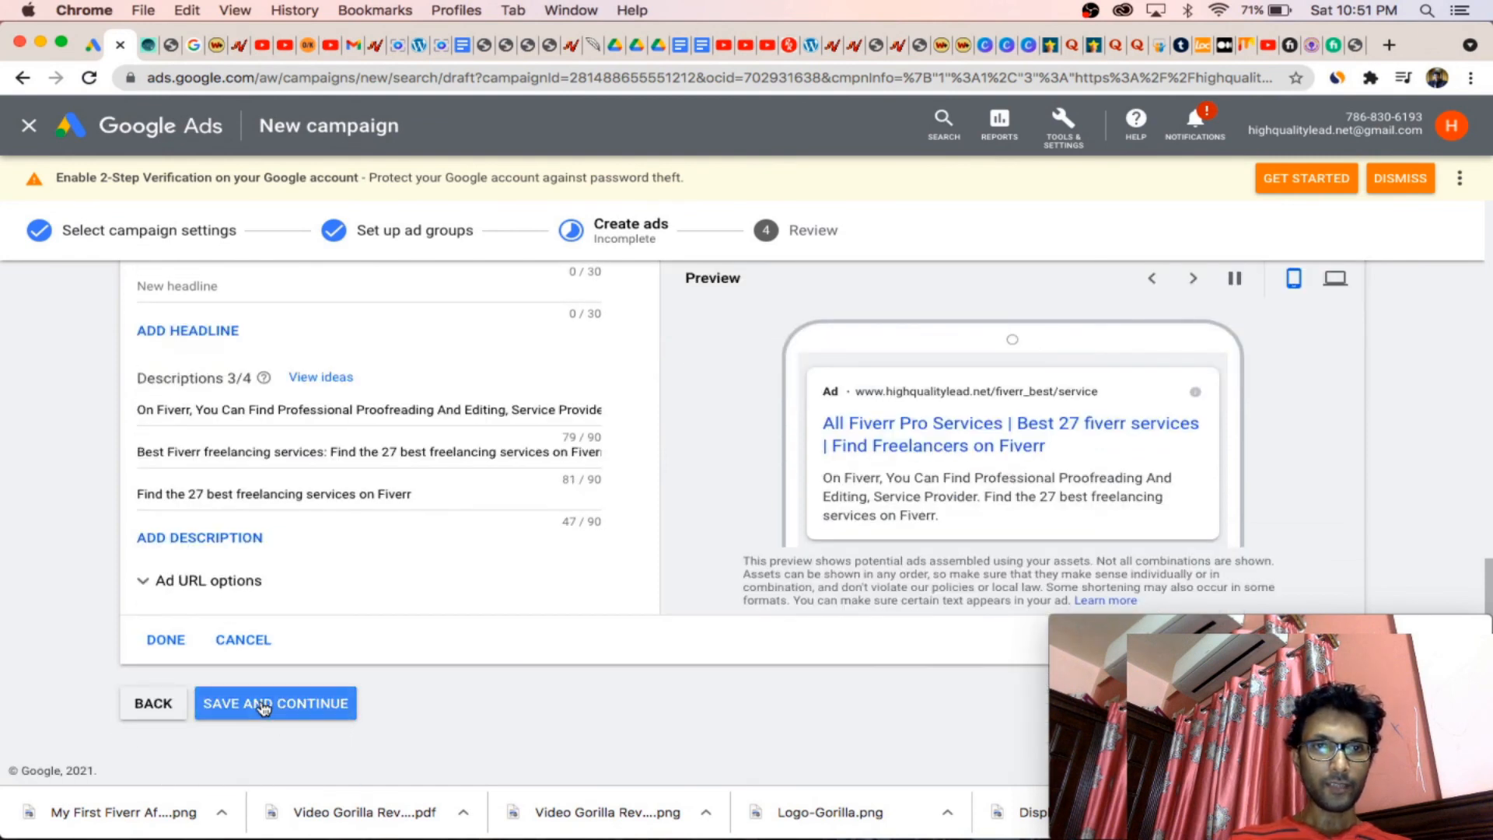
click(276, 703)
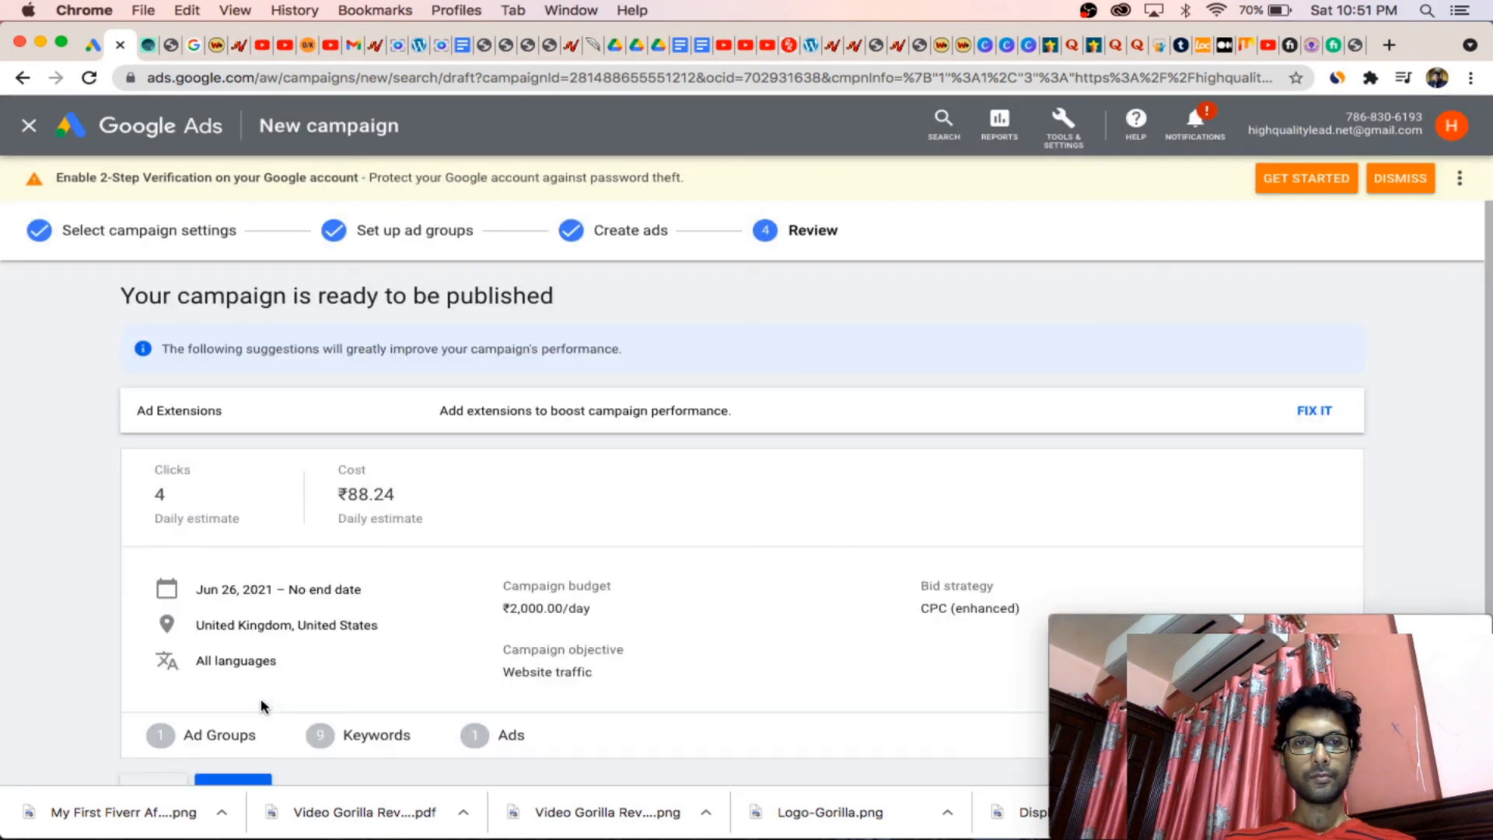
scroll(down, 3)
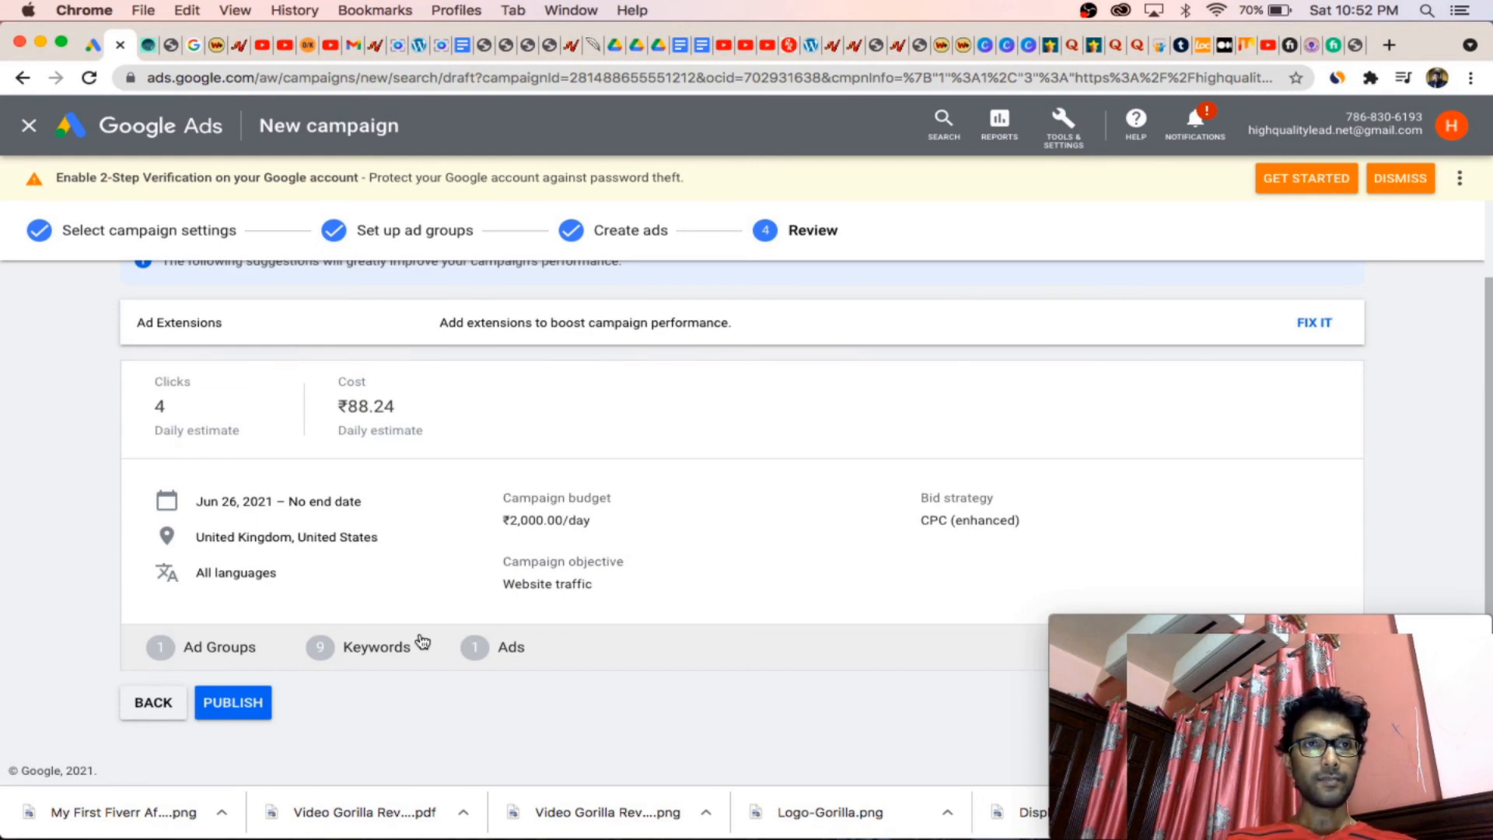
mouse_move(914, 564)
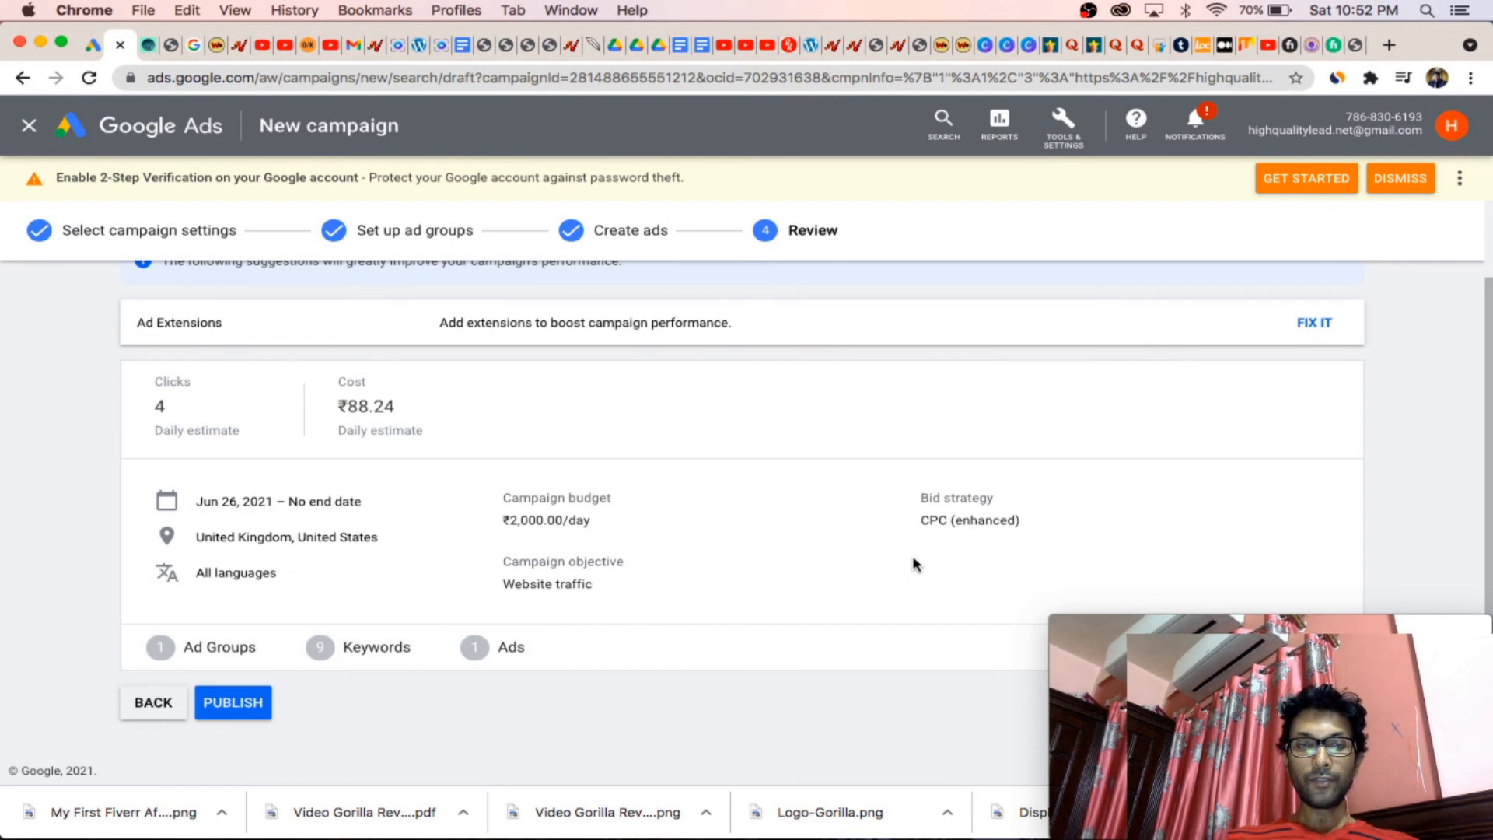